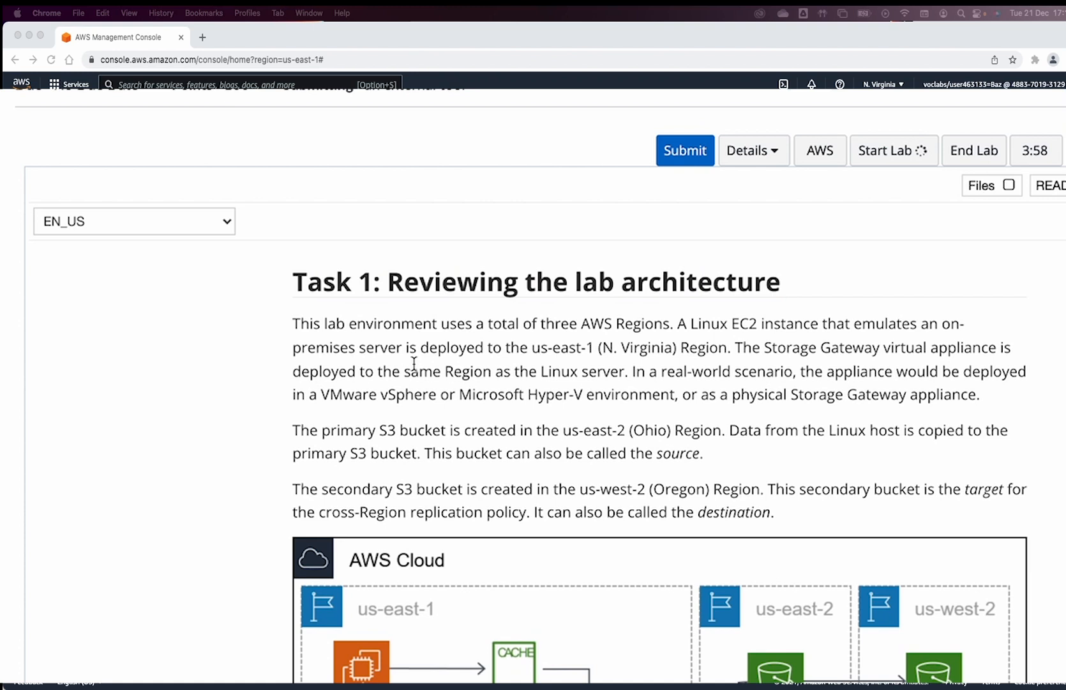
Go to the S3 service from Recently visited, showing an empty bucket list
{"action": "scroll", "scroll_direction": "down", "scroll_amount": 3}
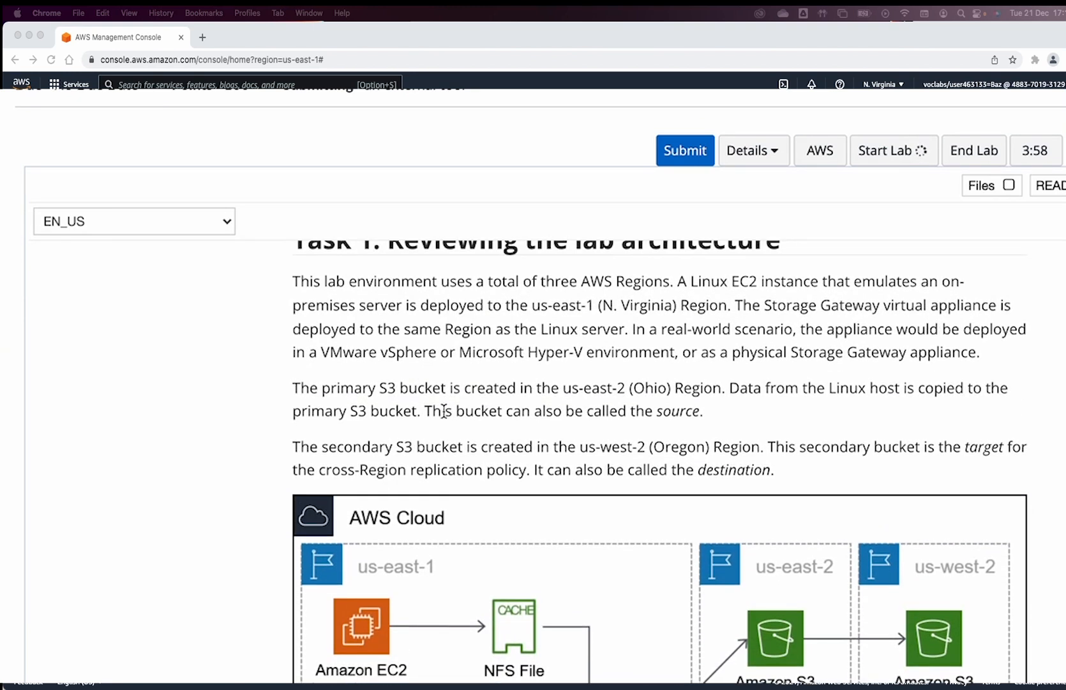
{"action": "scroll", "scroll_direction": "down", "scroll_amount": 3}
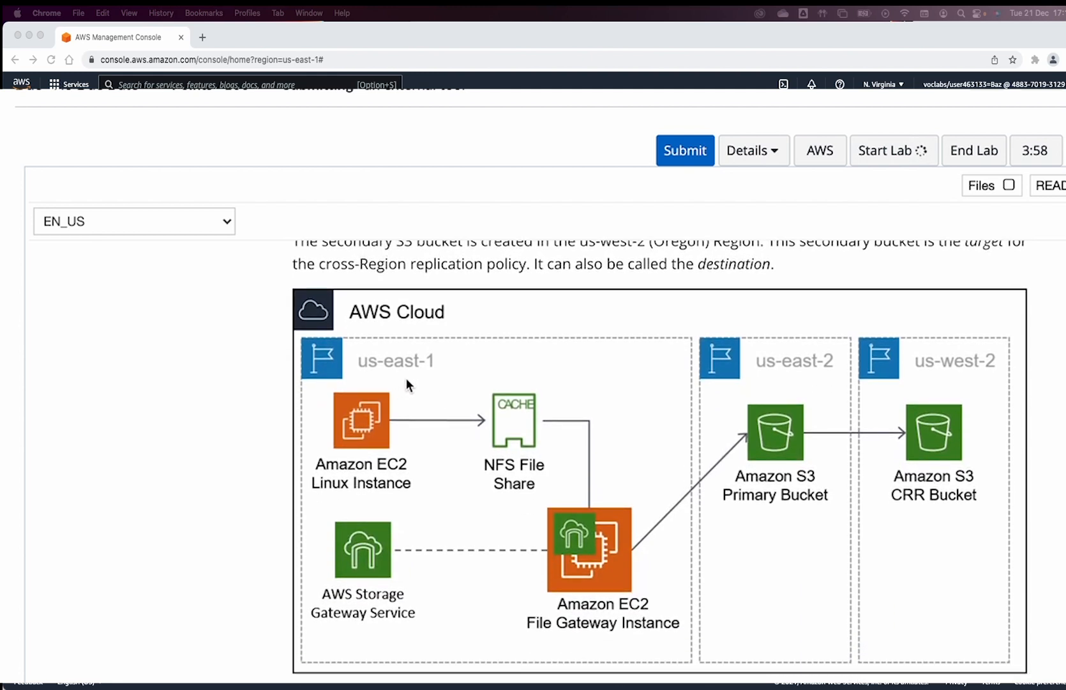
{"action": "mouse_move", "coordinate": [398, 472]}
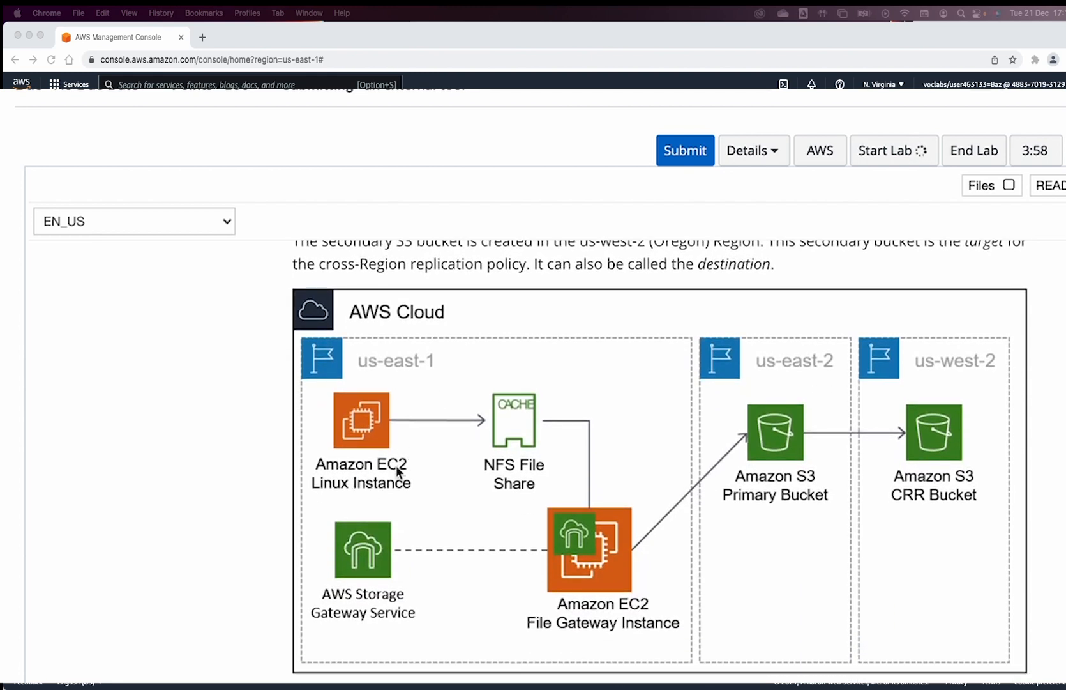
{"action": "mouse_move", "coordinate": [502, 481]}
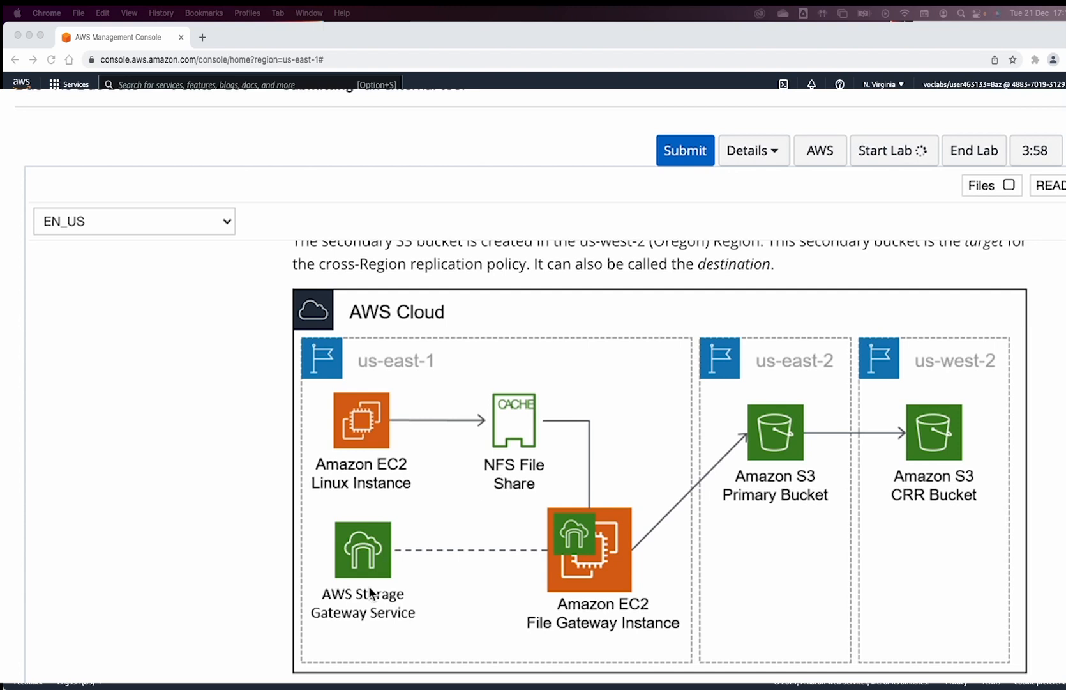
{"action": "mouse_move", "coordinate": [498, 580]}
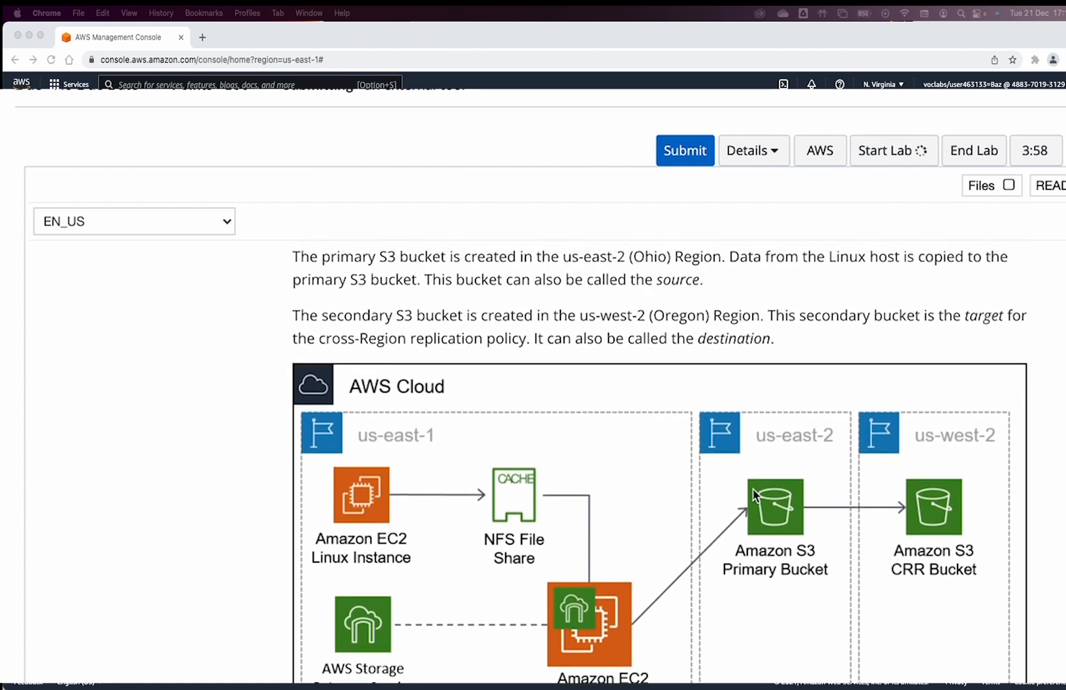
{"action": "mouse_move", "coordinate": [784, 540]}
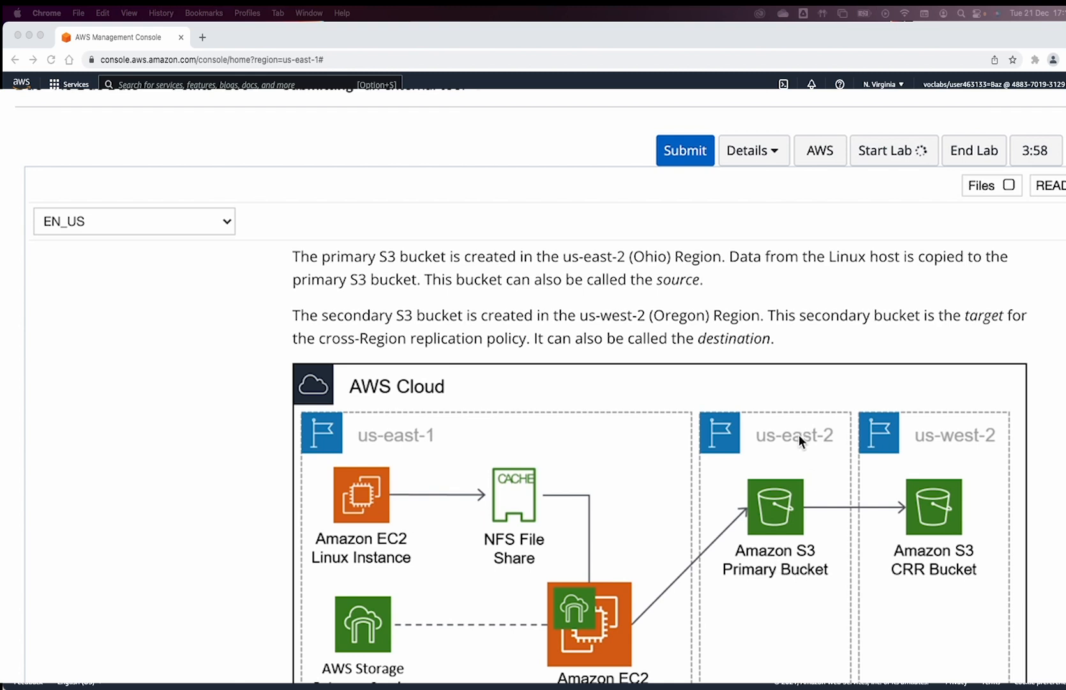
{"action": "mouse_move", "coordinate": [881, 527]}
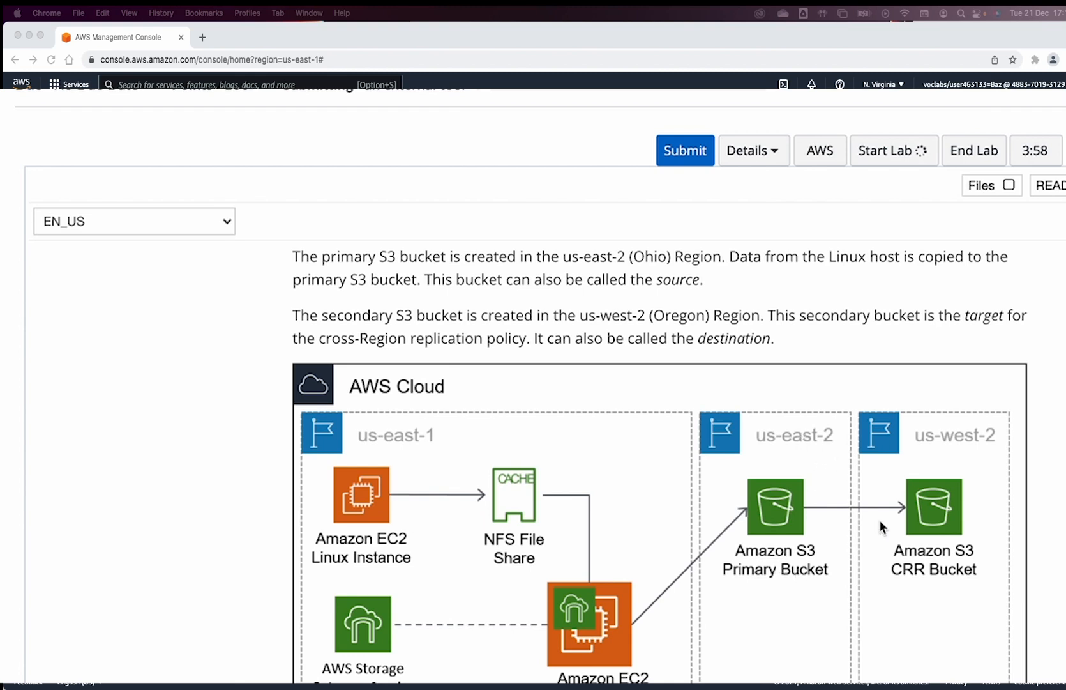
{"action": "mouse_move", "coordinate": [952, 594]}
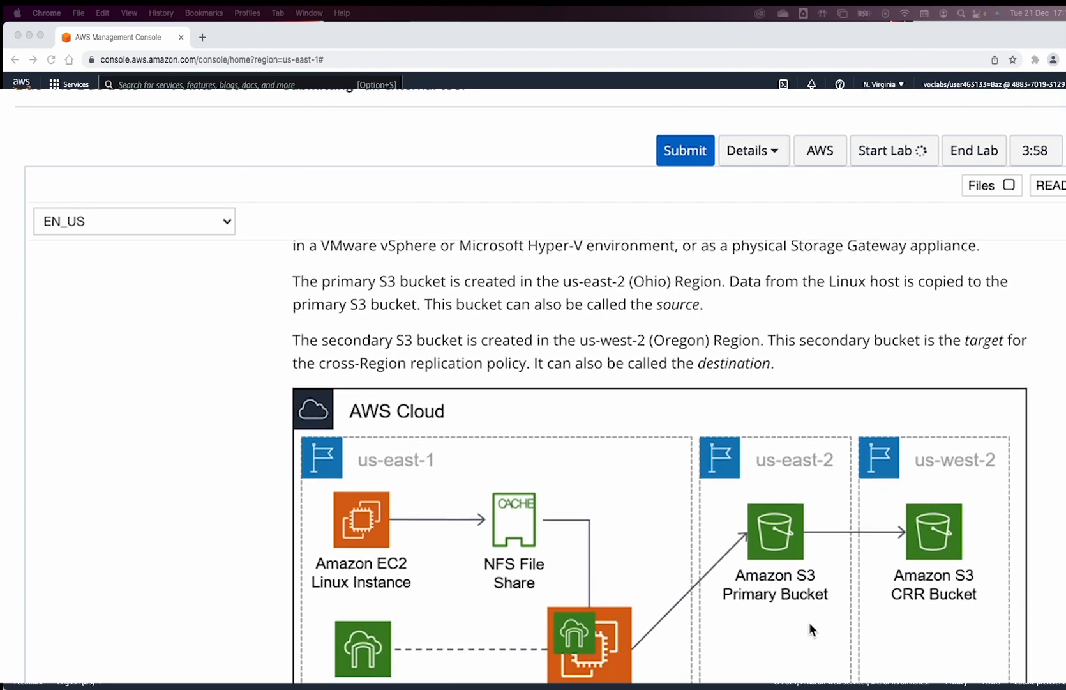
{"action": "scroll", "scroll_direction": "down", "scroll_amount": 3}
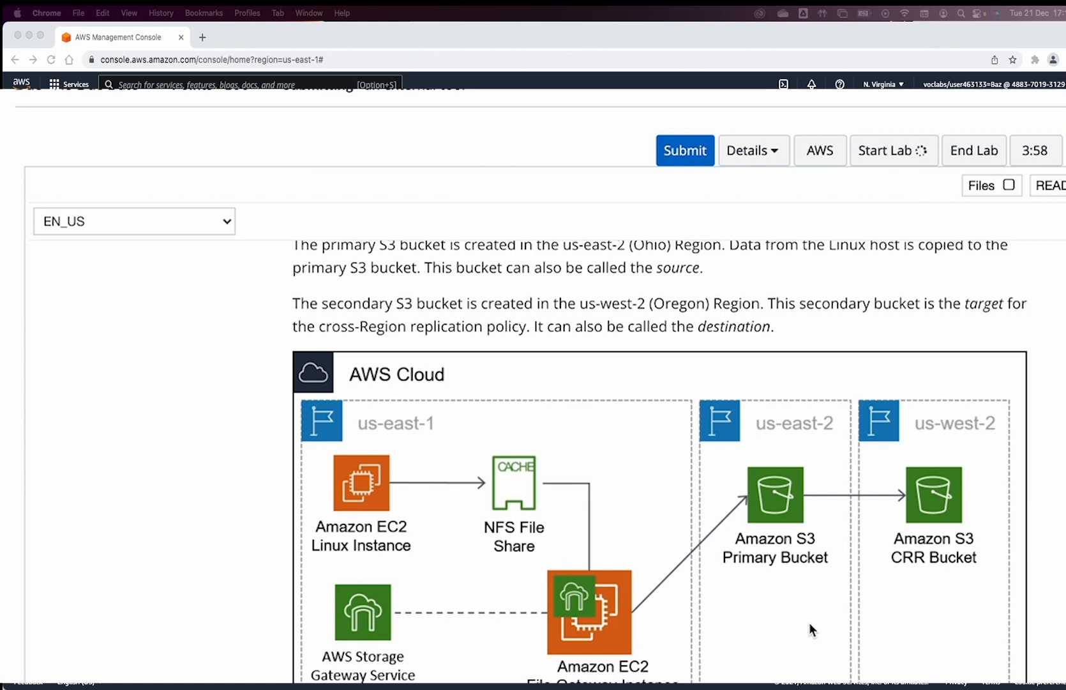
{"action": "mouse_move", "coordinate": [810, 451]}
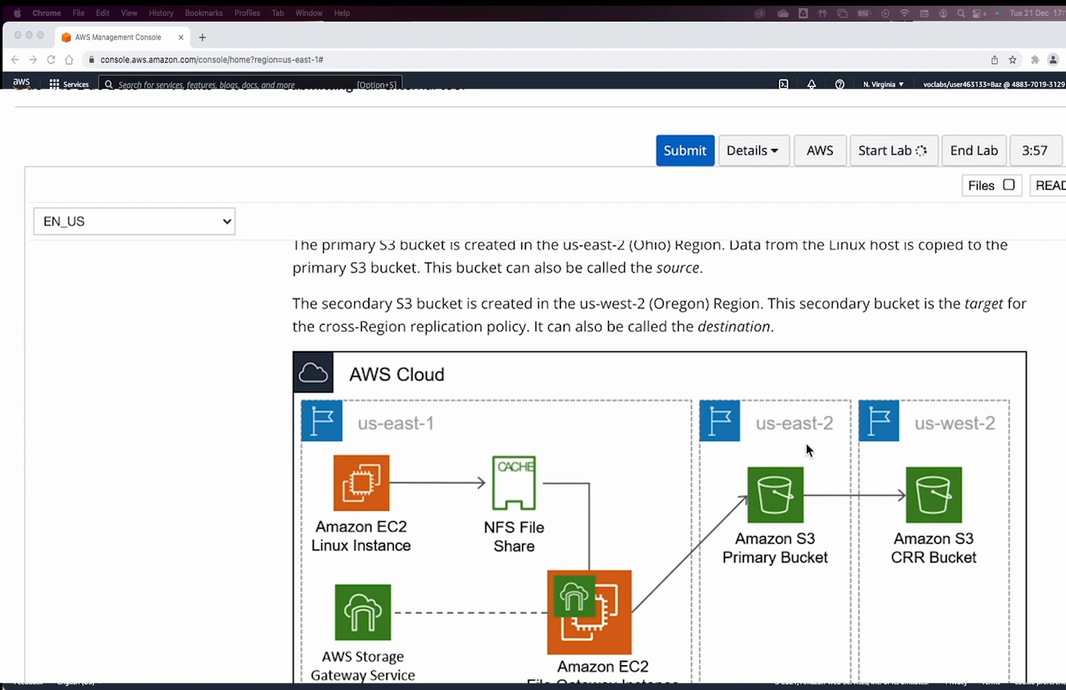
{"action": "mouse_move", "coordinate": [787, 558]}
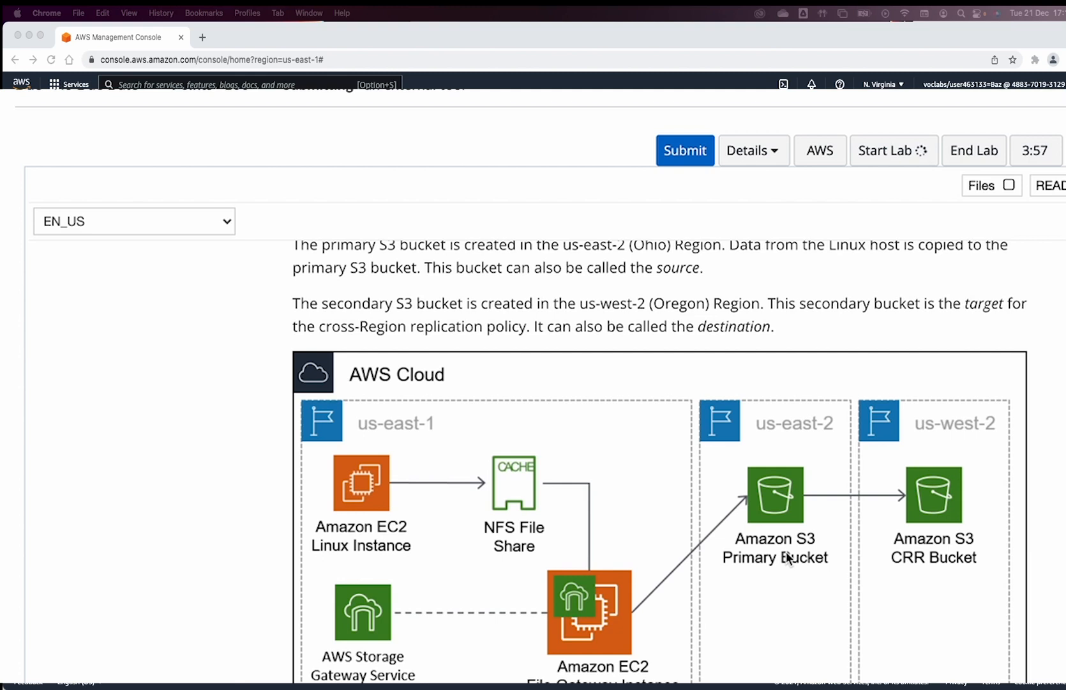
{"action": "scroll", "scroll_direction": "down", "scroll_amount": 3}
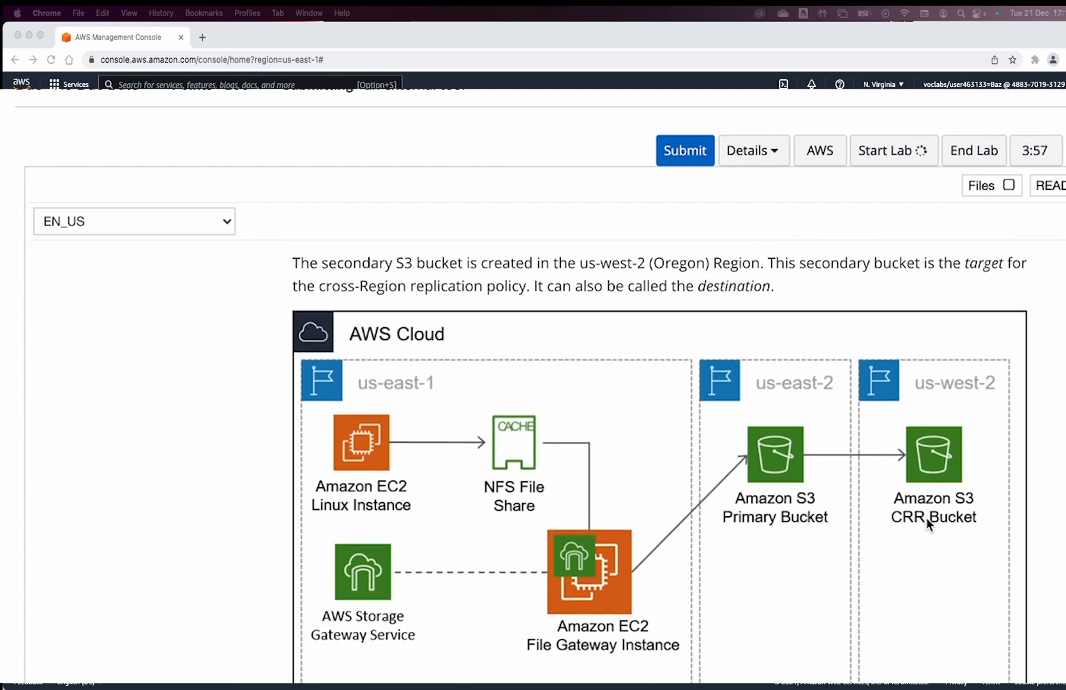
{"action": "scroll", "scroll_direction": "down", "scroll_amount": 3}
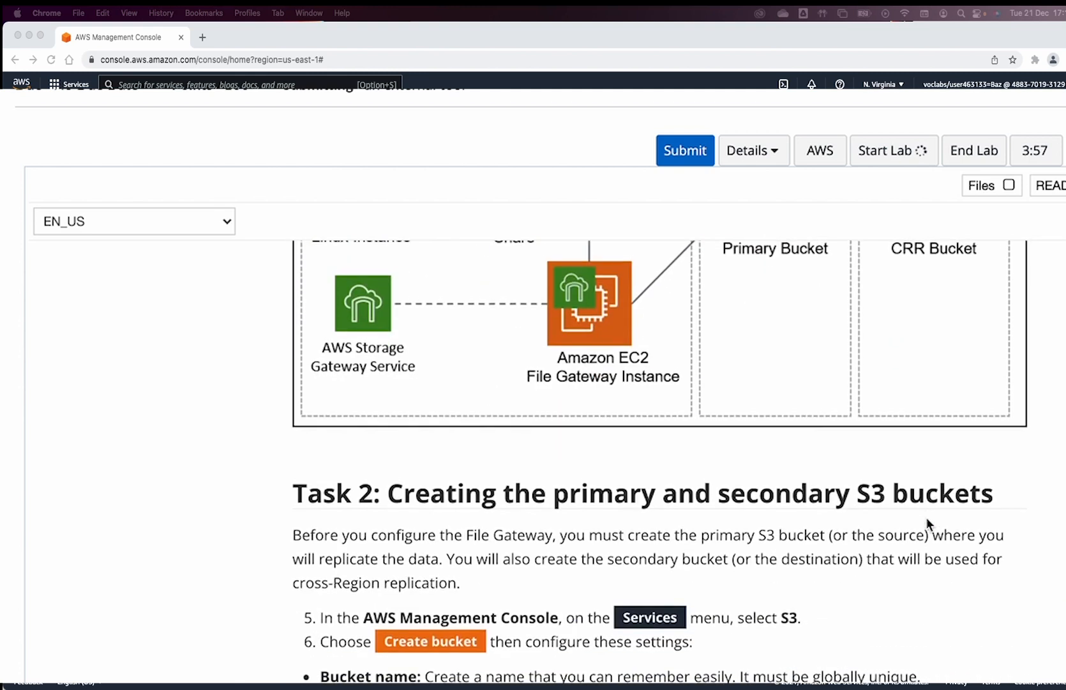
{"action": "scroll", "scroll_direction": "down", "scroll_amount": 3}
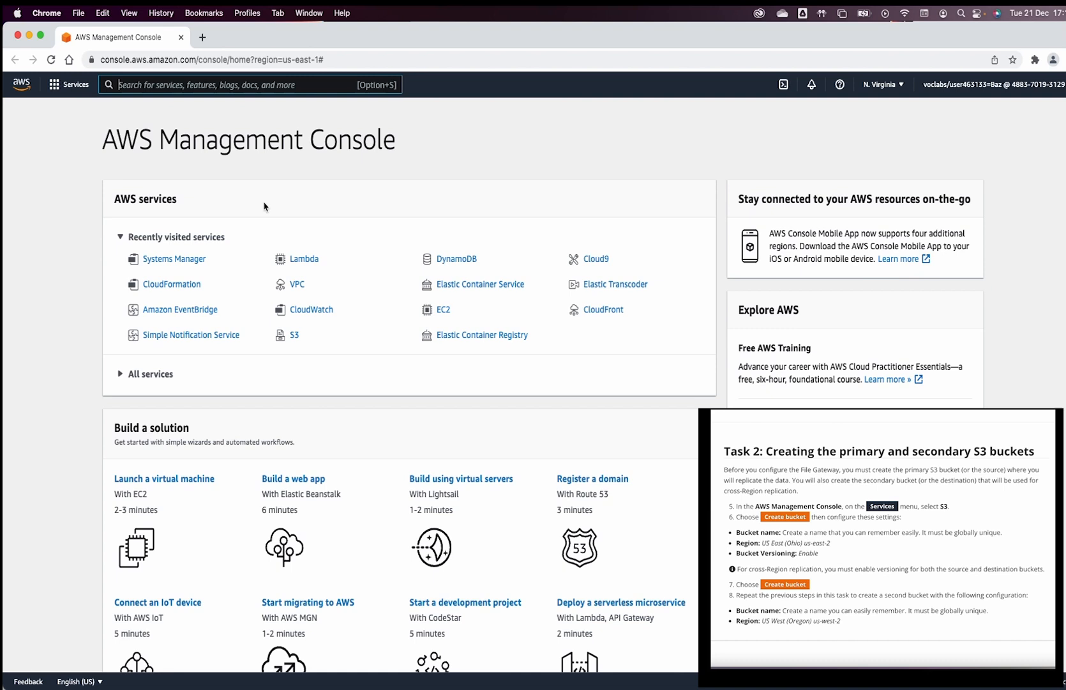
{"action": "left_click", "coordinate": [294, 334]}
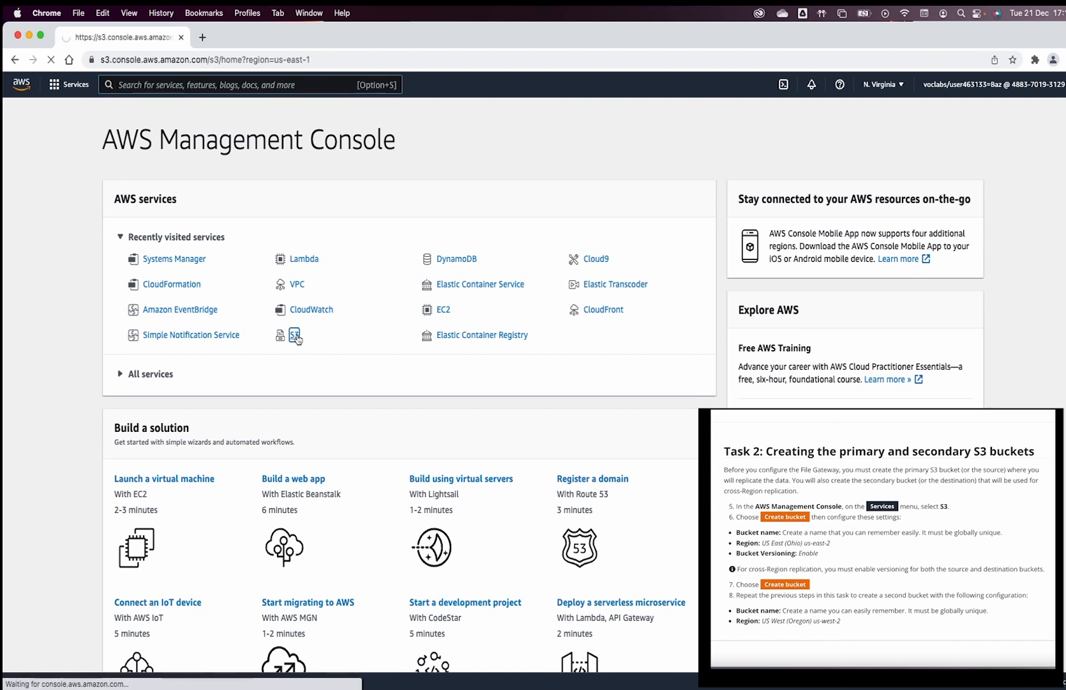
{"action": "left_click", "coordinate": [295, 335]}
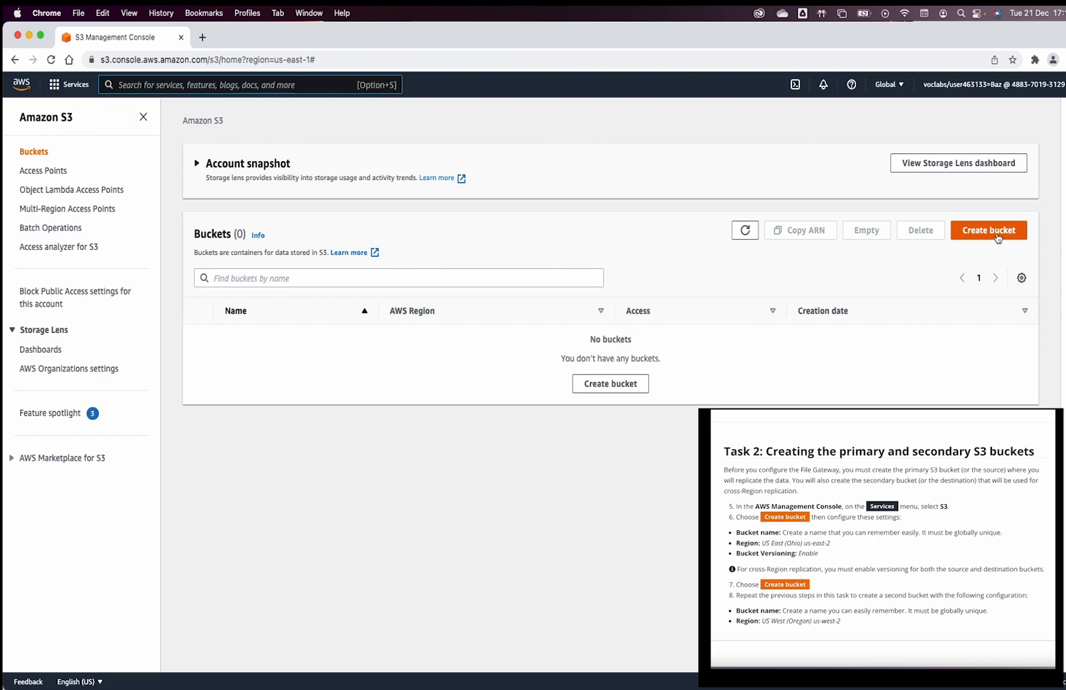
Start a new bucket named first-bucket-21-12-21 in region US East (Ohio)
{"action": "left_click", "coordinate": [989, 229]}
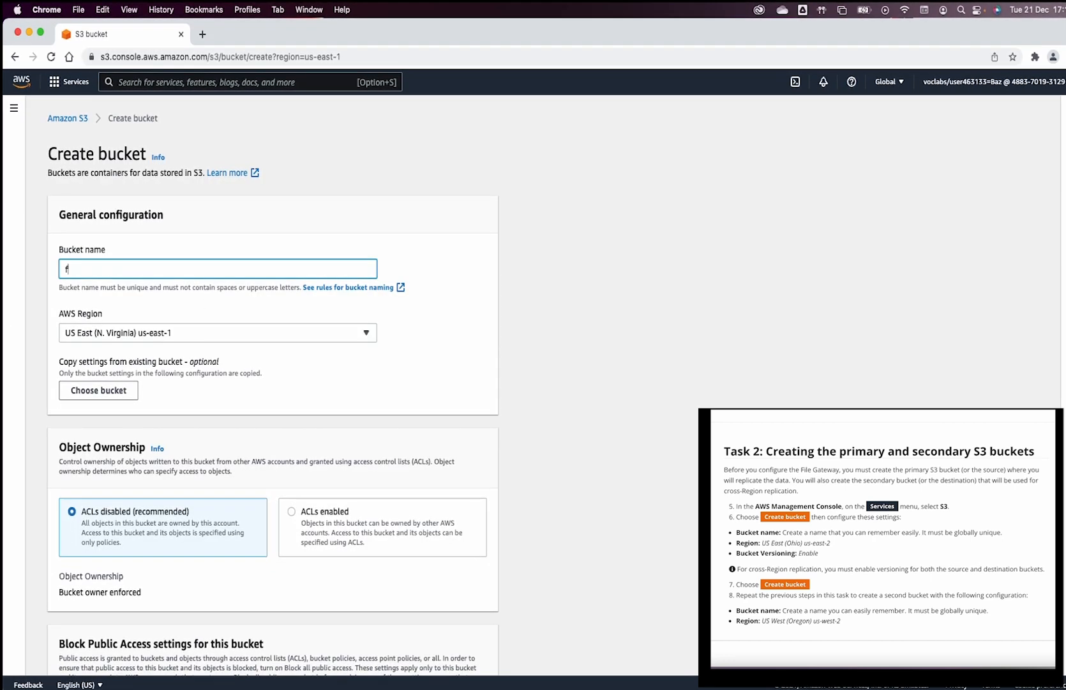
{"action": "type", "text": "irst-0"}
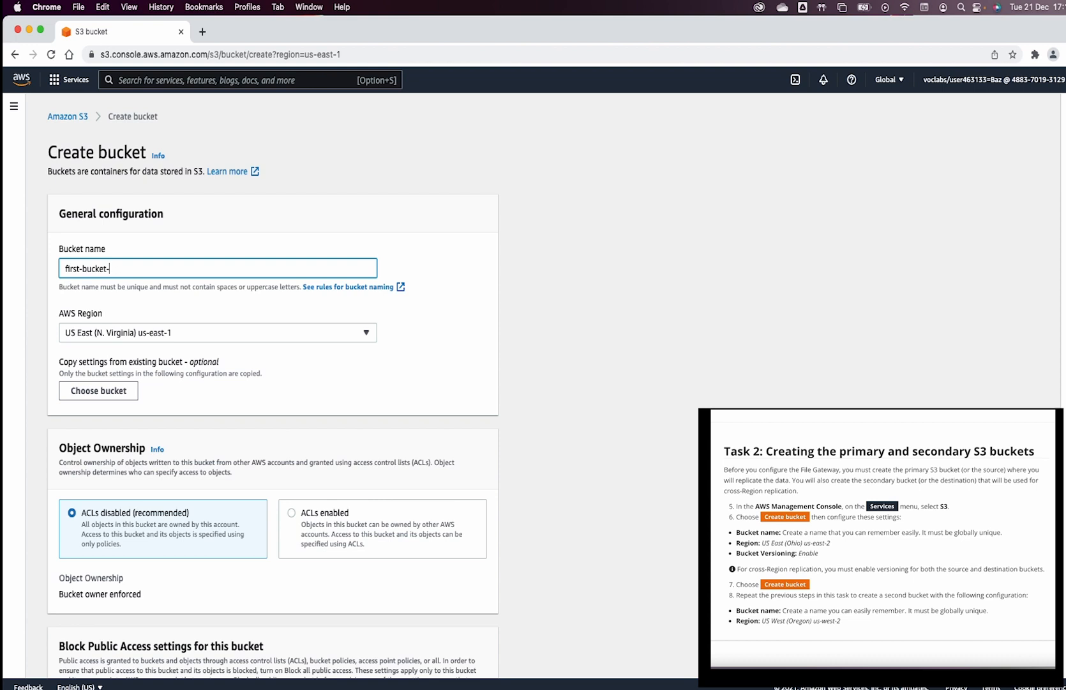
{"action": "type", "text": "21-"}
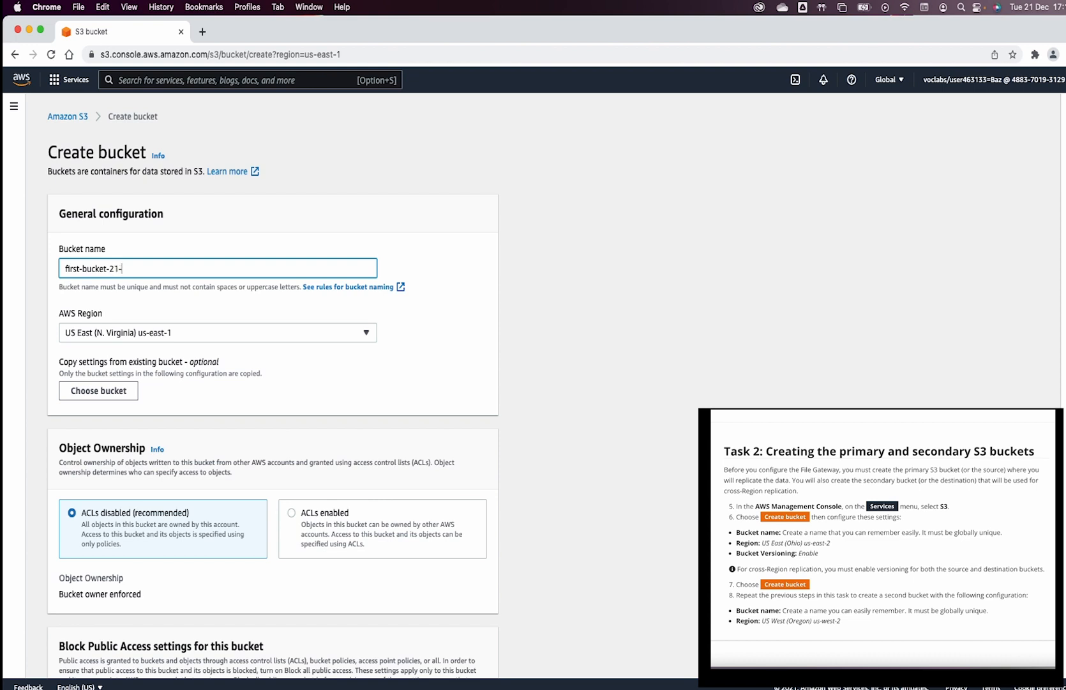
{"action": "type", "text": "12-21"}
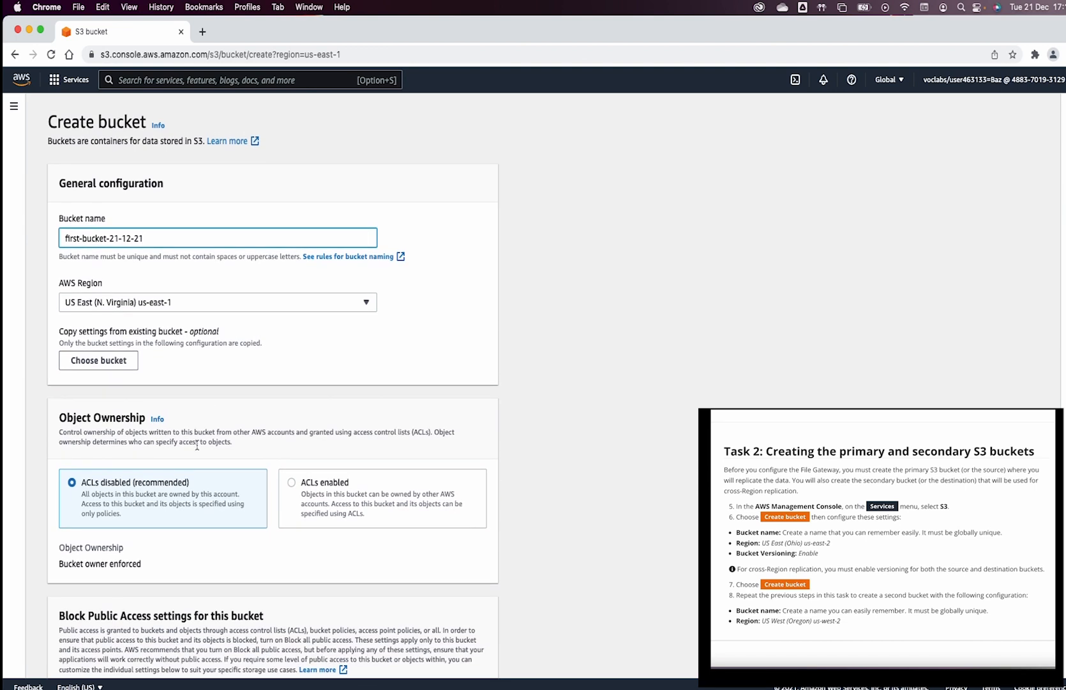
{"action": "mouse_move", "coordinate": [155, 312]}
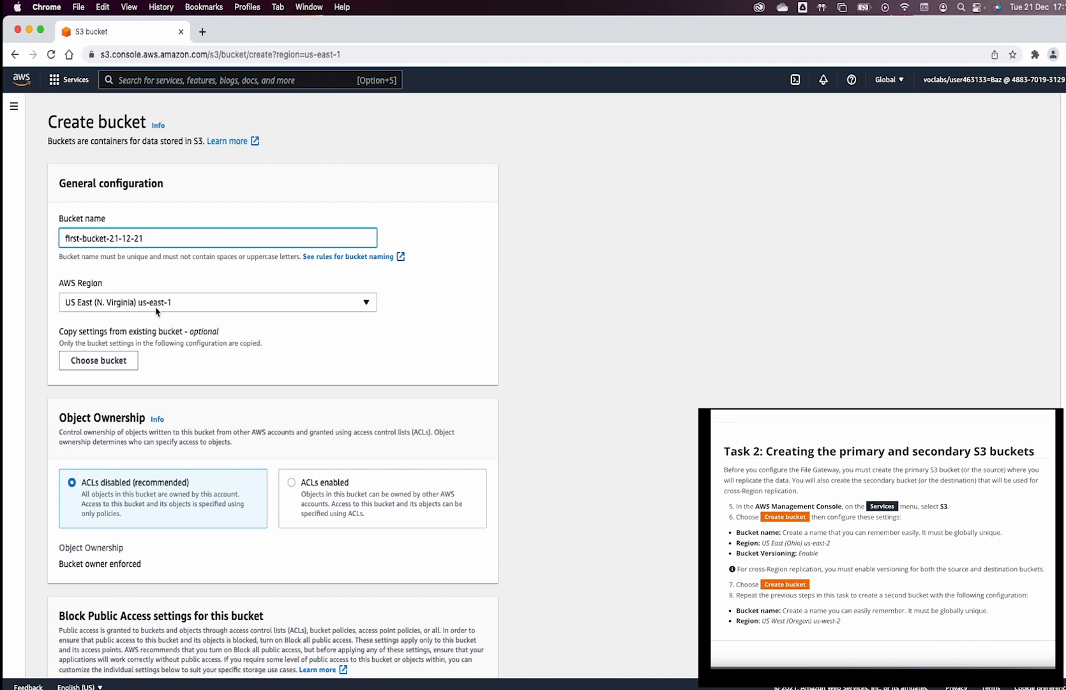
{"action": "left_click", "coordinate": [217, 301]}
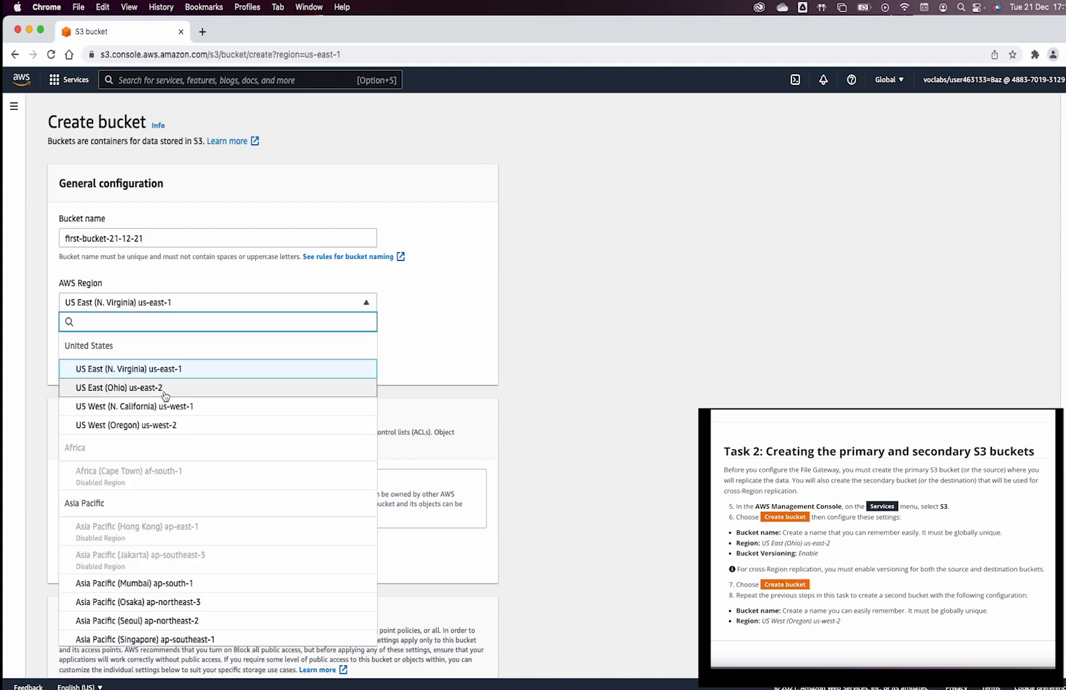
{"action": "mouse_move", "coordinate": [143, 396]}
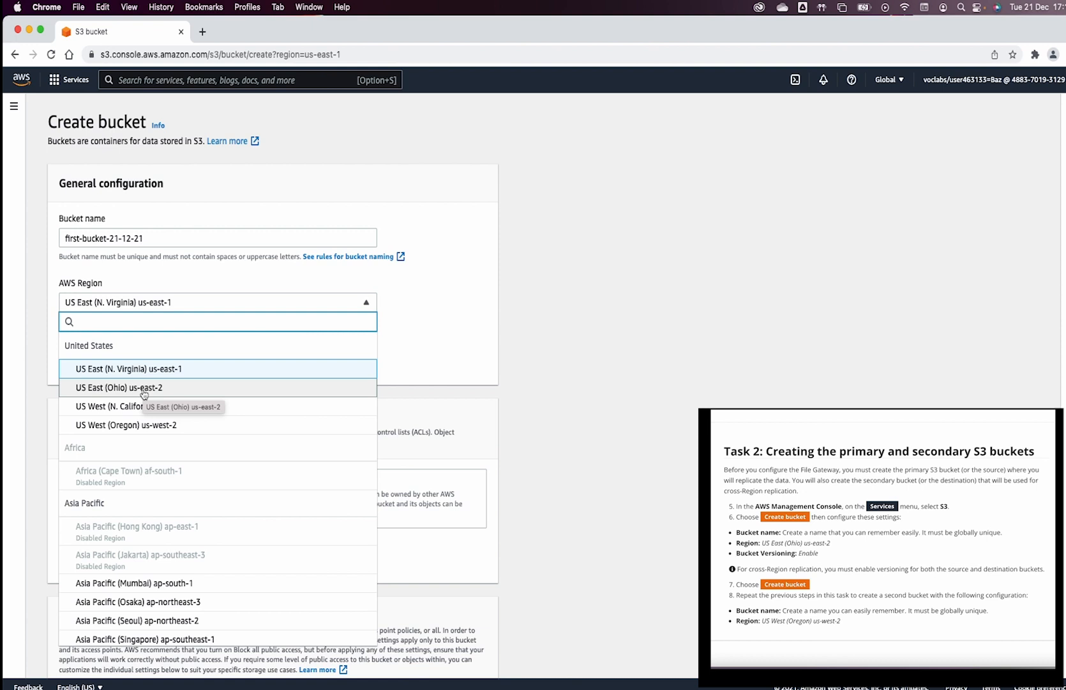
{"action": "left_click", "coordinate": [119, 387]}
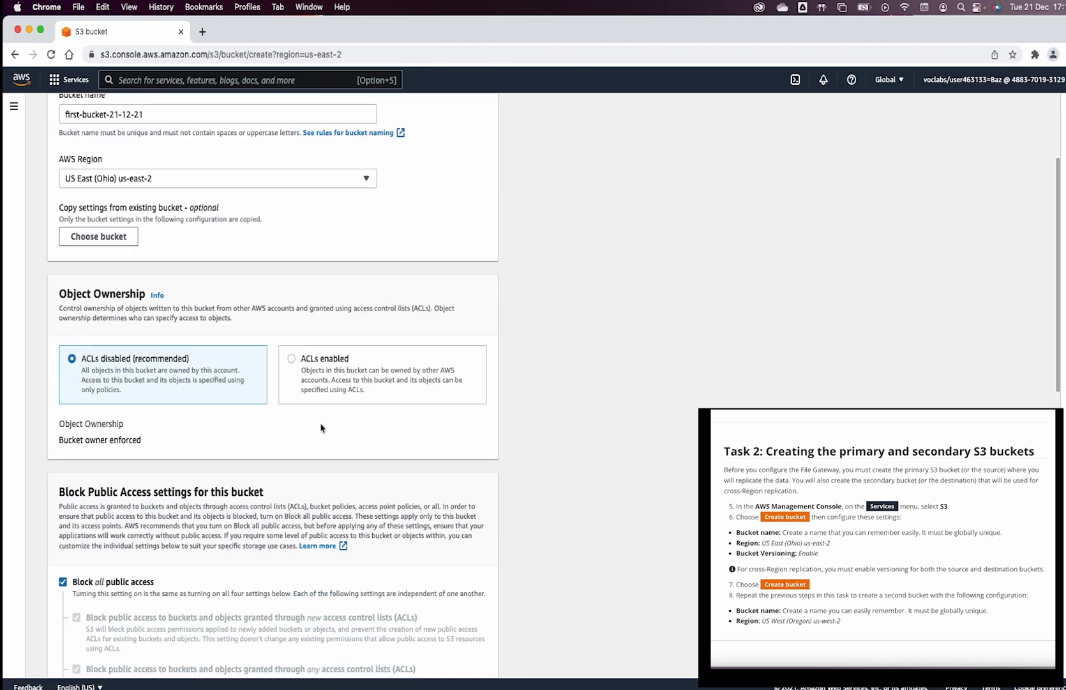
Enable Bucket Versioning and create first-bucket-21-12-21
{"action": "scroll", "scroll_direction": "down", "scroll_amount": 3}
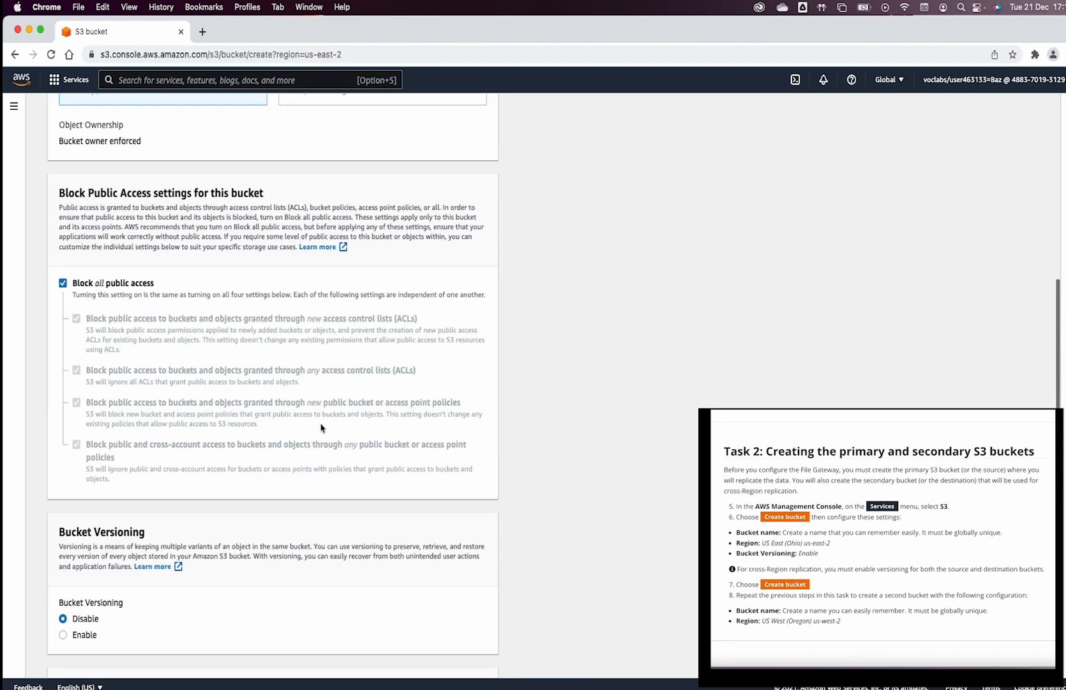
{"action": "scroll", "scroll_direction": "down", "scroll_amount": 3}
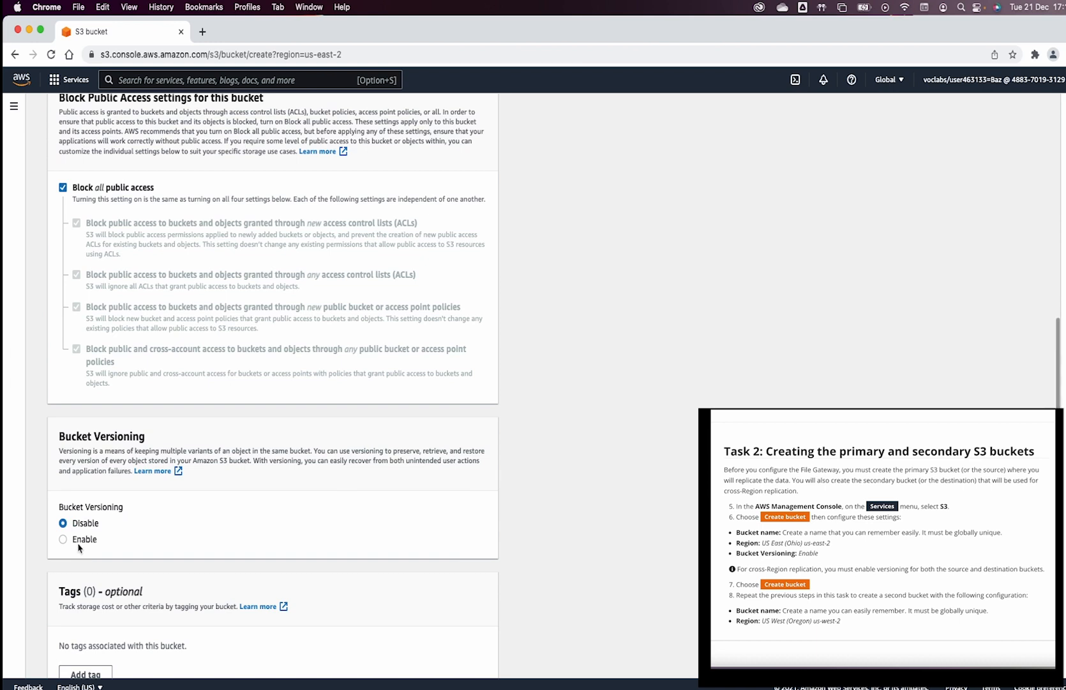
{"action": "left_click", "coordinate": [63, 539]}
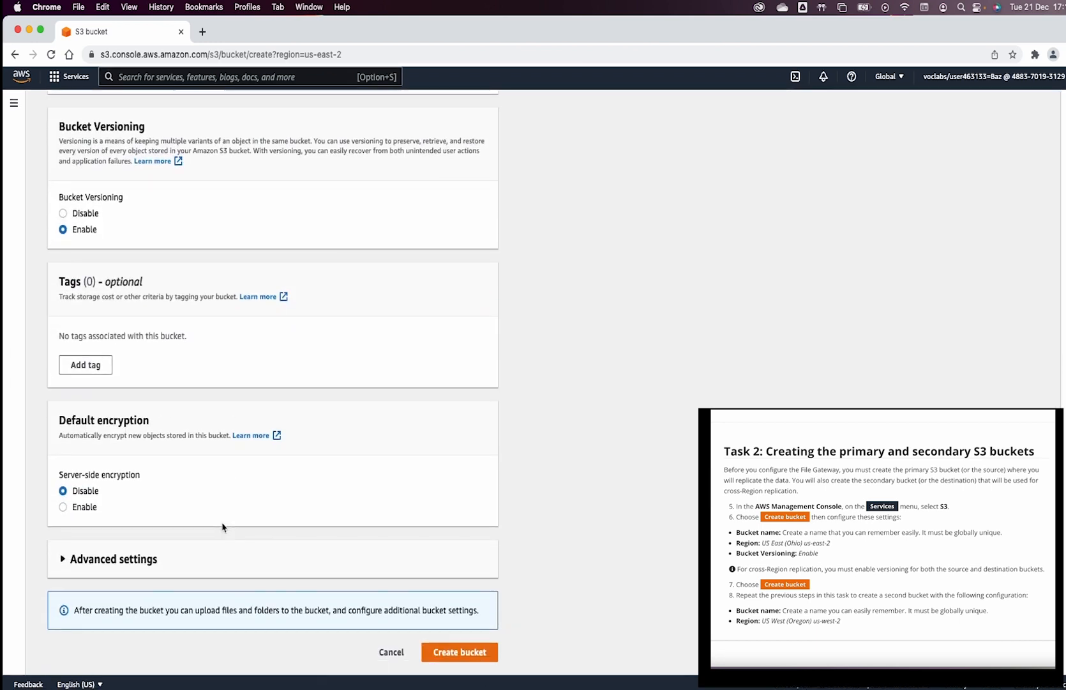
{"action": "left_click", "coordinate": [460, 651]}
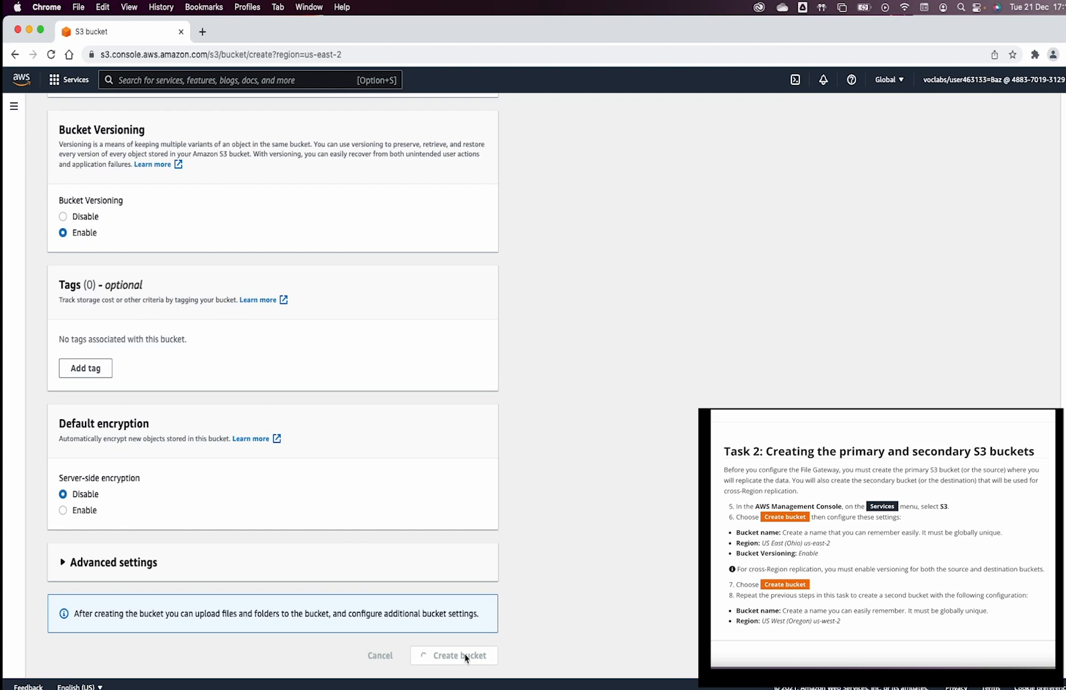
{"action": "left_click", "coordinate": [453, 655]}
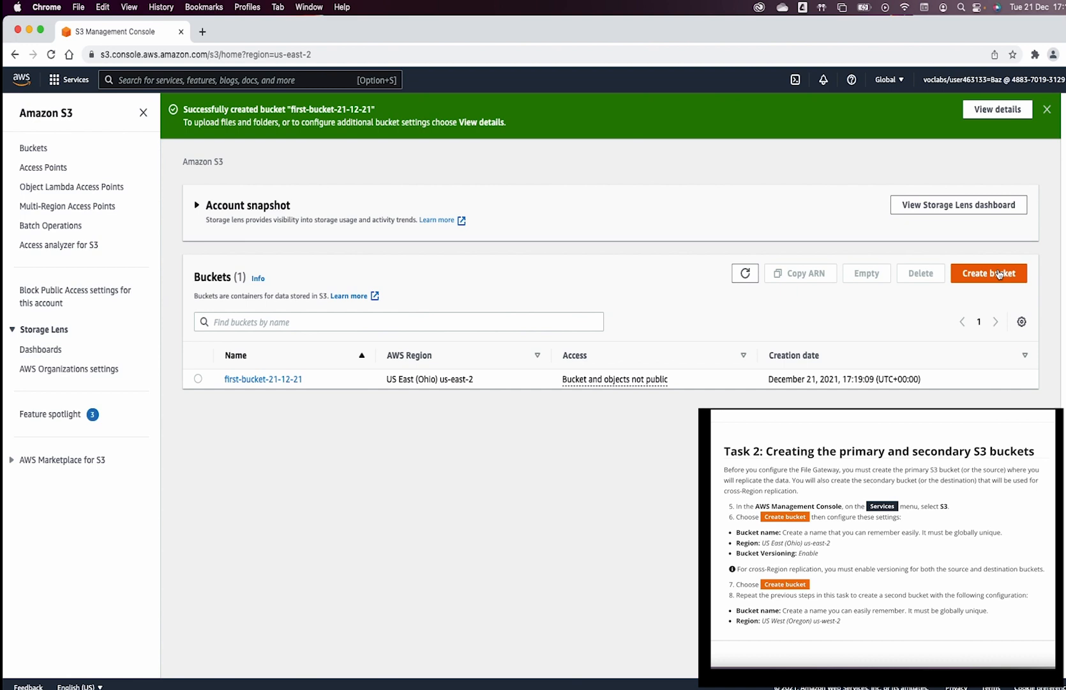
Start a new bucket named second-bucket-21-12-21 and choose US West (Oregon)
{"action": "left_click", "coordinate": [989, 274]}
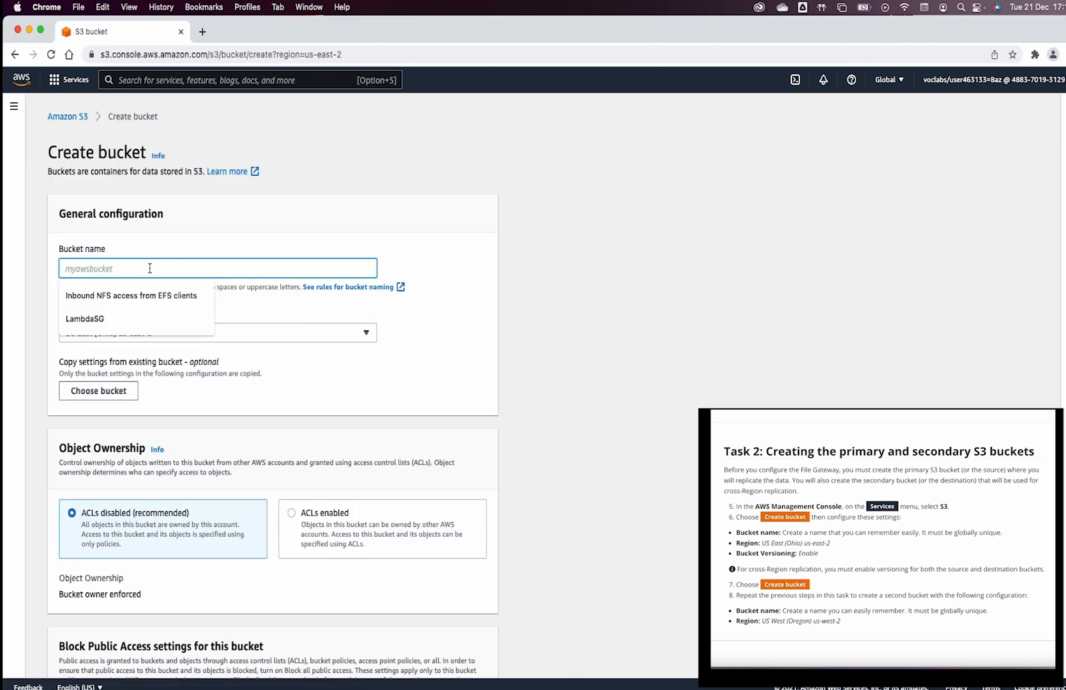
{"action": "type", "text": "second-bucket-21"}
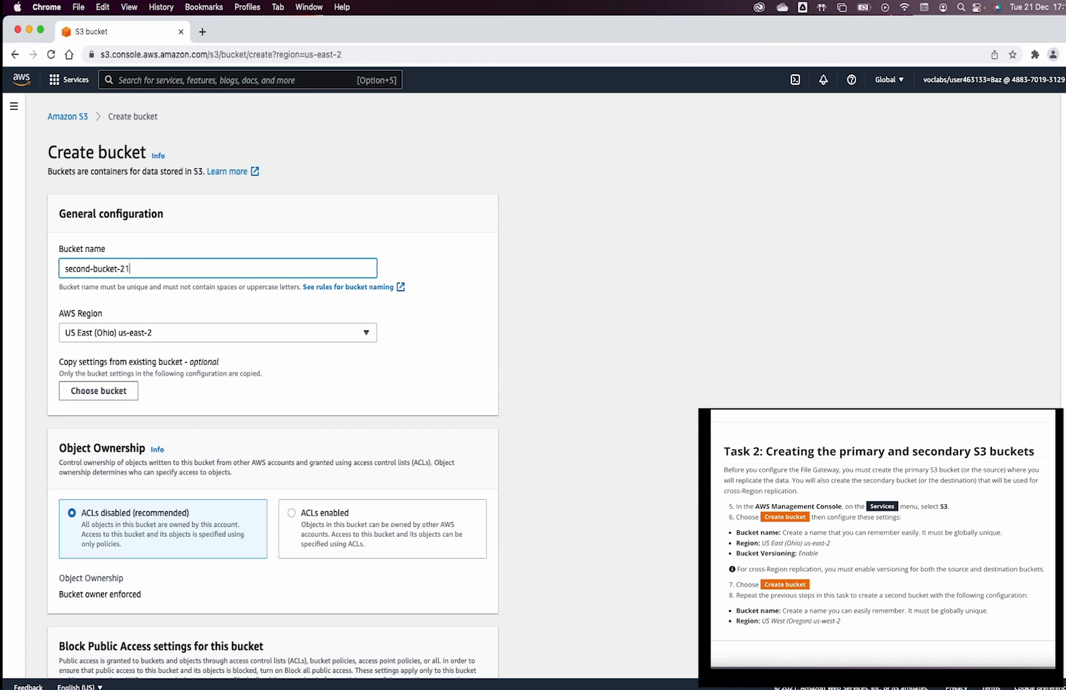
{"action": "type", "text": "-12-2"}
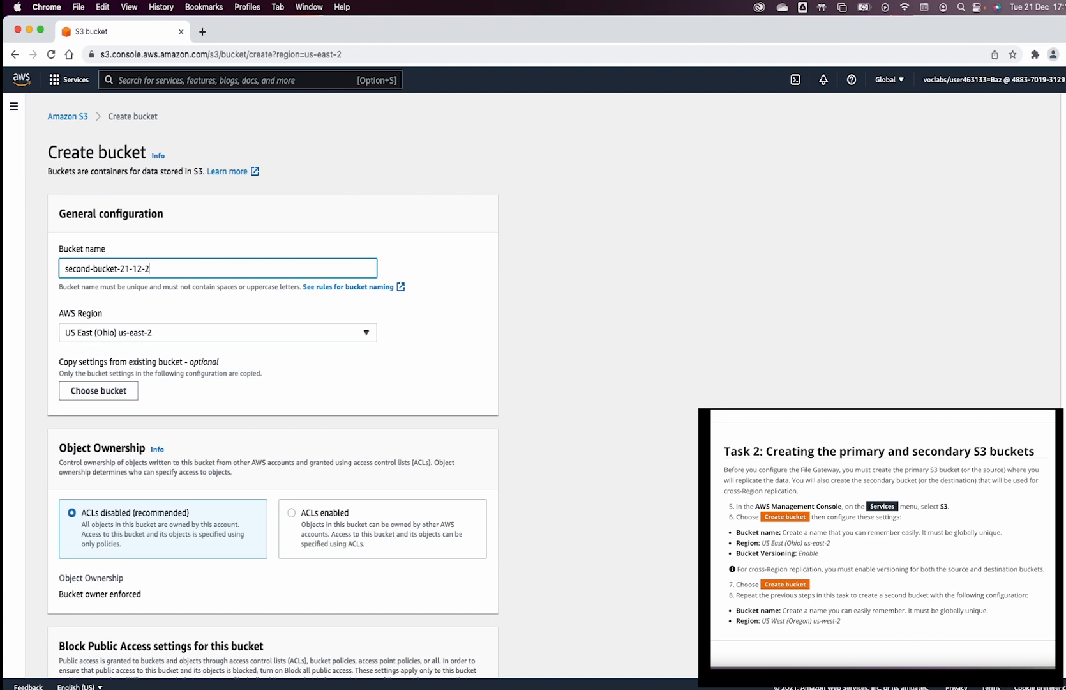
{"action": "left_click", "coordinate": [217, 332]}
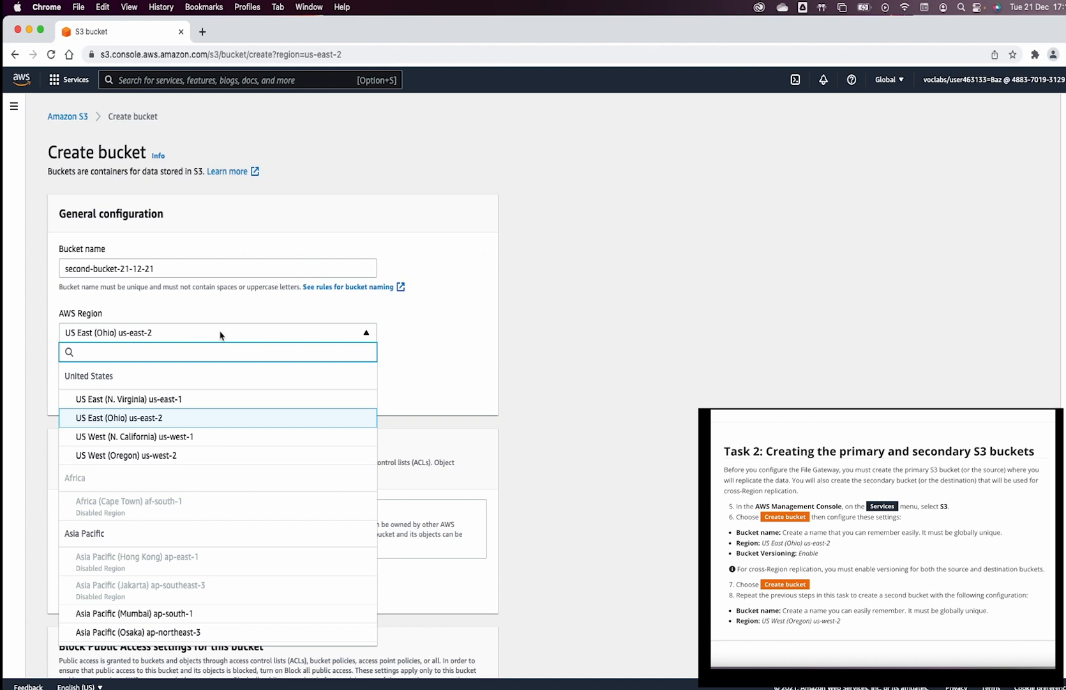
{"action": "mouse_move", "coordinate": [220, 340]}
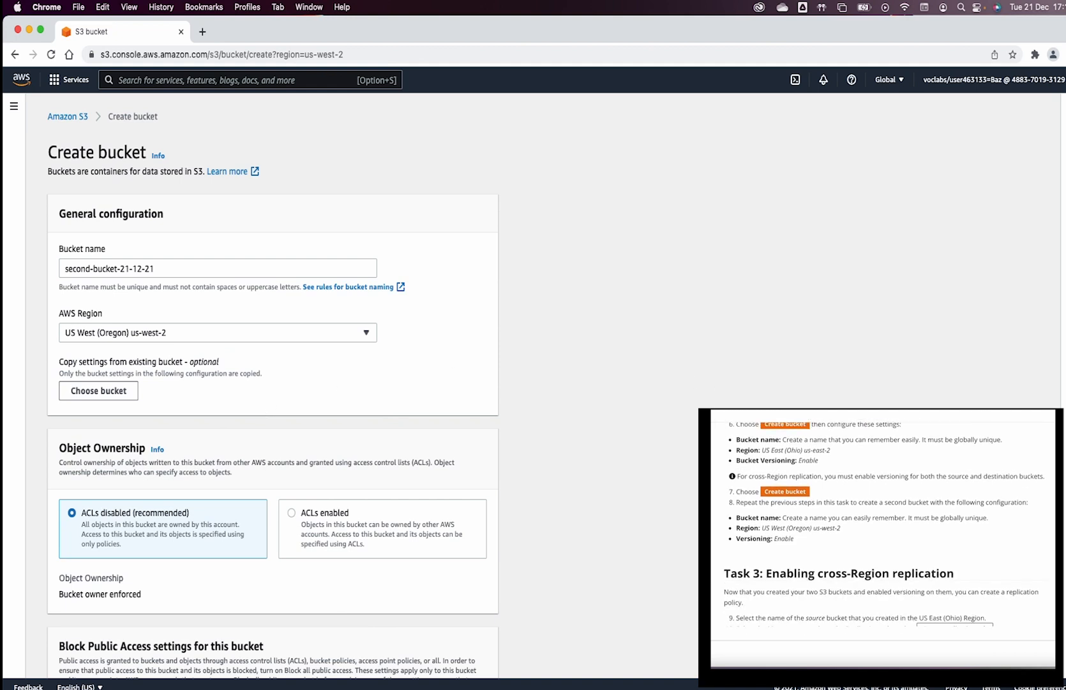
Enable Bucket Versioning and create second-bucket-21-12-21
{"action": "scroll", "scroll_direction": "down", "scroll_amount": 3}
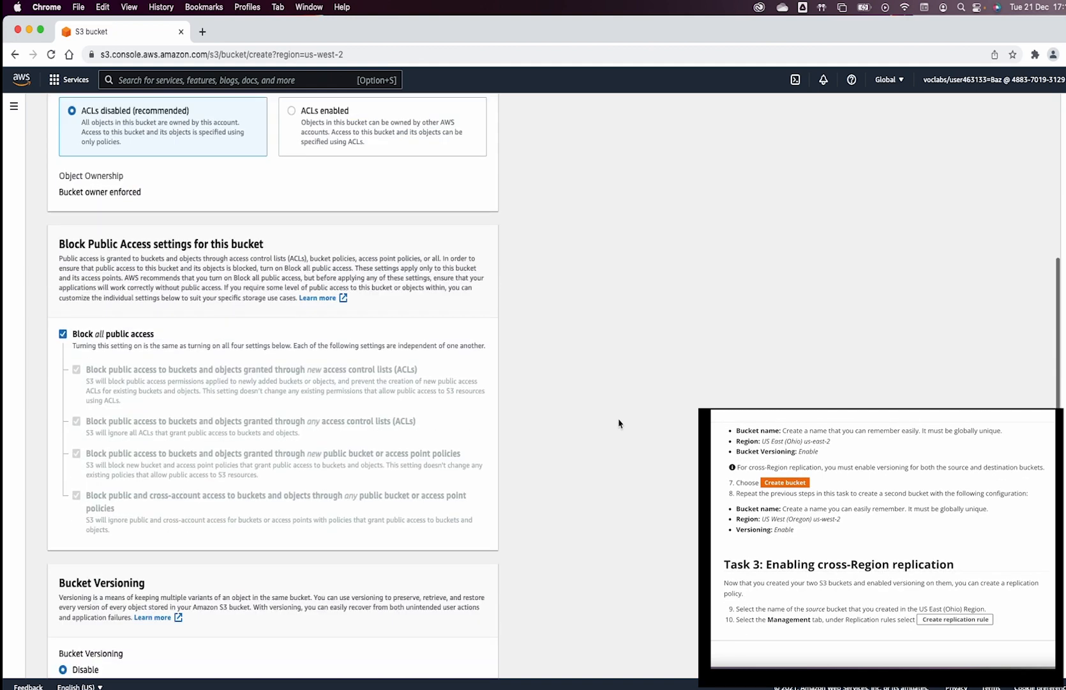
{"action": "left_click", "coordinate": [62, 511]}
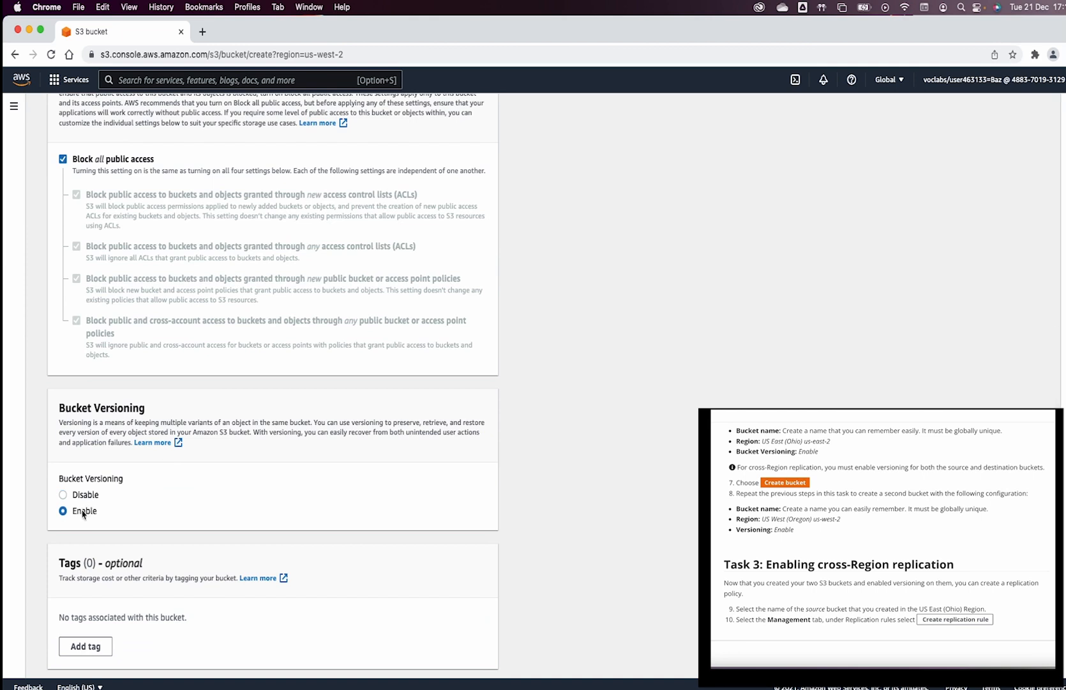
{"action": "scroll", "scroll_direction": "down", "scroll_amount": 3}
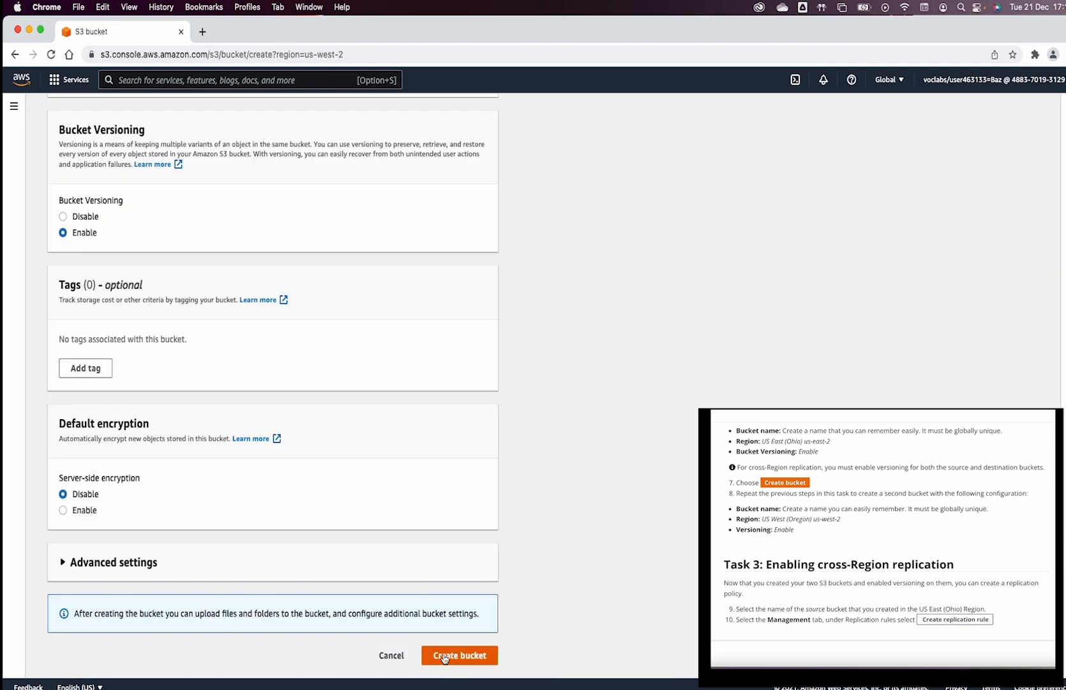
{"action": "left_click", "coordinate": [459, 655]}
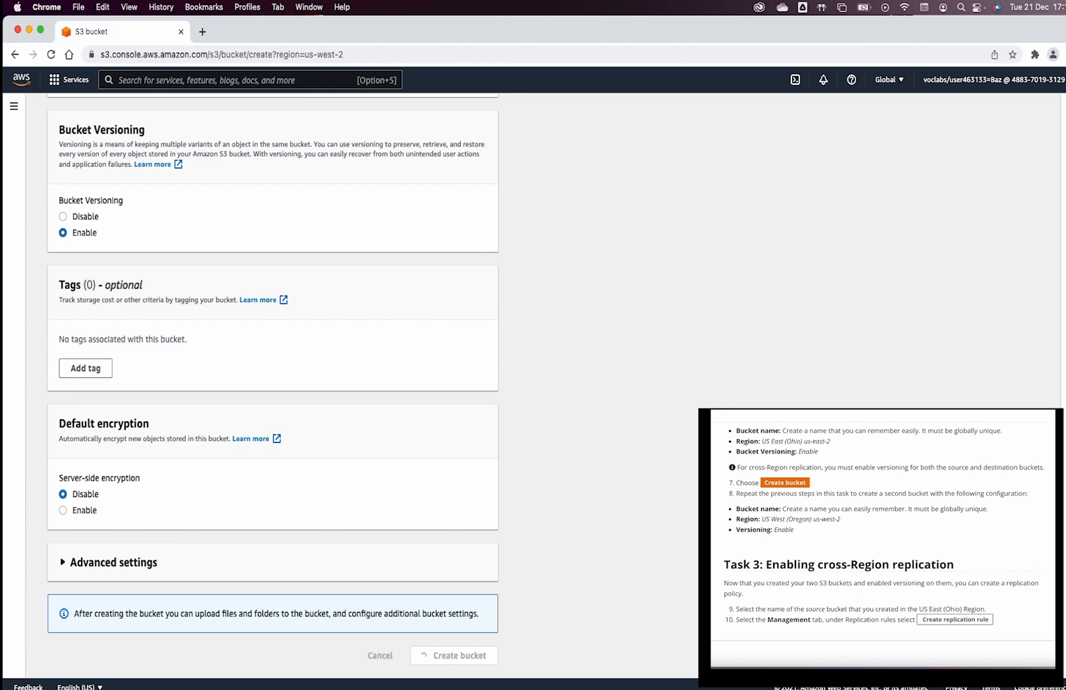
{"action": "left_click", "coordinate": [454, 655]}
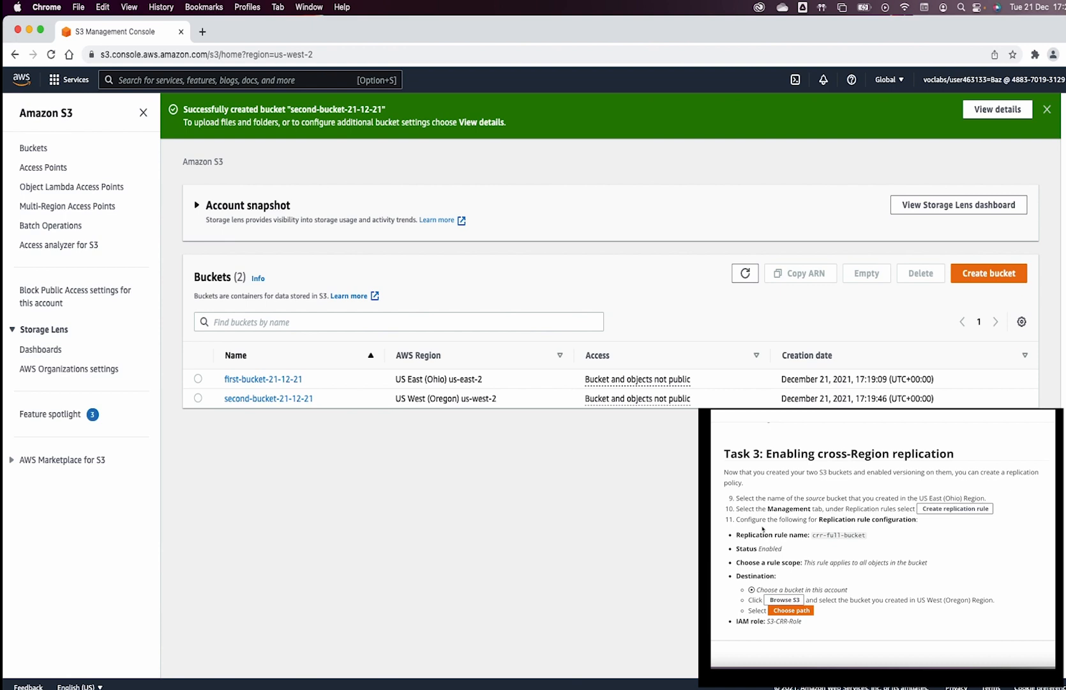
{"action": "mouse_move", "coordinate": [352, 394]}
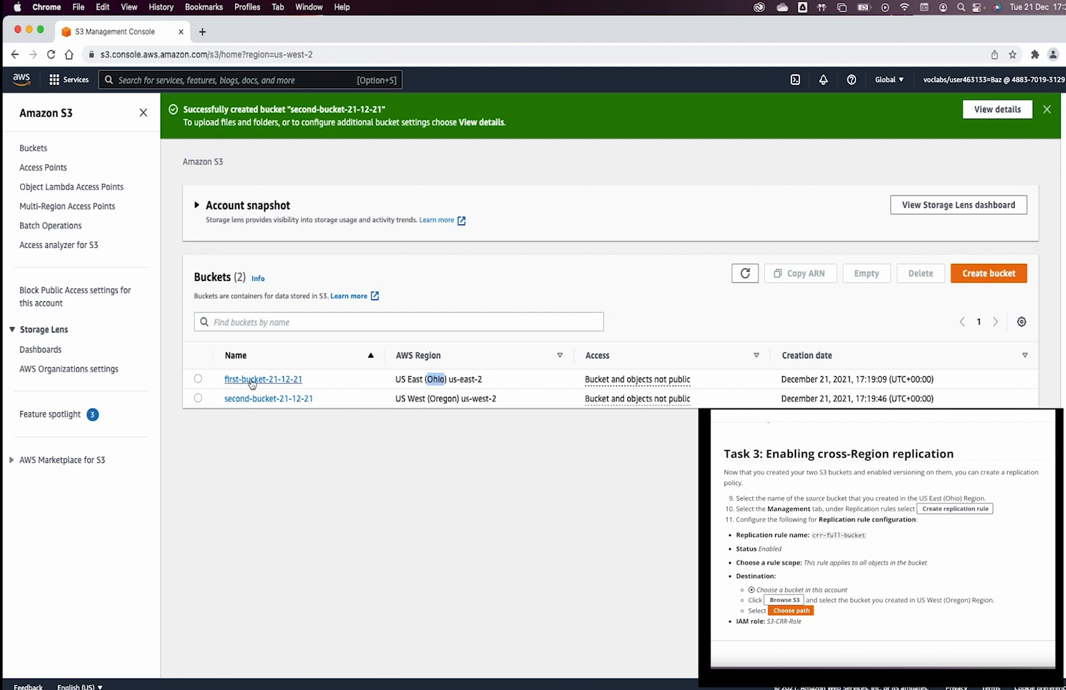
View first-bucket-21-12-21 details and scroll its Properties to confirm versioning is enabled
{"action": "left_click", "coordinate": [263, 380]}
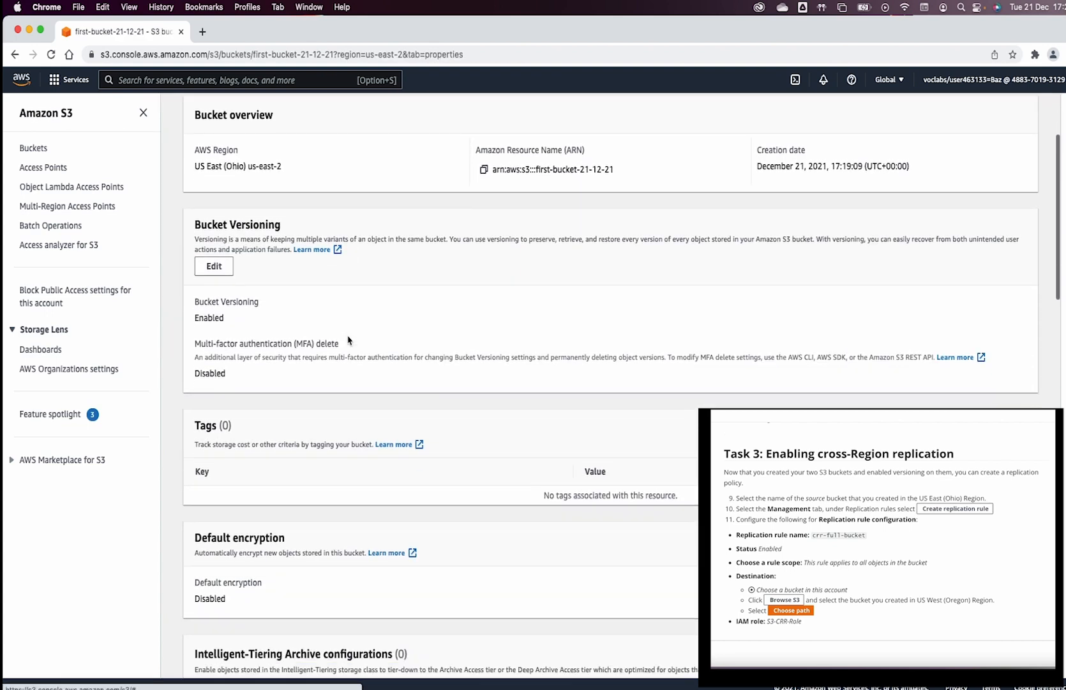
{"action": "scroll", "scroll_direction": "down", "scroll_amount": 3}
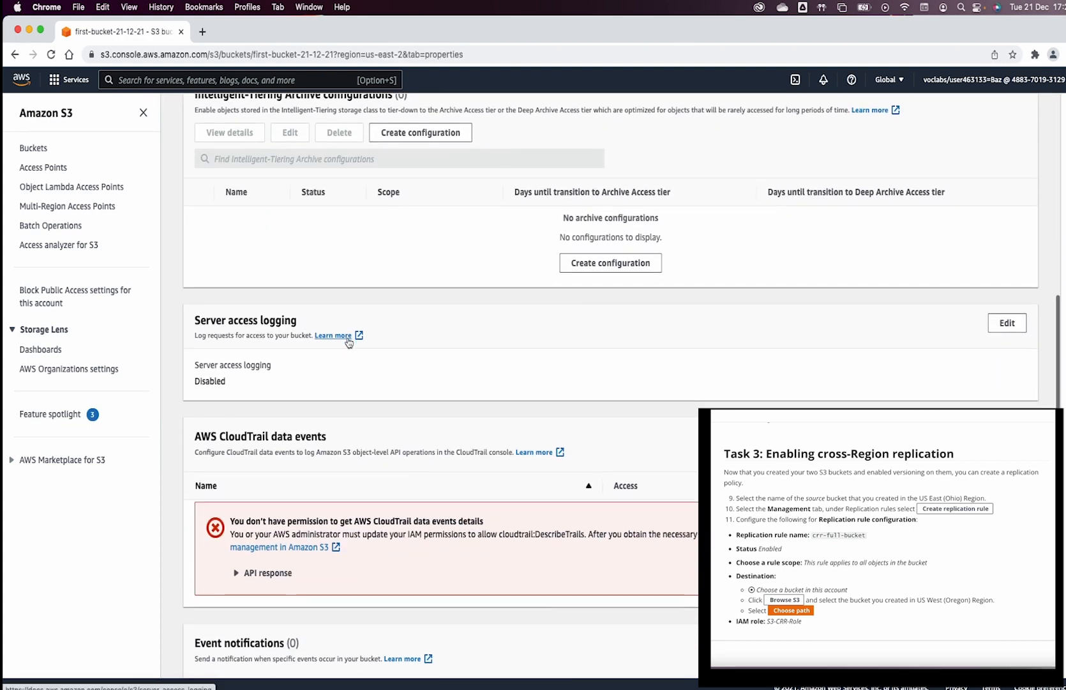
{"action": "scroll", "scroll_direction": "down", "scroll_amount": 3}
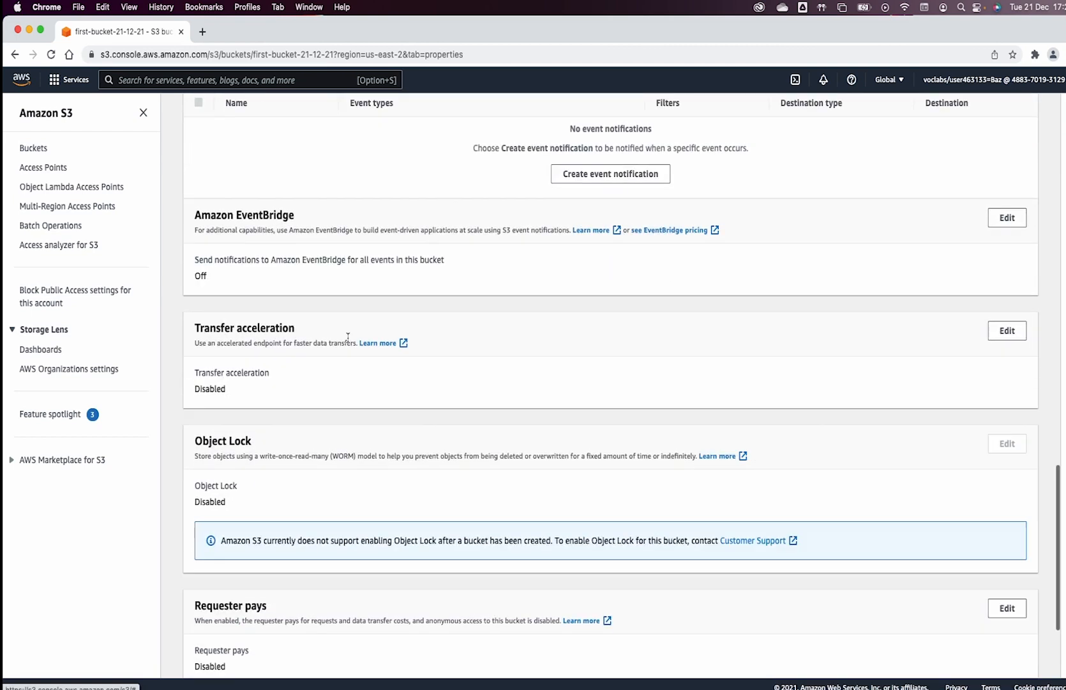
{"action": "scroll", "scroll_direction": "down", "scroll_amount": 3}
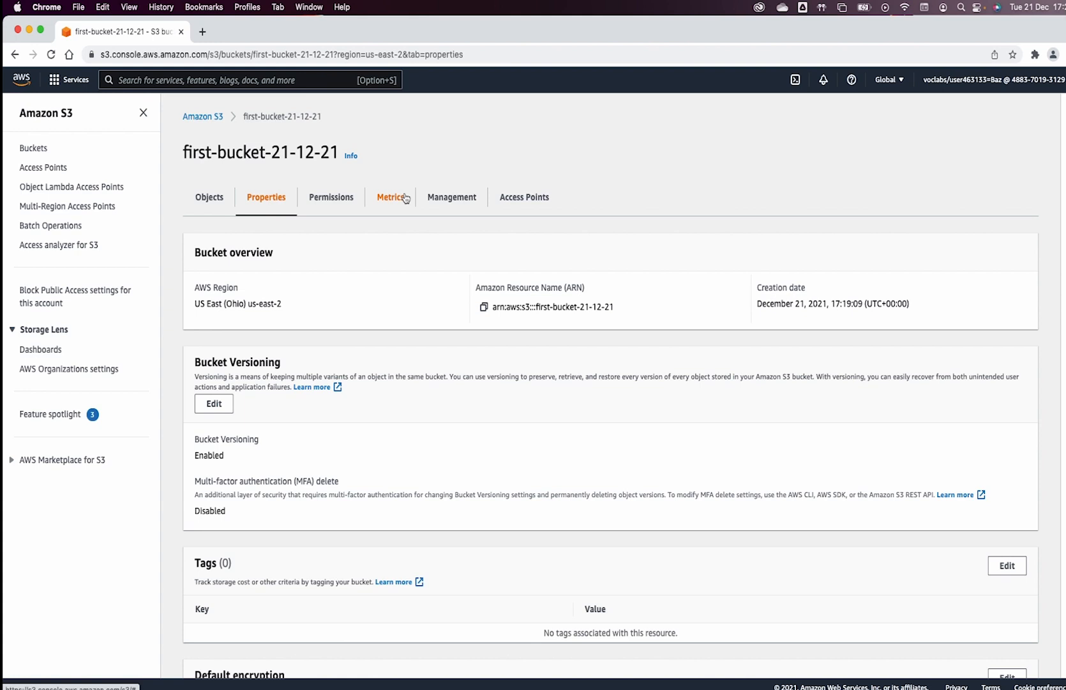
From Management, start a replication rule named crr-full-bucket applying to all objects
{"action": "left_click", "coordinate": [451, 197]}
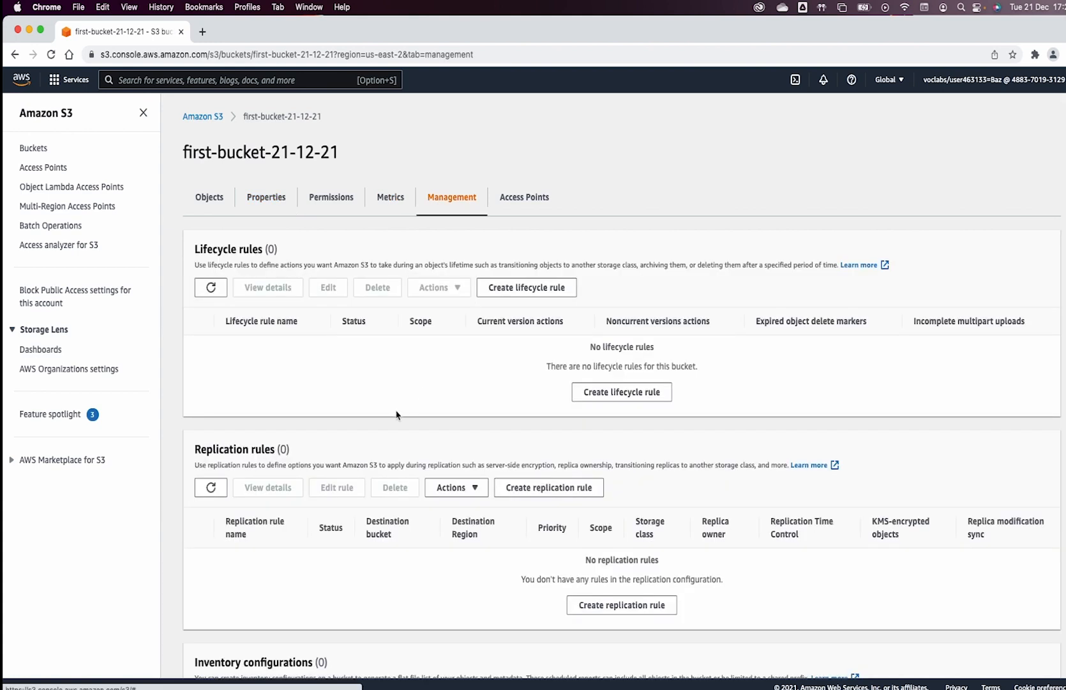
{"action": "left_click", "coordinate": [549, 487]}
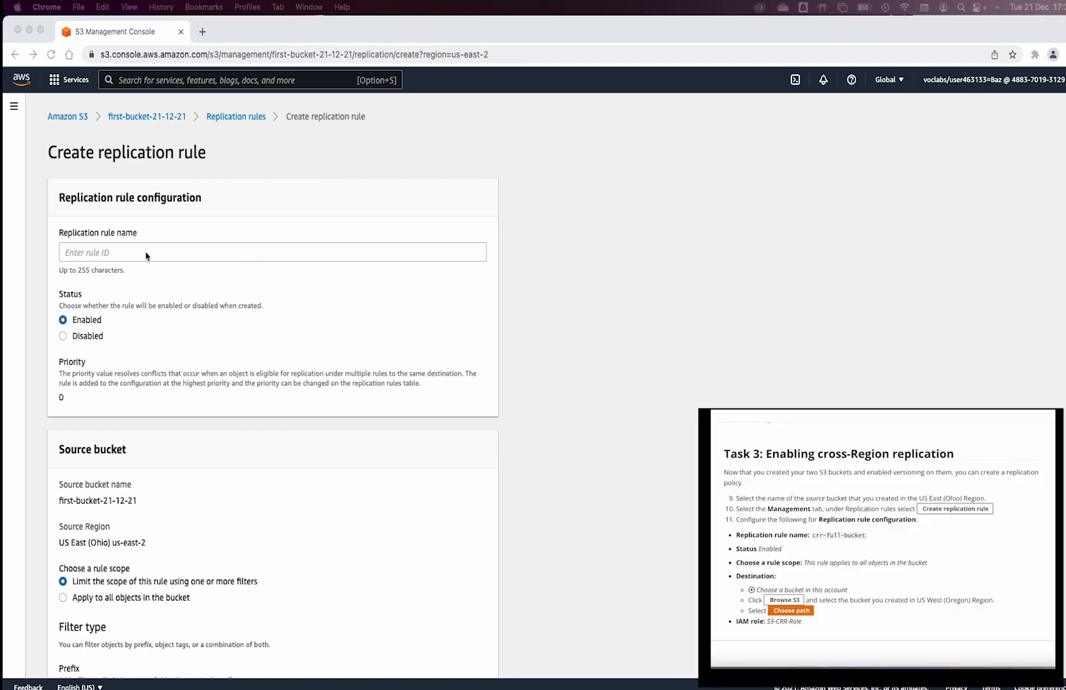
{"action": "type", "text": "crr-full-bucket"}
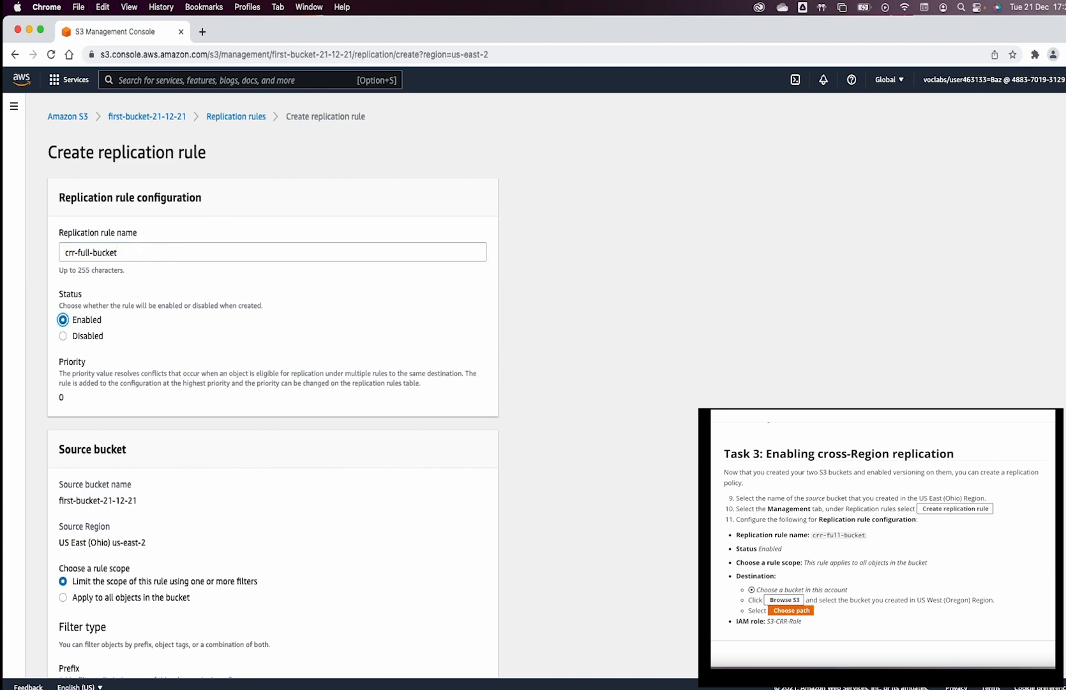
{"action": "mouse_move", "coordinate": [195, 331]}
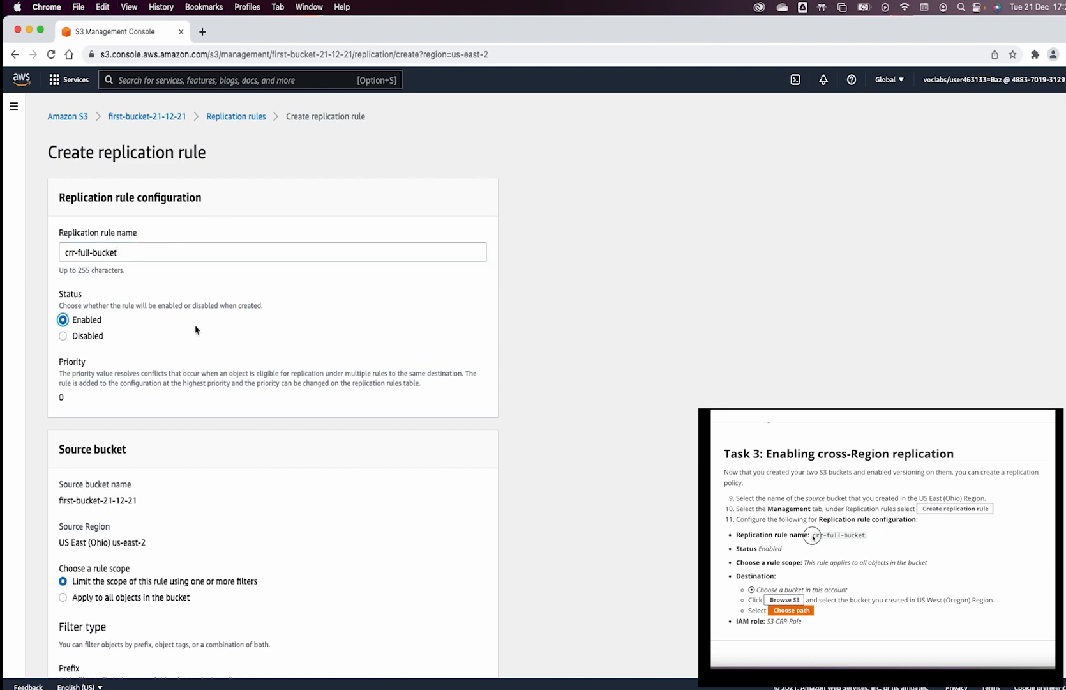
{"action": "scroll", "scroll_direction": "down", "scroll_amount": 3}
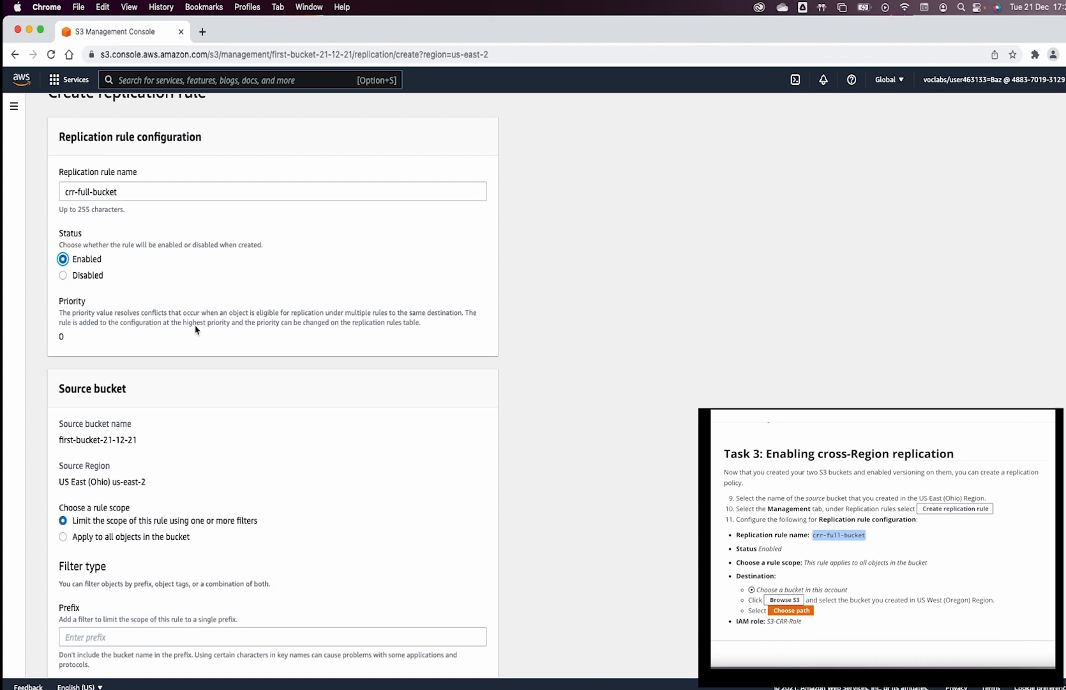
{"action": "scroll", "scroll_direction": "down", "scroll_amount": 3}
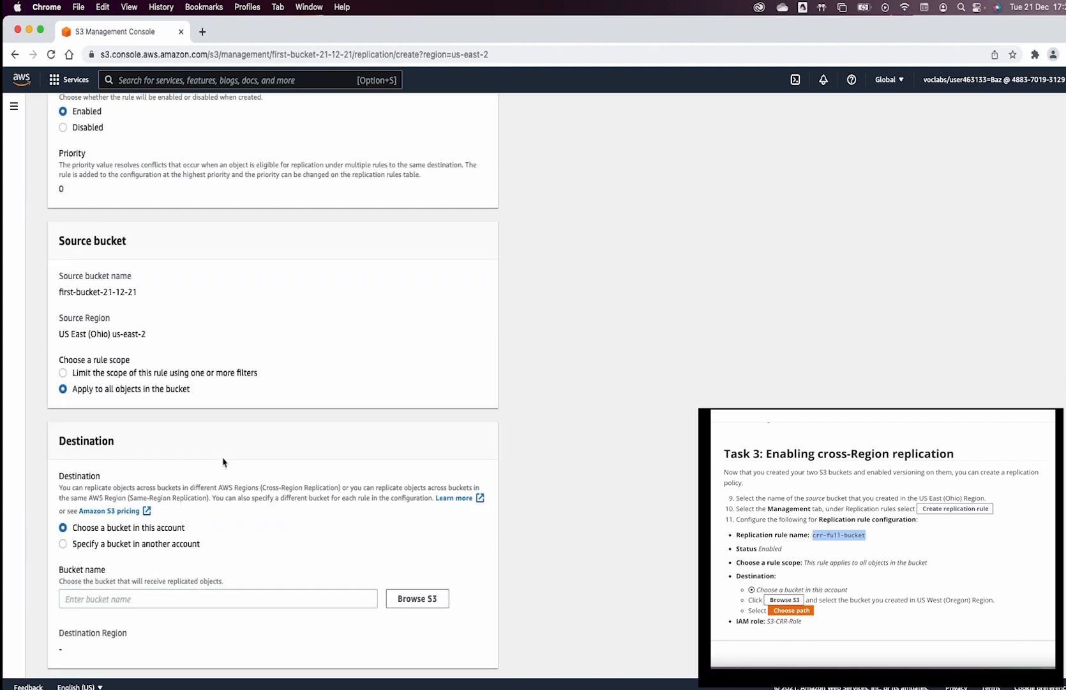
{"action": "scroll", "scroll_direction": "down", "scroll_amount": 3}
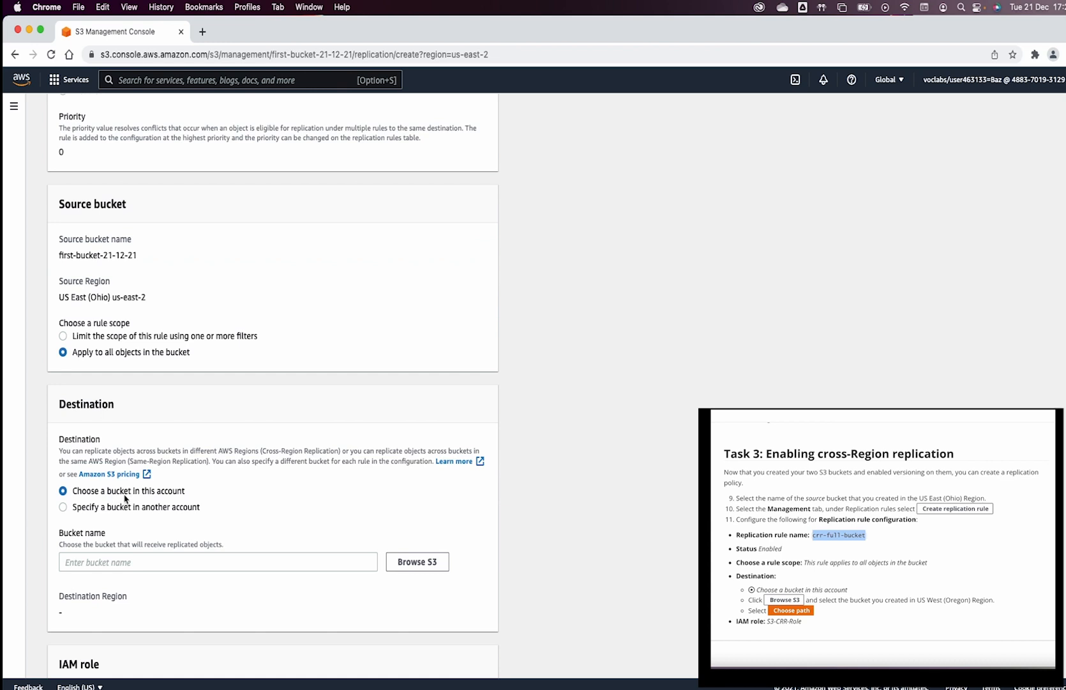
{"action": "mouse_move", "coordinate": [125, 503]}
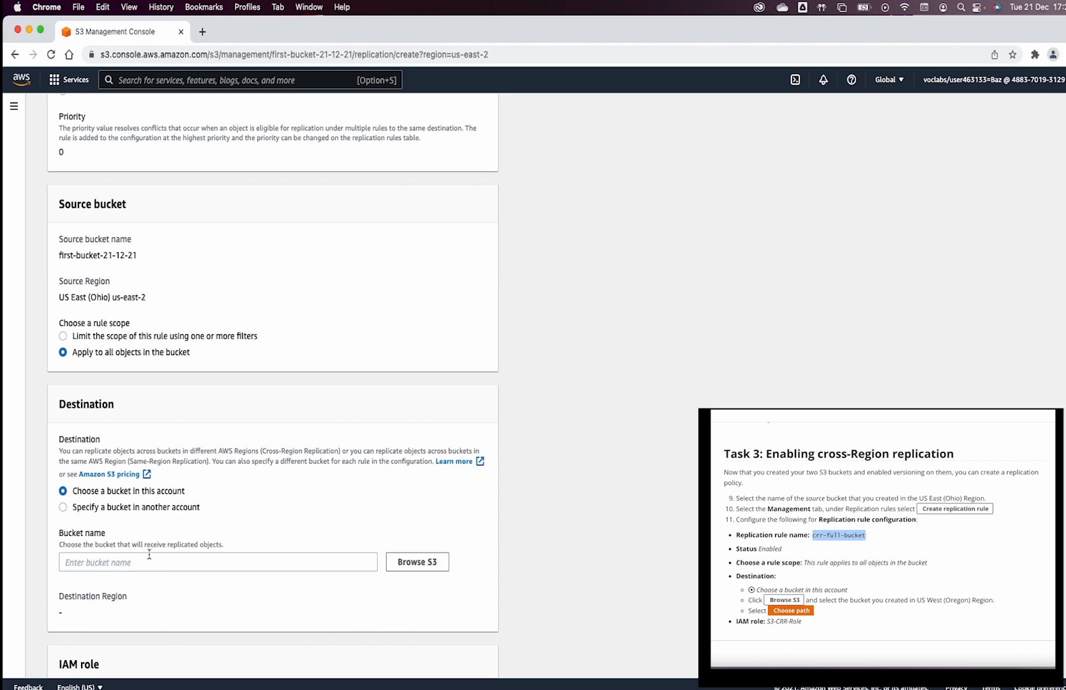
{"action": "mouse_move", "coordinate": [117, 517]}
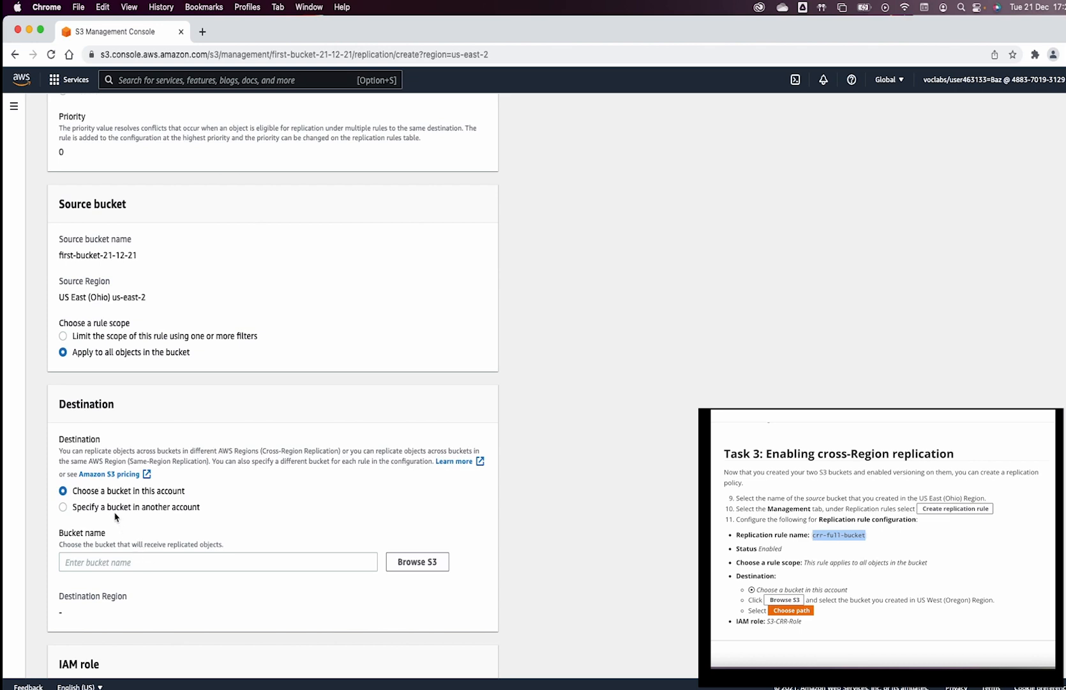
Set second-bucket-21-12-21 as the replication destination bucket
{"action": "left_click", "coordinate": [63, 507]}
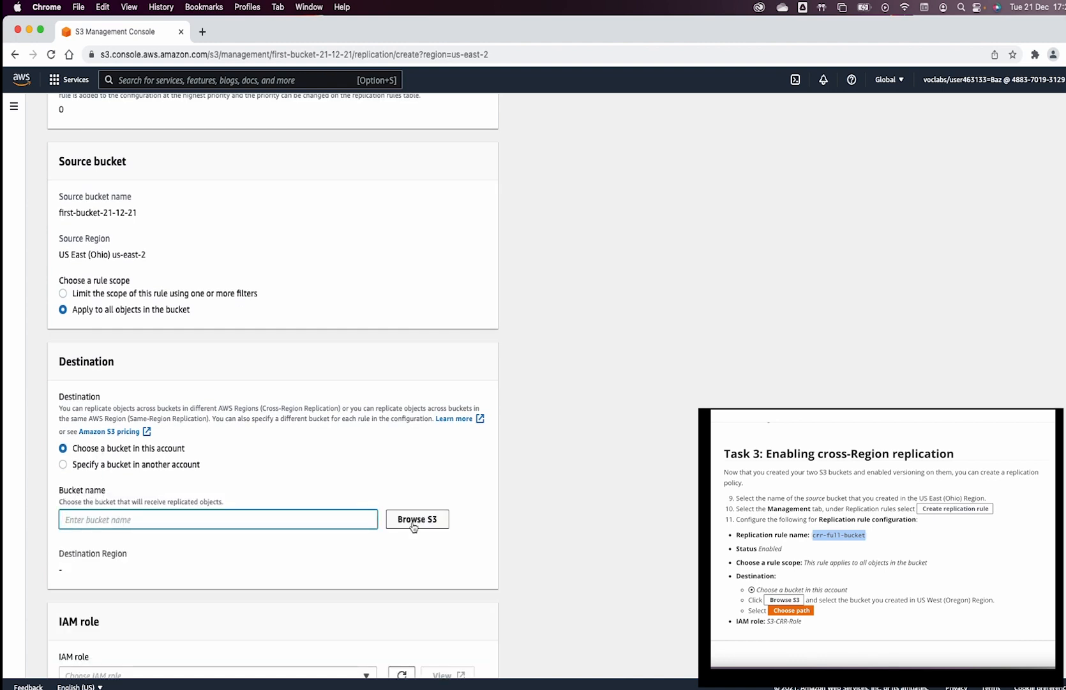
{"action": "left_click", "coordinate": [416, 518]}
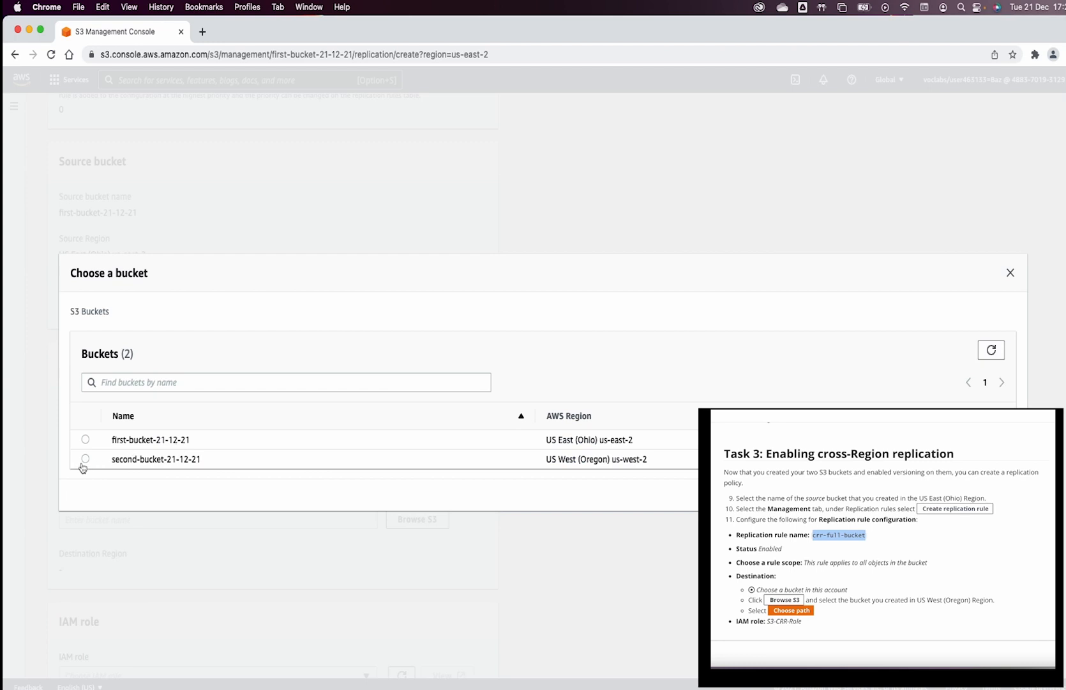
{"action": "left_click", "coordinate": [86, 459]}
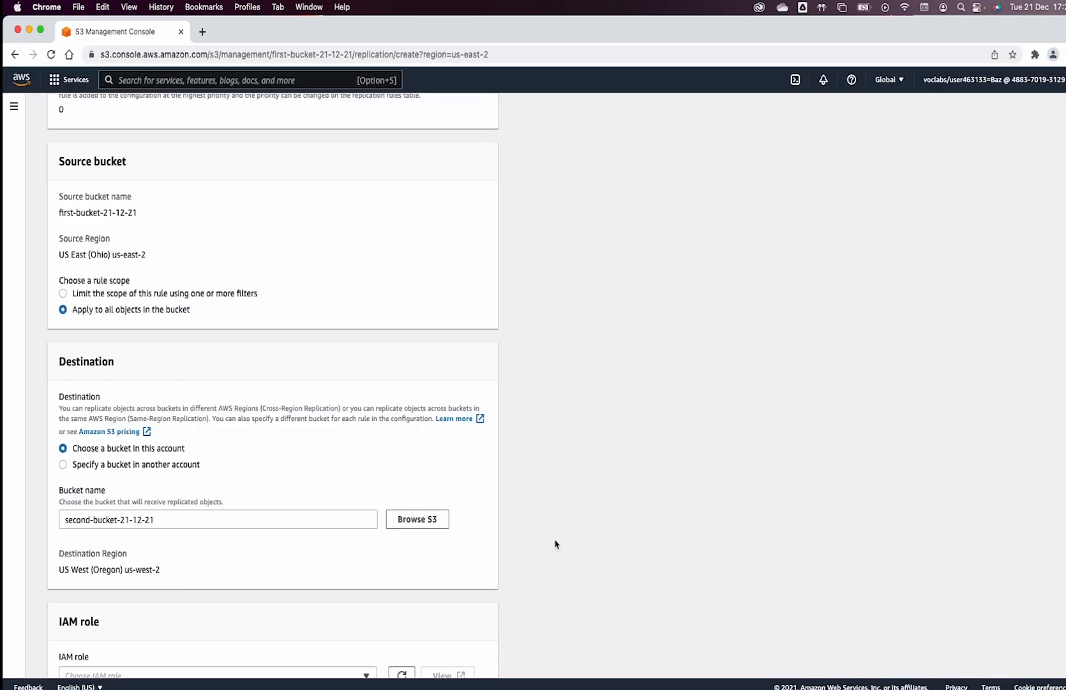
{"action": "scroll", "scroll_direction": "down", "scroll_amount": 3}
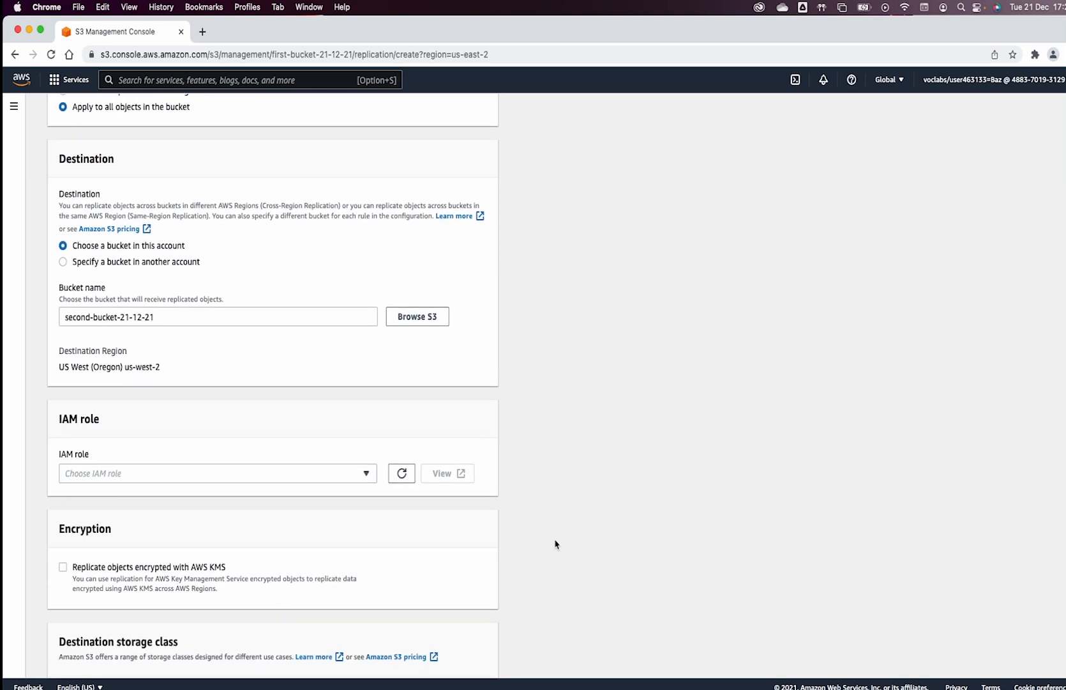
{"action": "mouse_move", "coordinate": [484, 453]}
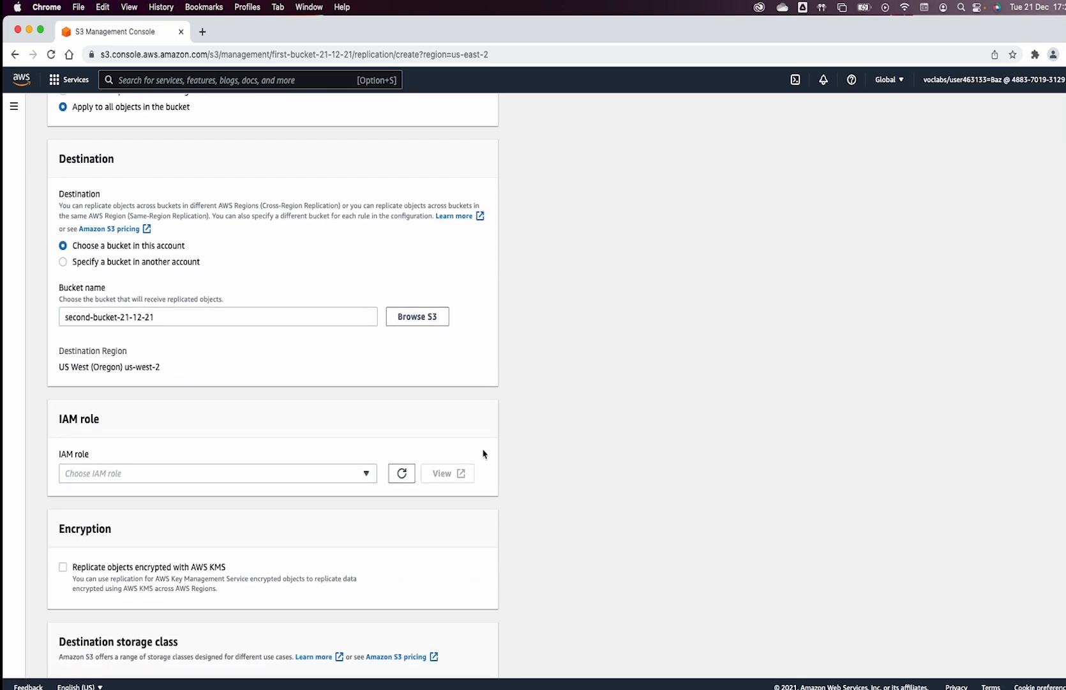
Choose IAM role S3-CRR-Role and save the replication rule
{"action": "left_click", "coordinate": [216, 472]}
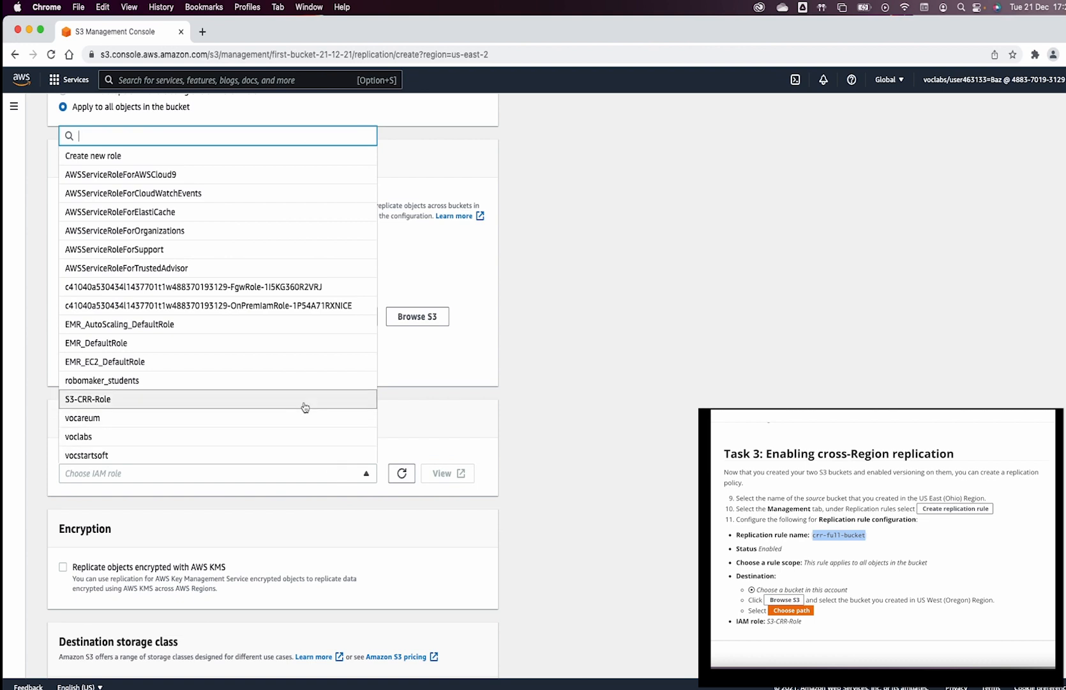
{"action": "mouse_move", "coordinate": [306, 406]}
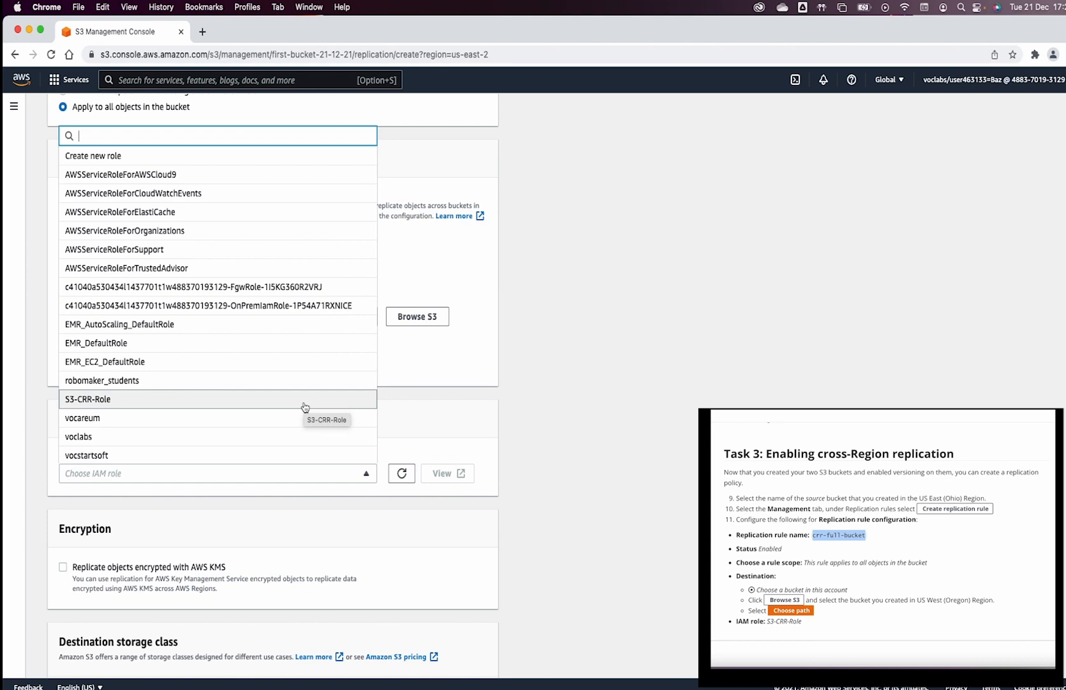
{"action": "left_click", "coordinate": [87, 400]}
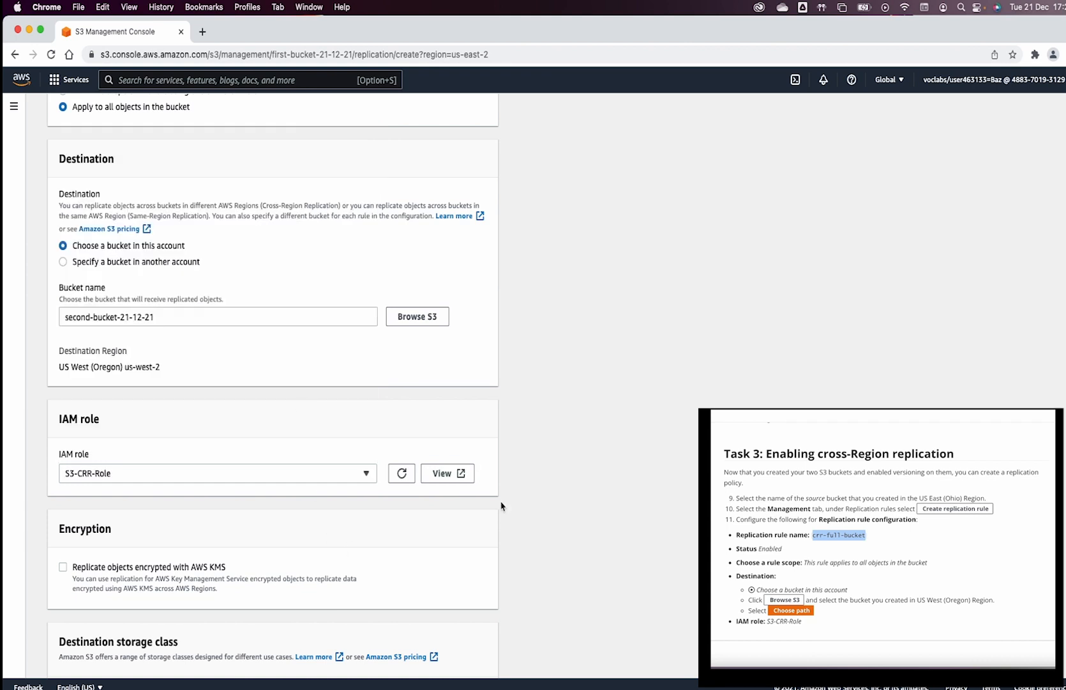
{"action": "scroll", "scroll_direction": "down", "scroll_amount": 3}
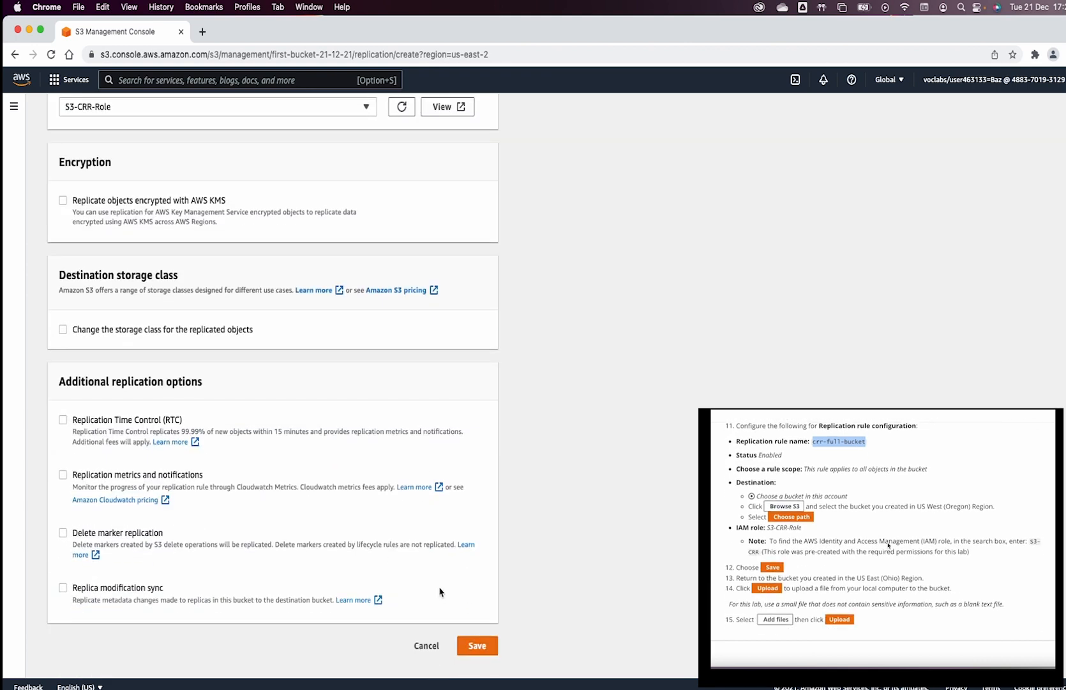
{"action": "left_click", "coordinate": [478, 645]}
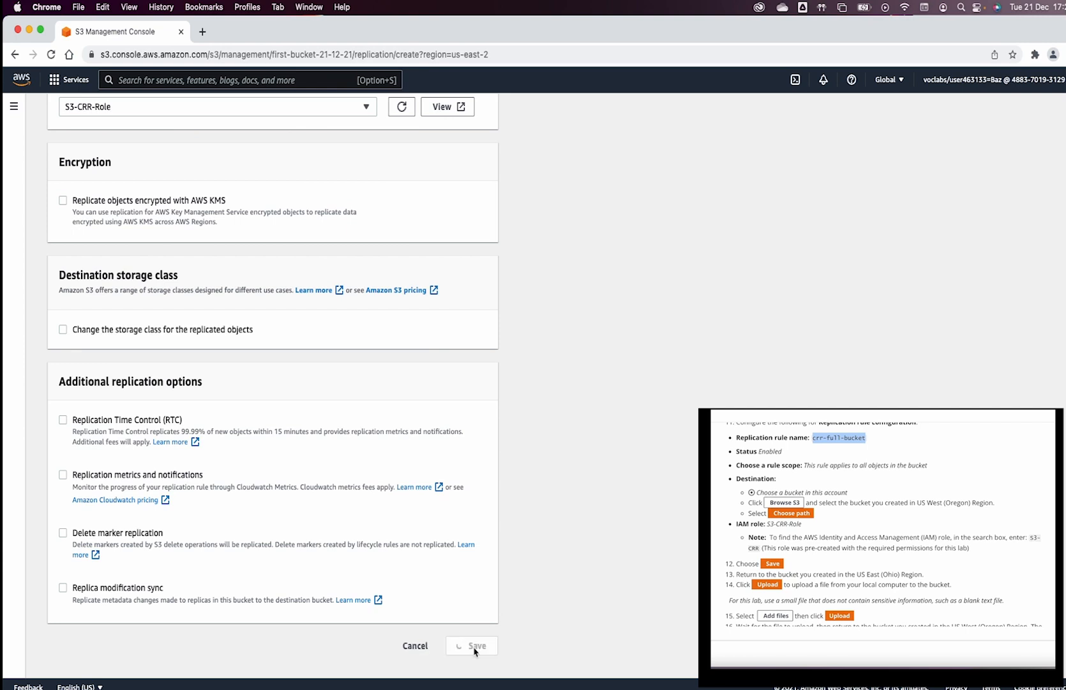
Confirm Save so crr-full-bucket is listed as Enabled, replicating to second-bucket-21-12-21
{"action": "left_click", "coordinate": [478, 644]}
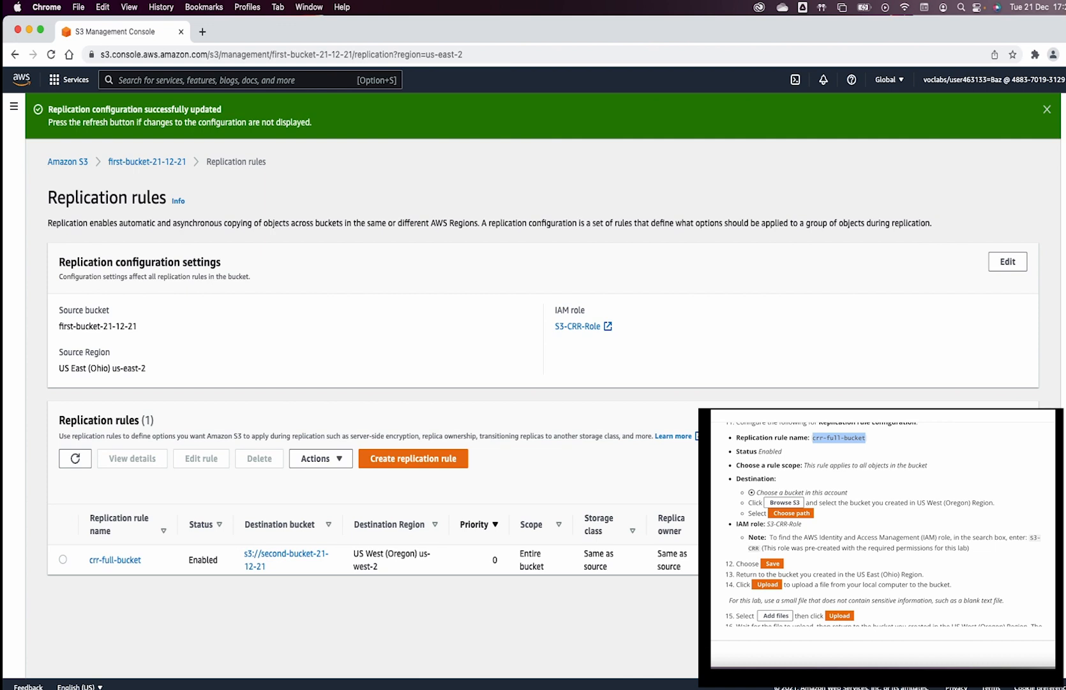
{"action": "mouse_move", "coordinate": [854, 406]}
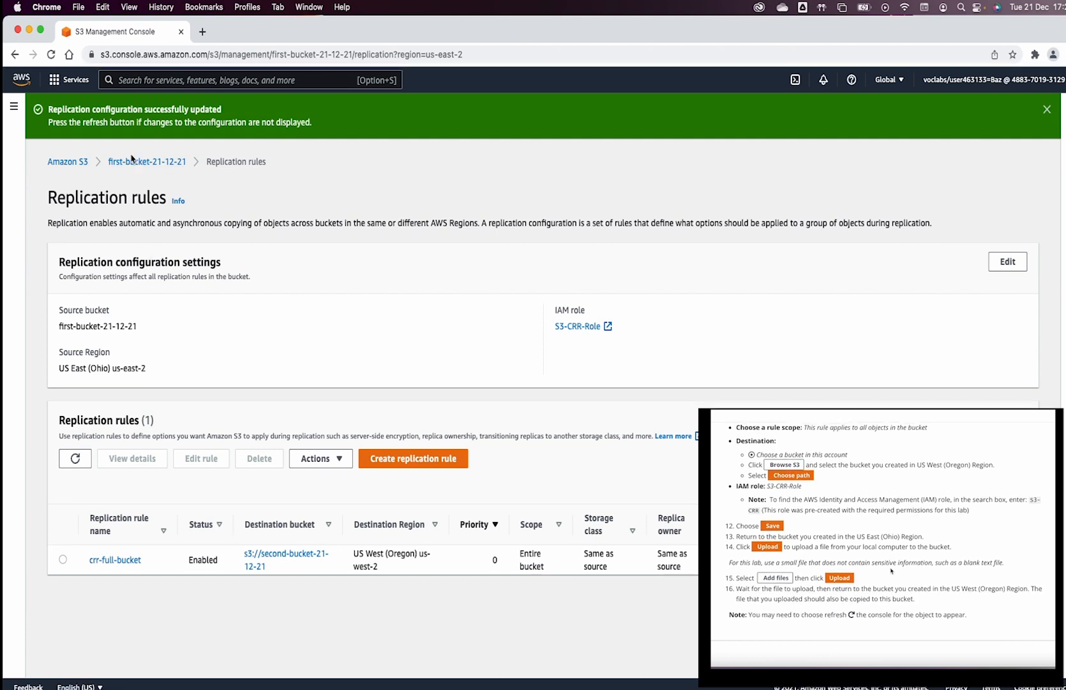
Upload AWS_Restart_Accredited_Instructor_Badge.png from Downloads into first-bucket-21-12-21
{"action": "left_click", "coordinate": [147, 161]}
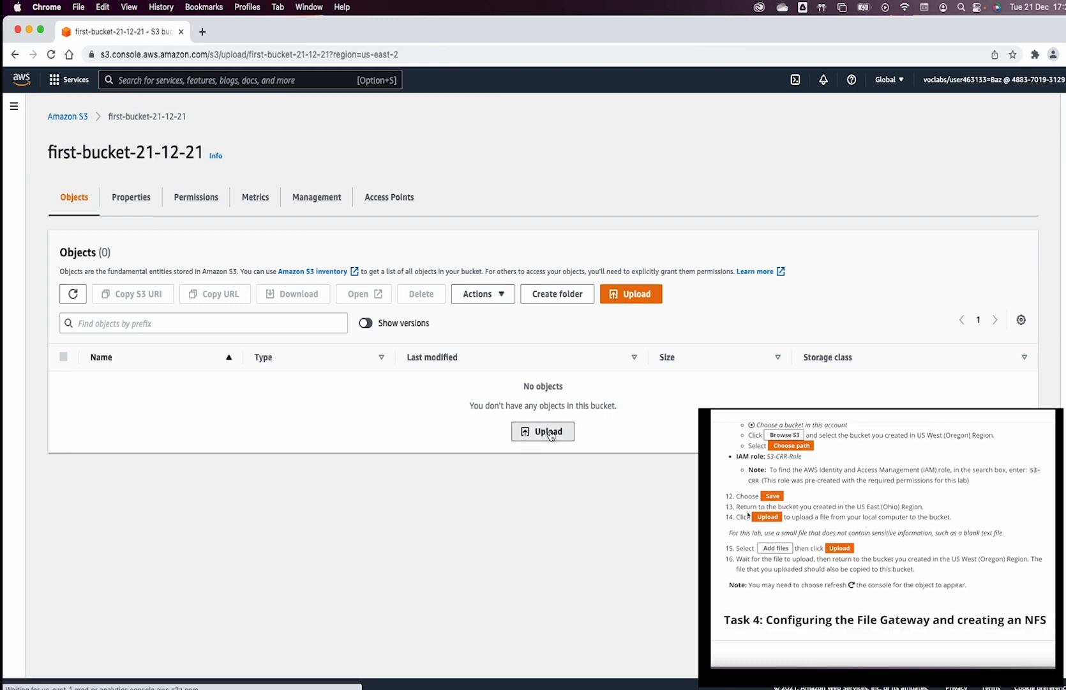
{"action": "left_click", "coordinate": [543, 431]}
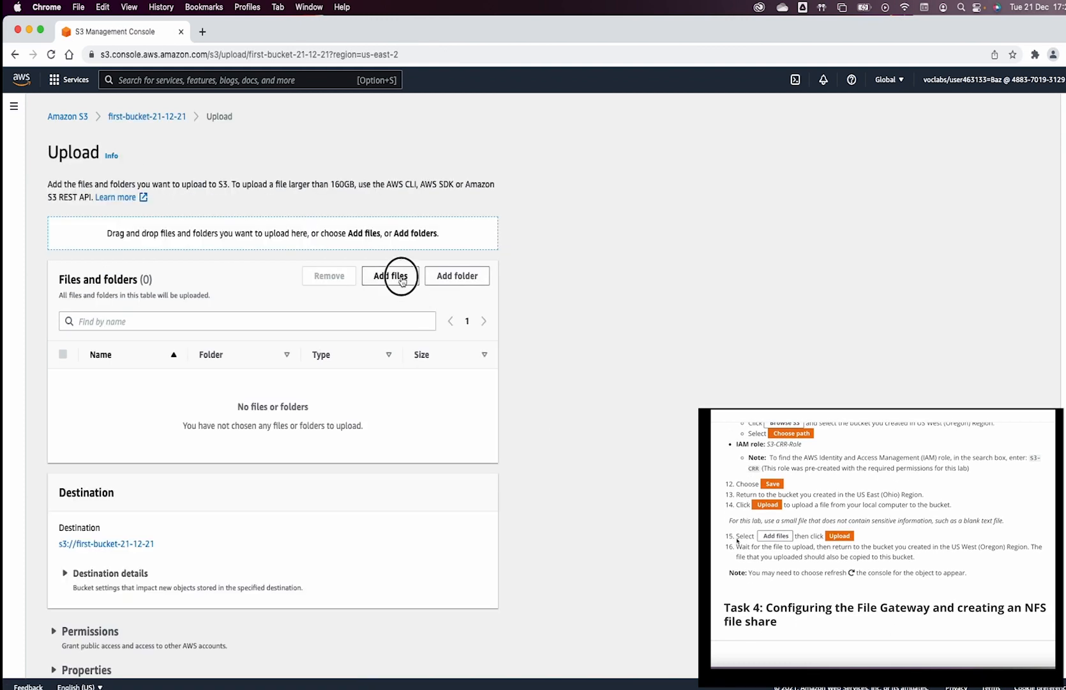
{"action": "left_click", "coordinate": [391, 275]}
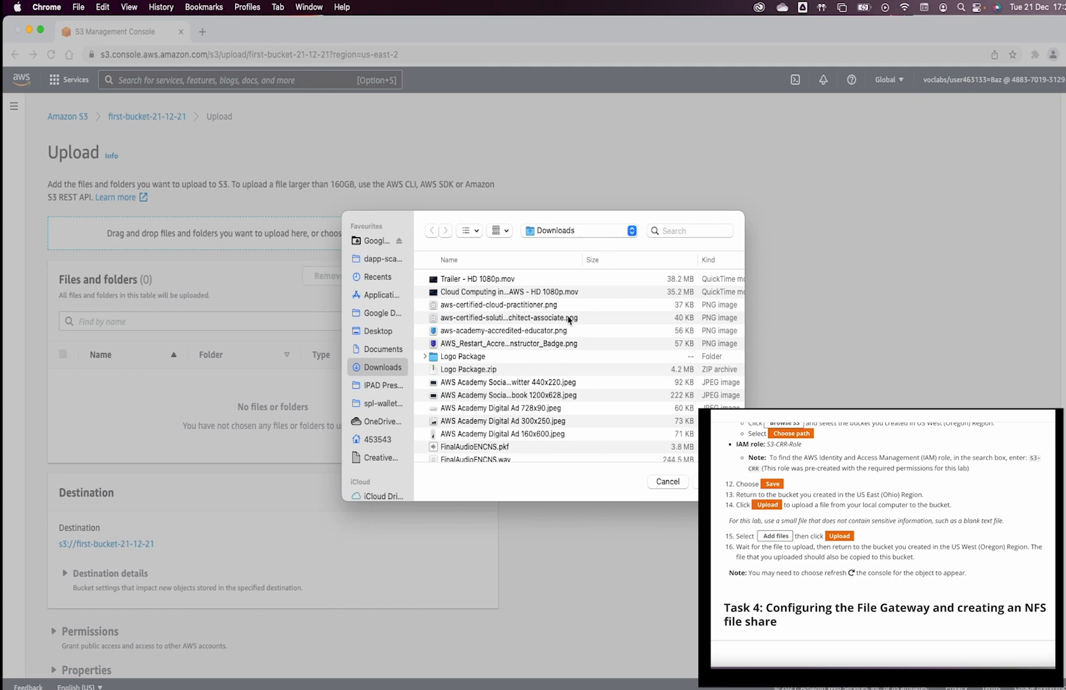
{"action": "mouse_move", "coordinate": [512, 388]}
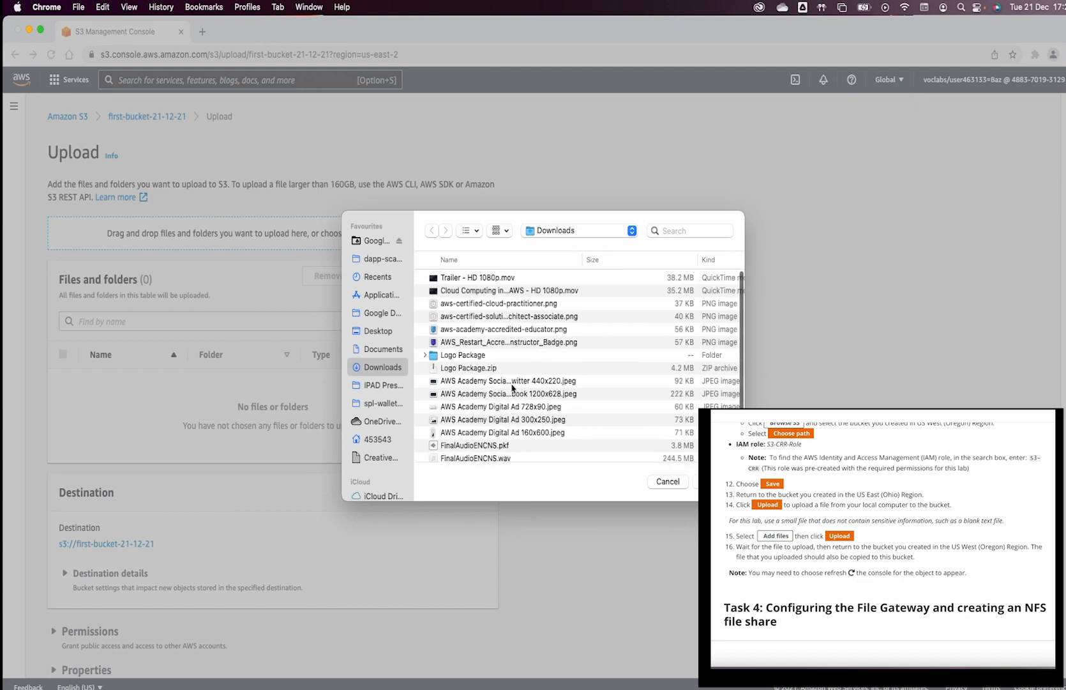
{"action": "left_click", "coordinate": [507, 380]}
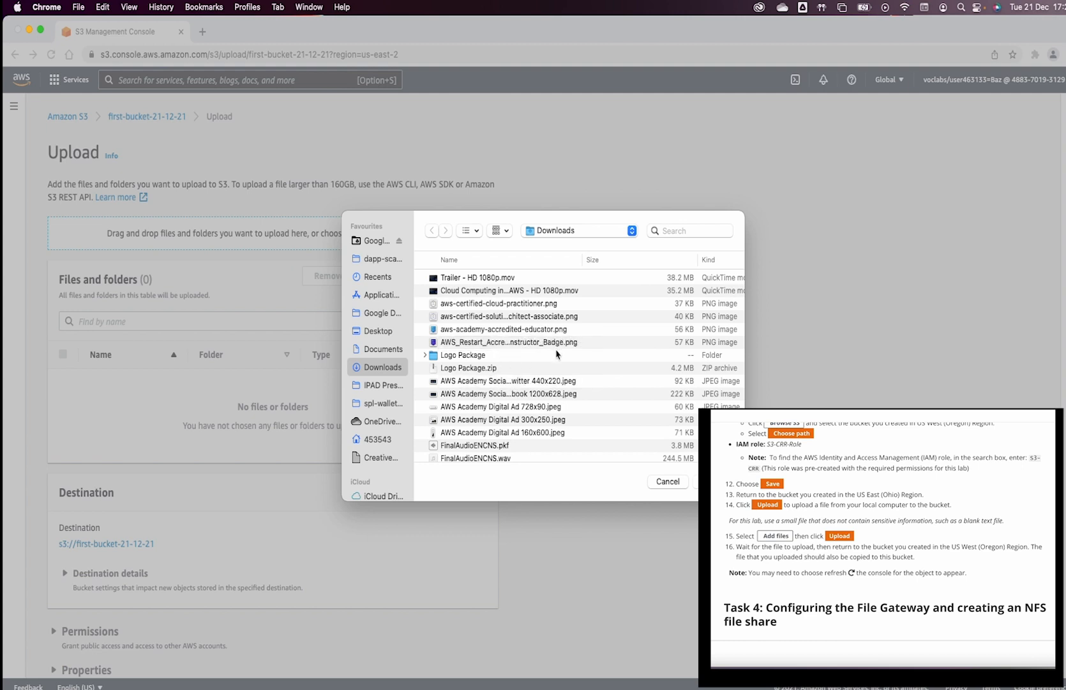
{"action": "left_click", "coordinate": [508, 343]}
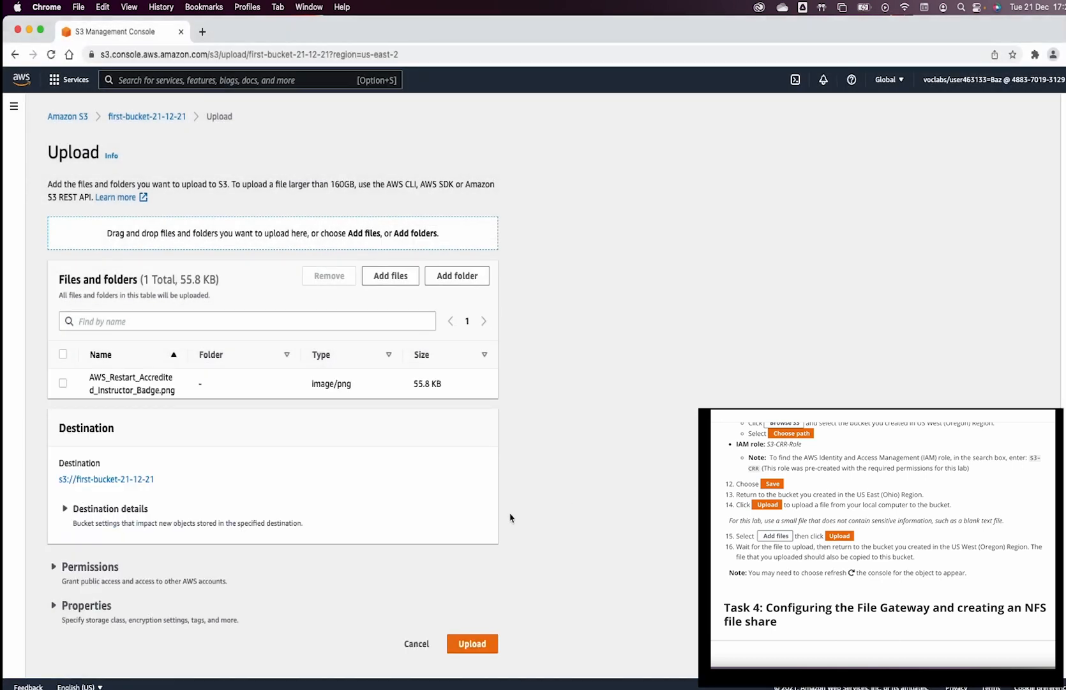
{"action": "left_click", "coordinate": [473, 644]}
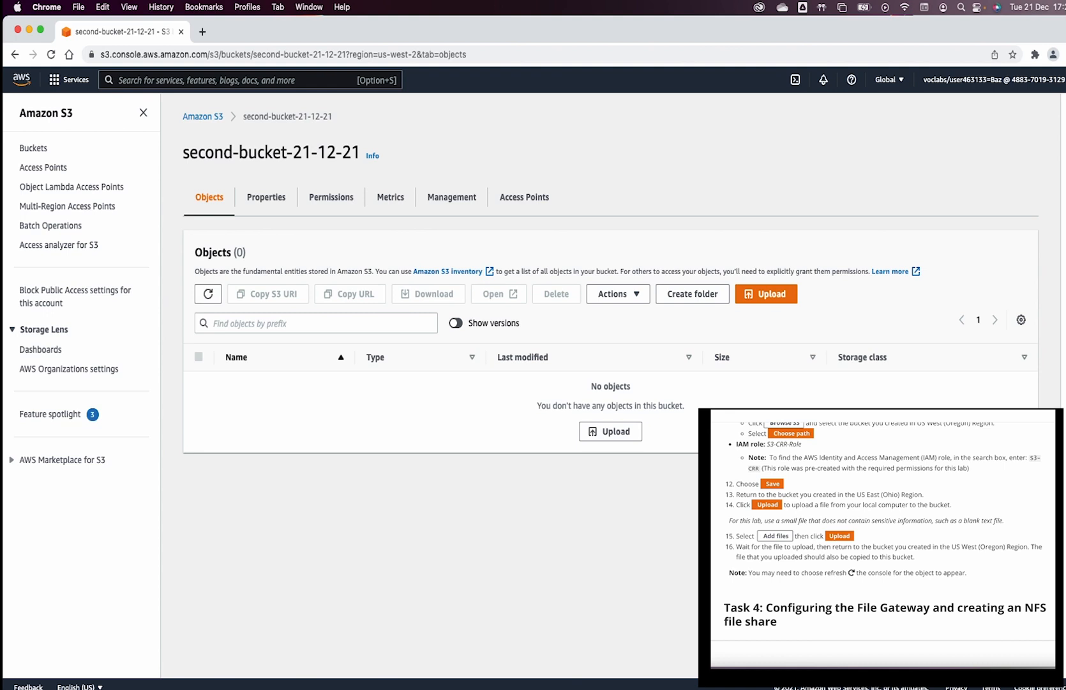
{"action": "mouse_move", "coordinate": [573, 313]}
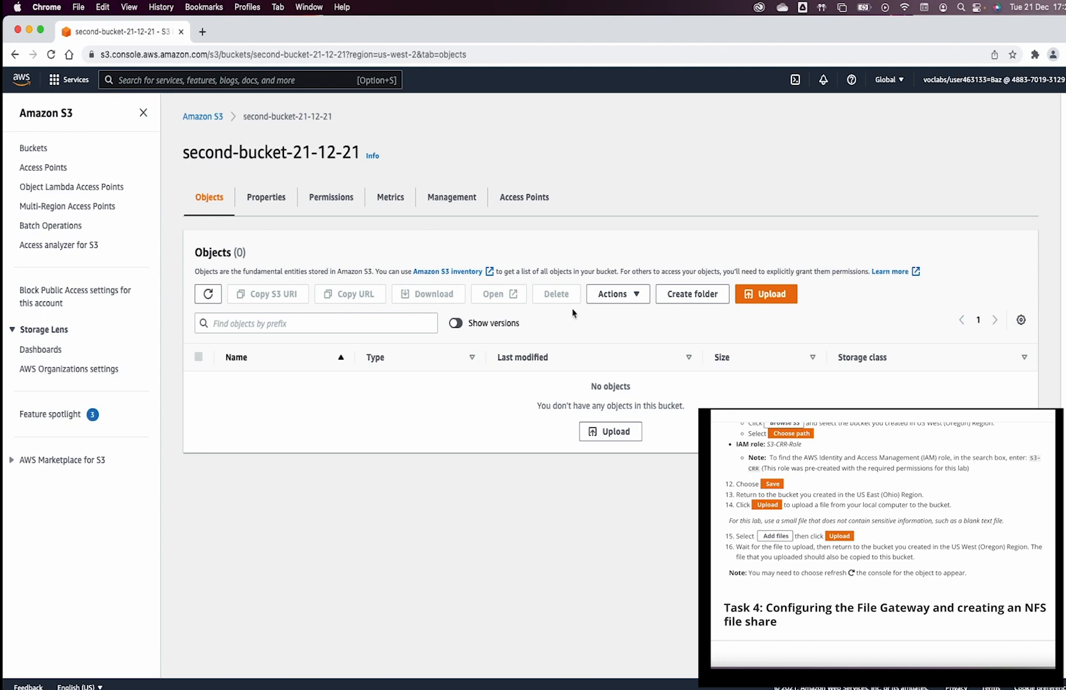
Refresh second-bucket-21-12-21 objects until the replicated badge PNG appears
{"action": "left_click", "coordinate": [209, 294]}
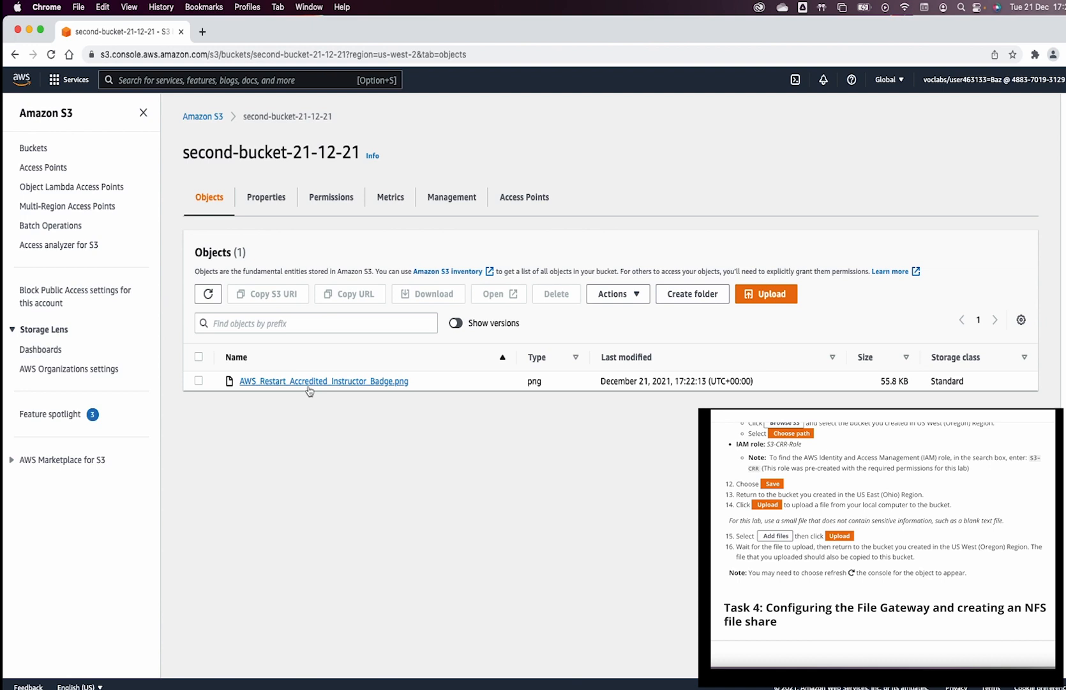
{"action": "mouse_move", "coordinate": [261, 223]}
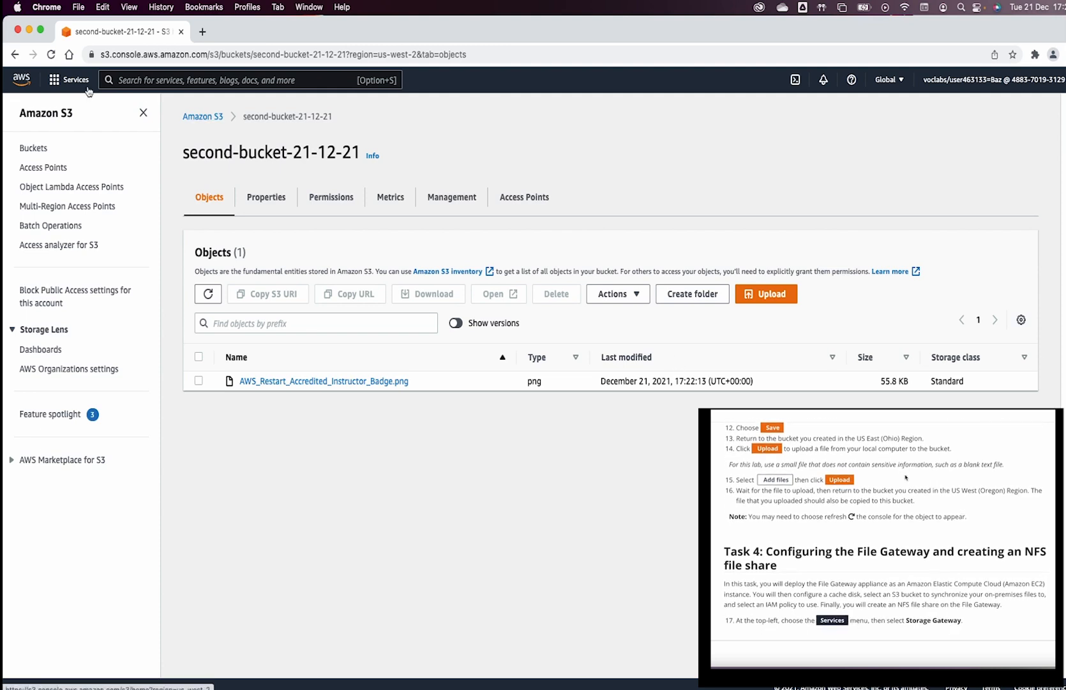
Find Storage Gateway via Services search and start creating a new gateway
{"action": "left_click", "coordinate": [75, 79]}
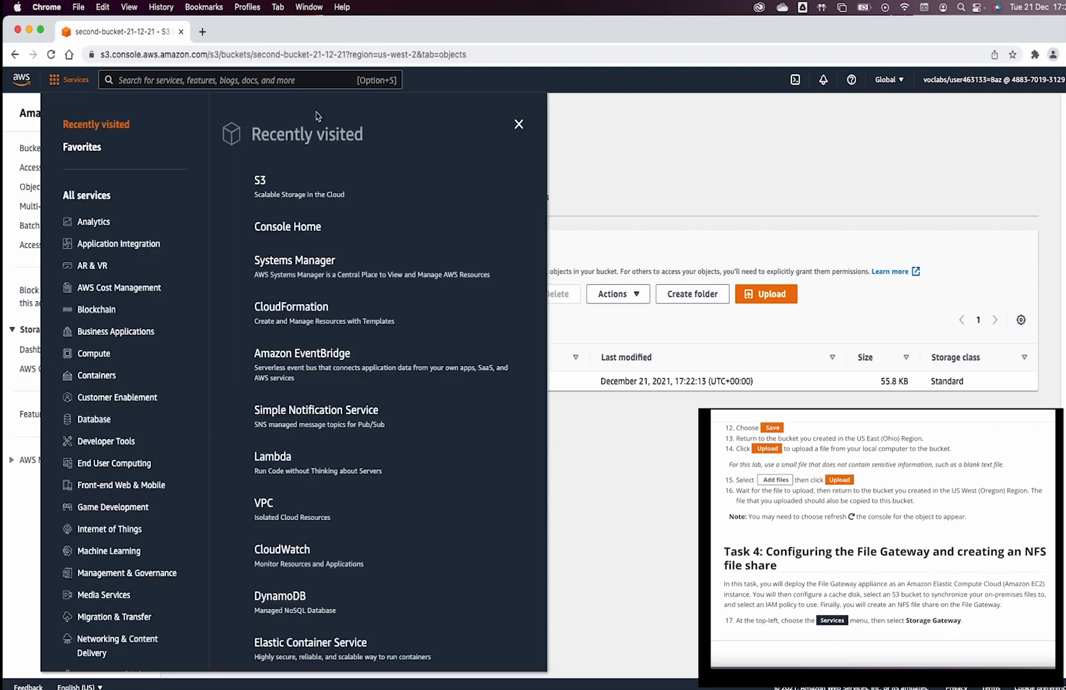
{"action": "left_click", "coordinate": [519, 124]}
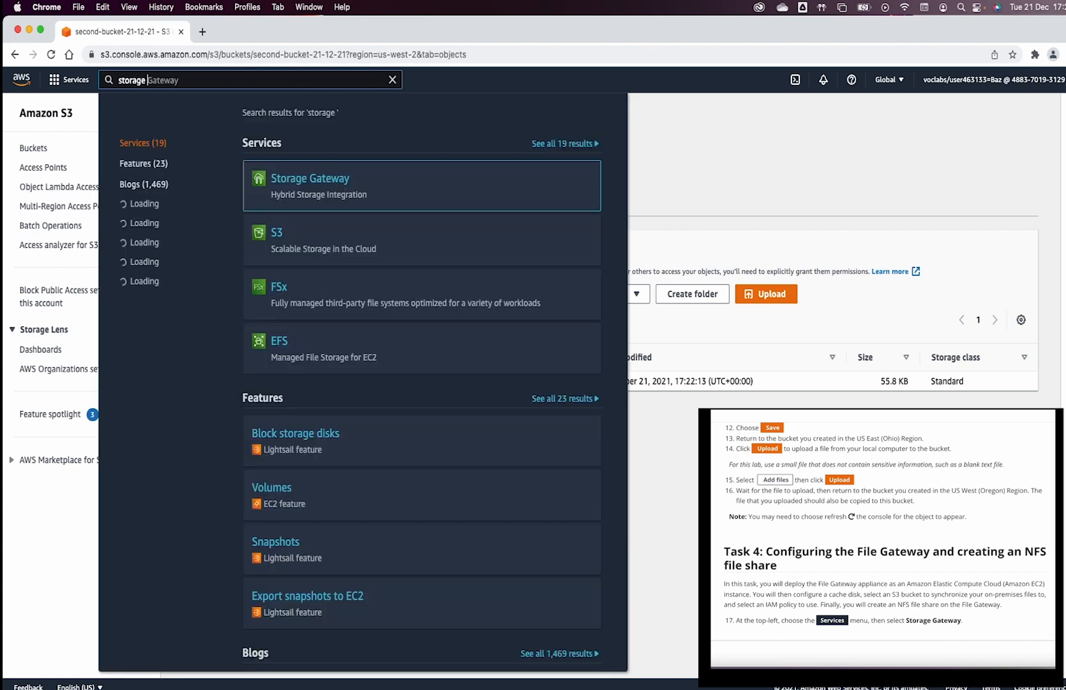
{"action": "left_click", "coordinate": [309, 179]}
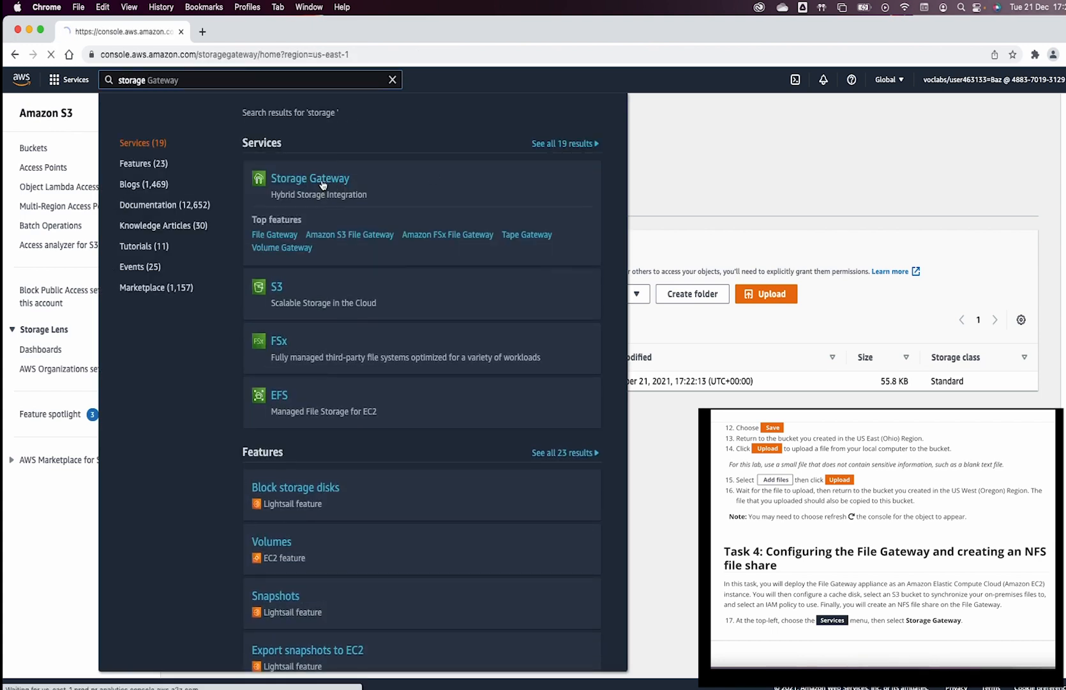
{"action": "left_click", "coordinate": [309, 179]}
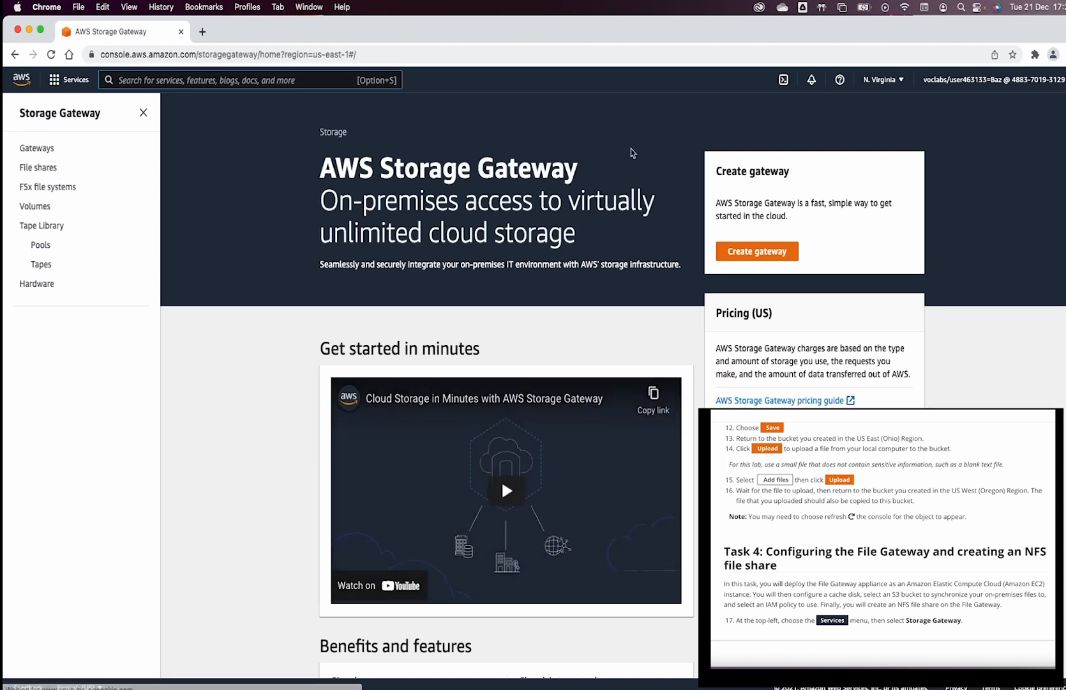
{"action": "left_click", "coordinate": [757, 252]}
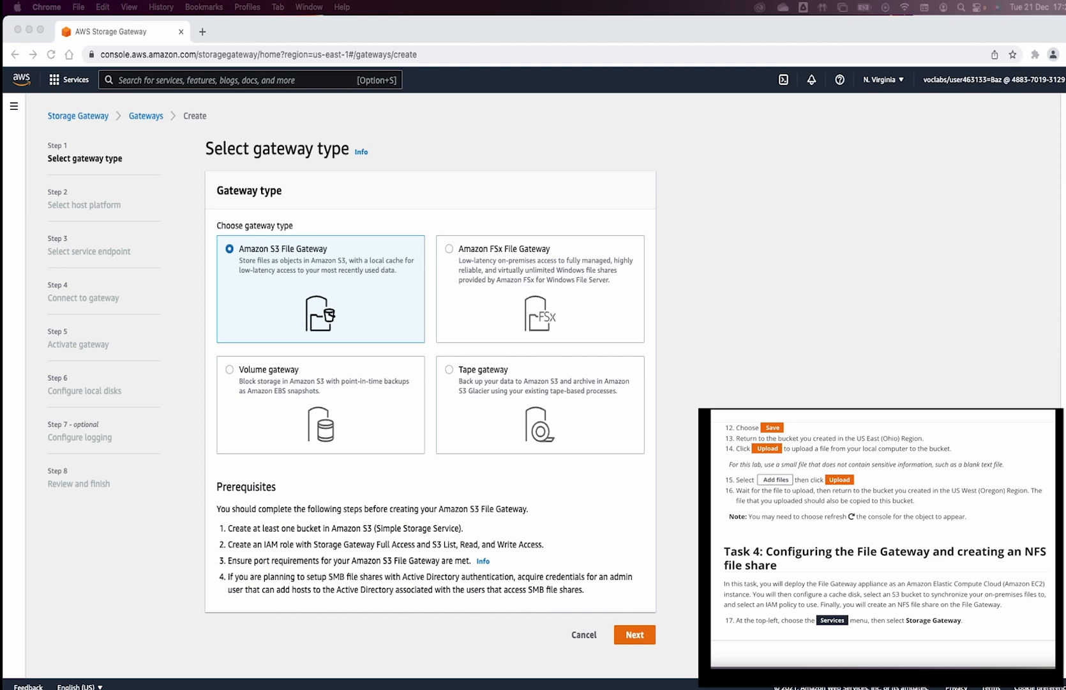
{"action": "mouse_move", "coordinate": [527, 372]}
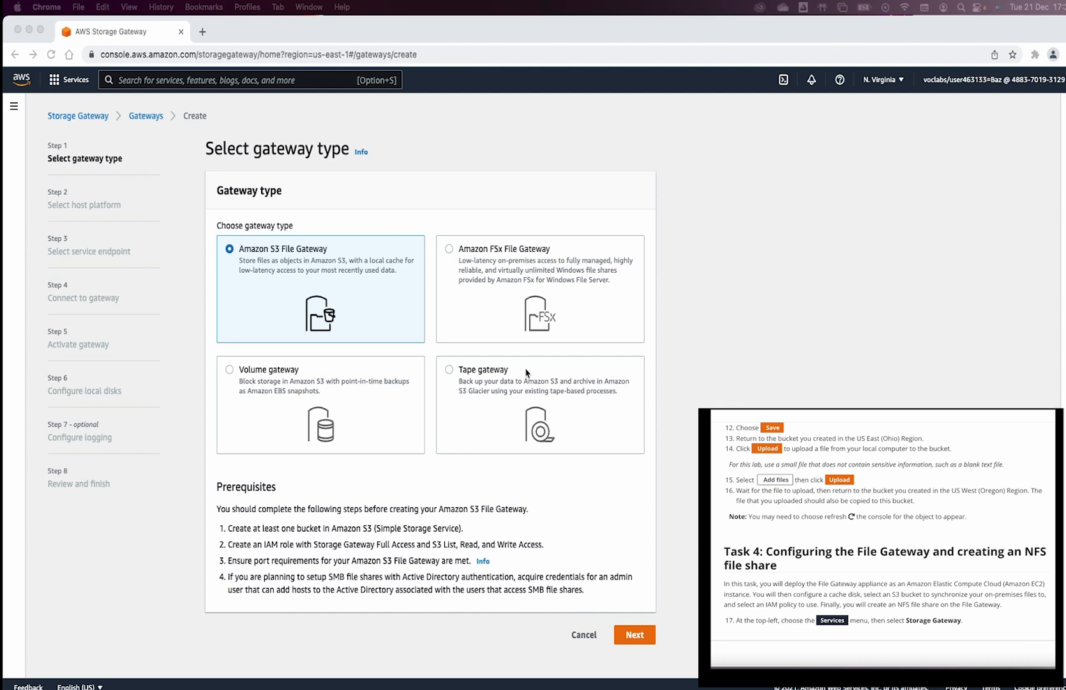
Choose Amazon S3 File Gateway type and Amazon EC2 as the host platform
{"action": "left_click", "coordinate": [633, 634]}
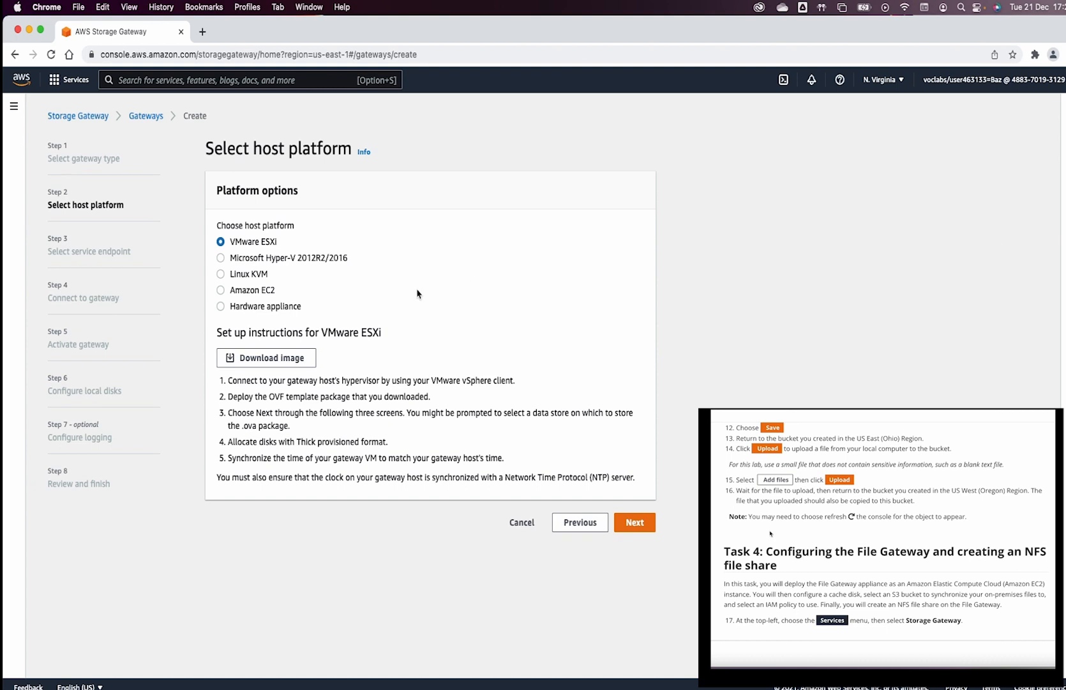
{"action": "left_click", "coordinate": [220, 290]}
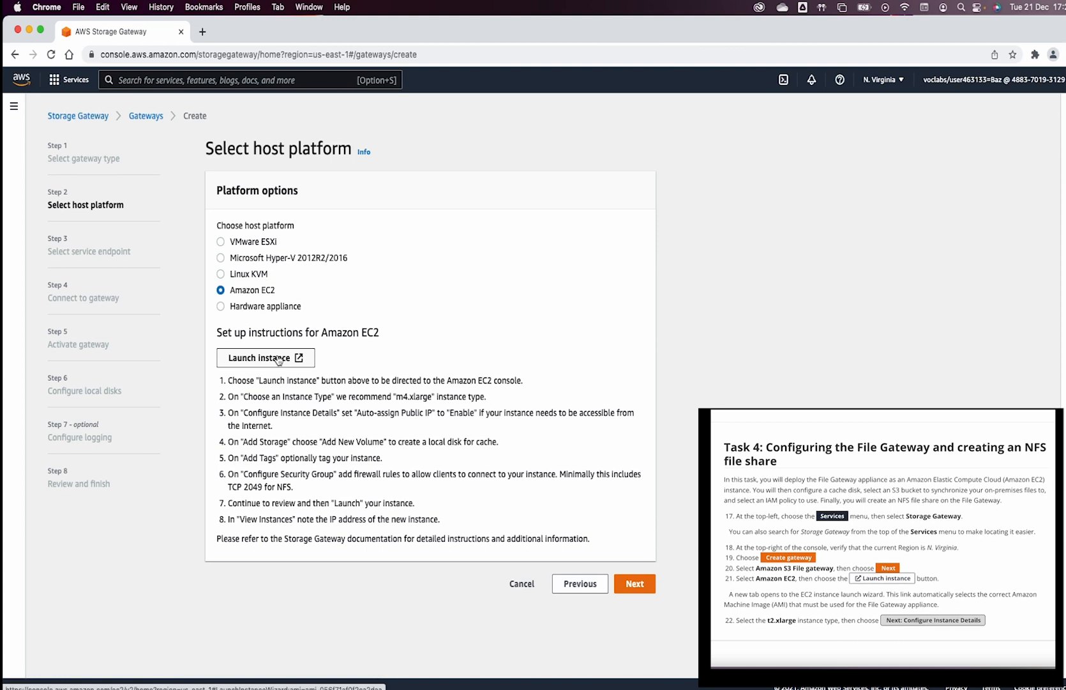
Launch the gateway EC2 instance wizard and set Network to On-Prem-VPC with On-Prem-Subnet
{"action": "left_click", "coordinate": [266, 357]}
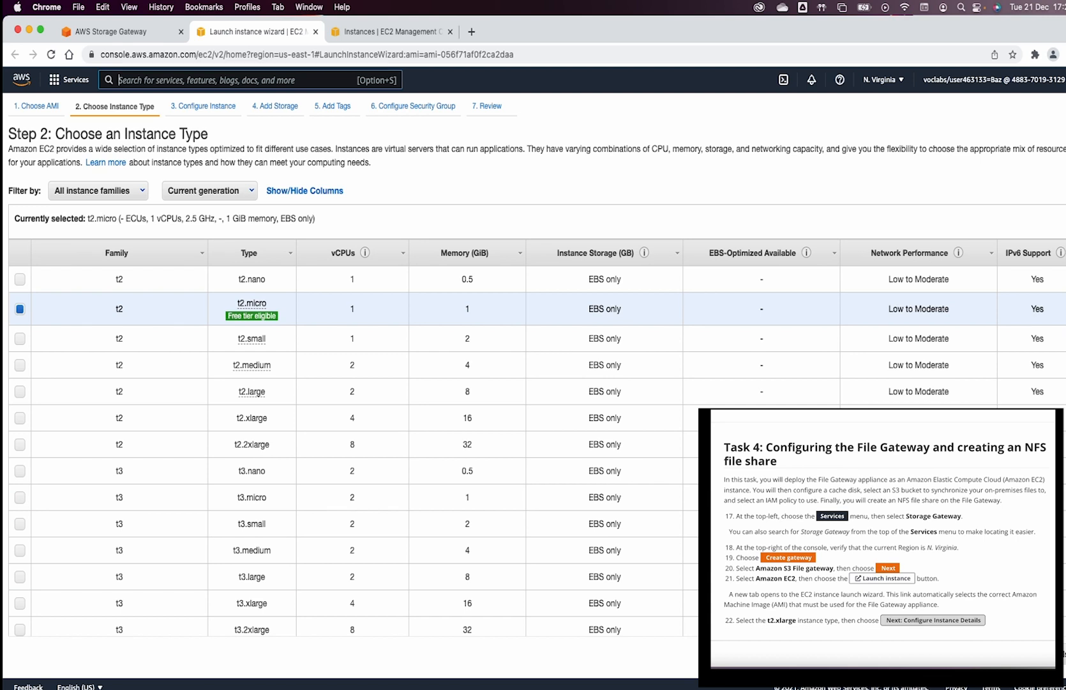
{"action": "mouse_move", "coordinate": [197, 408]}
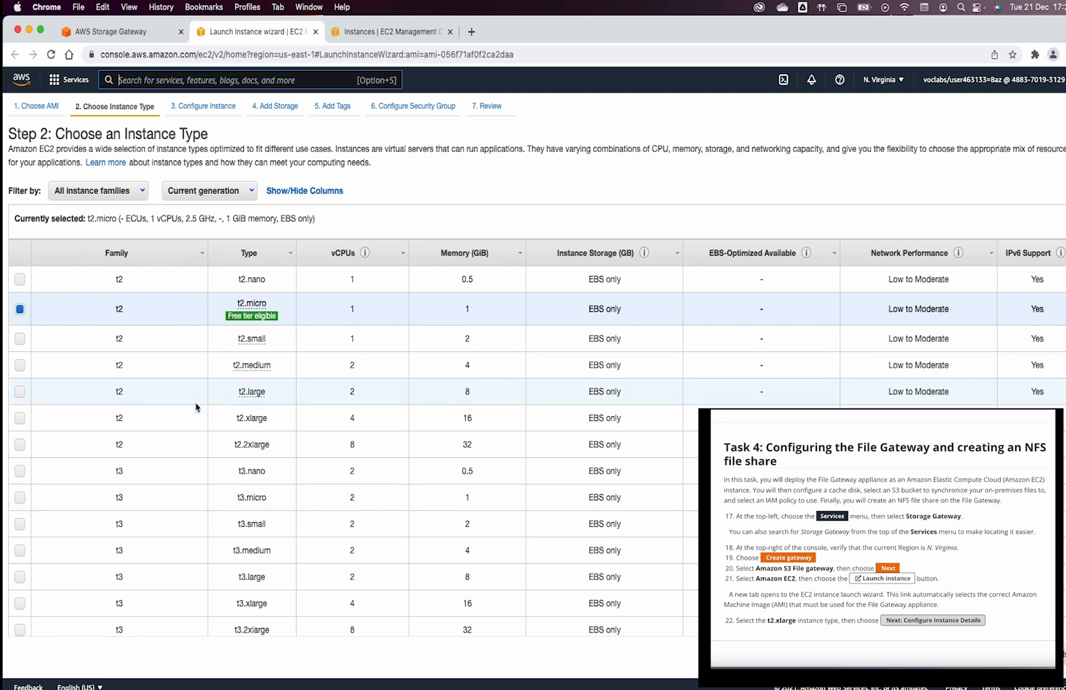
{"action": "left_click", "coordinate": [19, 418]}
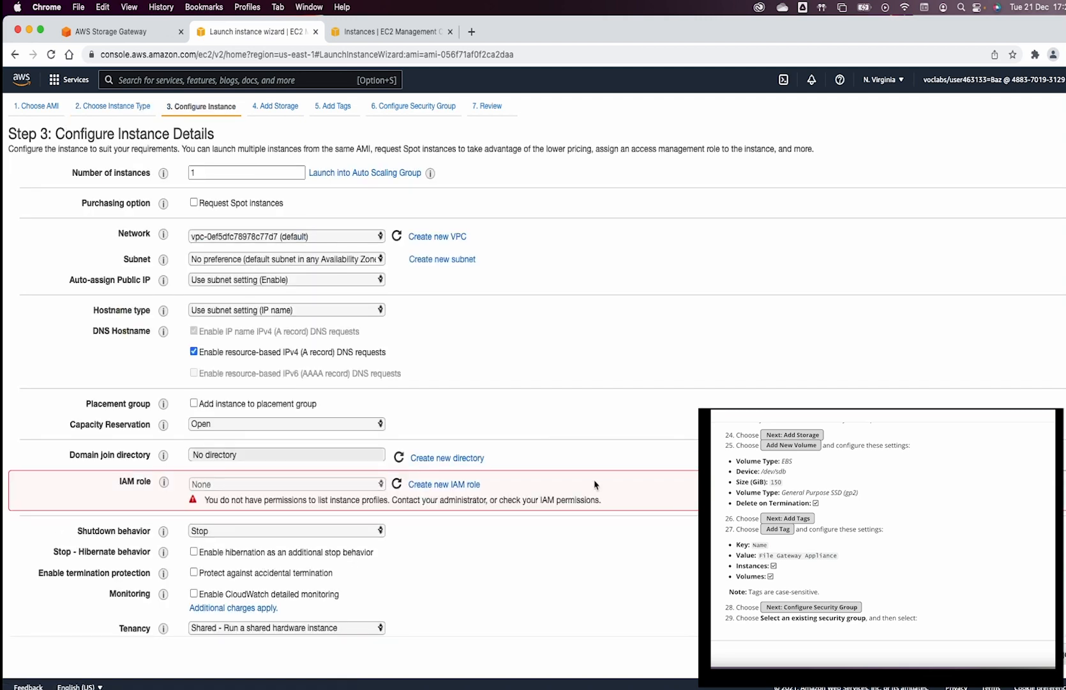
{"action": "left_click", "coordinate": [286, 236]}
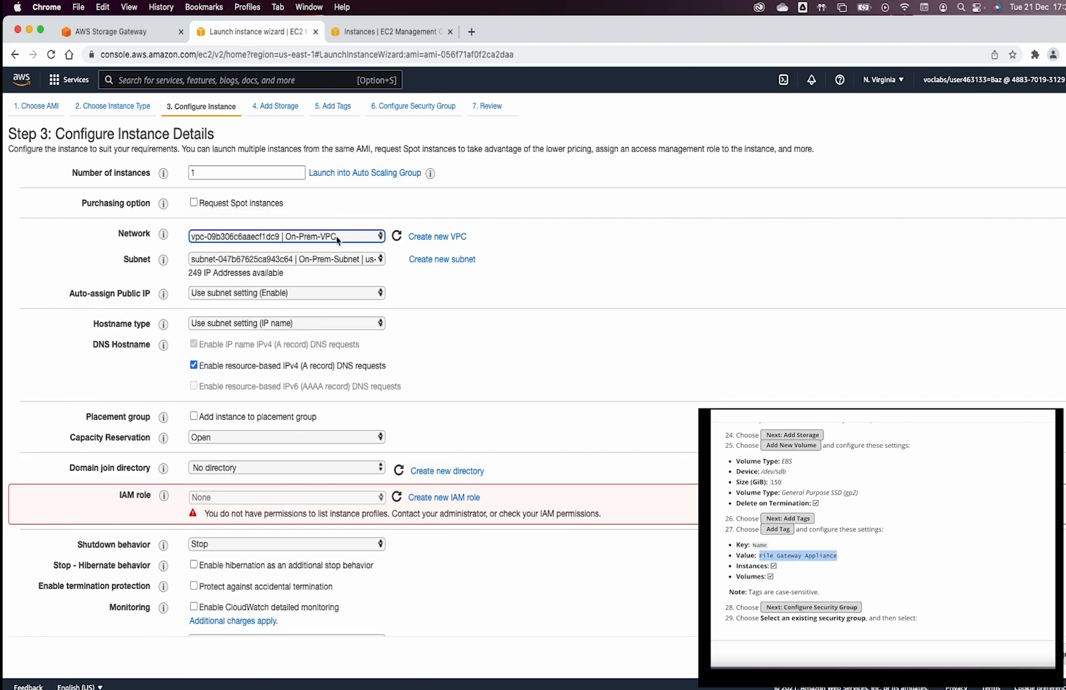
{"action": "mouse_move", "coordinate": [333, 267]}
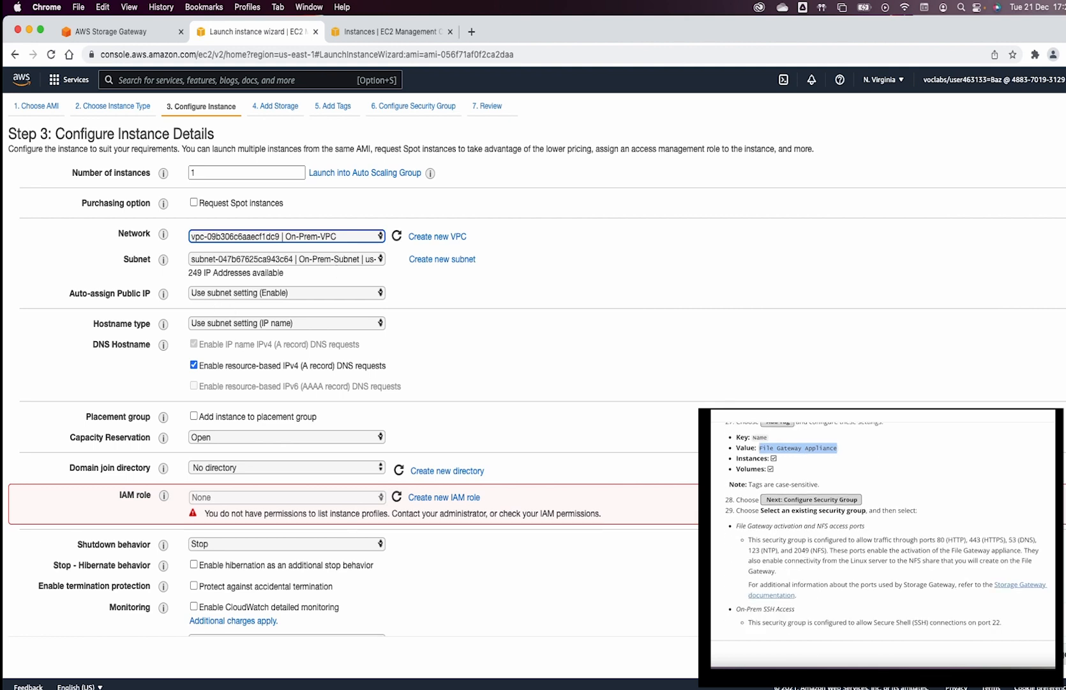
Make the /dev/sdb EBS volume 150 GiB, deleted on termination, and move on to Add Tags
{"action": "left_click", "coordinate": [275, 106]}
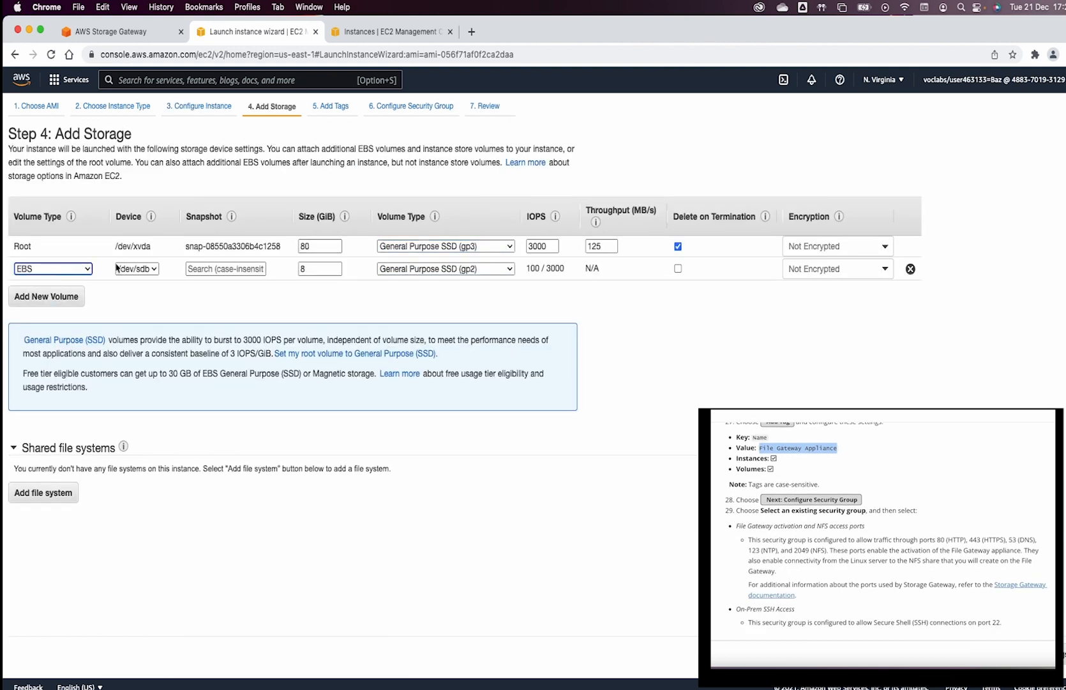
{"action": "left_click", "coordinate": [137, 268]}
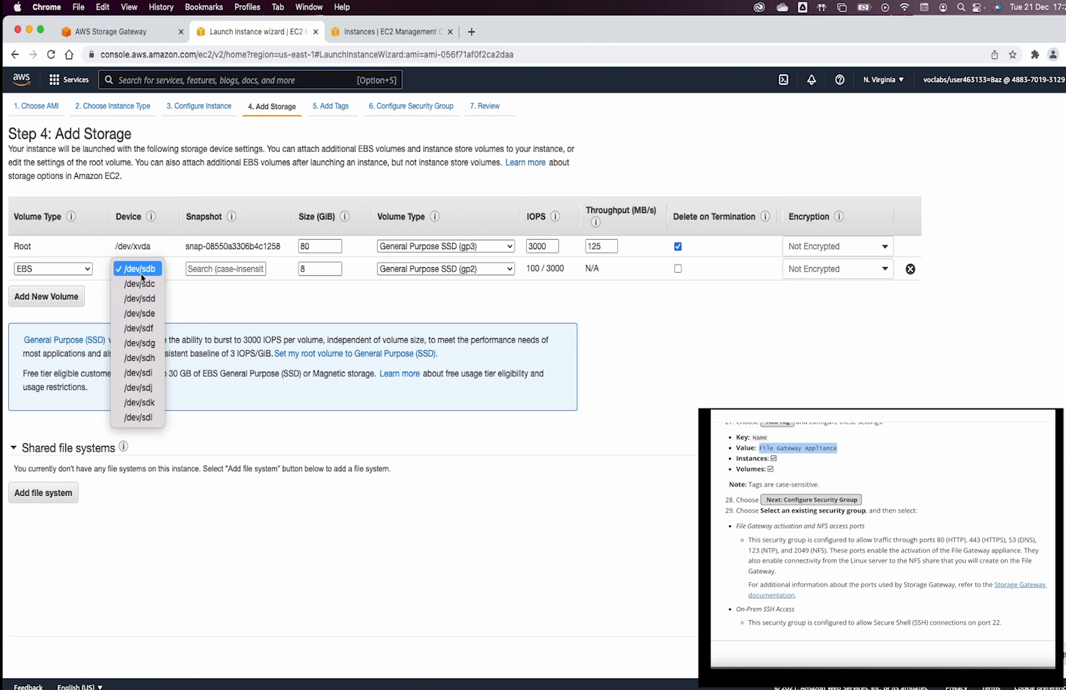
{"action": "left_click", "coordinate": [137, 268]}
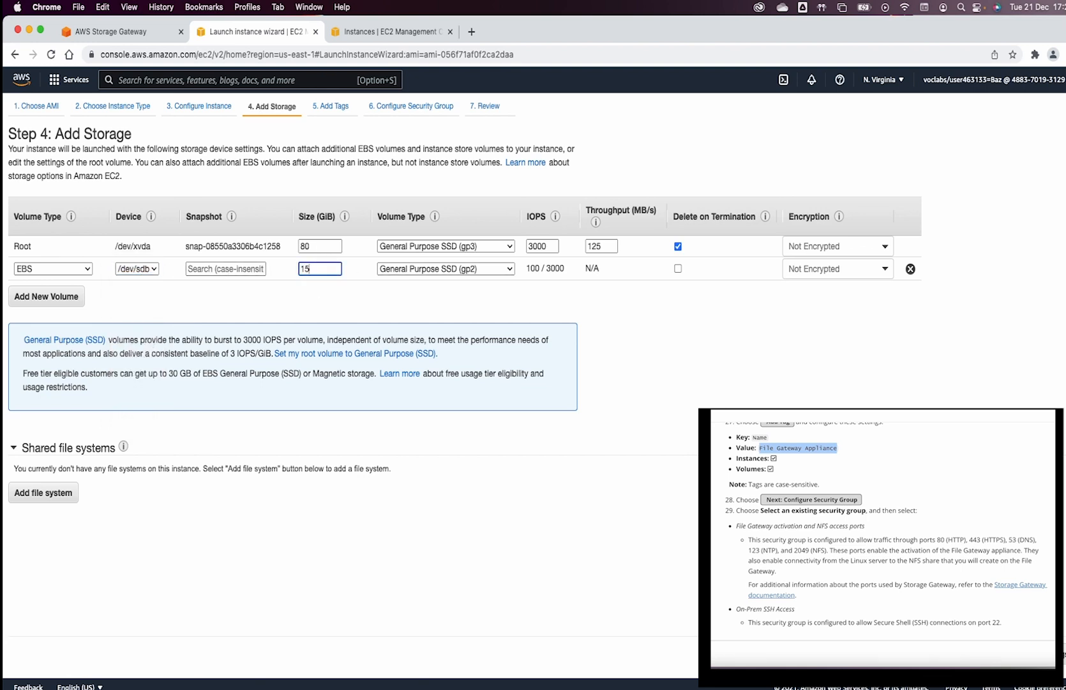
{"action": "type", "text": "150"}
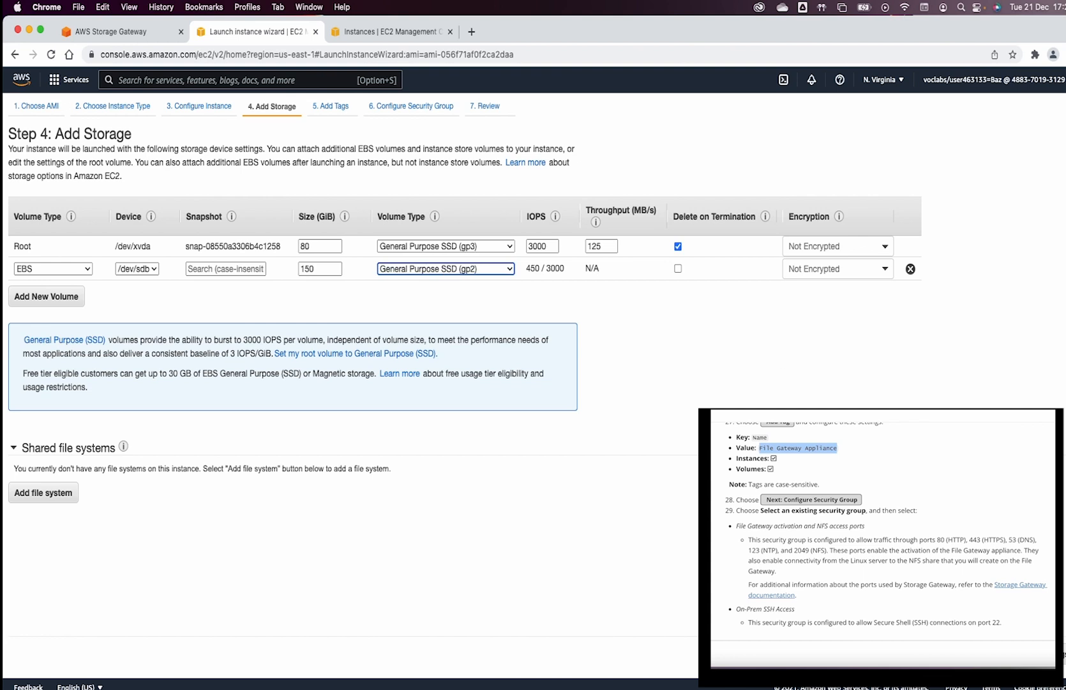
{"action": "mouse_move", "coordinate": [843, 406]}
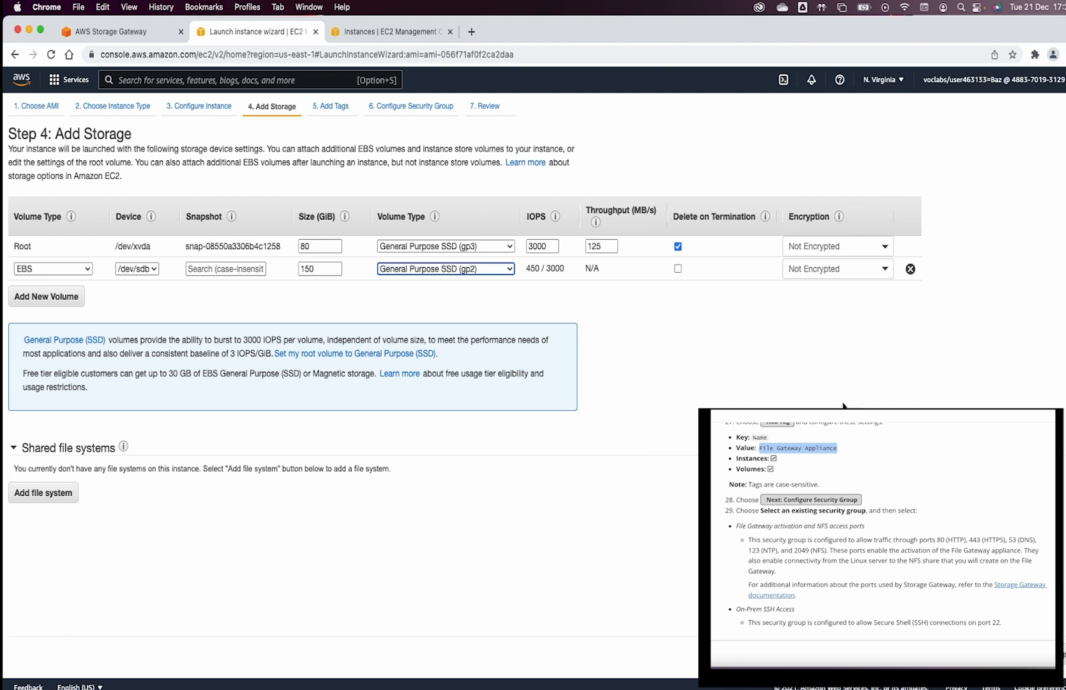
{"action": "left_click", "coordinate": [677, 268]}
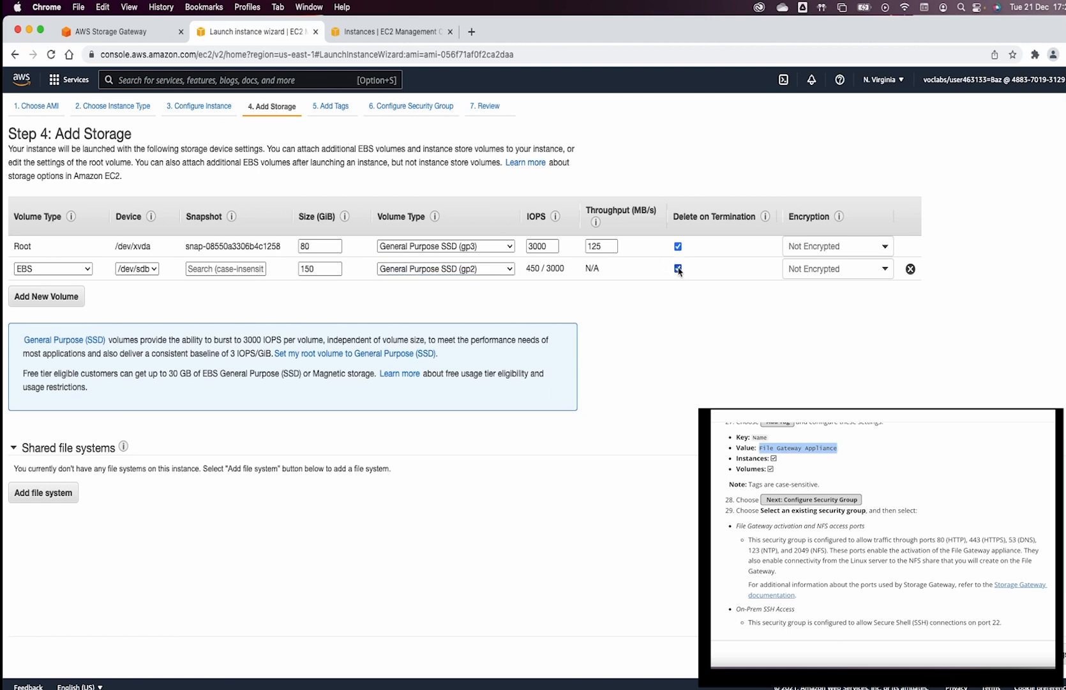
{"action": "left_click", "coordinate": [678, 268]}
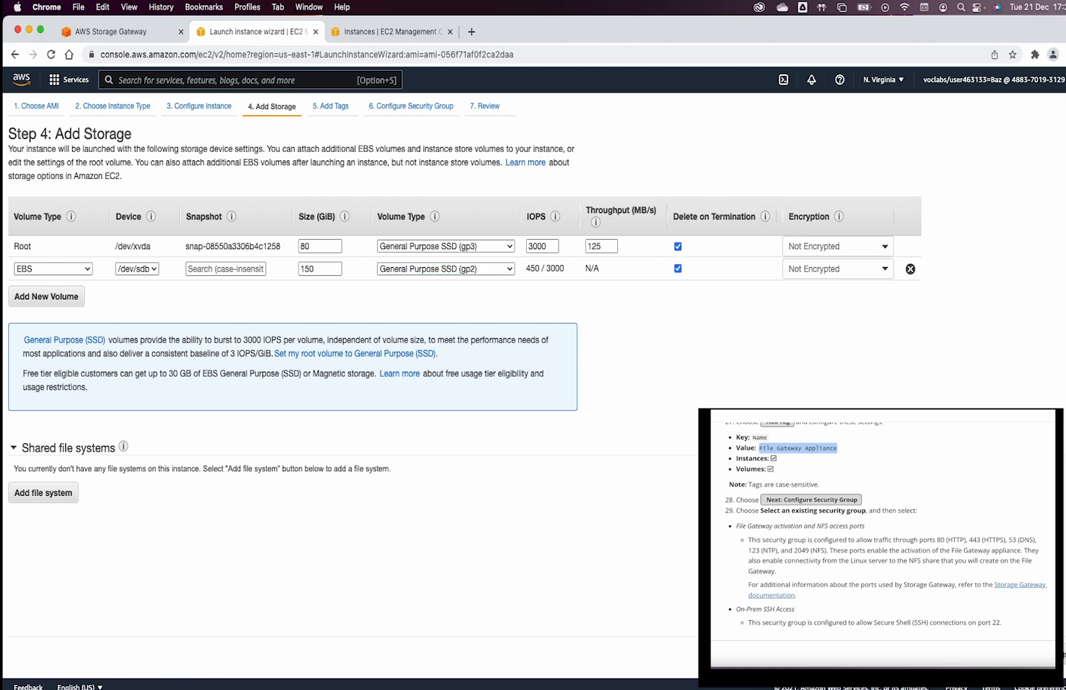
{"action": "left_click", "coordinate": [330, 106]}
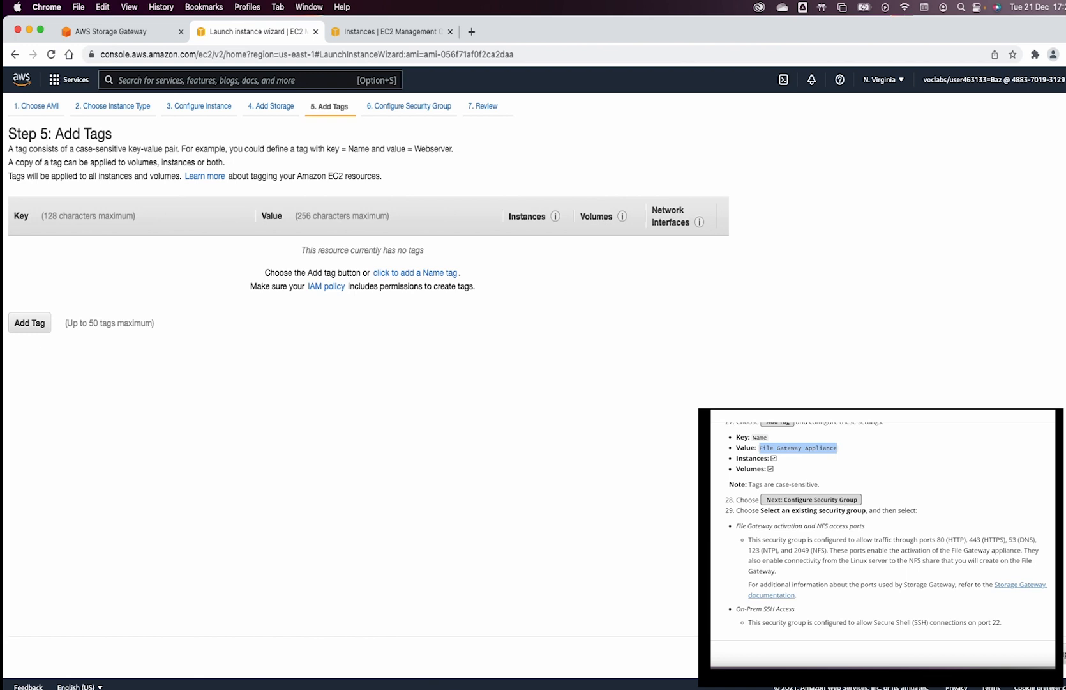
Add a Name tag with value File Gateway Appliance and proceed to Configure Security Group
{"action": "left_click", "coordinate": [30, 322]}
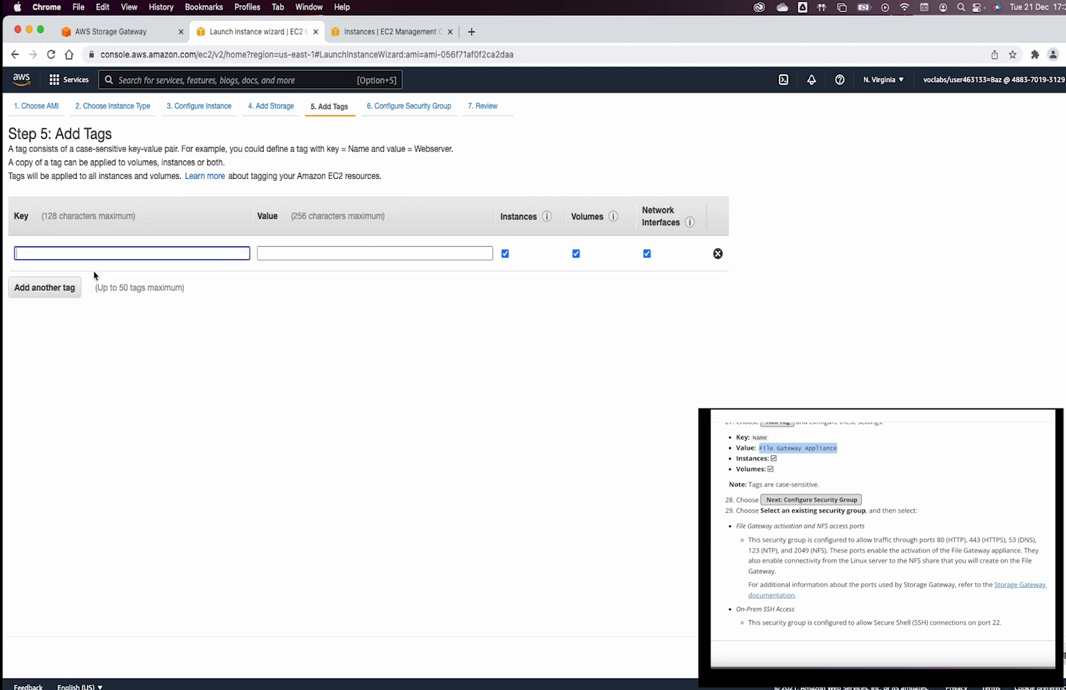
{"action": "type", "text": "Name"}
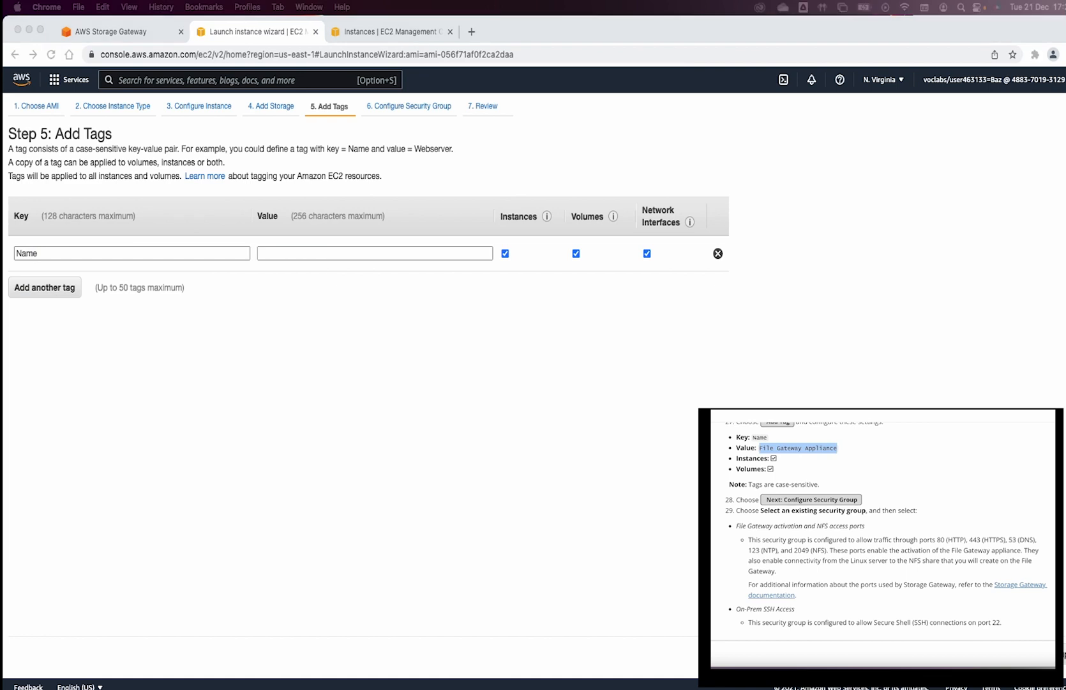
{"action": "type", "text": "File Gateway Appliance"}
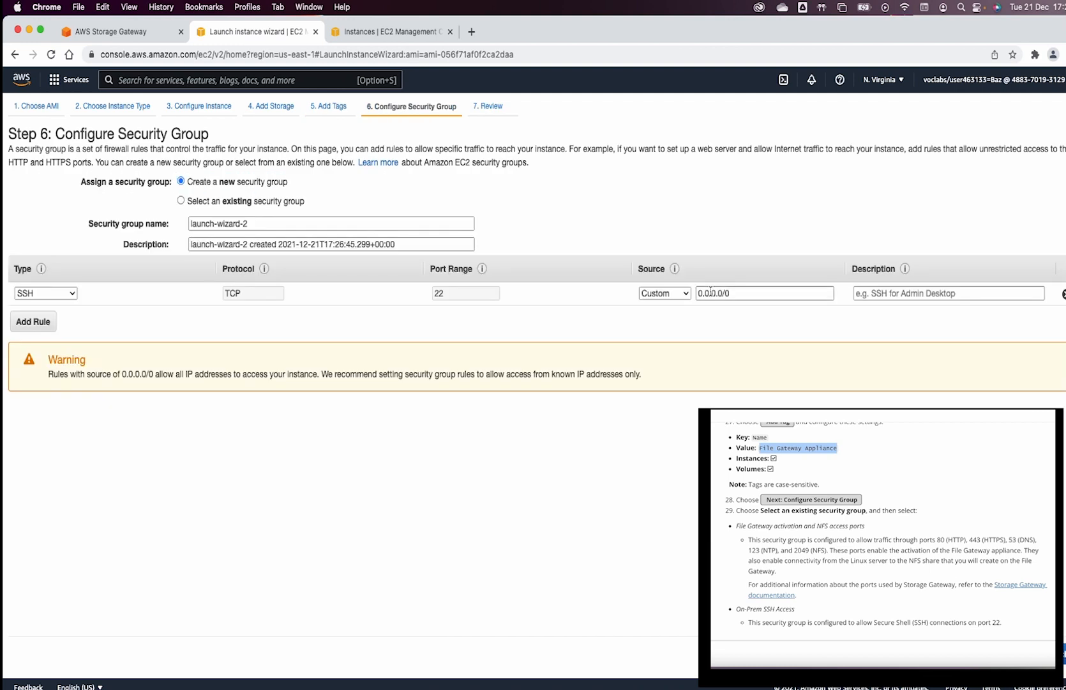
Select the existing FileGatewayAccess and OnPremSshAccess security groups, then Review and Launch
{"action": "left_click", "coordinate": [181, 200]}
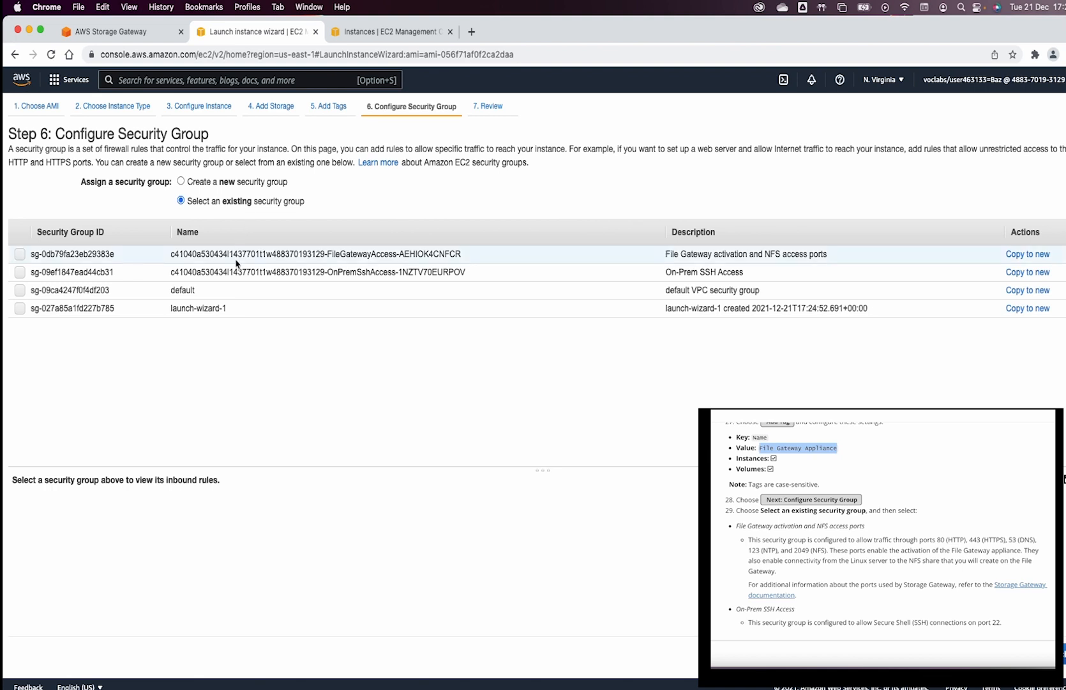
{"action": "mouse_move", "coordinate": [780, 594]}
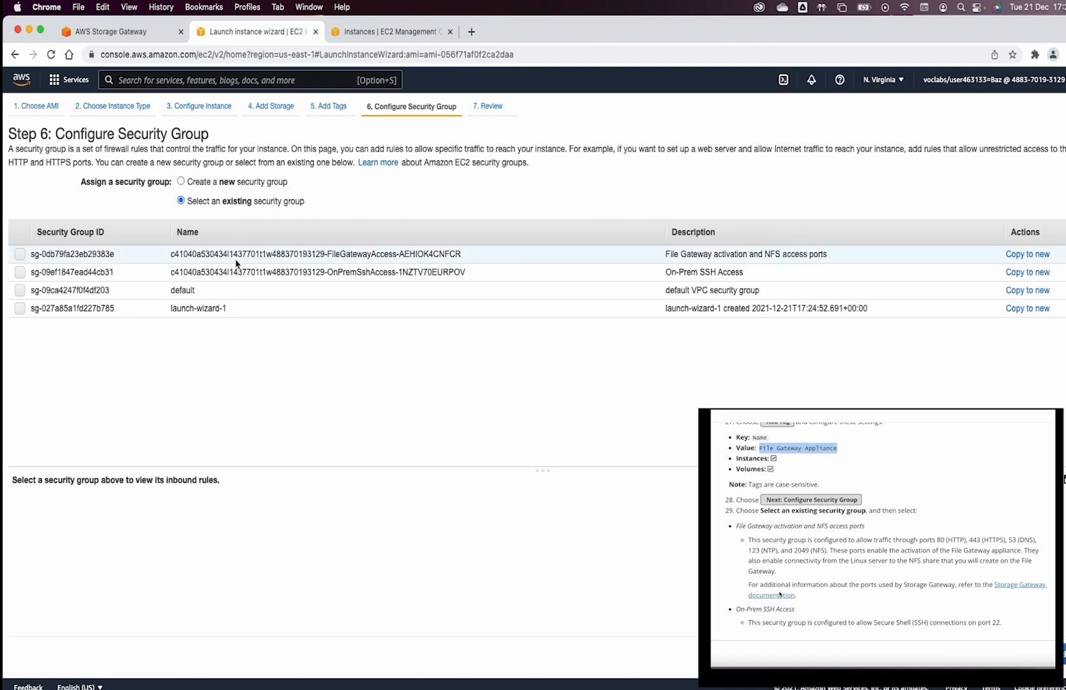
{"action": "left_click", "coordinate": [19, 254]}
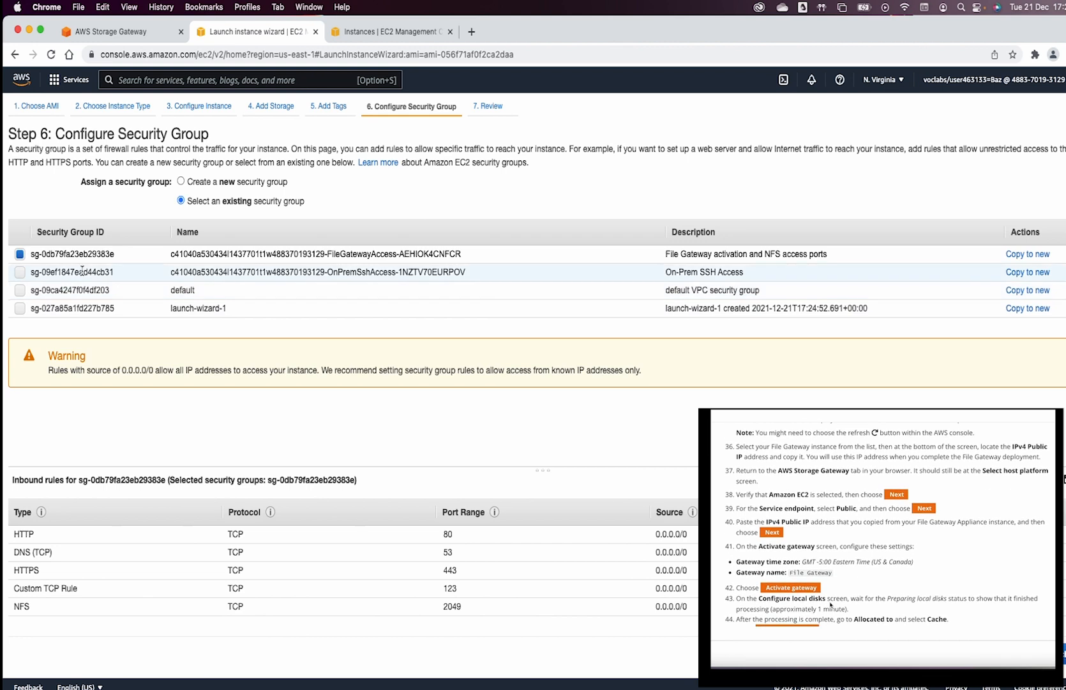
{"action": "left_click", "coordinate": [19, 272]}
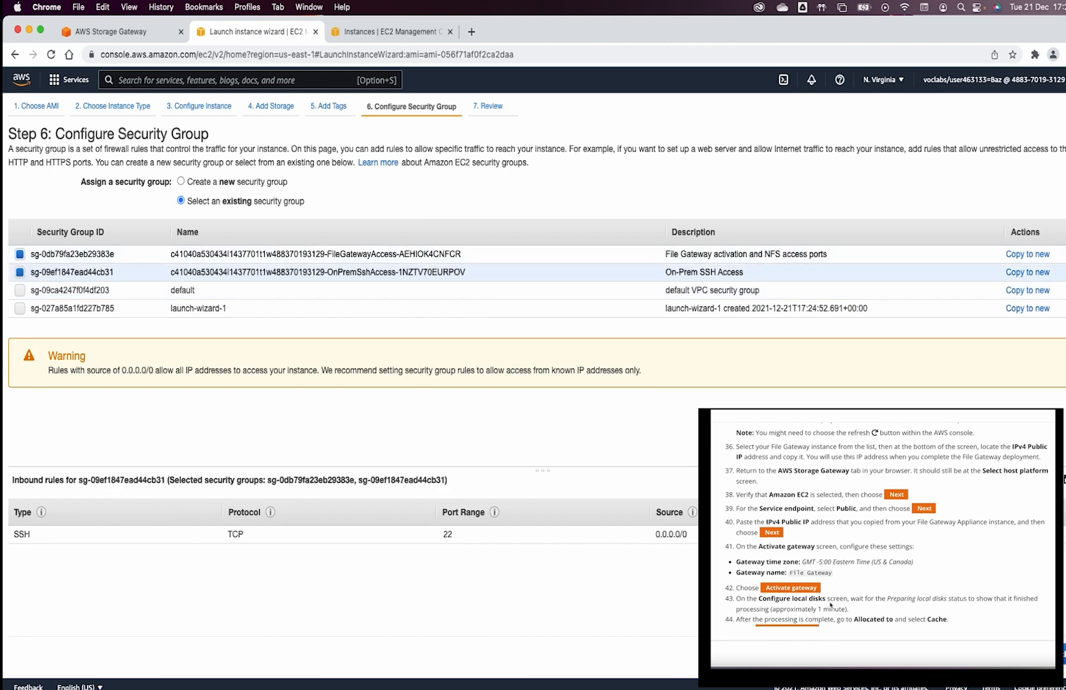
{"action": "left_click", "coordinate": [487, 106]}
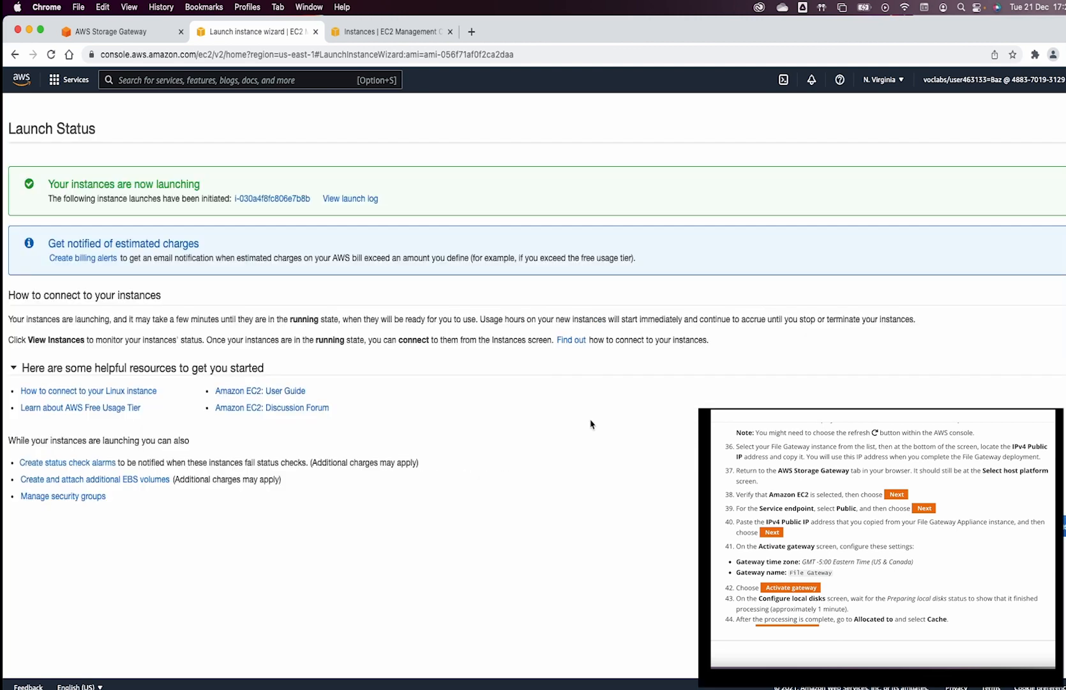
View the launched instance until it is running, then return to the Storage Gateway tab
{"action": "left_click", "coordinate": [272, 198]}
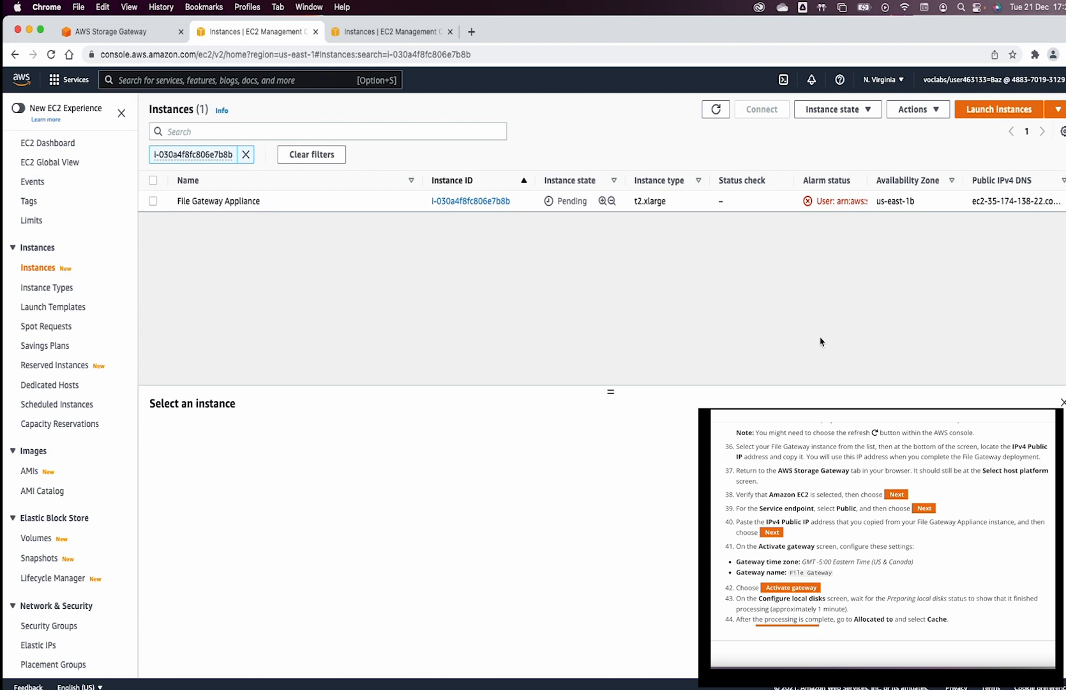
{"action": "mouse_move", "coordinate": [973, 395]}
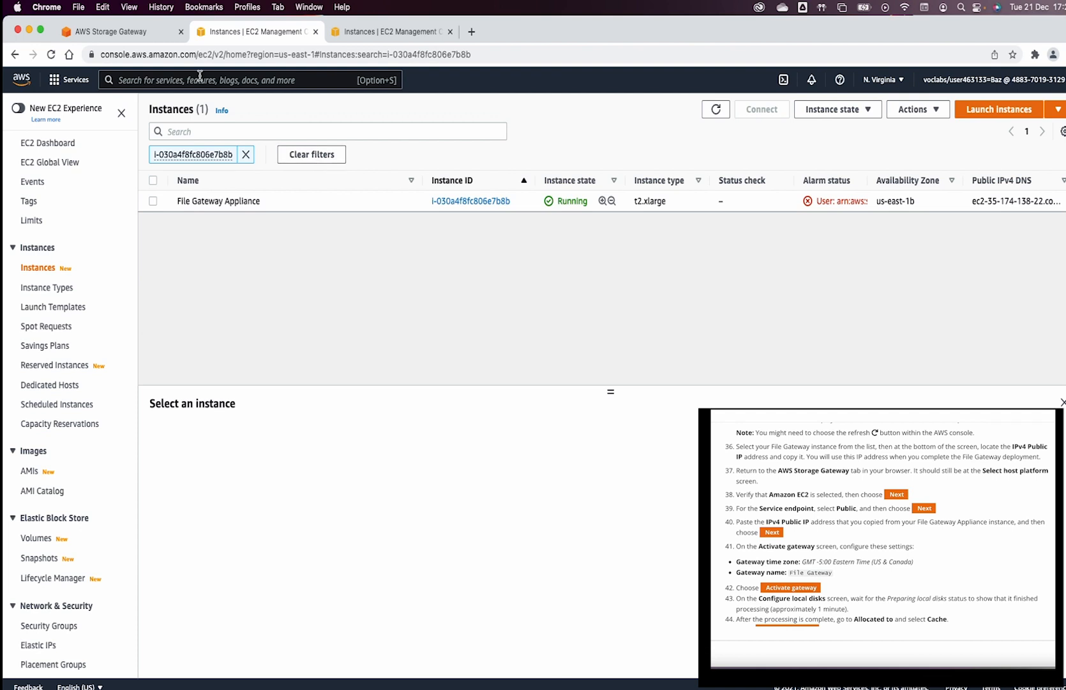
{"action": "left_click", "coordinate": [122, 31]}
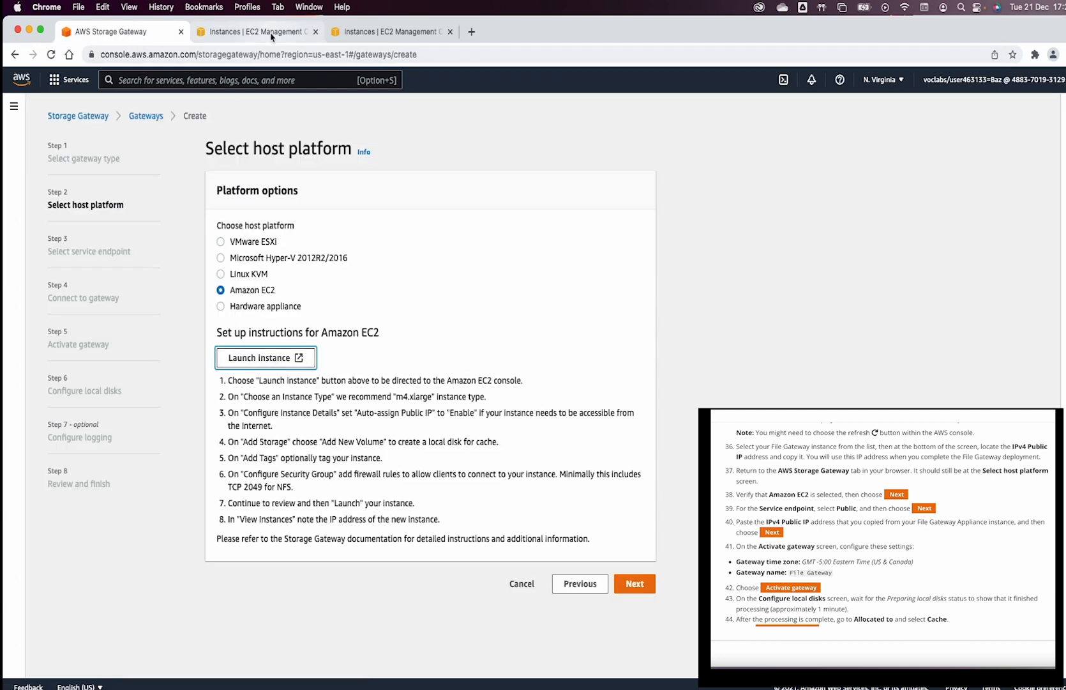
Proceed with Amazon EC2 as host platform and a public service endpoint
{"action": "left_click", "coordinate": [256, 31]}
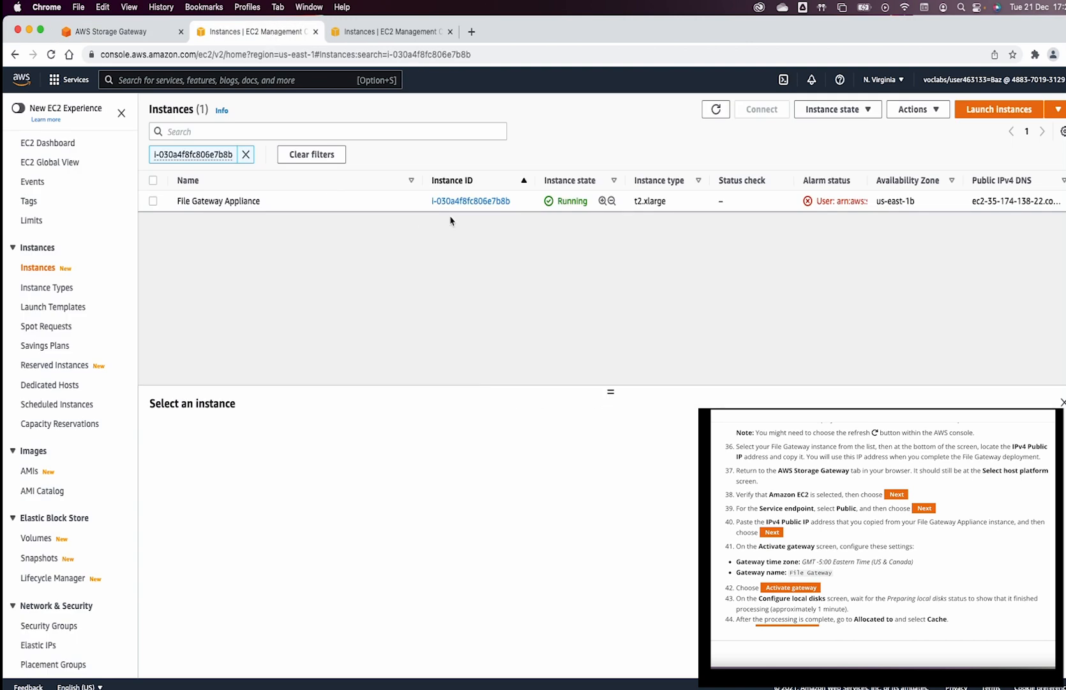
{"action": "left_click", "coordinate": [122, 31]}
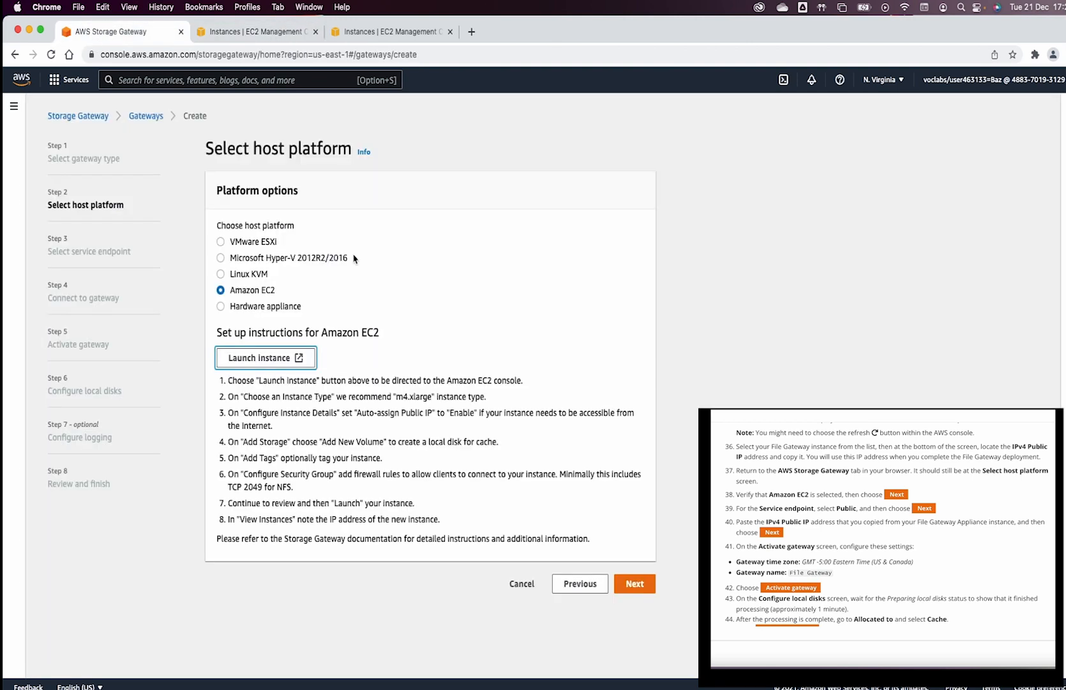
{"action": "left_click", "coordinate": [634, 582]}
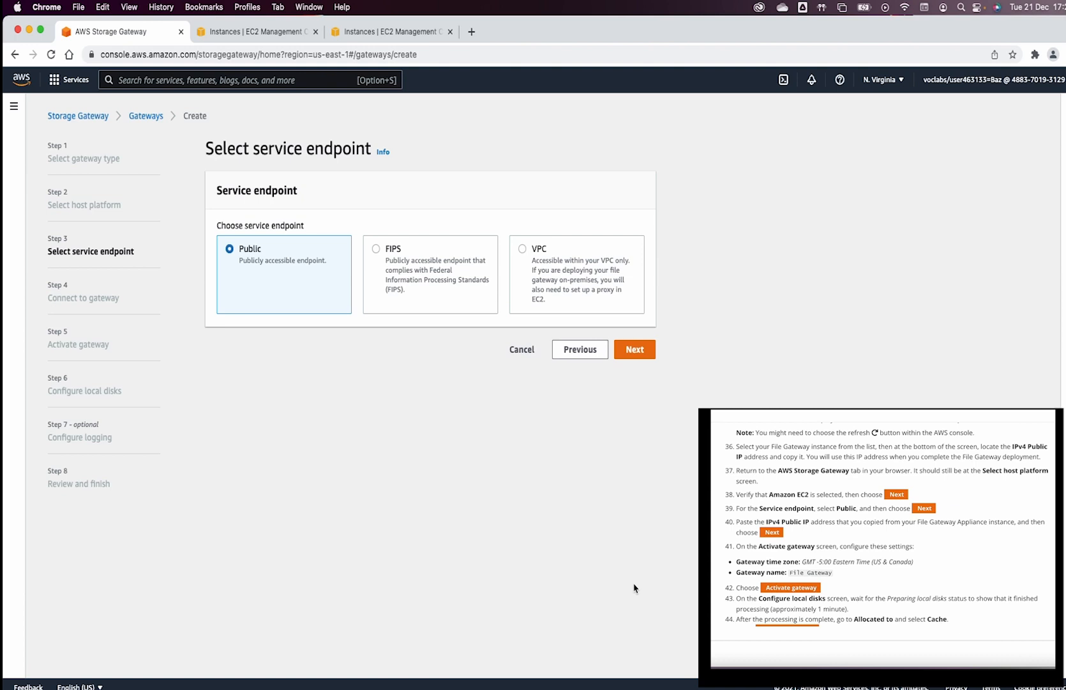
{"action": "mouse_move", "coordinate": [583, 369]}
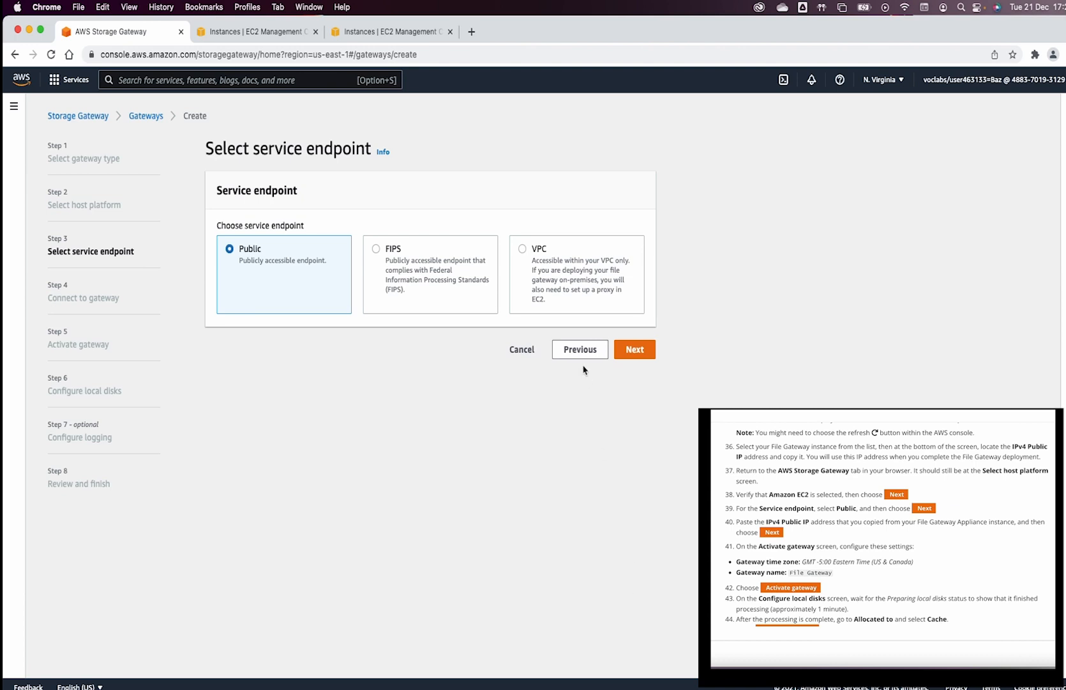
{"action": "left_click", "coordinate": [633, 349]}
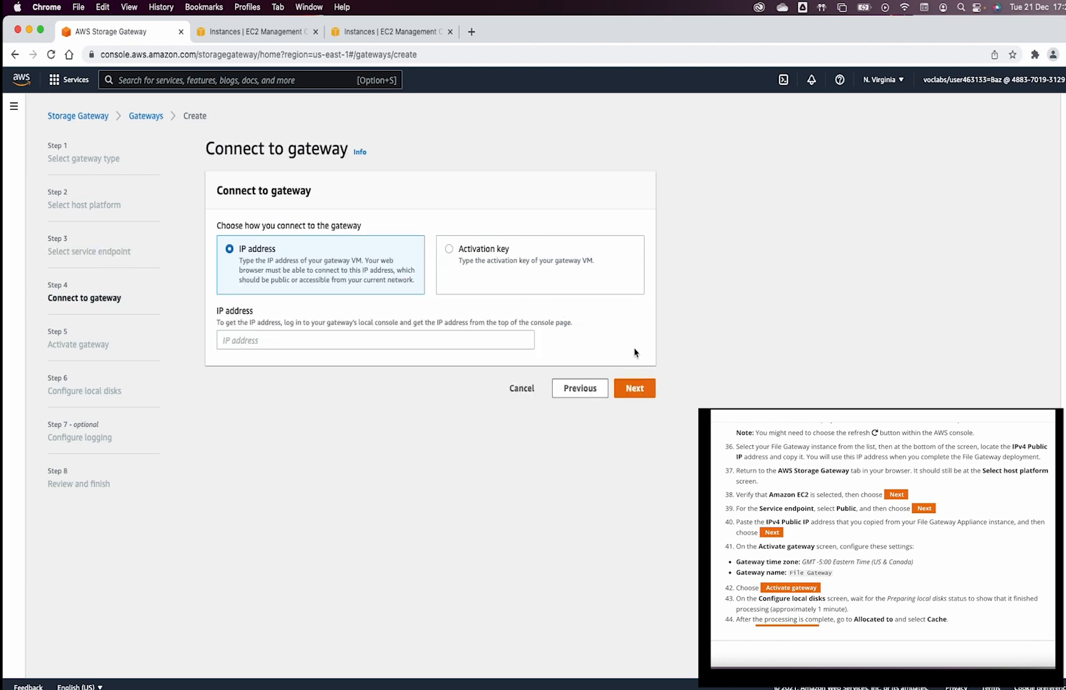
Copy the instance's public IPv4 35.174.138.22 from EC2 and submit it as the gateway IP address
{"action": "left_click", "coordinate": [255, 31]}
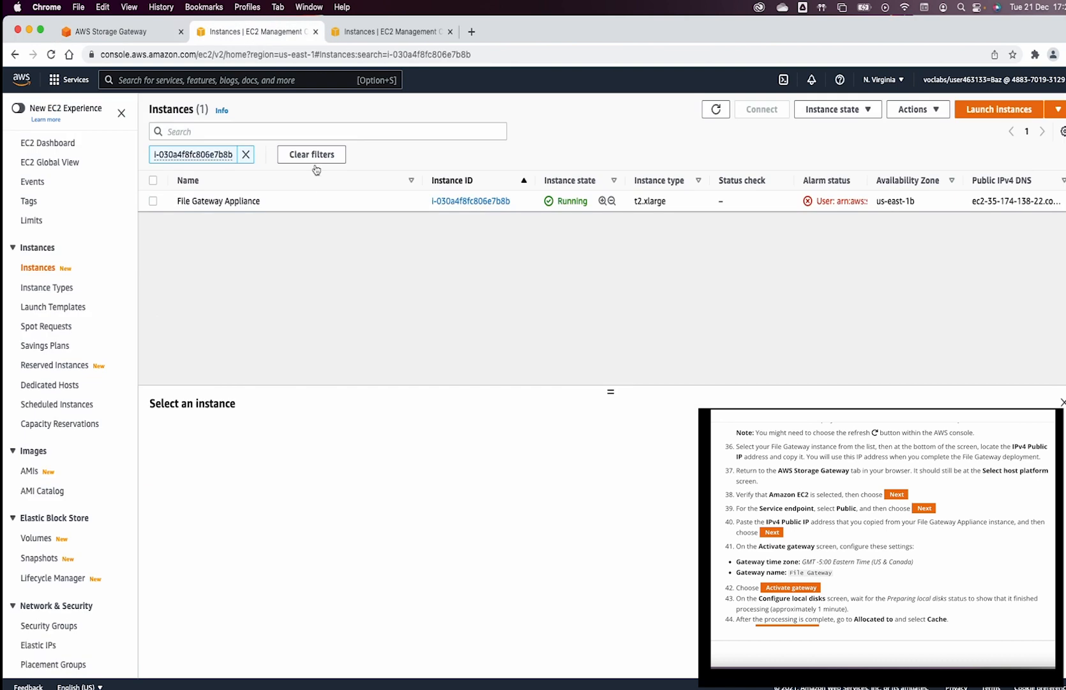
{"action": "left_click", "coordinate": [154, 200]}
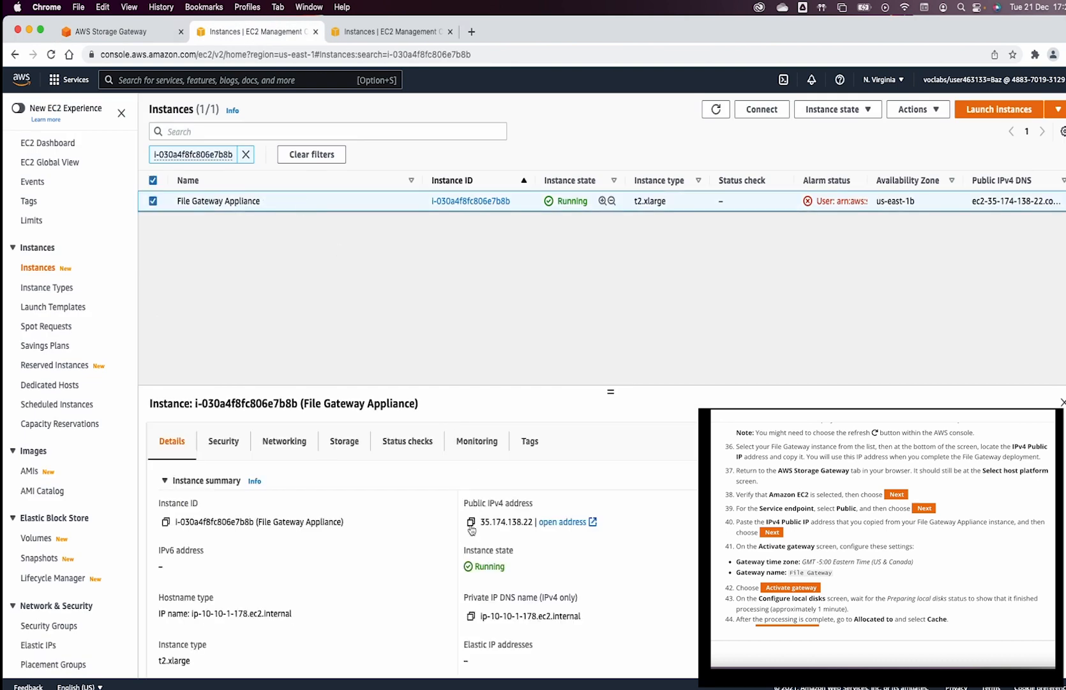
{"action": "left_click", "coordinate": [114, 30]}
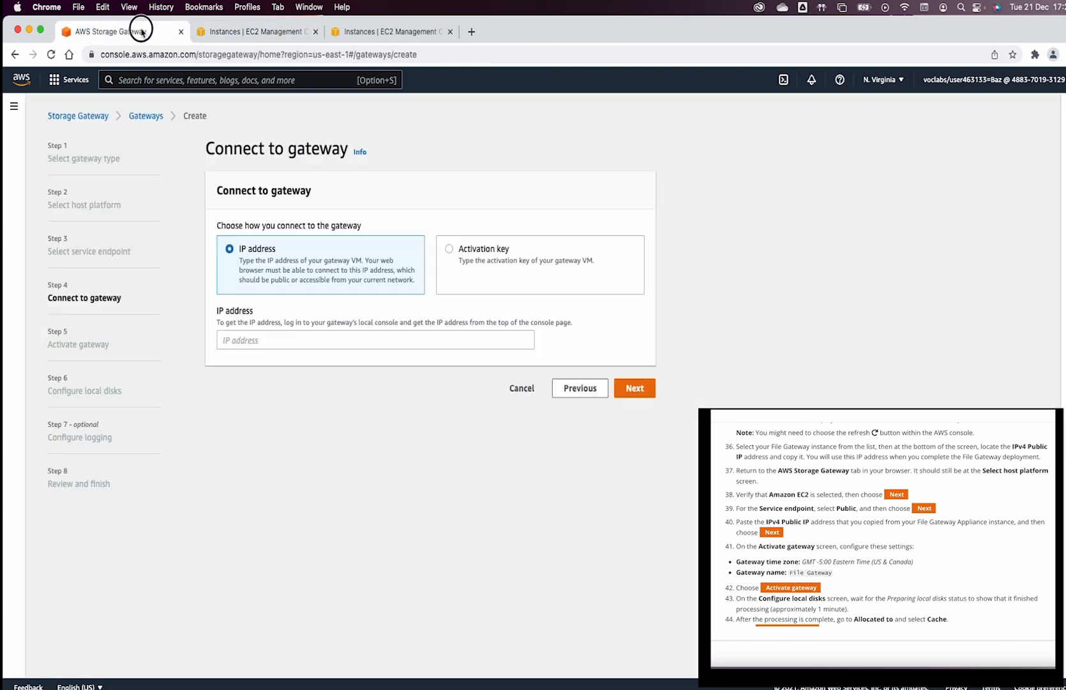
{"action": "left_click", "coordinate": [374, 340]}
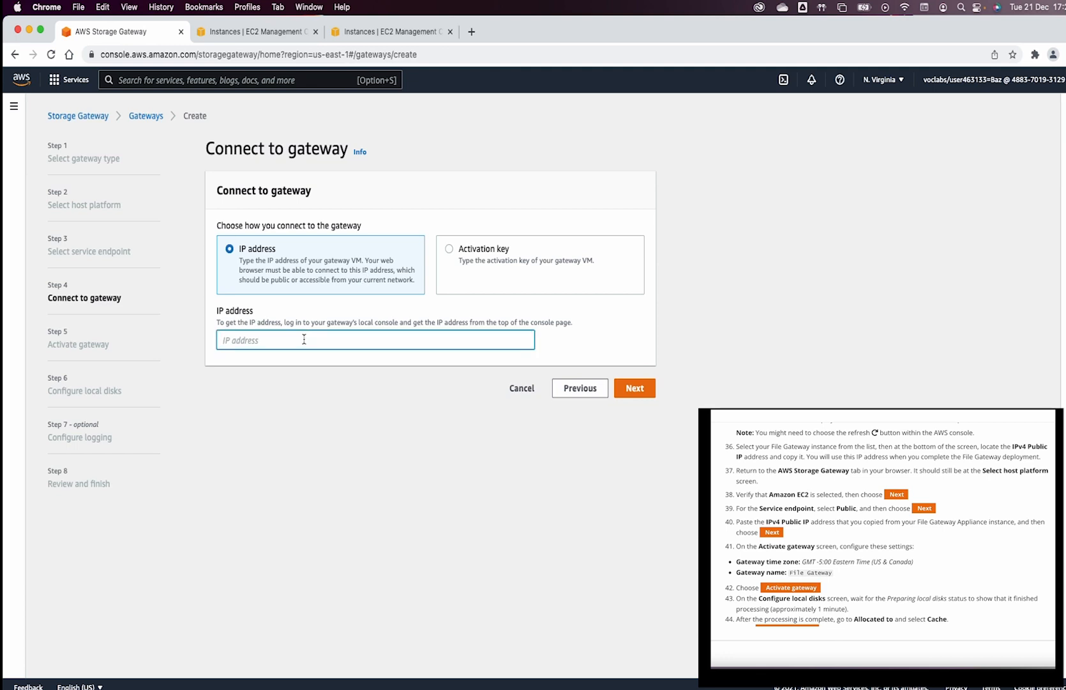
{"action": "left_click", "coordinate": [633, 389]}
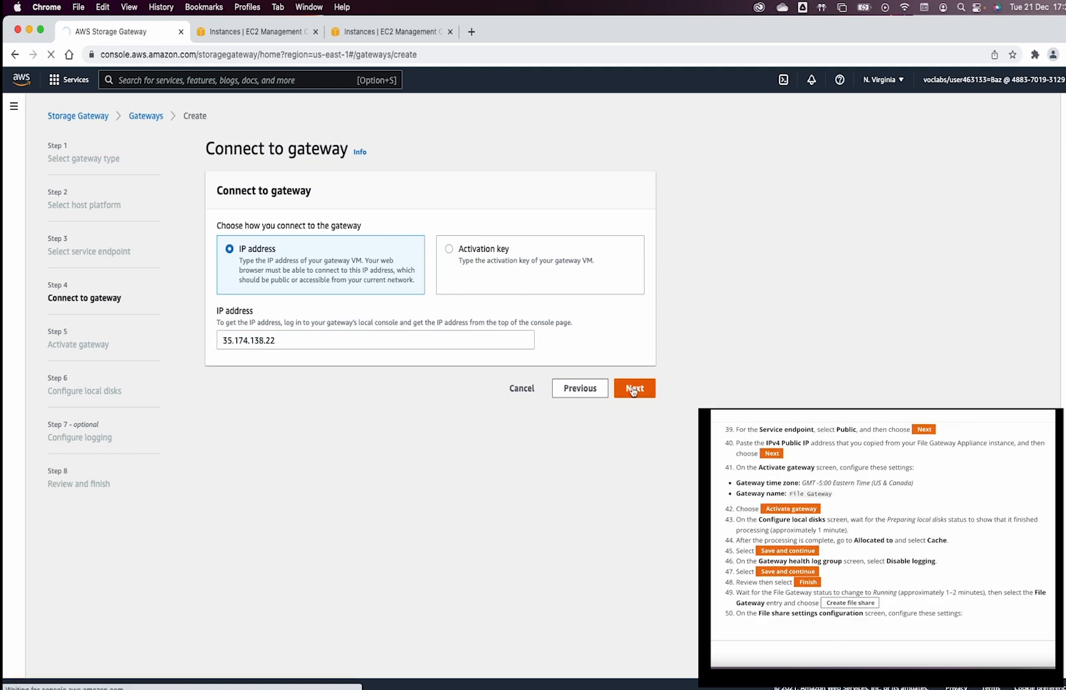
{"action": "left_click", "coordinate": [633, 389]}
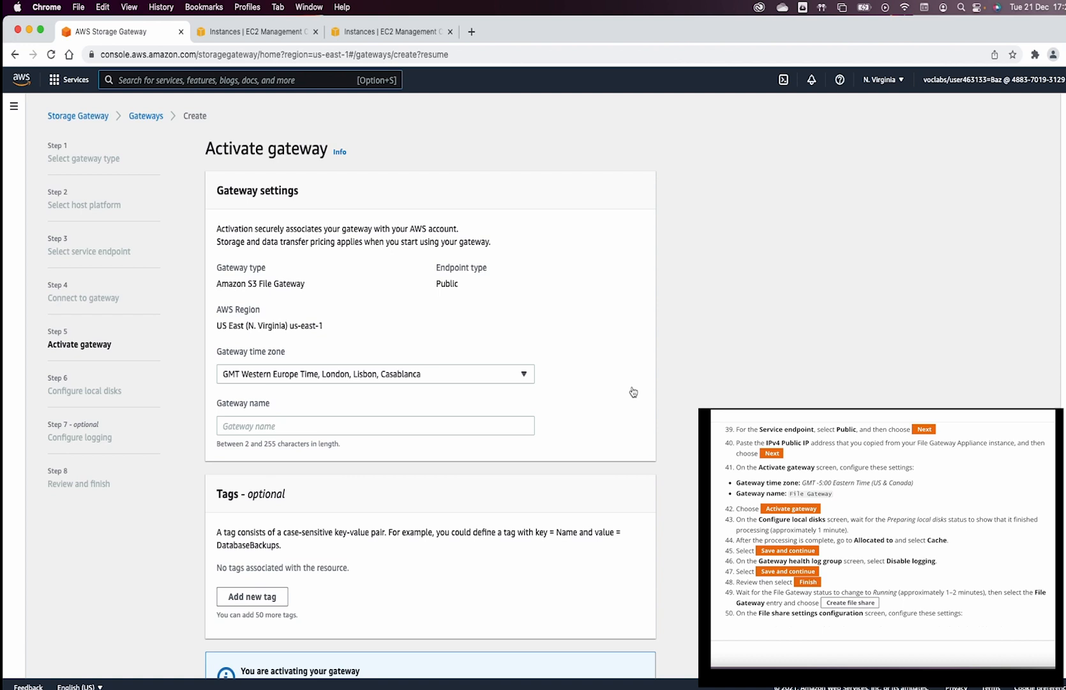
{"action": "mouse_move", "coordinate": [398, 389]}
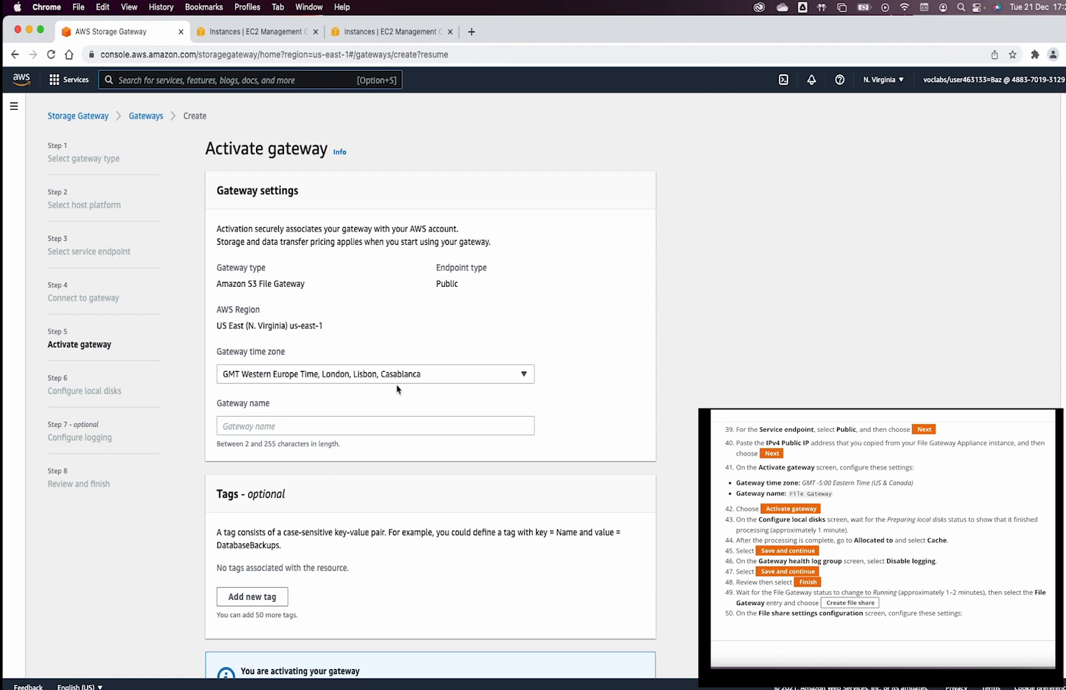
Choose GMT -5:00 Eastern Time, name the gateway File Gateway, and activate it
{"action": "left_click", "coordinate": [374, 373]}
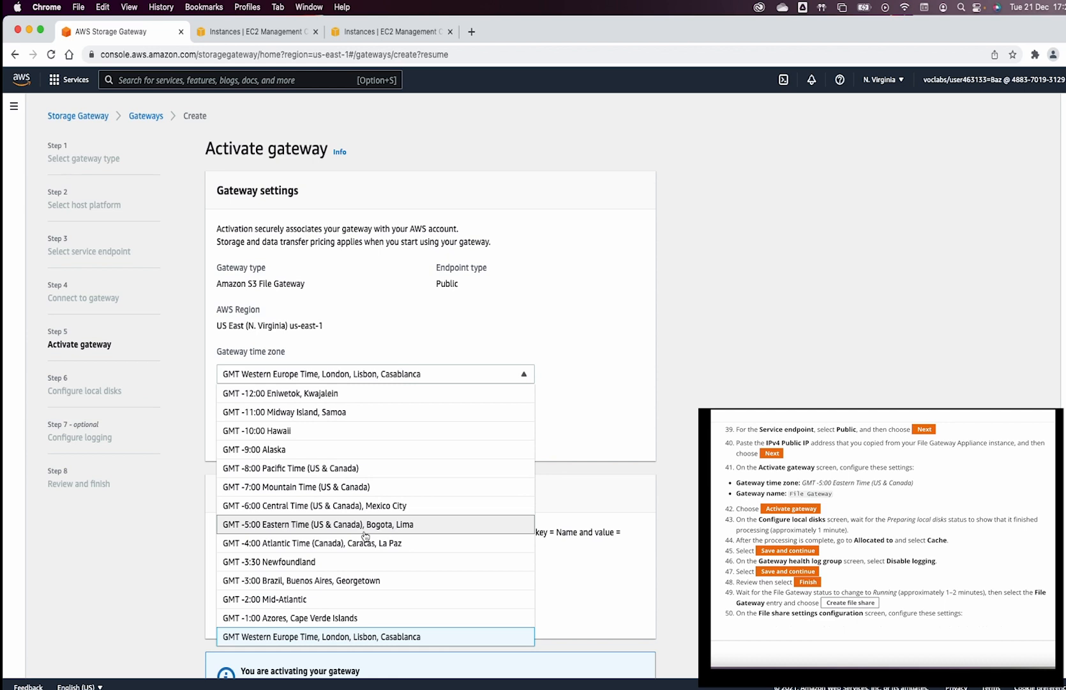
{"action": "left_click", "coordinate": [318, 524]}
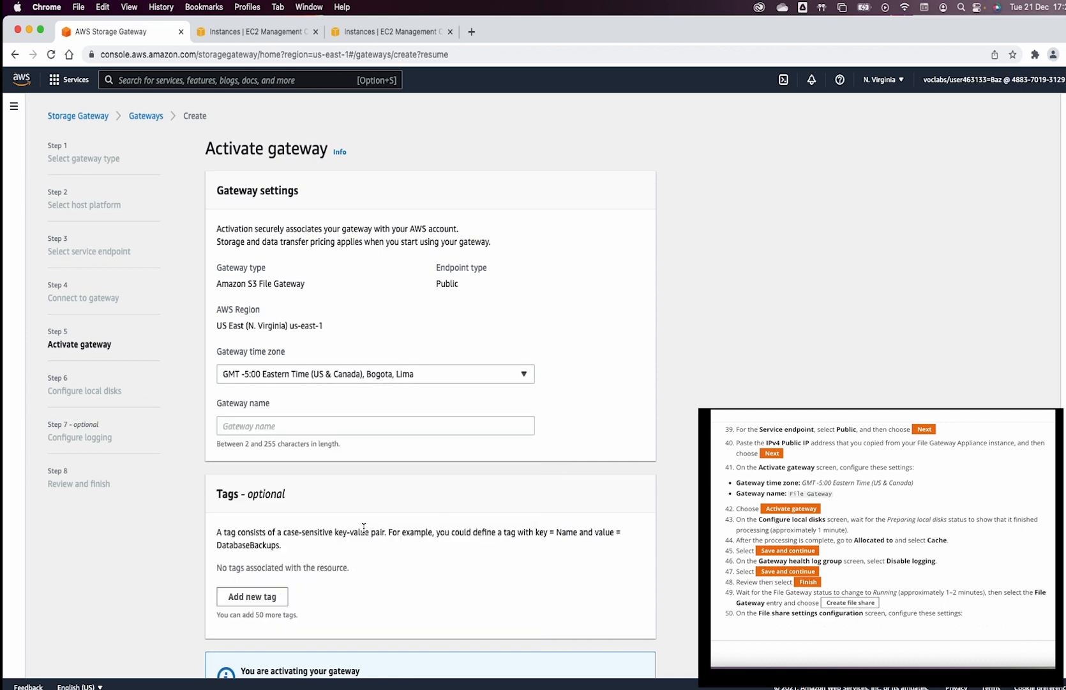
{"action": "left_click", "coordinate": [374, 425]}
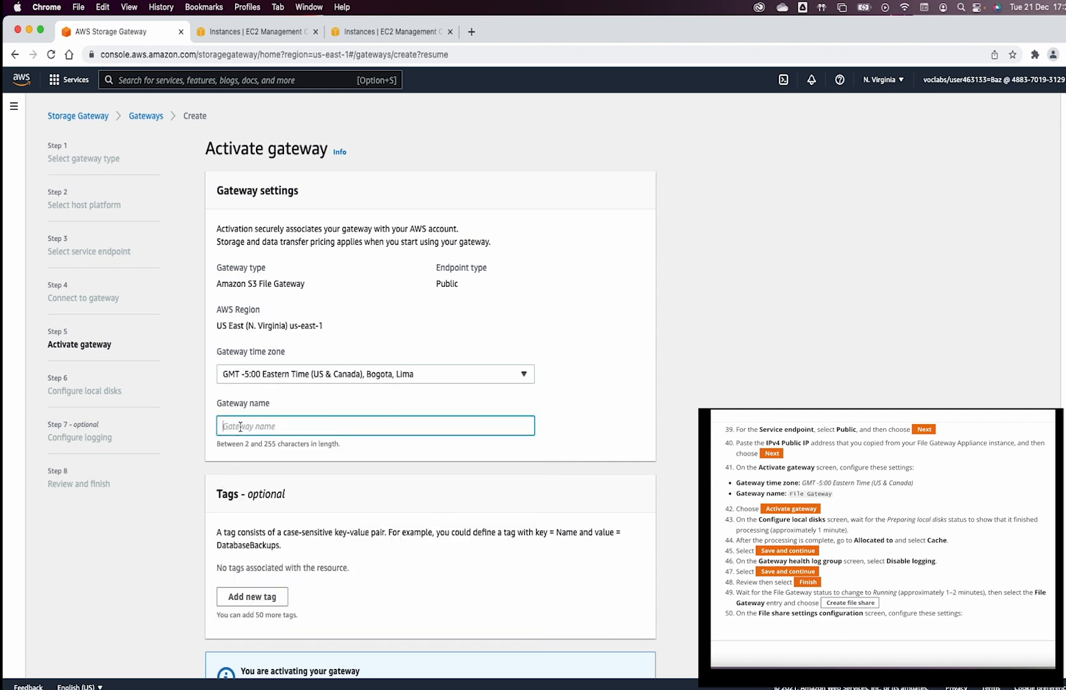
{"action": "type", "text": "File Gatewa"}
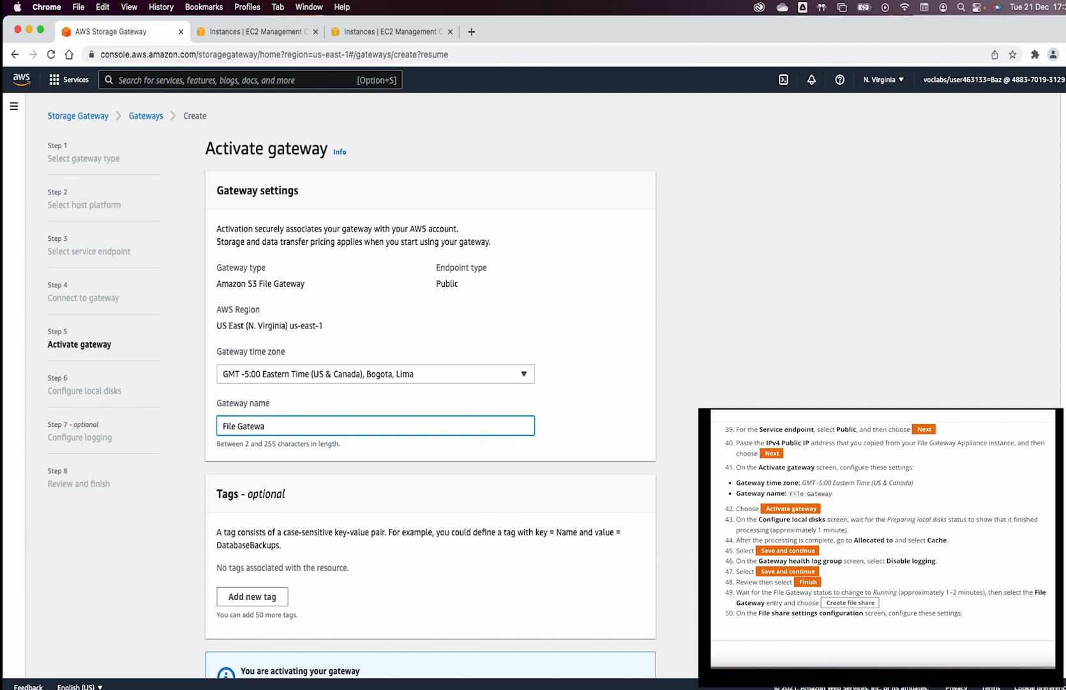
{"action": "type", "text": "y"}
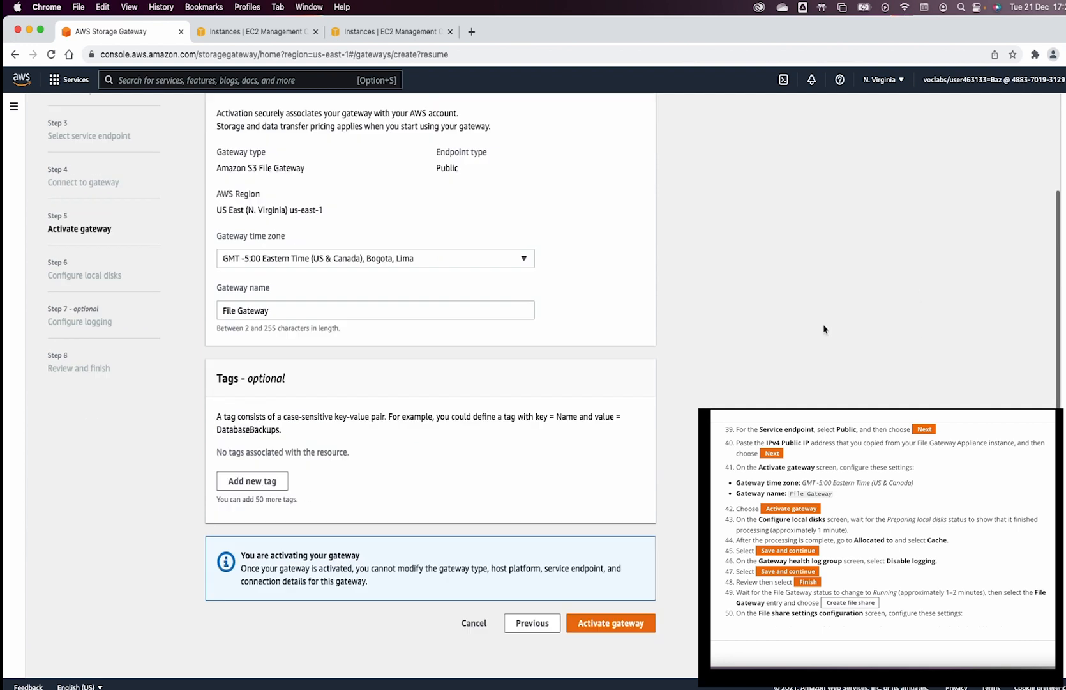
{"action": "mouse_move", "coordinate": [610, 622]}
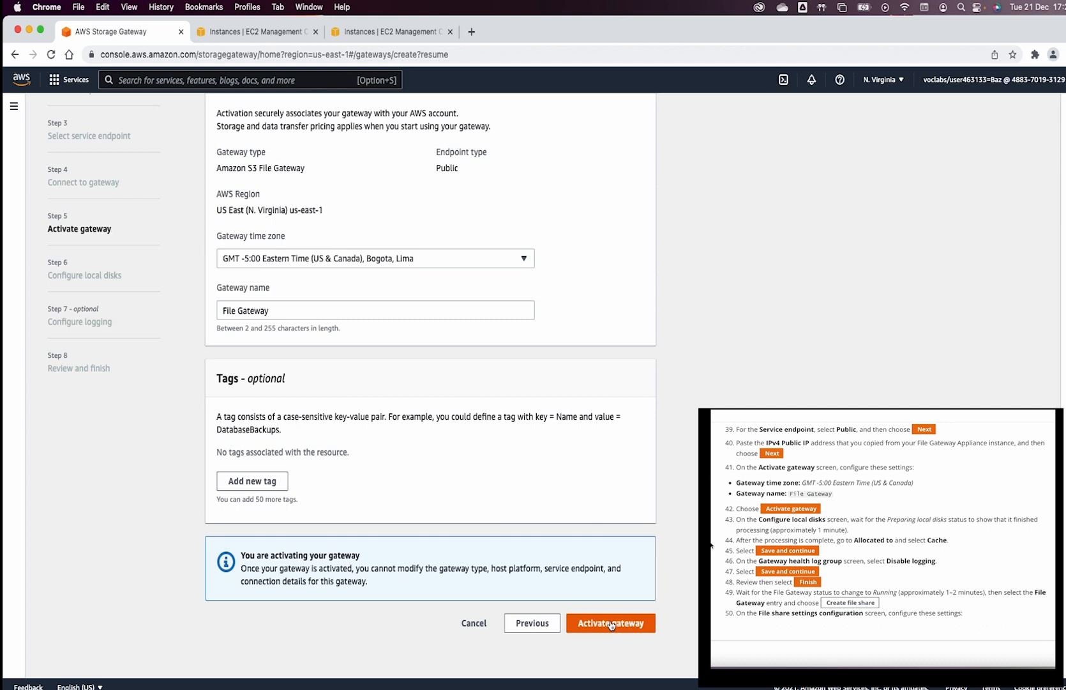
{"action": "left_click", "coordinate": [611, 622]}
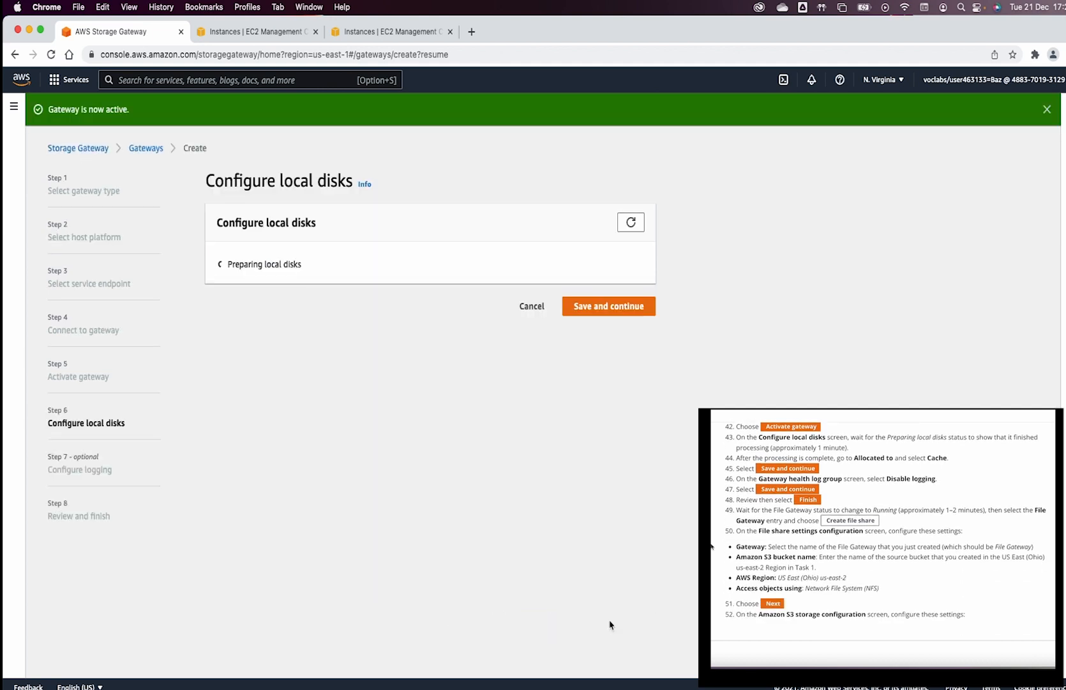
{"action": "mouse_move", "coordinate": [595, 419]}
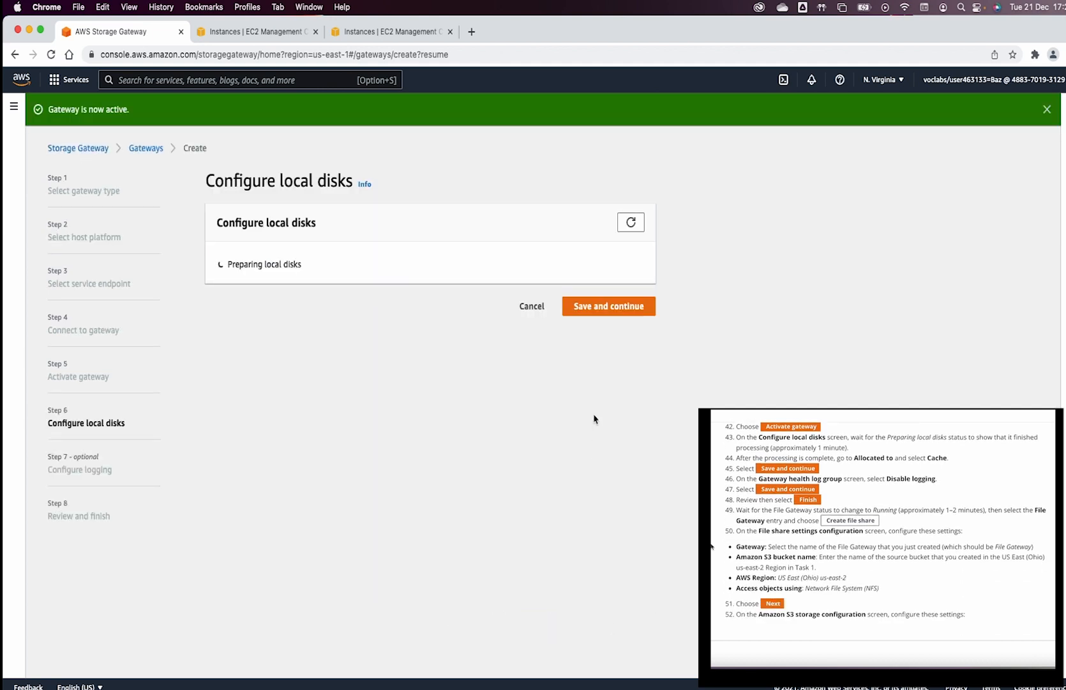
Continue past local disks, disable logging, and finish creating the gateway
{"action": "left_click", "coordinate": [608, 305]}
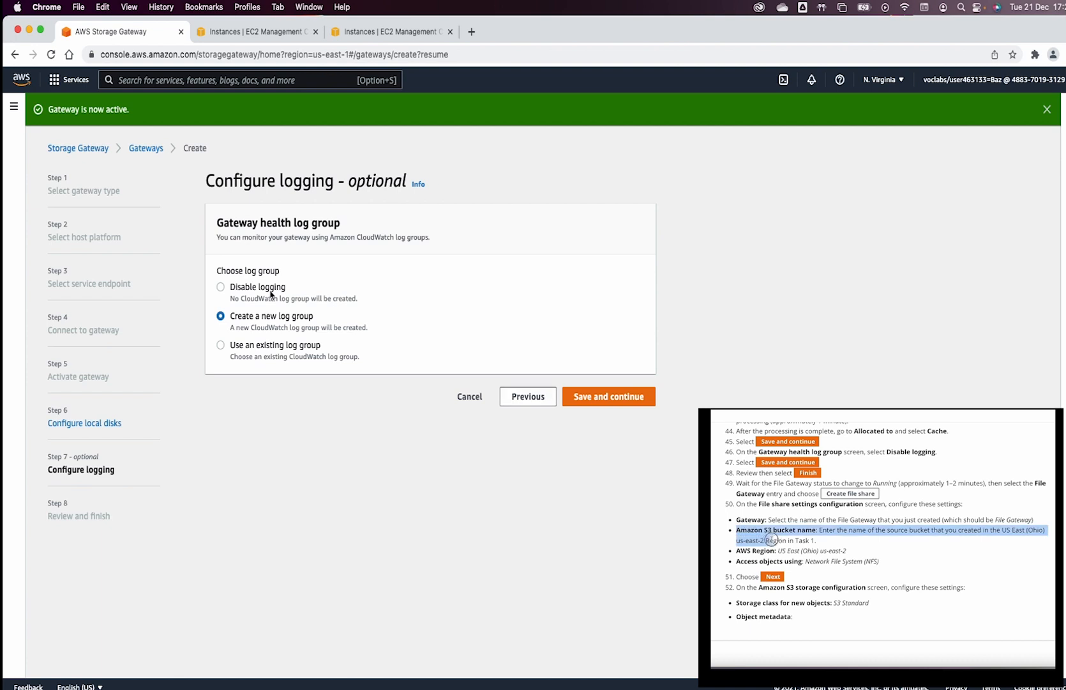
{"action": "left_click", "coordinate": [608, 396]}
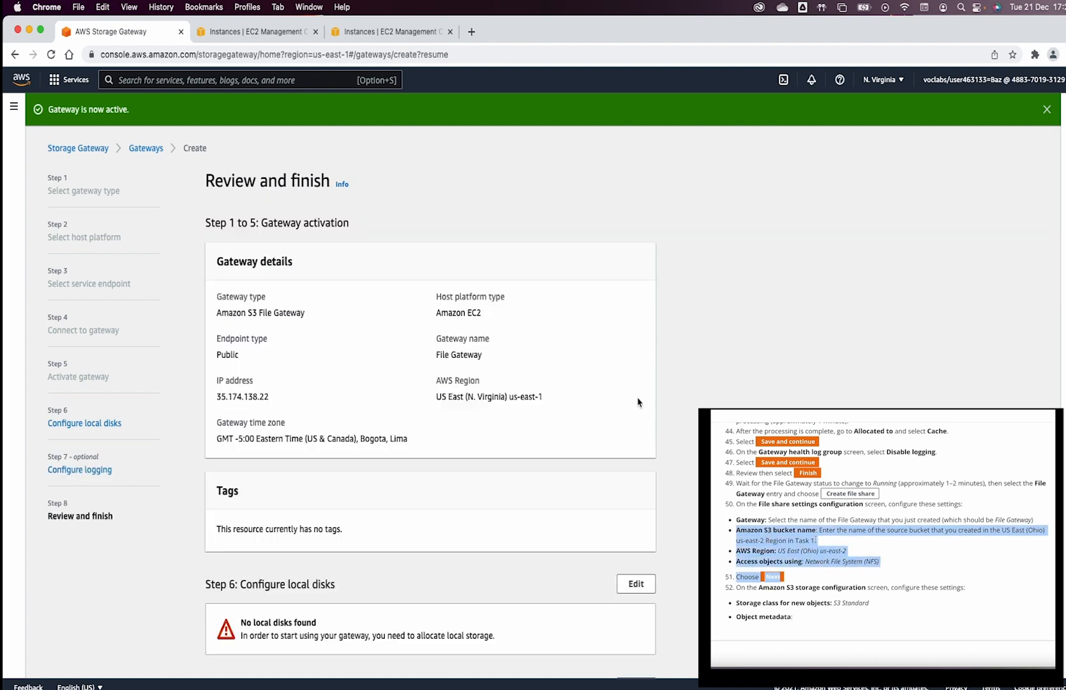
{"action": "scroll", "scroll_direction": "down", "scroll_amount": 3}
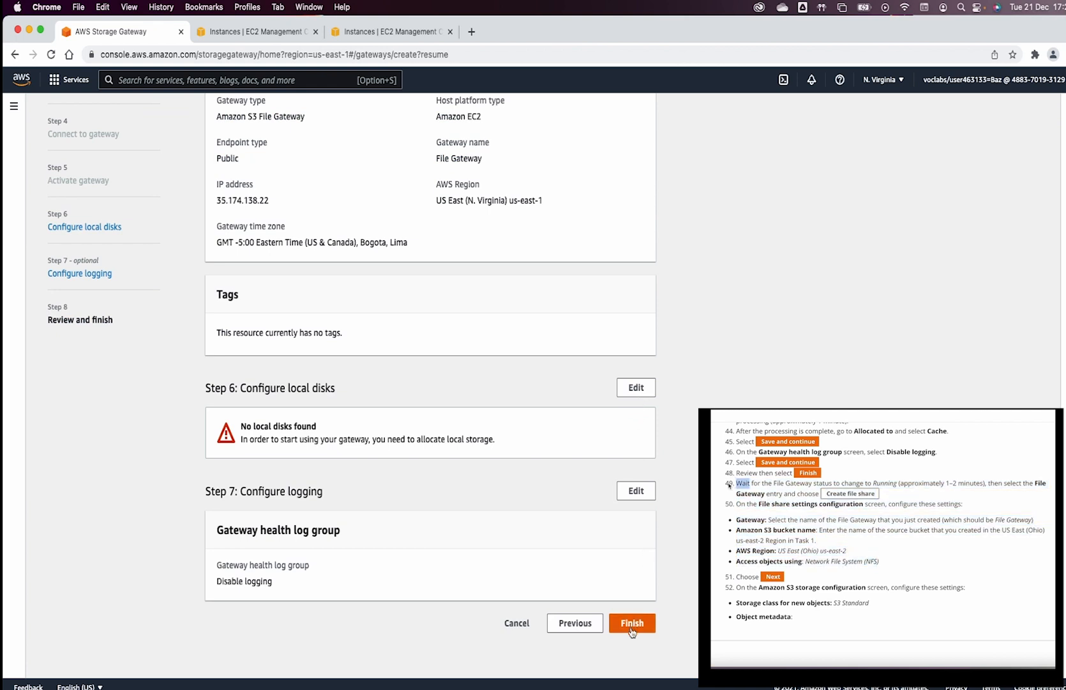
{"action": "left_click", "coordinate": [631, 622]}
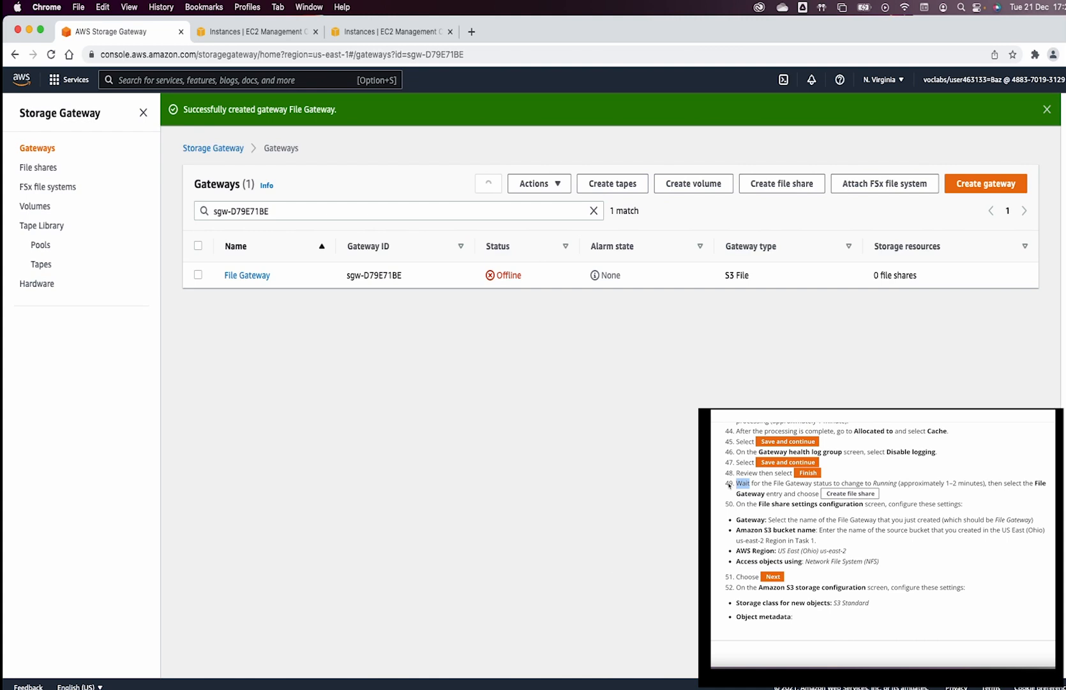
Refresh until File Gateway is Running, then start Create file share on it
{"action": "left_click", "coordinate": [488, 183]}
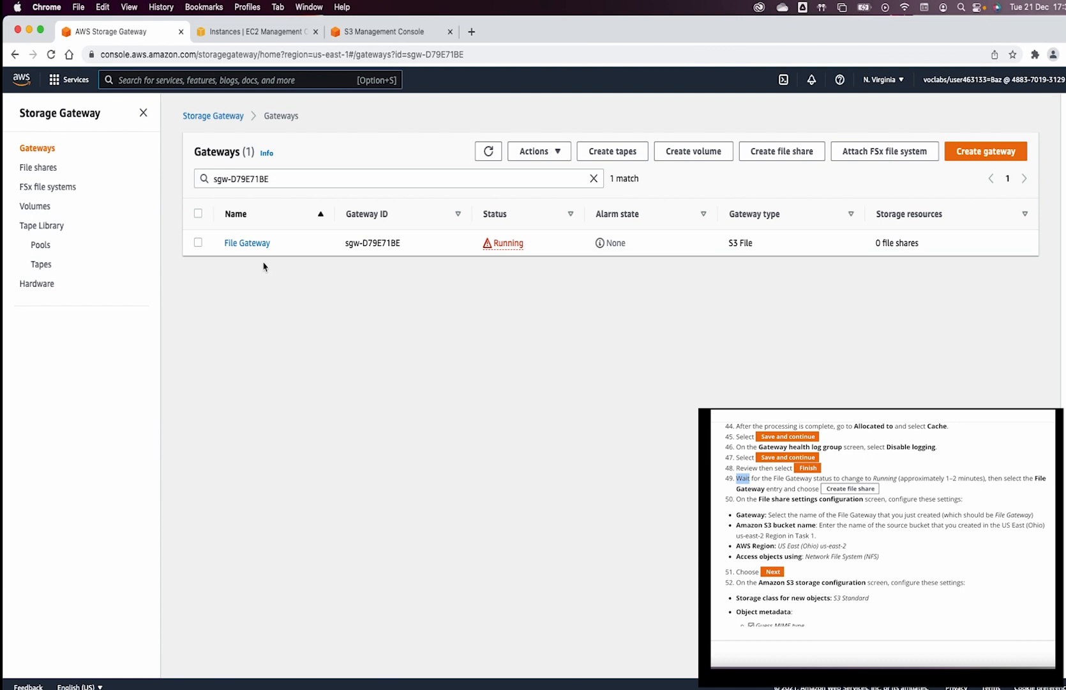
{"action": "mouse_move", "coordinate": [489, 252]}
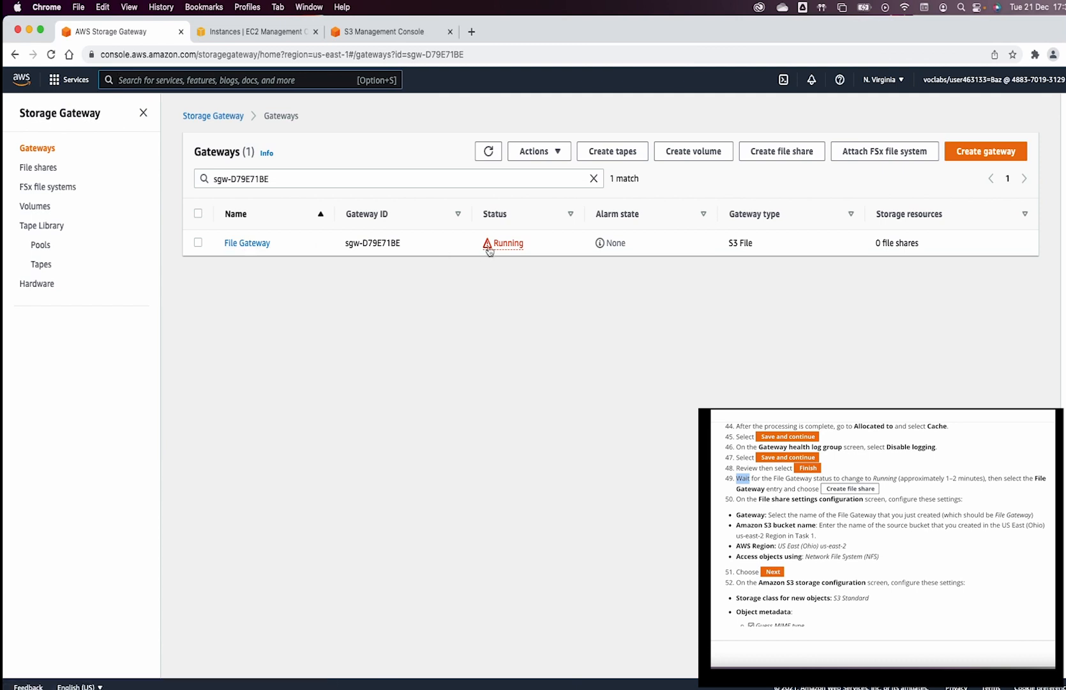
{"action": "mouse_move", "coordinate": [401, 247]}
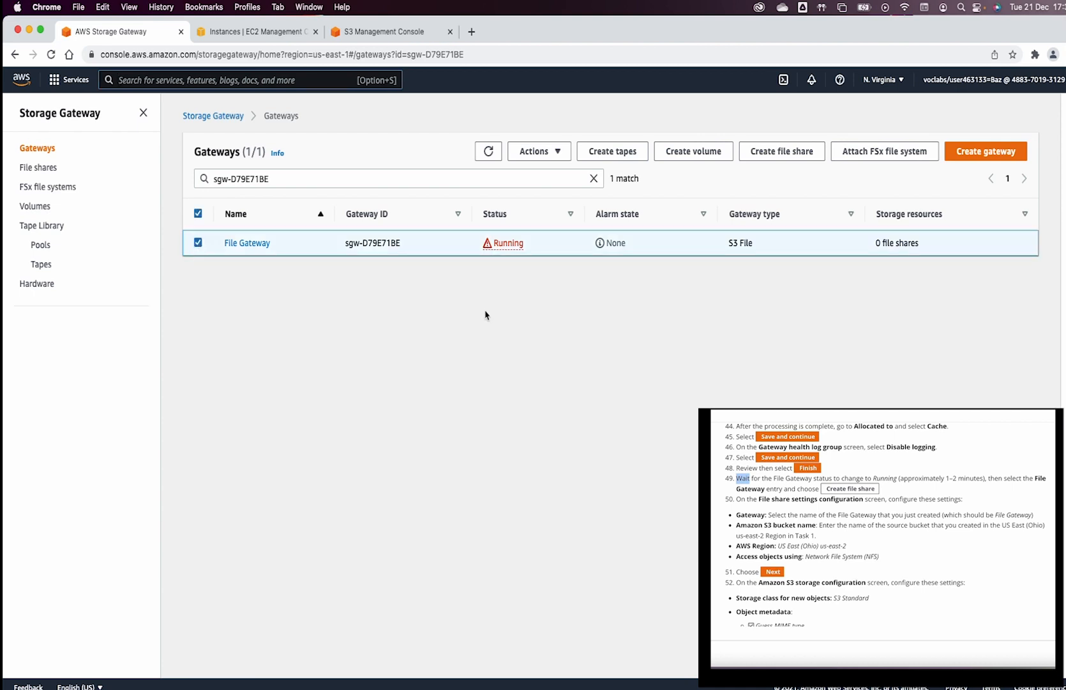
{"action": "left_click", "coordinate": [782, 151]}
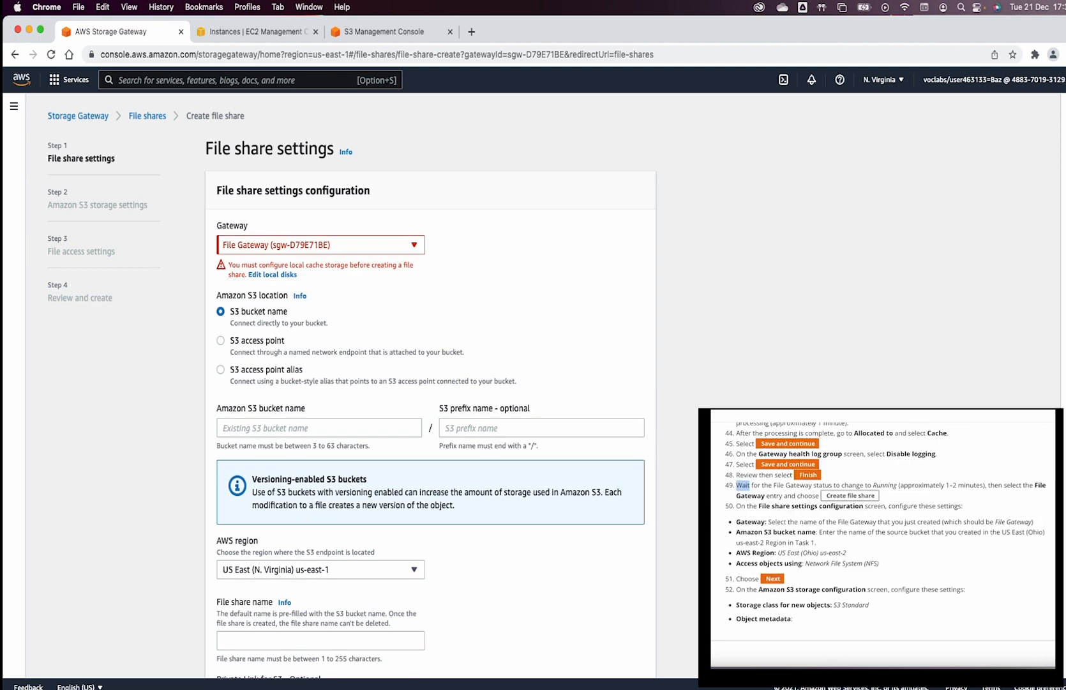
Enter bucket first-bucket-21-12-21 in US East (Ohio) with NFS, then follow the Edit local disks link
{"action": "type", "text": "first-bucket-21-12-21"}
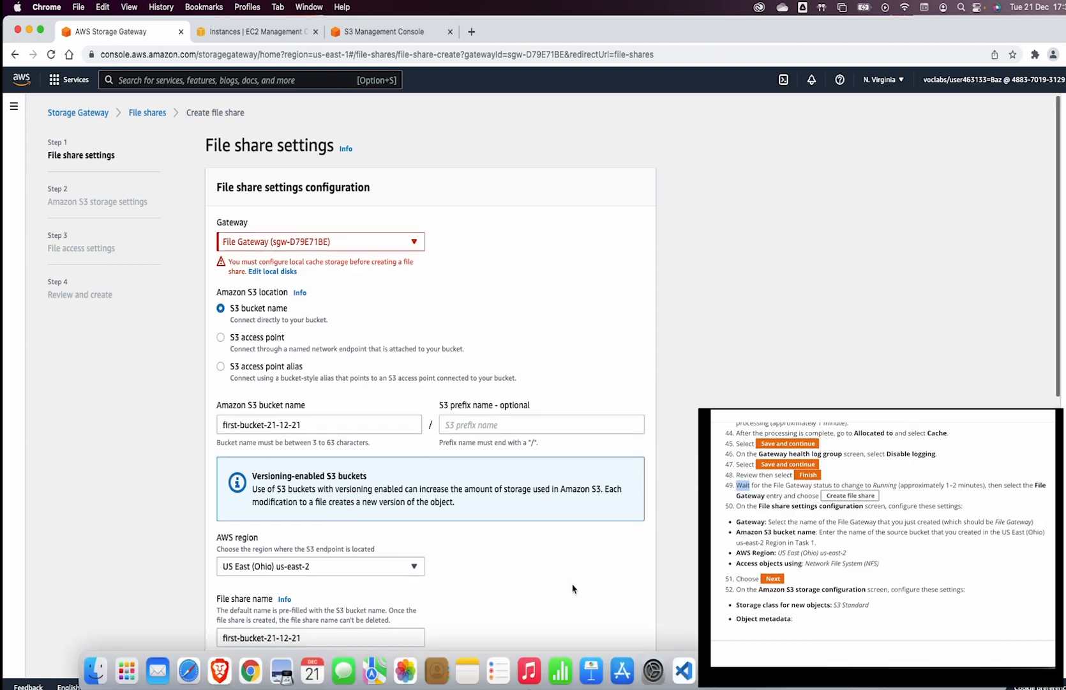
{"action": "scroll", "scroll_direction": "down", "scroll_amount": 3}
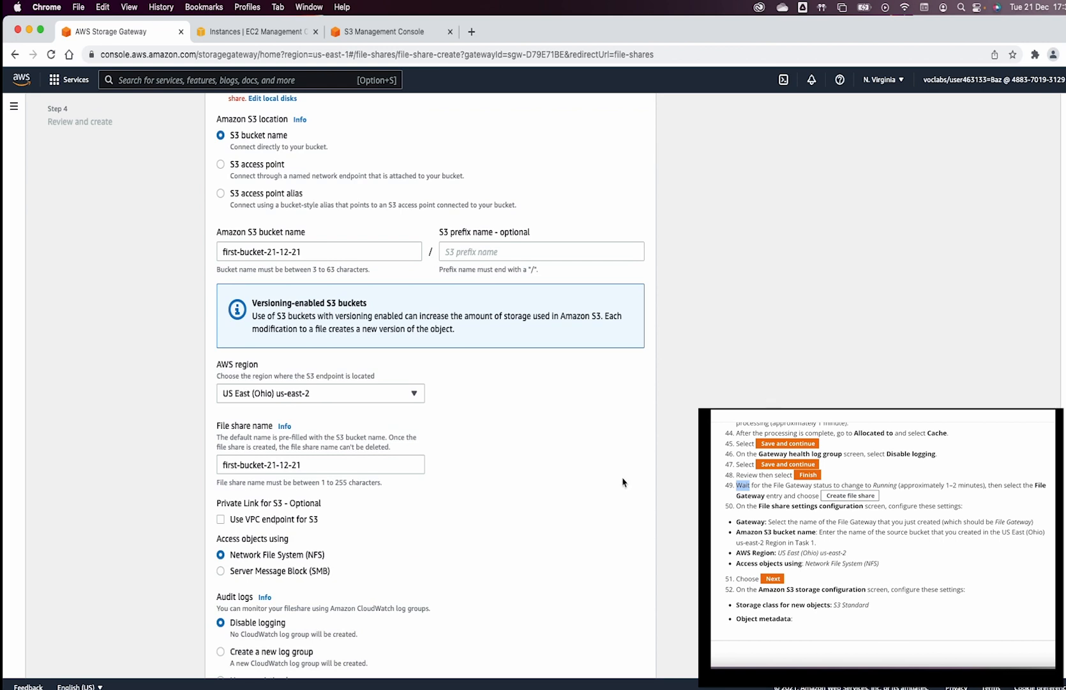
{"action": "scroll", "scroll_direction": "down", "scroll_amount": 3}
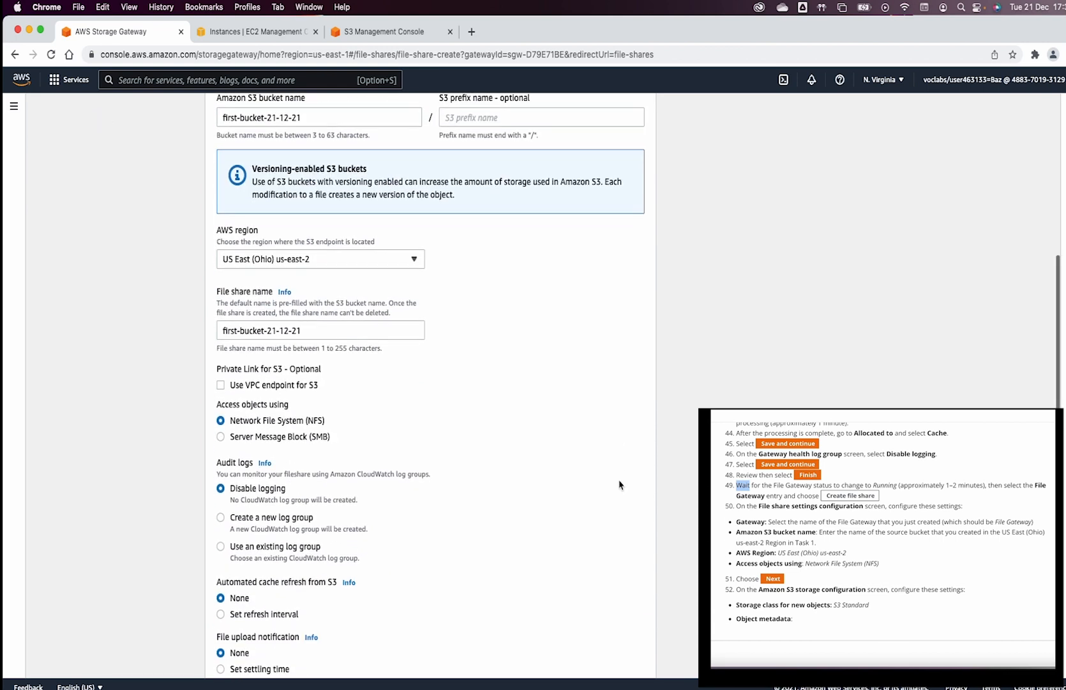
{"action": "scroll", "scroll_direction": "down", "scroll_amount": 3}
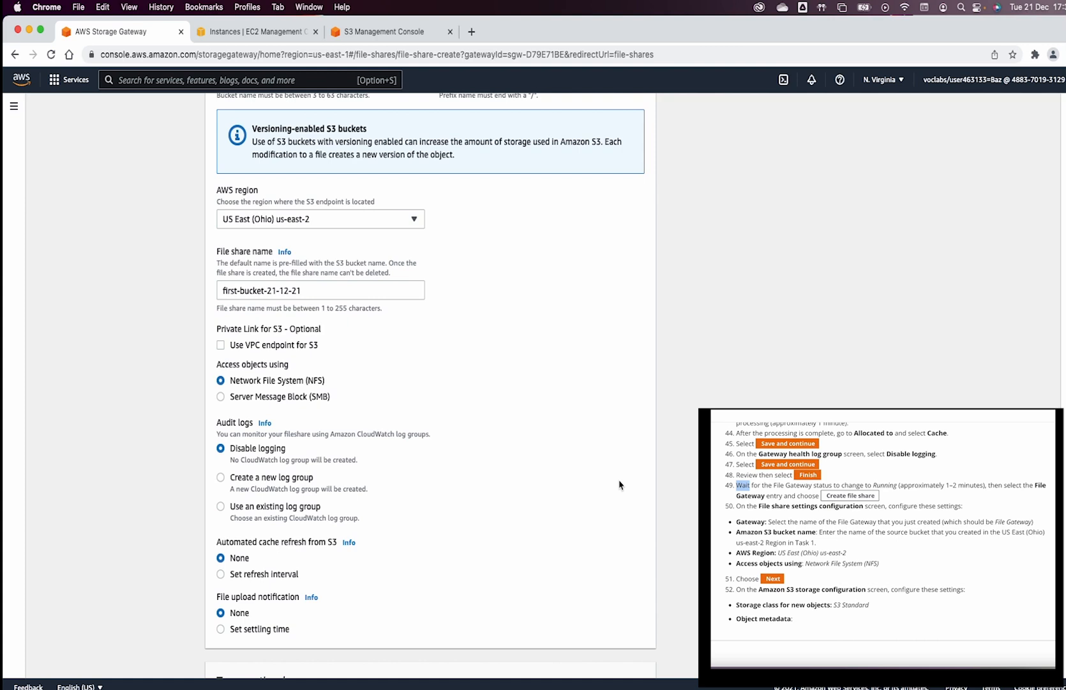
{"action": "mouse_move", "coordinate": [276, 400]}
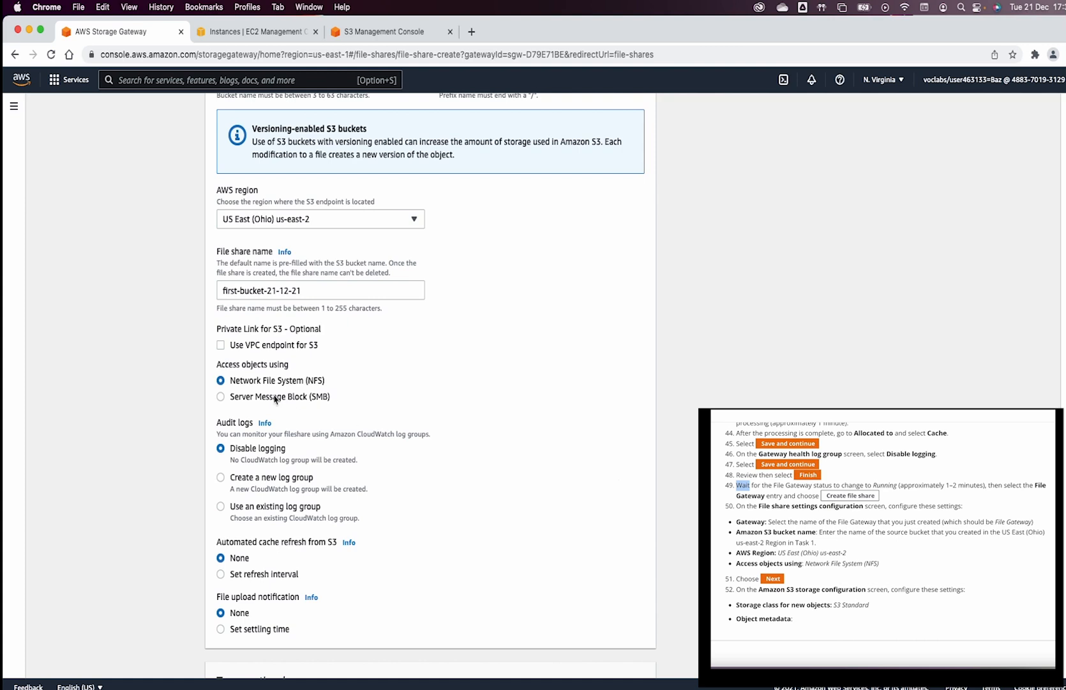
{"action": "mouse_move", "coordinate": [273, 393]}
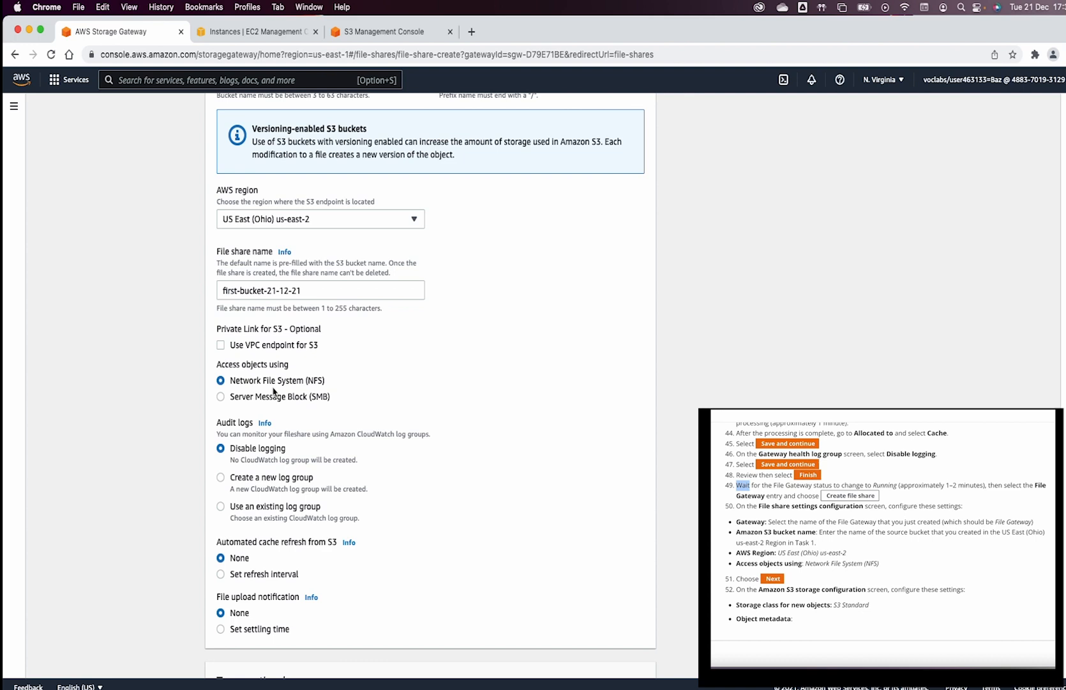
{"action": "mouse_move", "coordinate": [273, 392]}
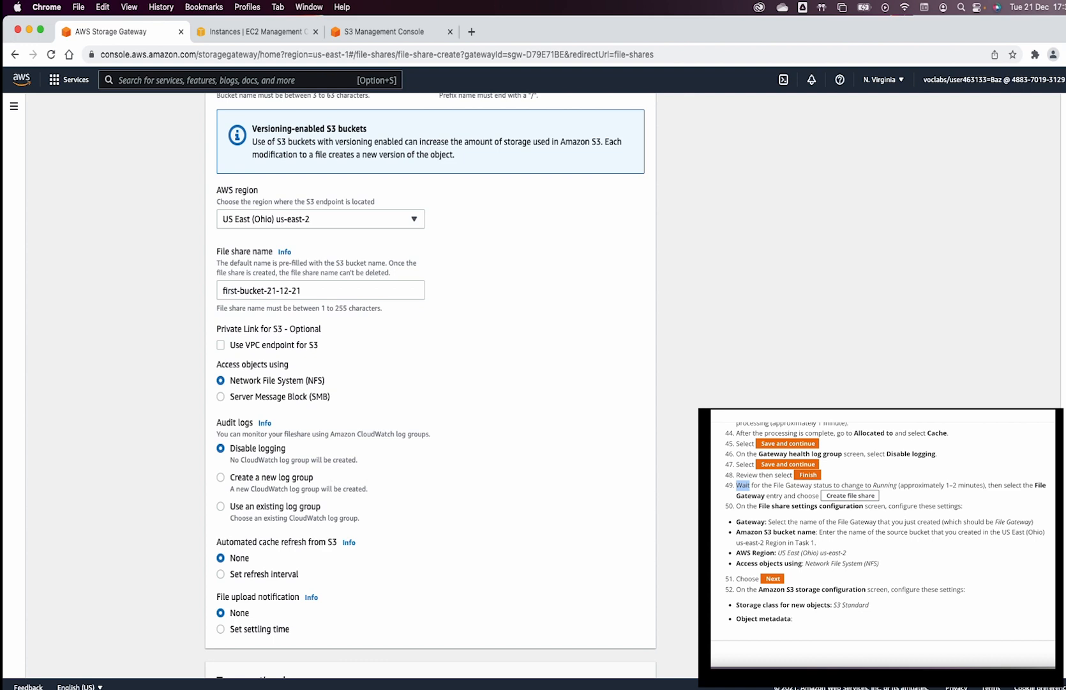
{"action": "scroll", "scroll_direction": "down", "scroll_amount": 3}
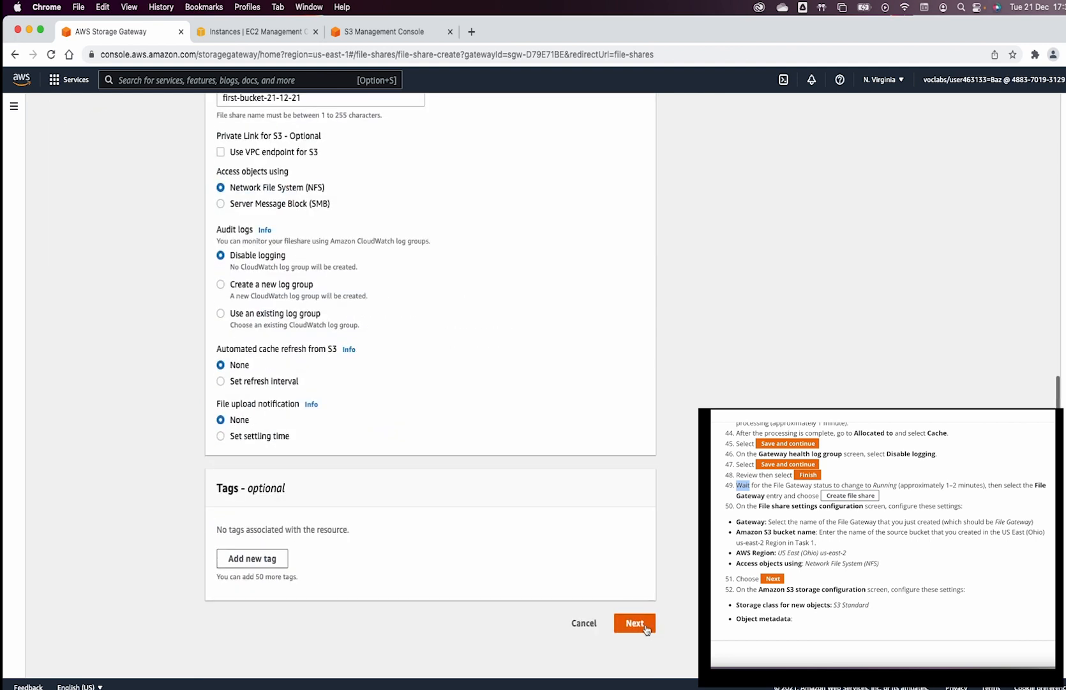
{"action": "left_click", "coordinate": [633, 622]}
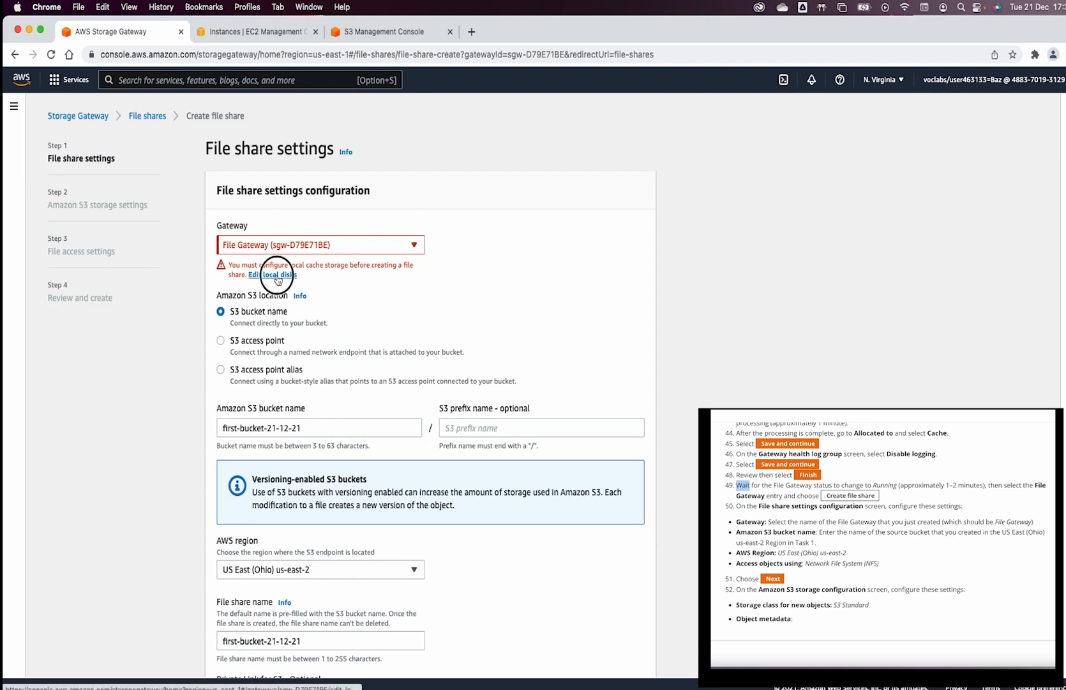
{"action": "left_click", "coordinate": [276, 275]}
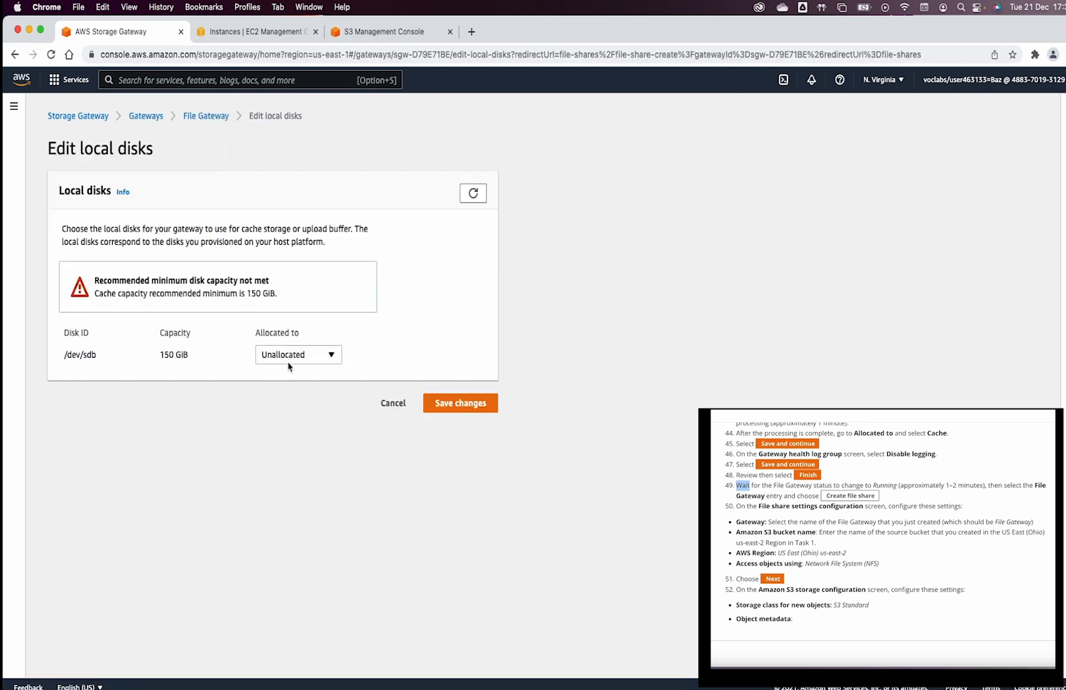
Allocate the 150 GiB /dev/sdb disk as cache and save the allocation
{"action": "left_click", "coordinate": [298, 354]}
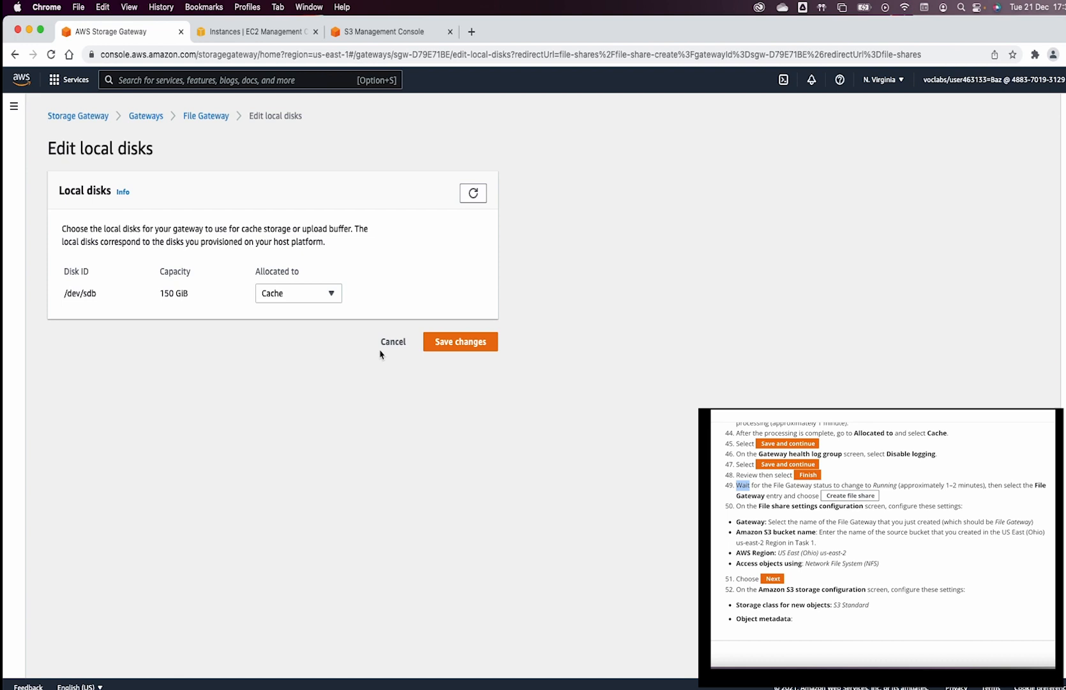
{"action": "left_click", "coordinate": [460, 341]}
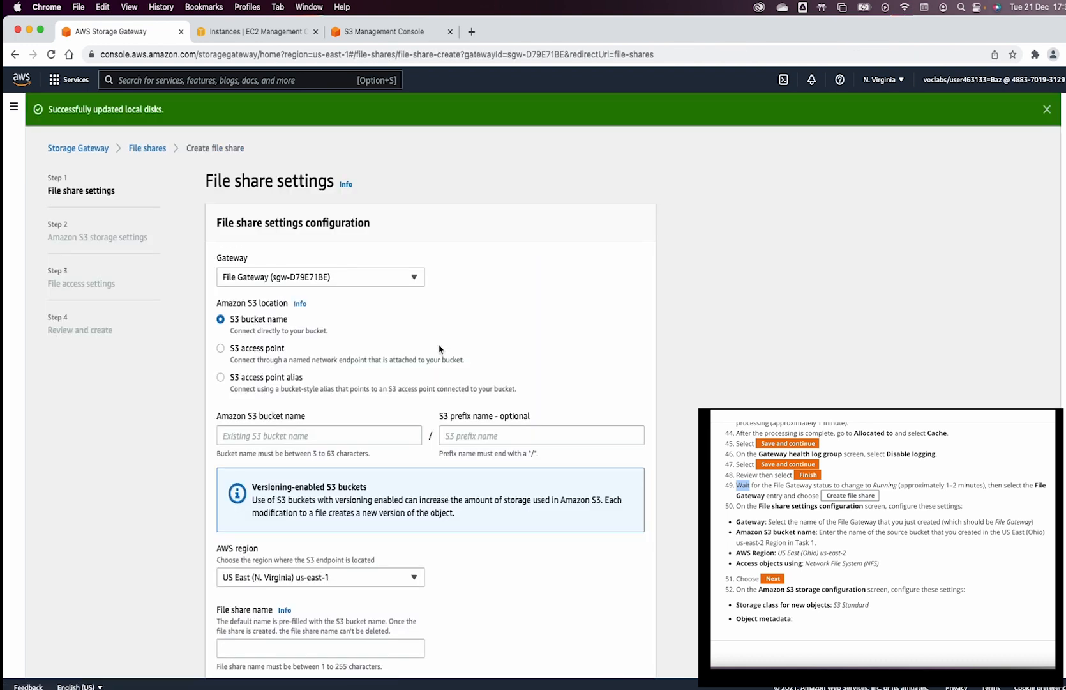
{"action": "scroll", "scroll_direction": "down", "scroll_amount": 3}
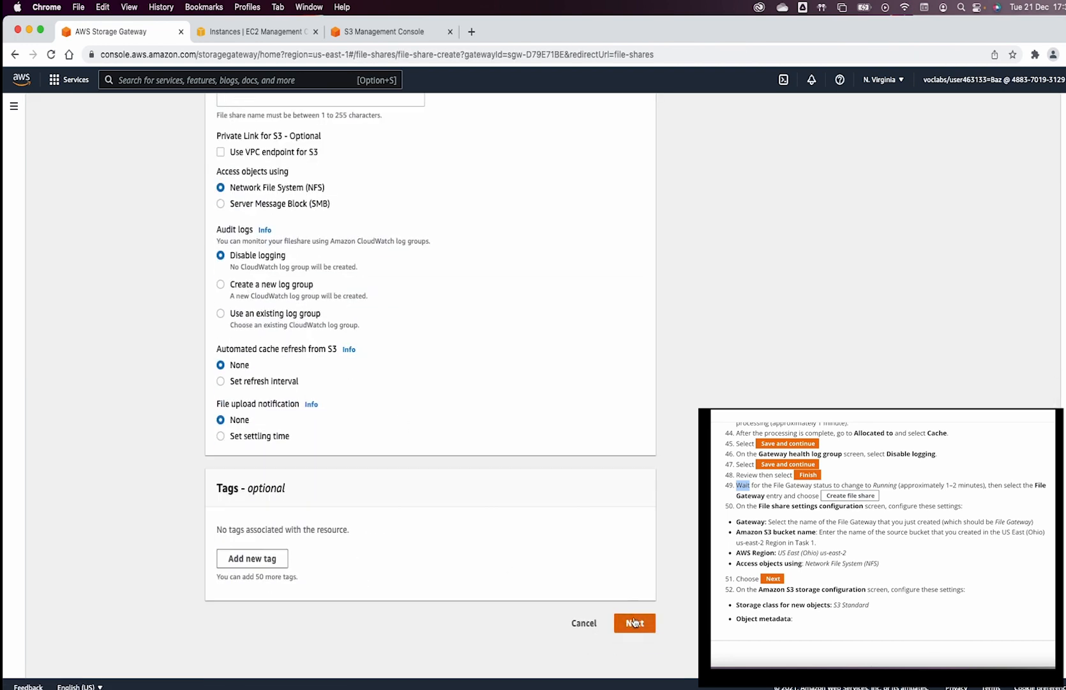
{"action": "left_click", "coordinate": [635, 624]}
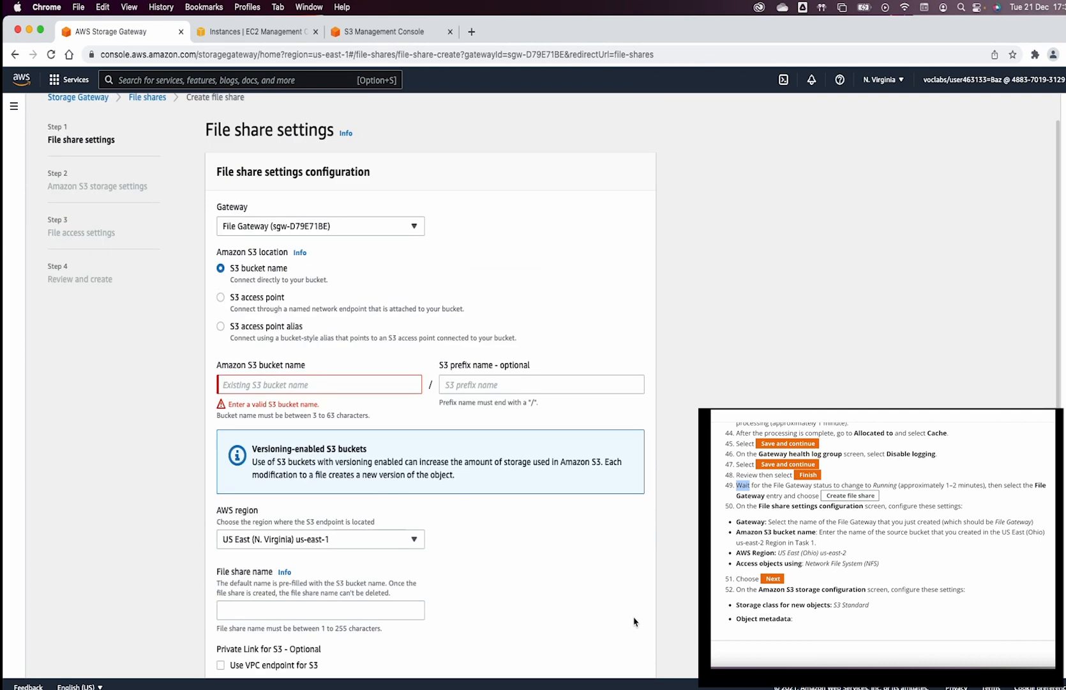
Enter first-bucket-21-12-21 as the S3 bucket name and continue to the Amazon S3 storage settings
{"action": "left_click", "coordinate": [320, 383]}
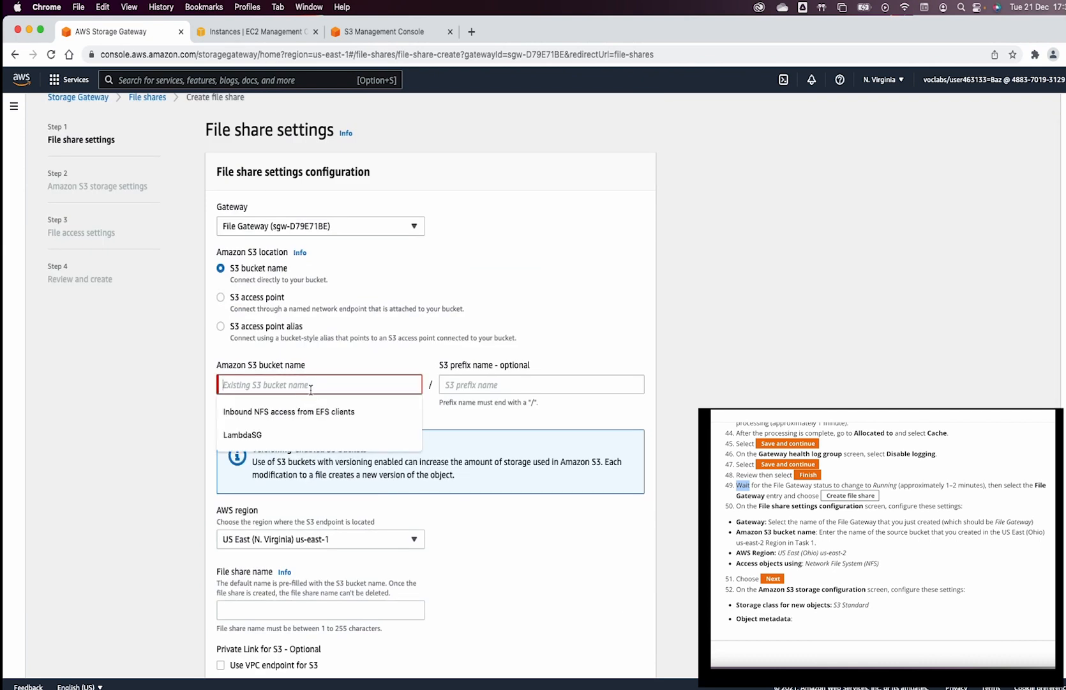
{"action": "type", "text": "first-bucket-21-12-21"}
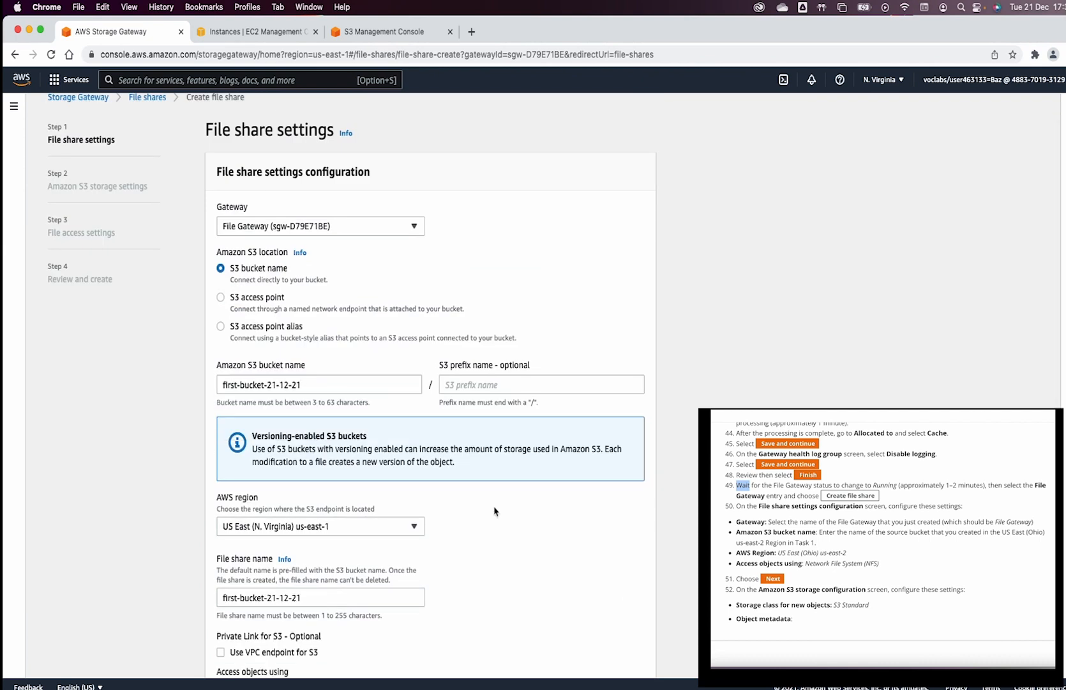
{"action": "scroll", "scroll_direction": "down", "scroll_amount": 3}
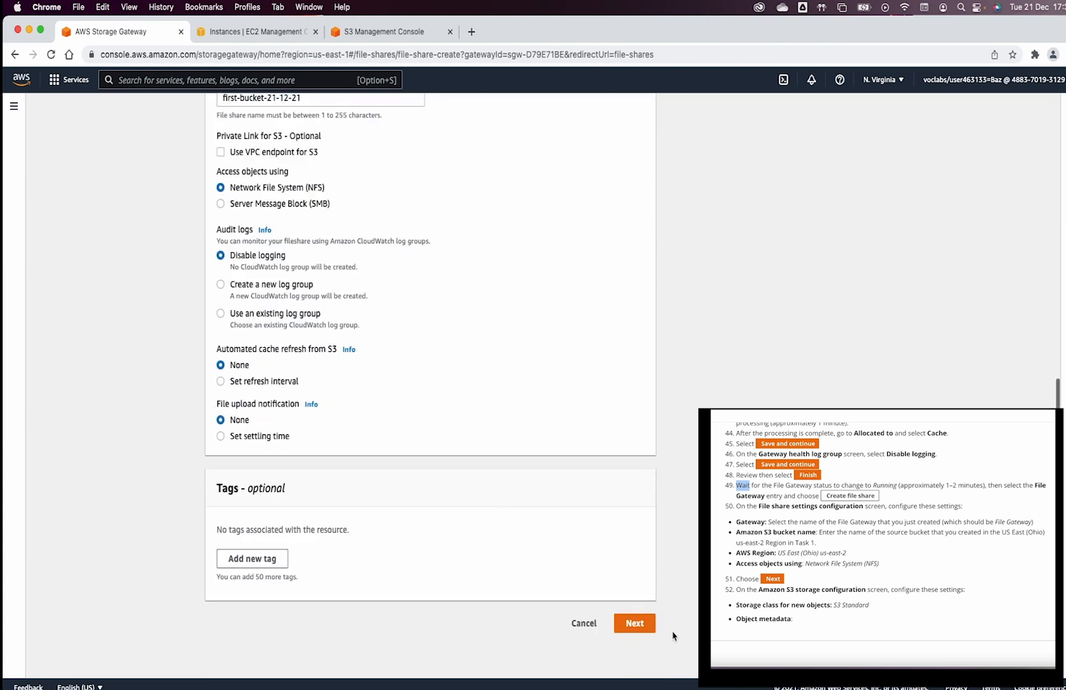
{"action": "left_click", "coordinate": [633, 622]}
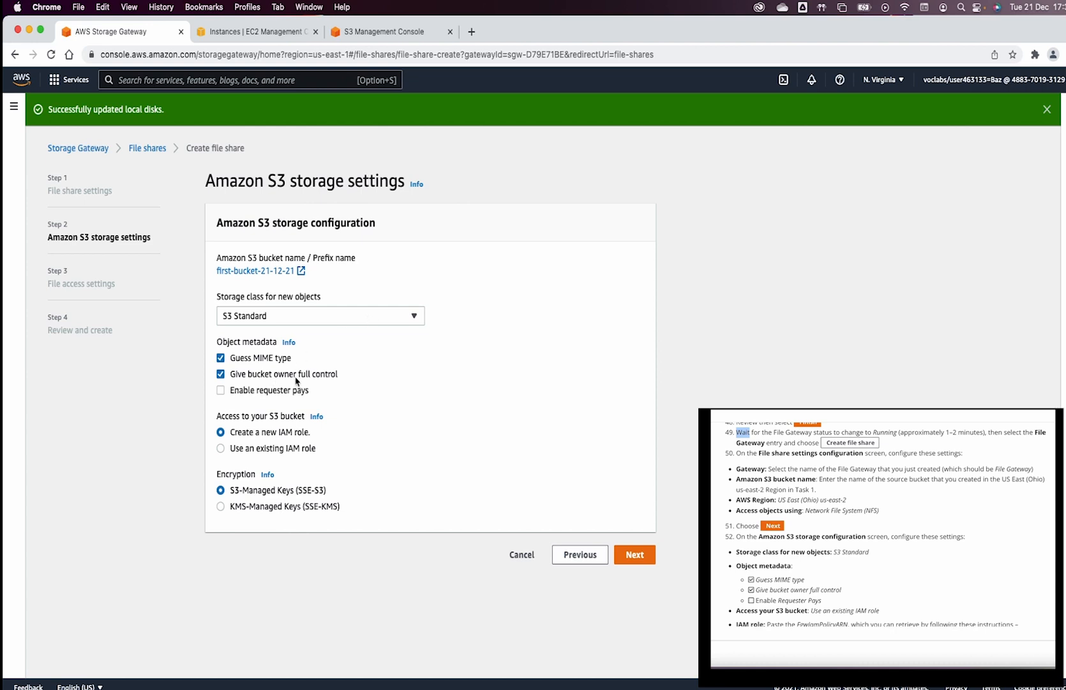
{"action": "mouse_move", "coordinate": [328, 382]}
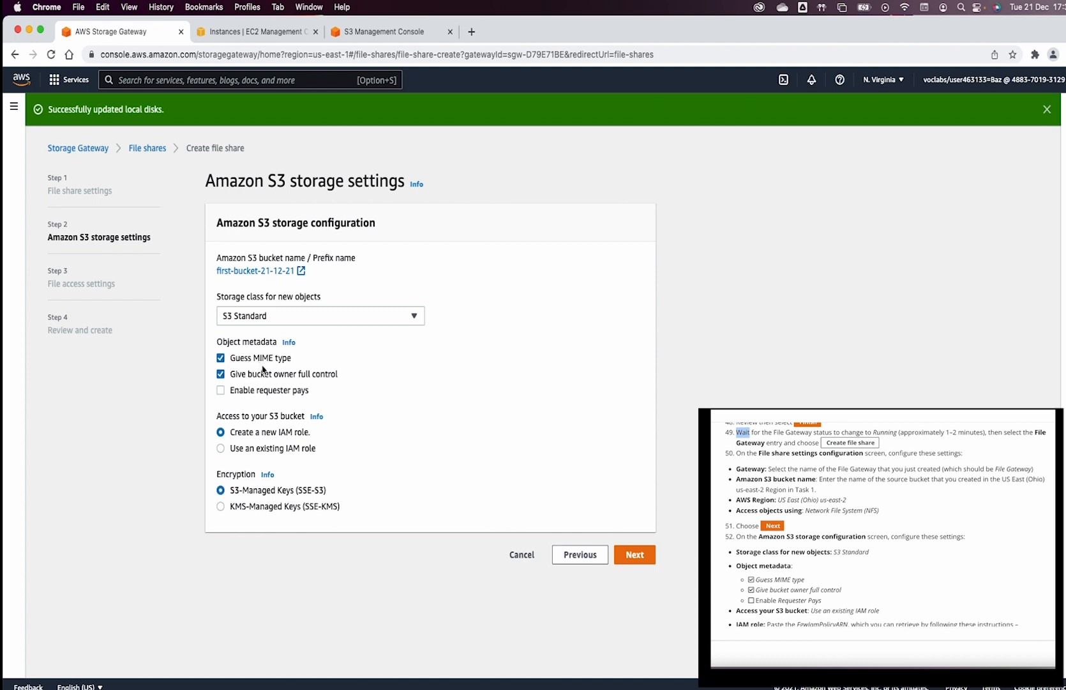
{"action": "mouse_move", "coordinate": [321, 402]}
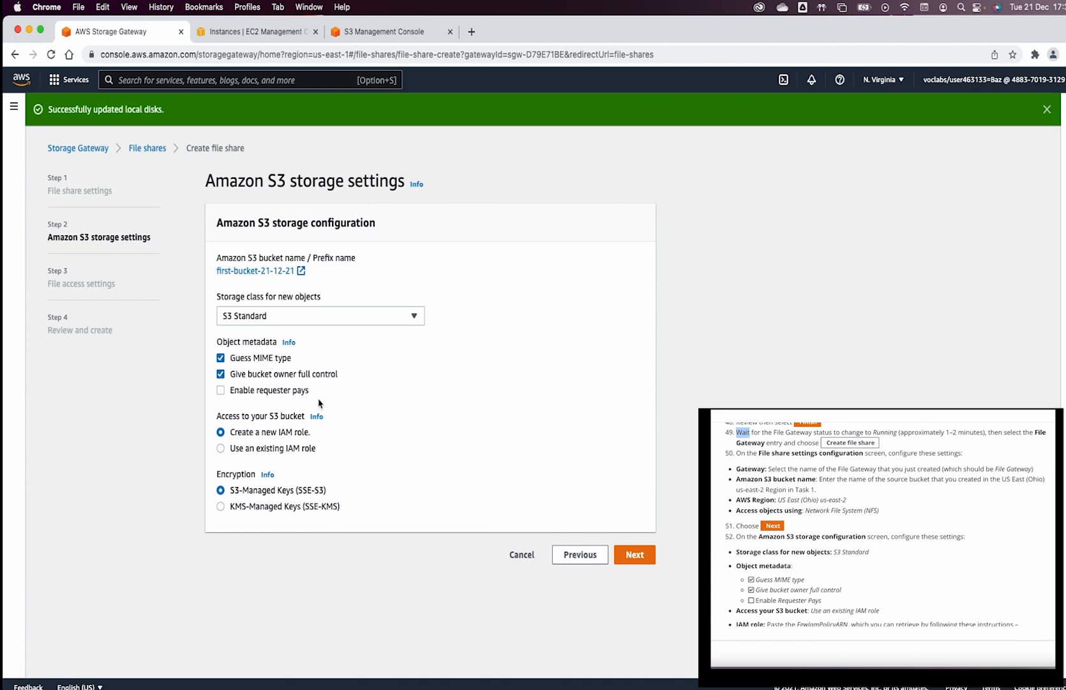
{"action": "mouse_move", "coordinate": [435, 432]}
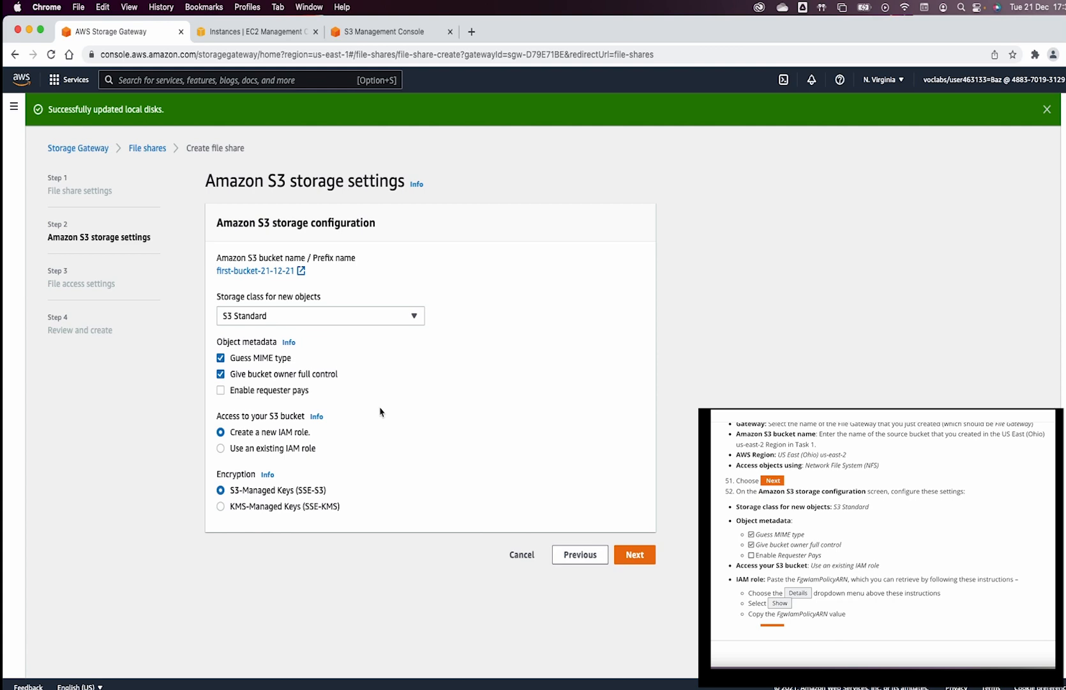
{"action": "mouse_move", "coordinate": [278, 416]}
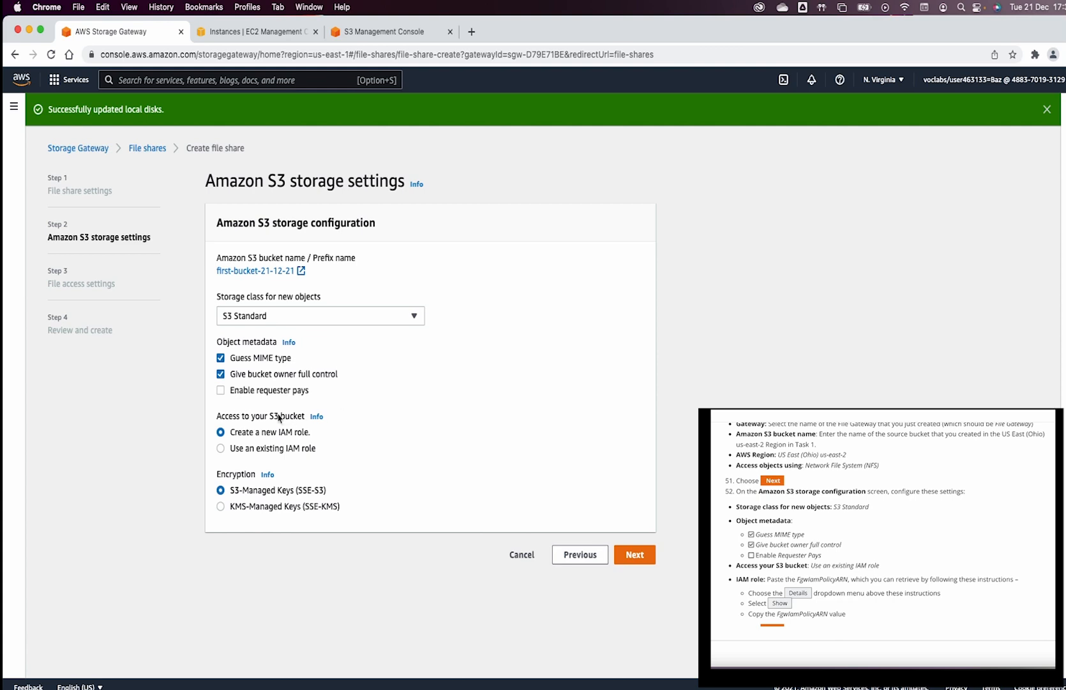
{"action": "mouse_move", "coordinate": [253, 418]}
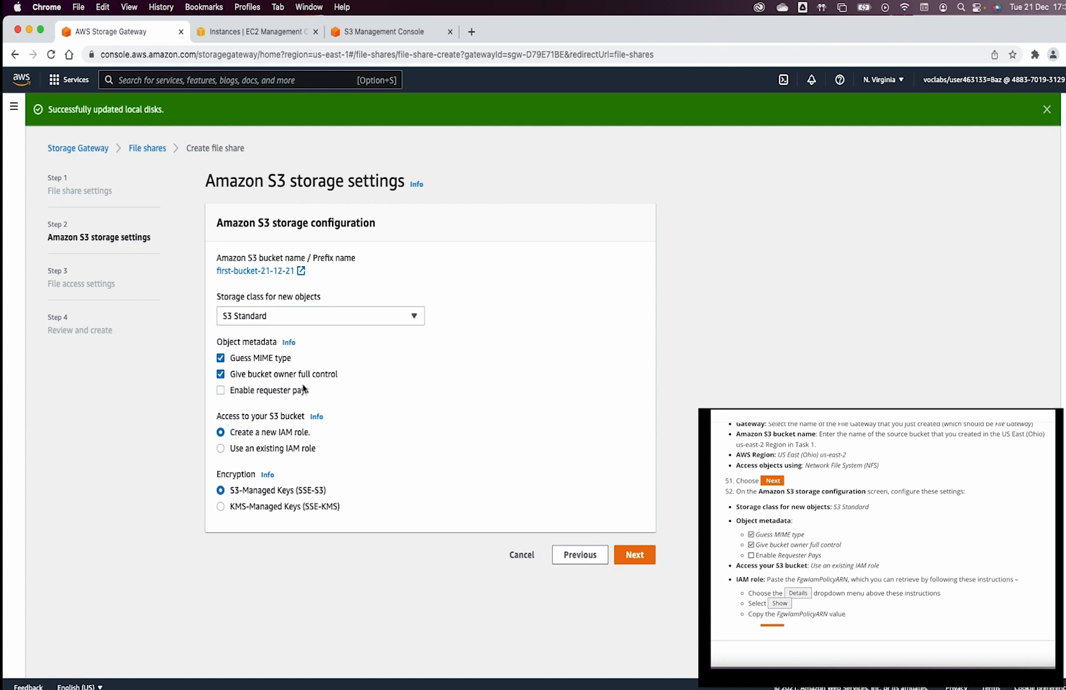
{"action": "mouse_move", "coordinate": [279, 396]}
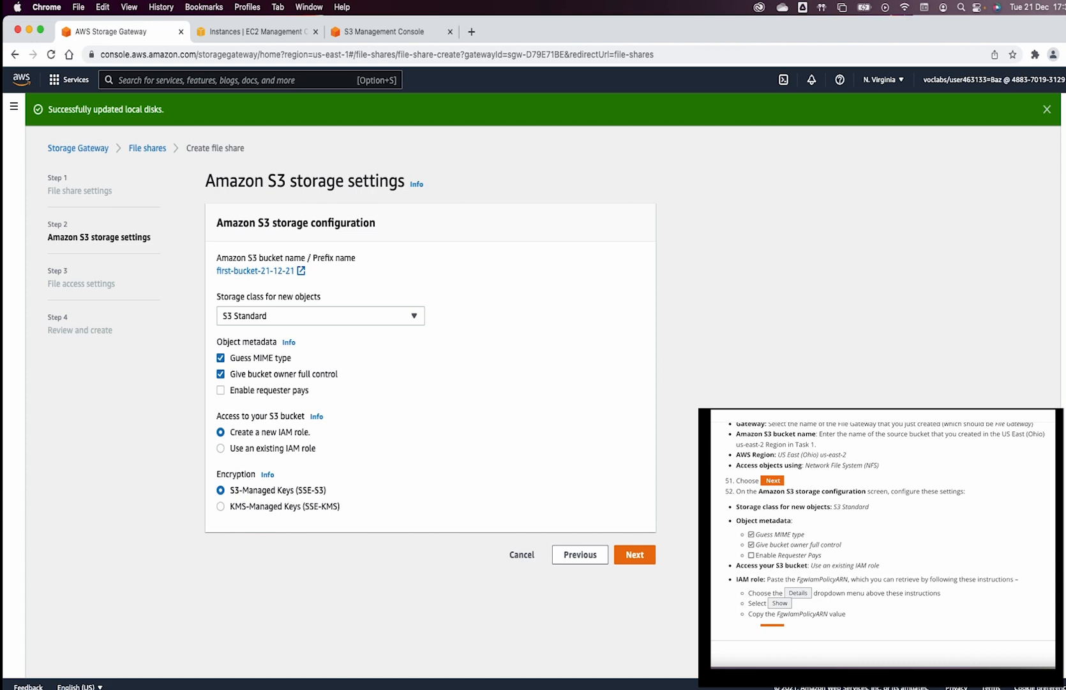
Pick out FgwIamPolicyARN in the instructions and reveal the lab credentials showing its ARN
{"action": "scroll", "scroll_direction": "down", "scroll_amount": 3}
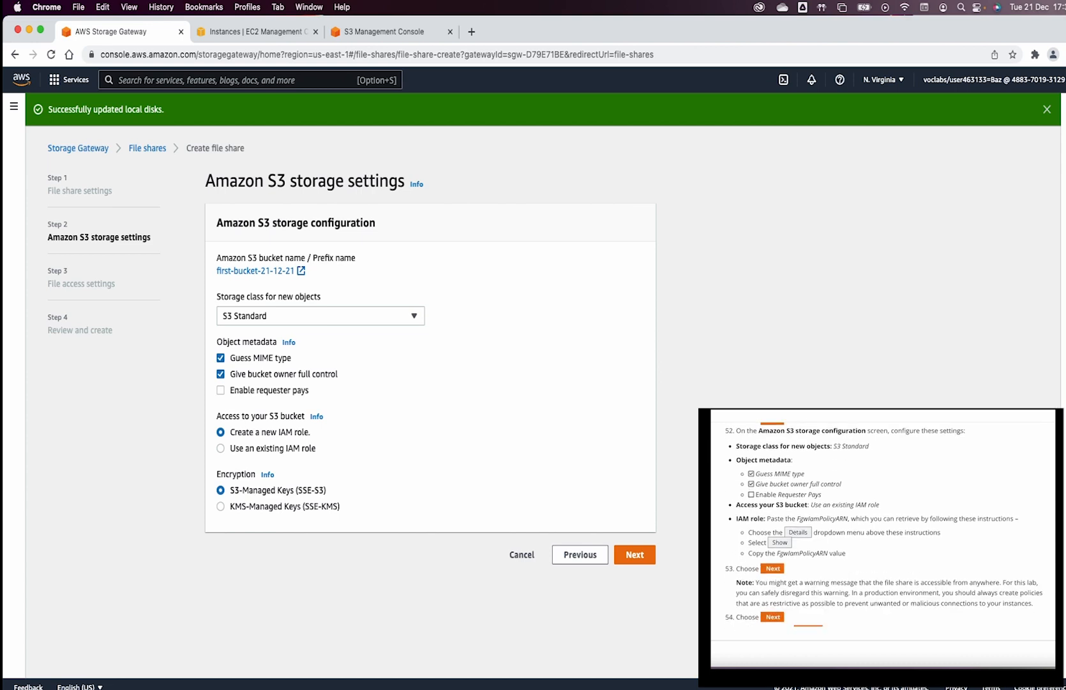
{"action": "mouse_move", "coordinate": [810, 528]}
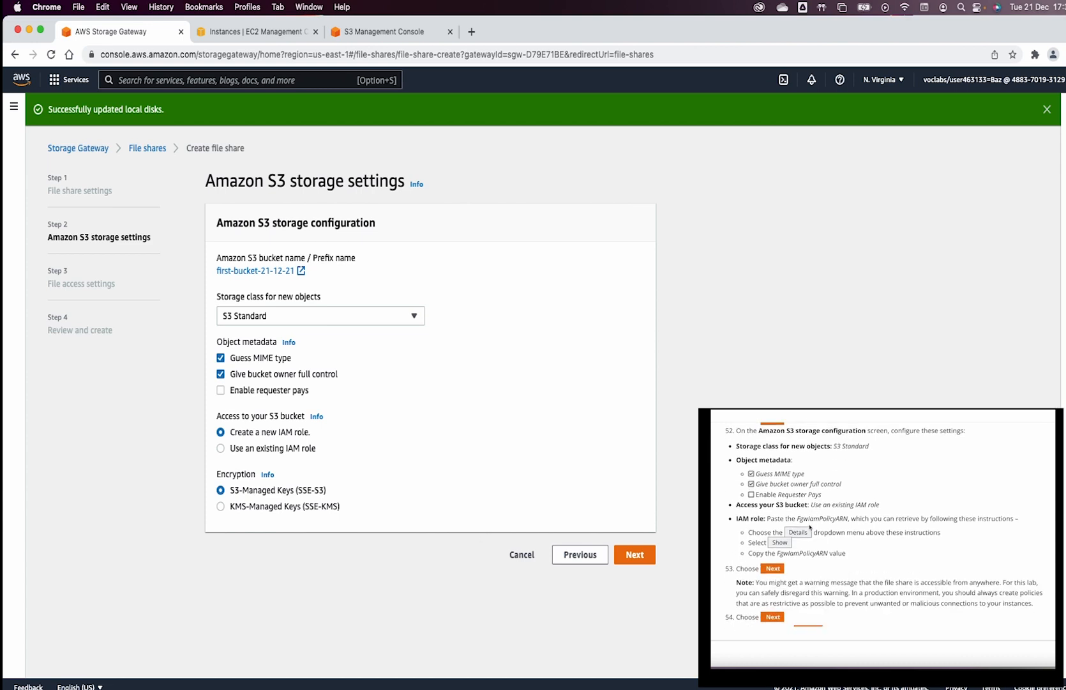
{"action": "double_click", "coordinate": [823, 519]}
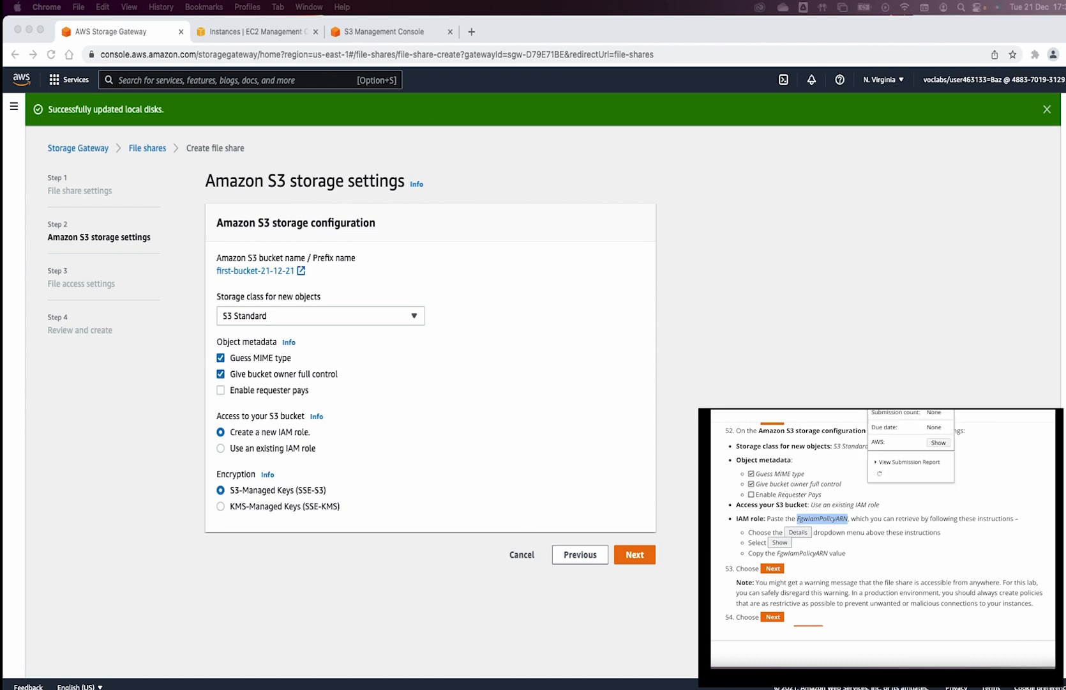
{"action": "left_click", "coordinate": [939, 443]}
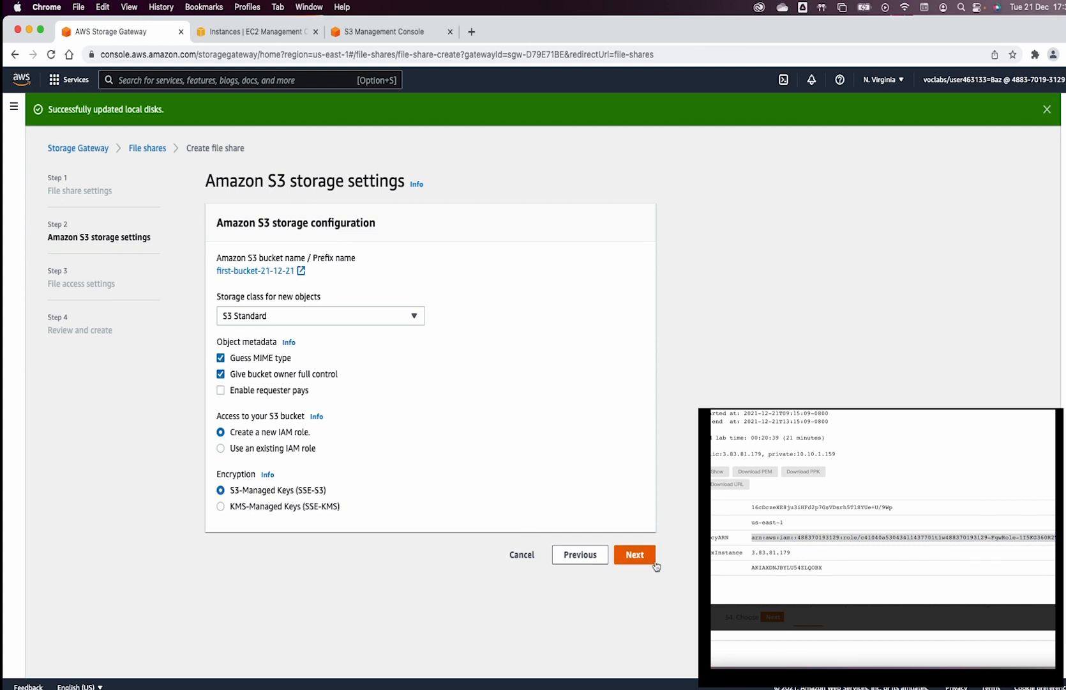
{"action": "left_click", "coordinate": [633, 554]}
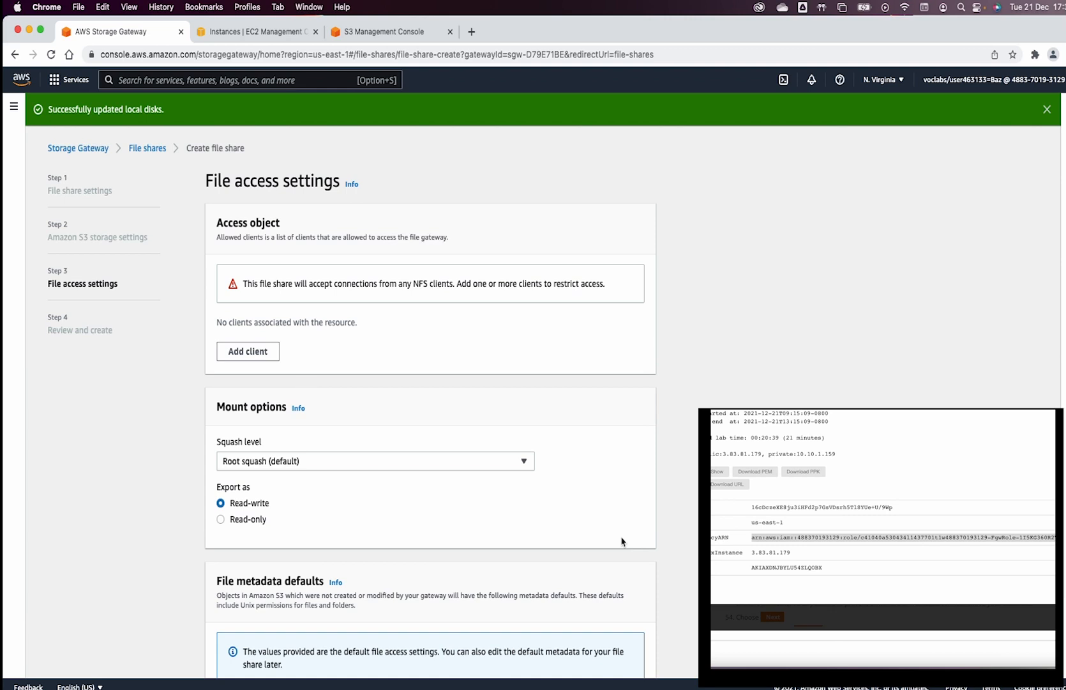
{"action": "scroll", "scroll_direction": "down", "scroll_amount": 3}
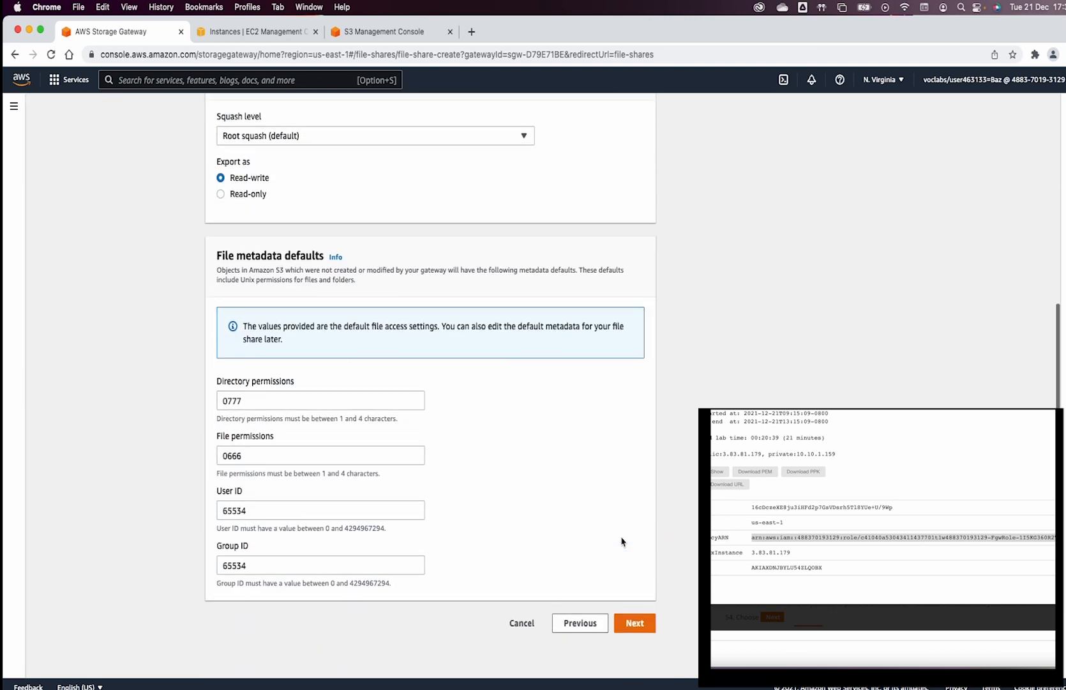
{"action": "left_click", "coordinate": [634, 622]}
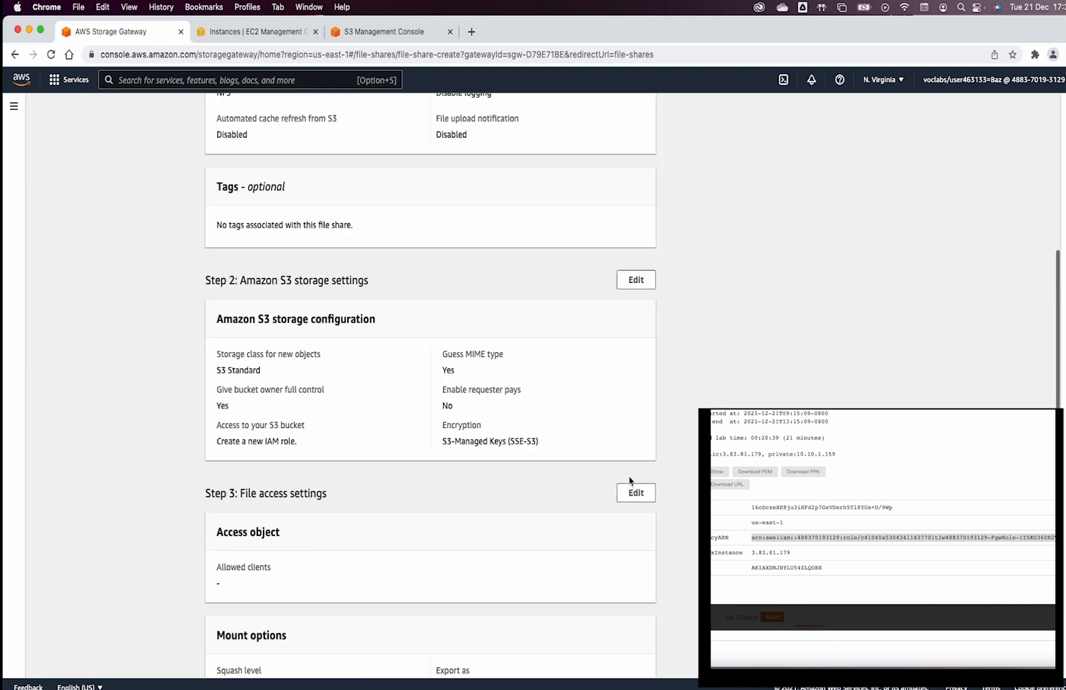
{"action": "scroll", "scroll_direction": "down", "scroll_amount": 3}
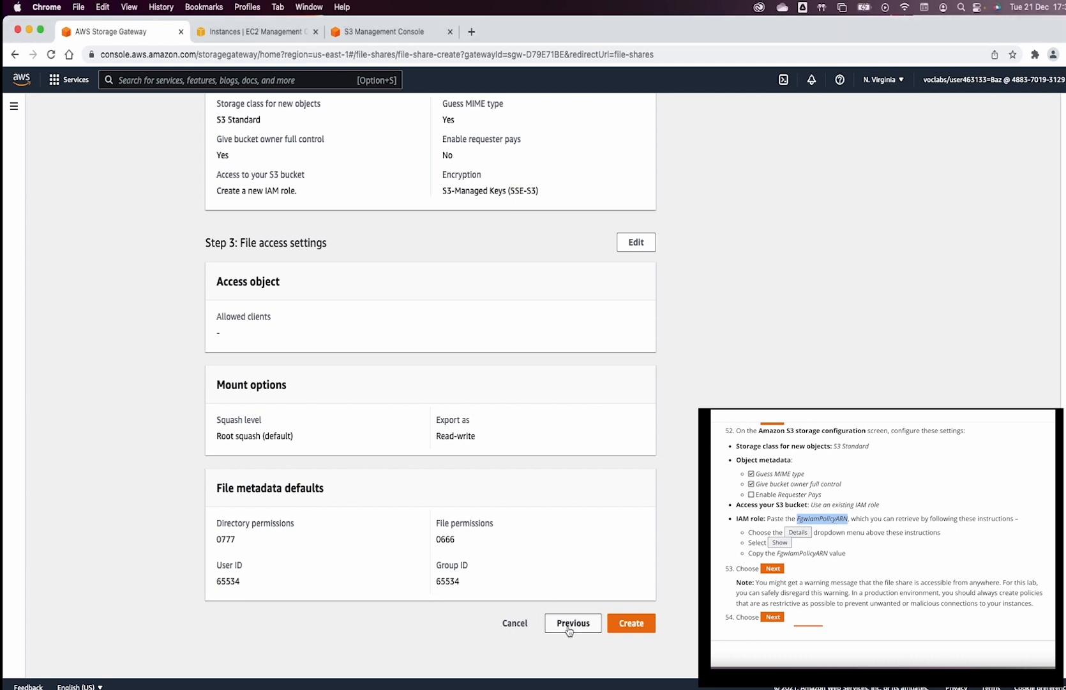
{"action": "left_click", "coordinate": [572, 622]}
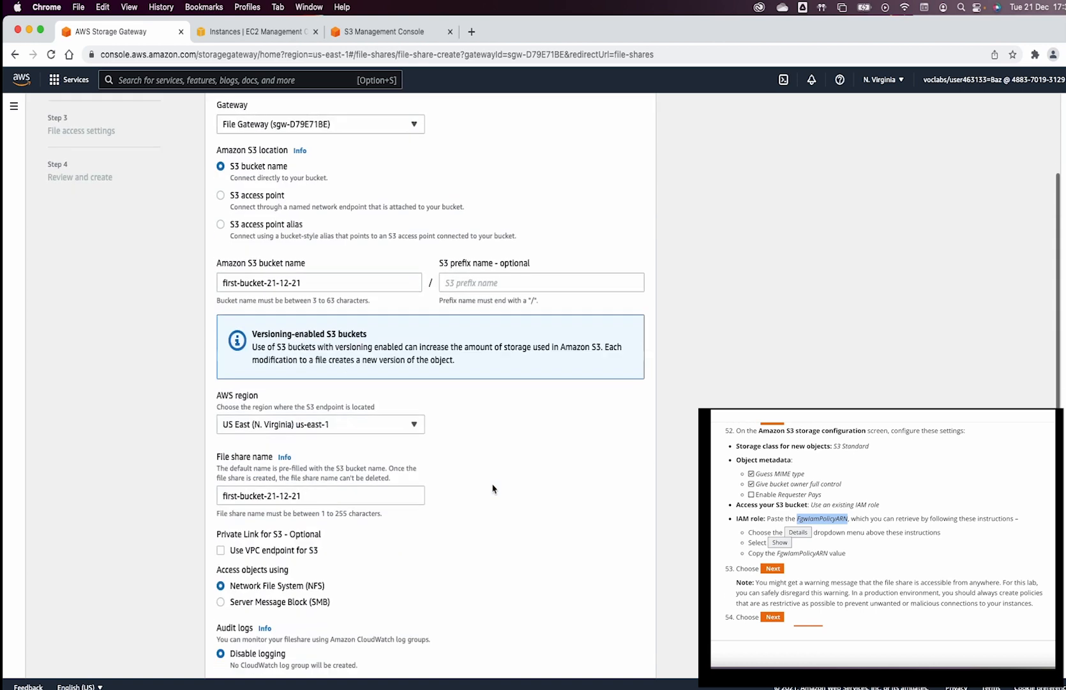
{"action": "scroll", "scroll_direction": "down", "scroll_amount": 3}
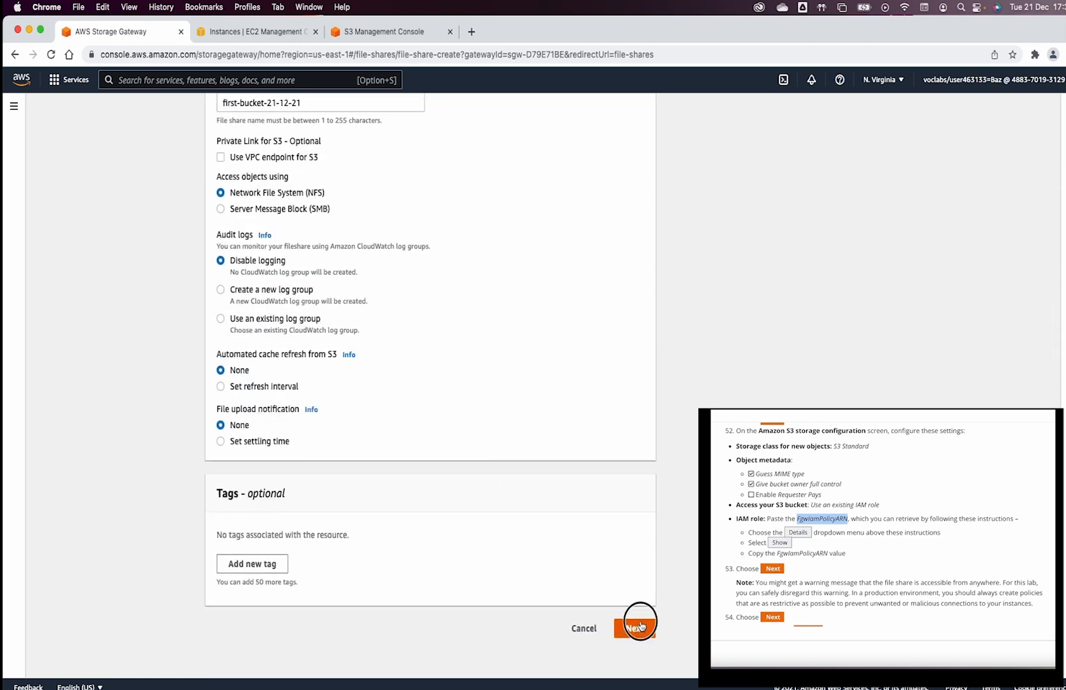
{"action": "left_click", "coordinate": [634, 625]}
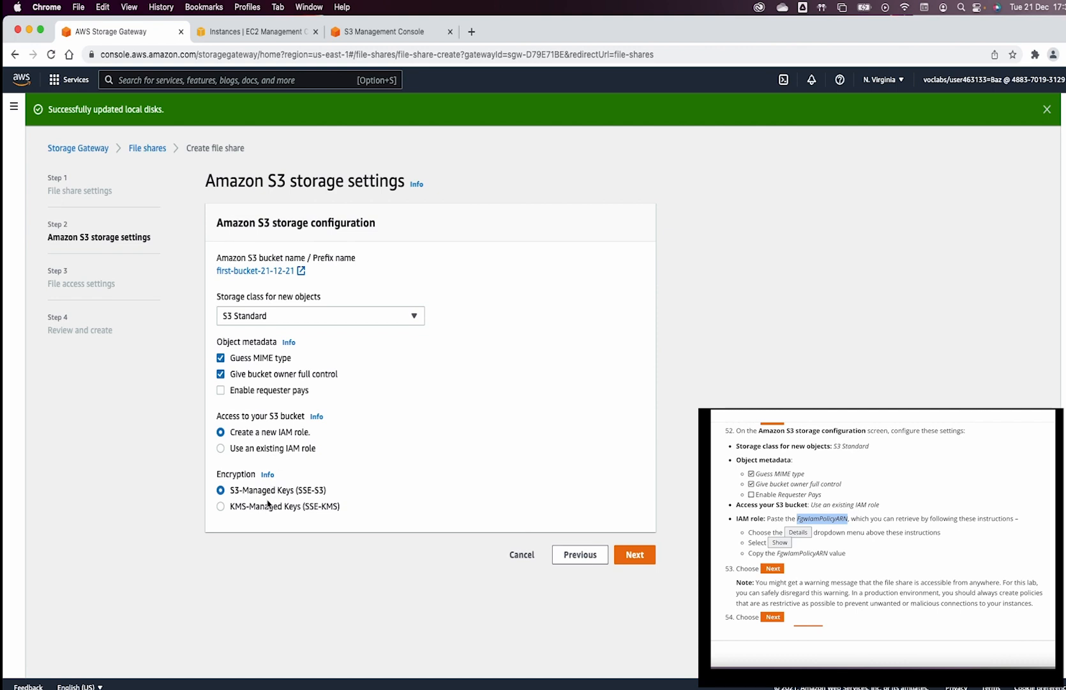
Grant bucket access via the existing IAM role and create the file share for first-bucket-21-12-21
{"action": "left_click", "coordinate": [221, 447]}
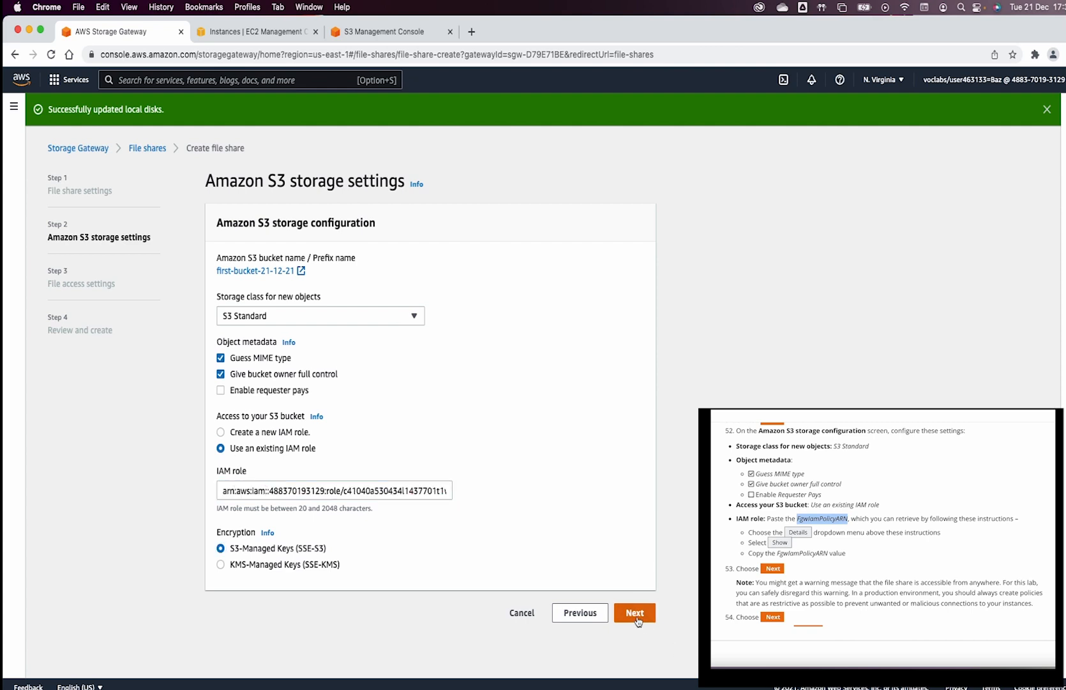
{"action": "left_click", "coordinate": [633, 612]}
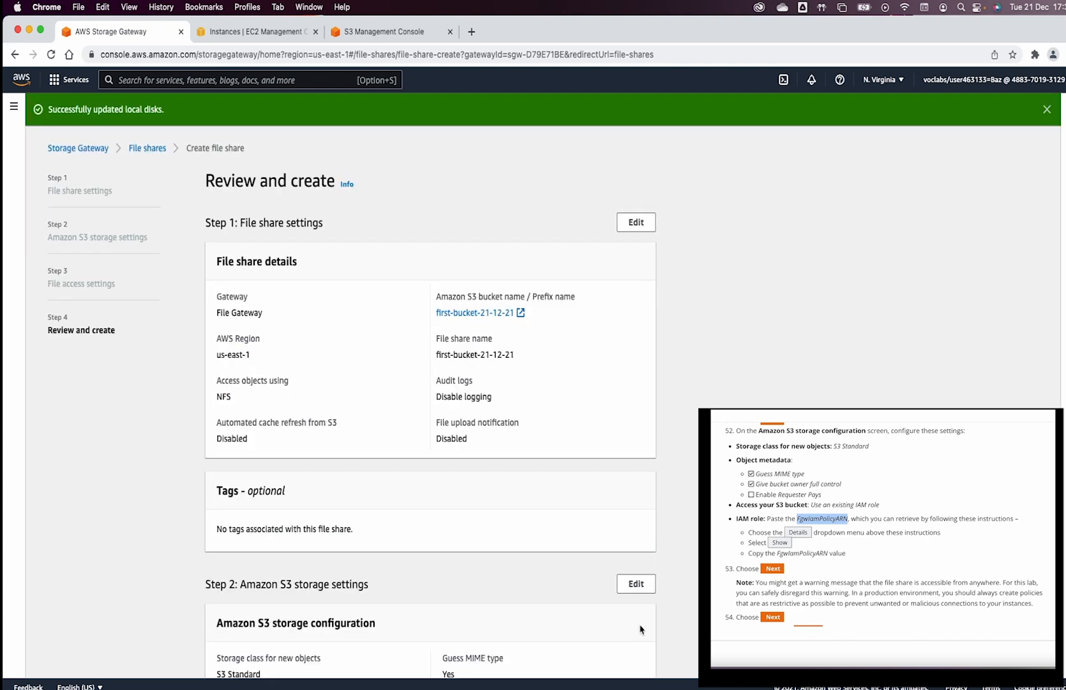
{"action": "left_click", "coordinate": [984, 183]}
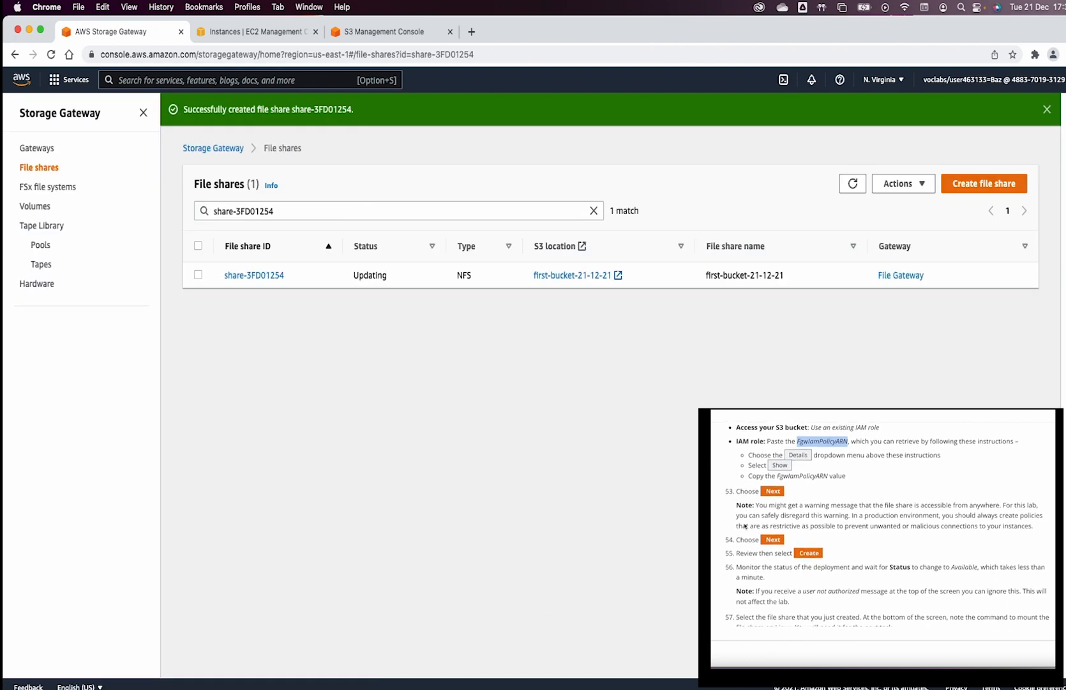
Leave the new file share page and bring up the EC2 instances list
{"action": "scroll", "scroll_direction": "down", "scroll_amount": 3}
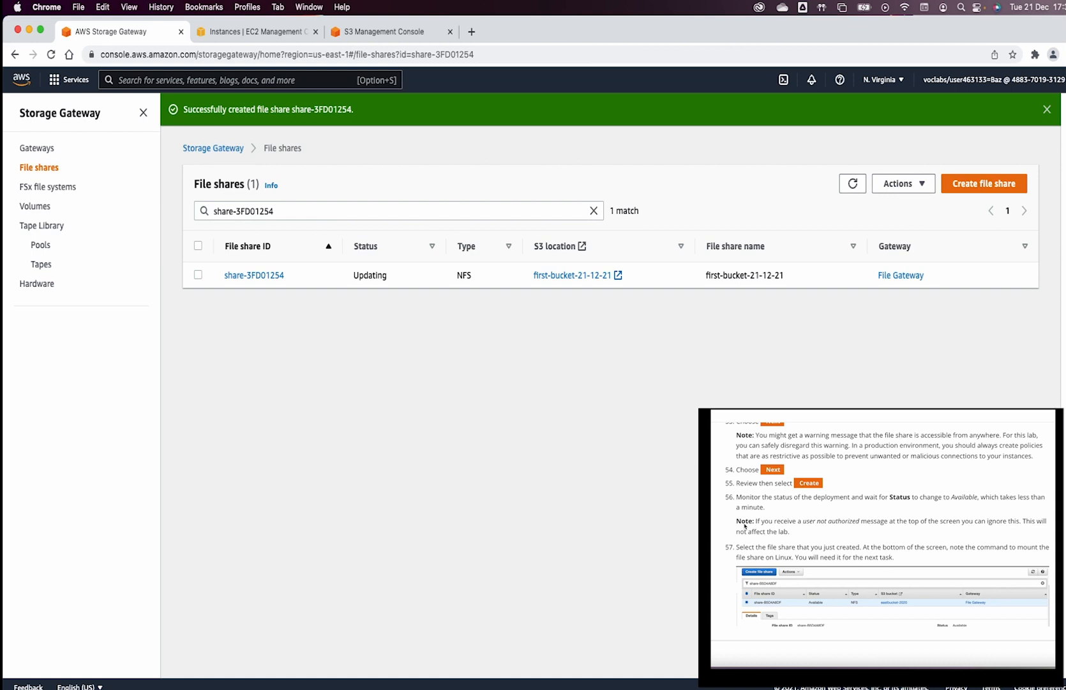
{"action": "mouse_move", "coordinate": [745, 526]}
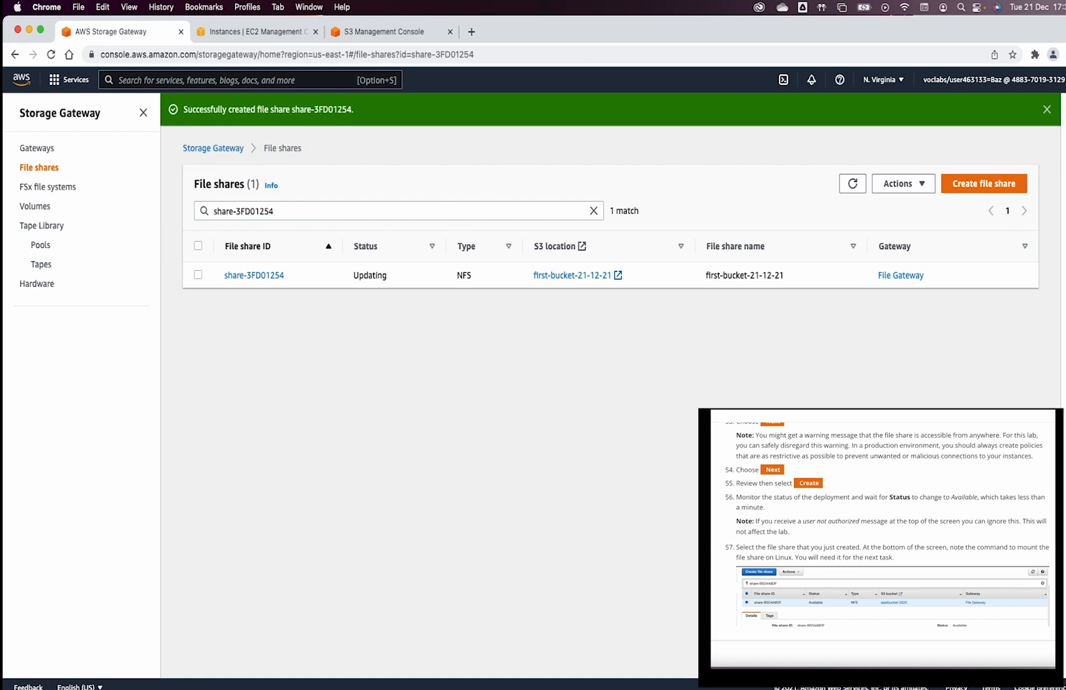
{"action": "left_click", "coordinate": [256, 31]}
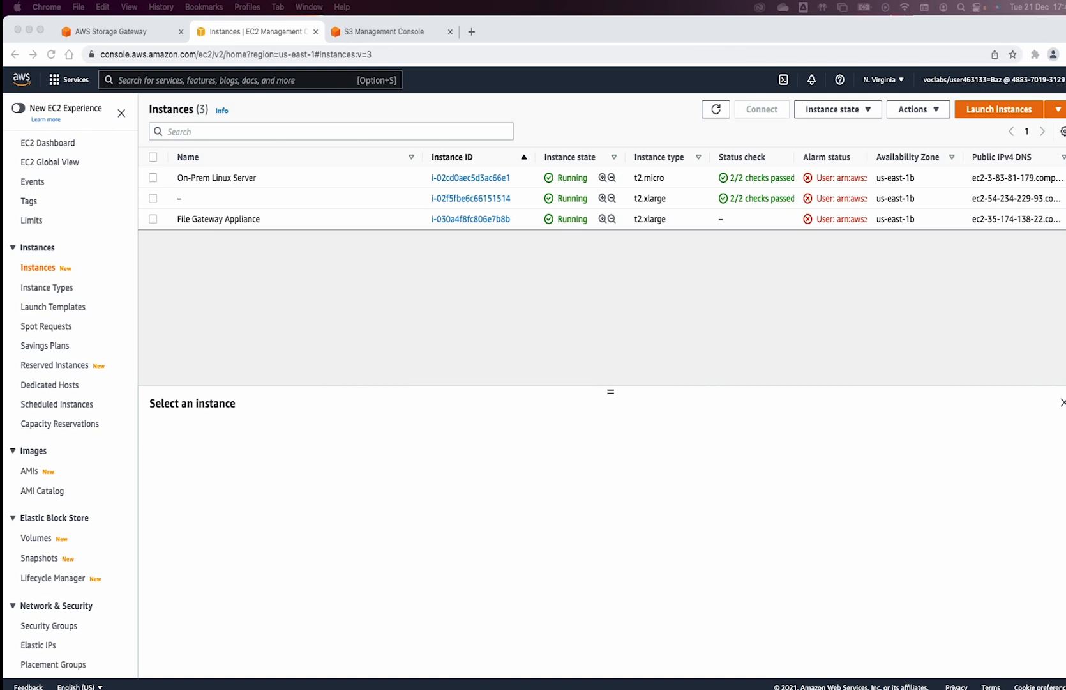
{"action": "mouse_move", "coordinate": [210, 122]}
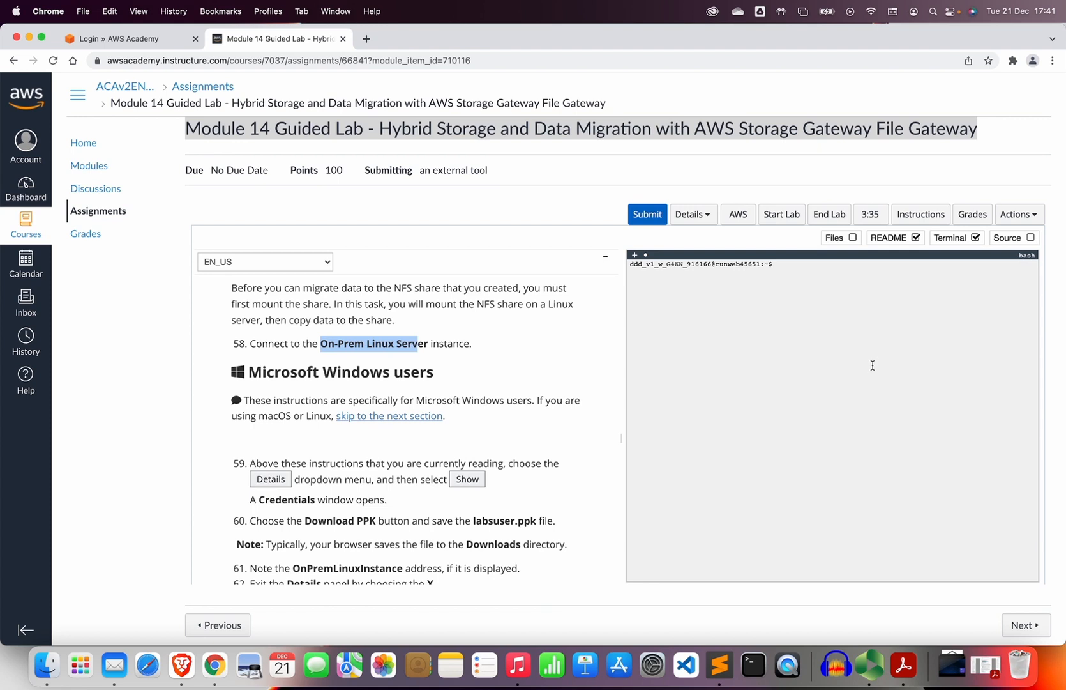
SSH into the On-Prem Linux Server as ec2-user with labsuser.pem and its public IP
{"action": "type", "text": "cd ~/."}
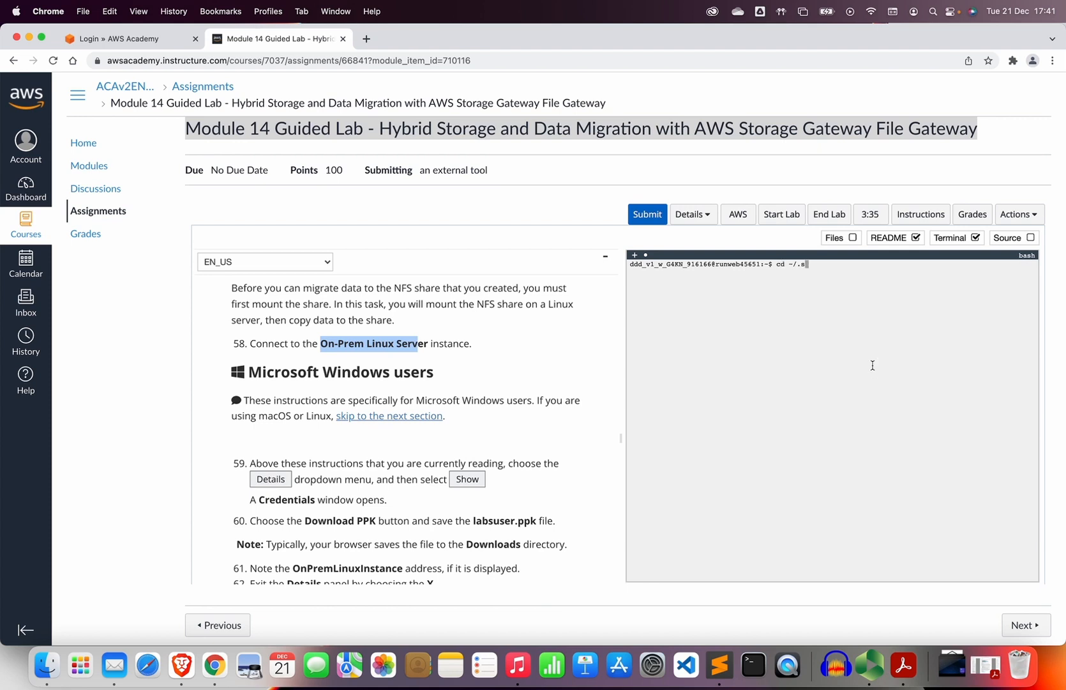
{"action": "type", "text": "sh/labsuser.pe"}
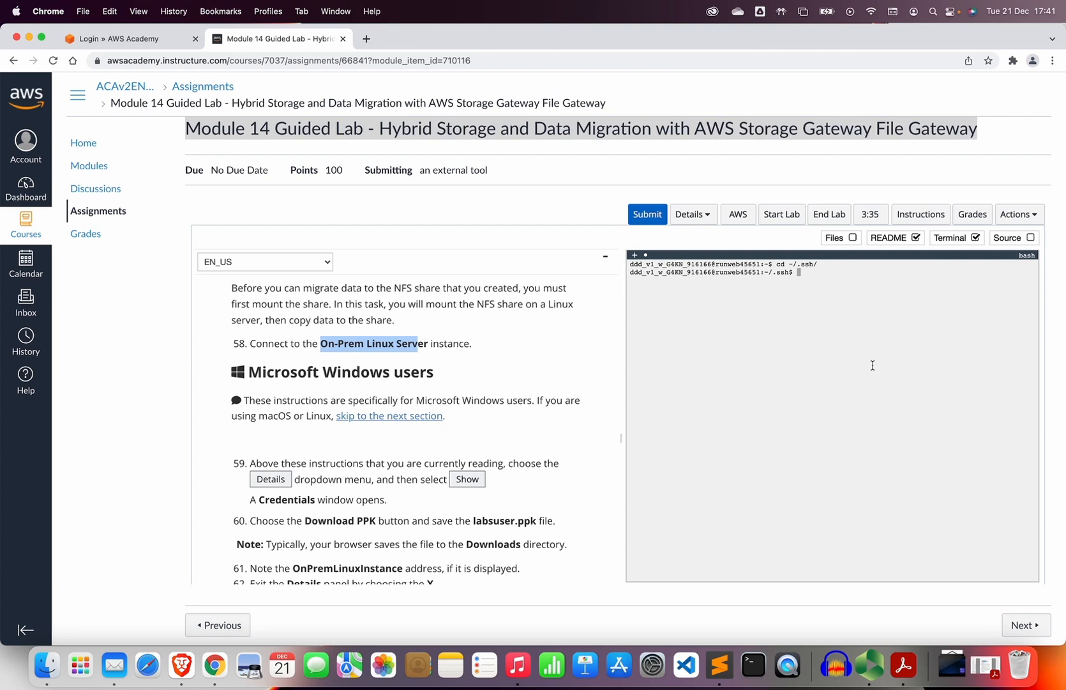
{"action": "type", "text": "ssh -"}
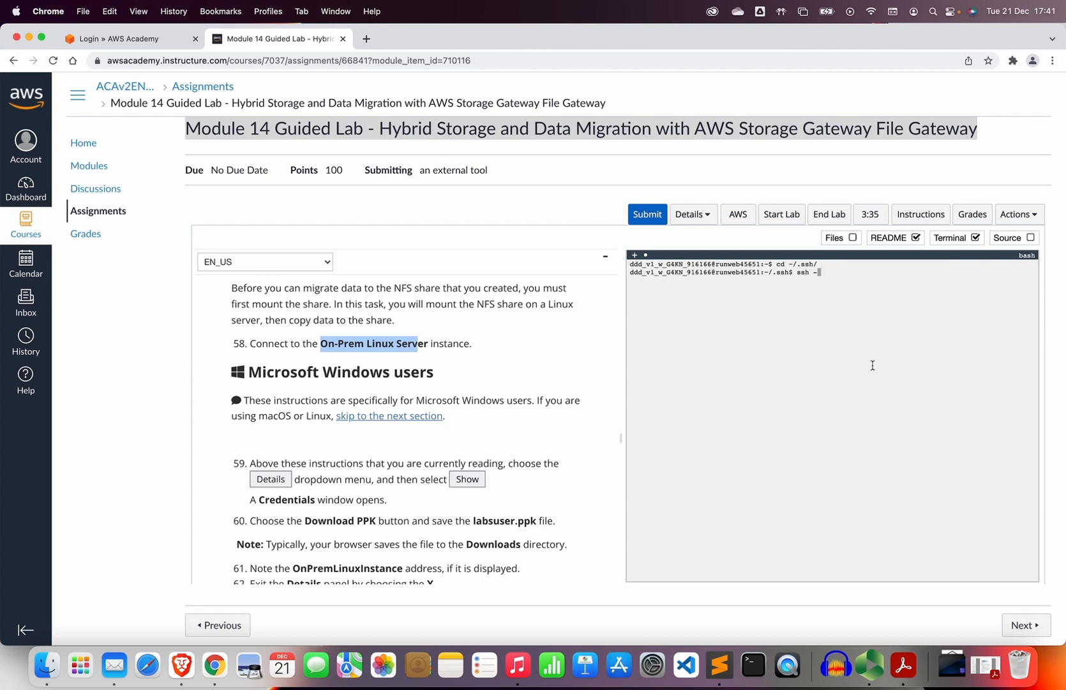
{"action": "type", "text": "i labsuser.pem"}
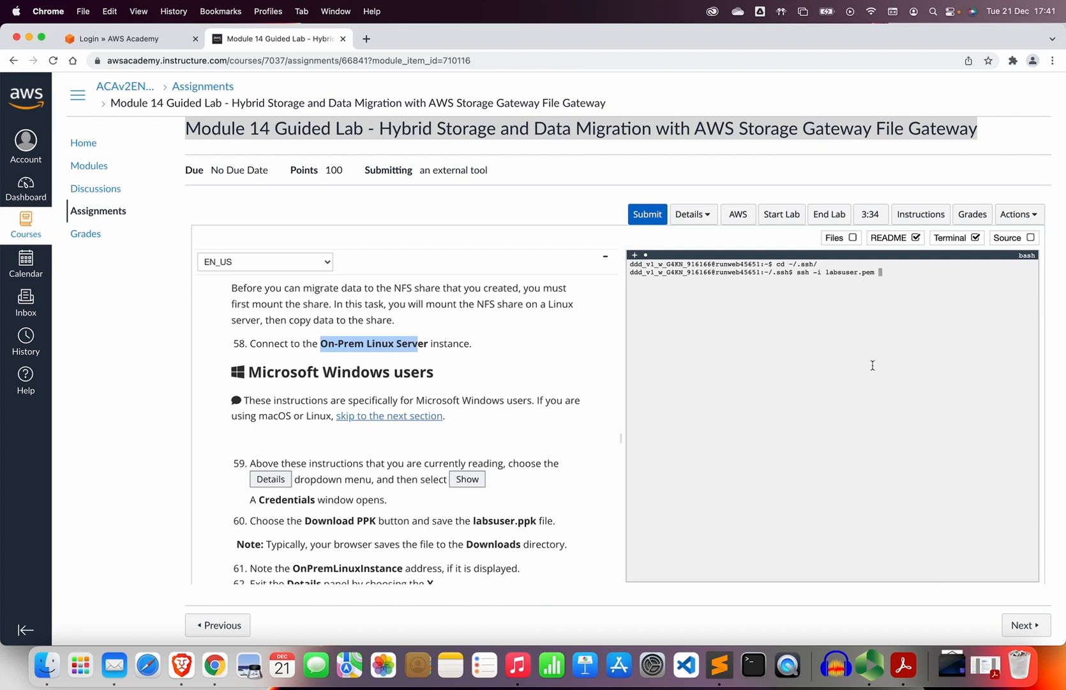
{"action": "type", "text": "ec2-user@"}
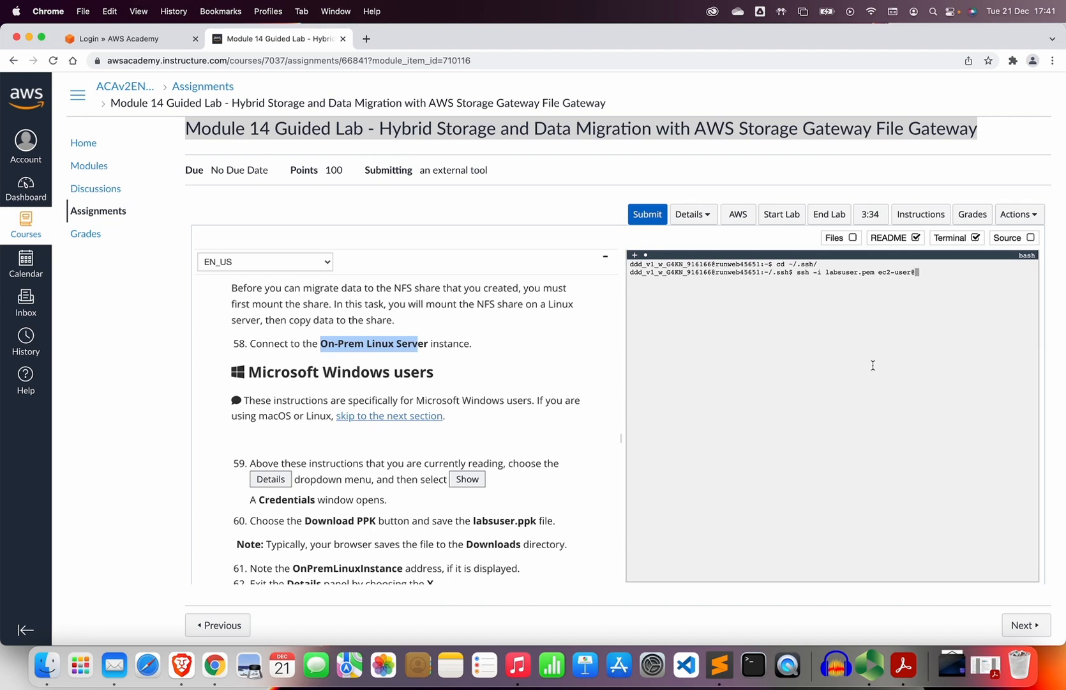
{"action": "right_click", "coordinate": [932, 275]}
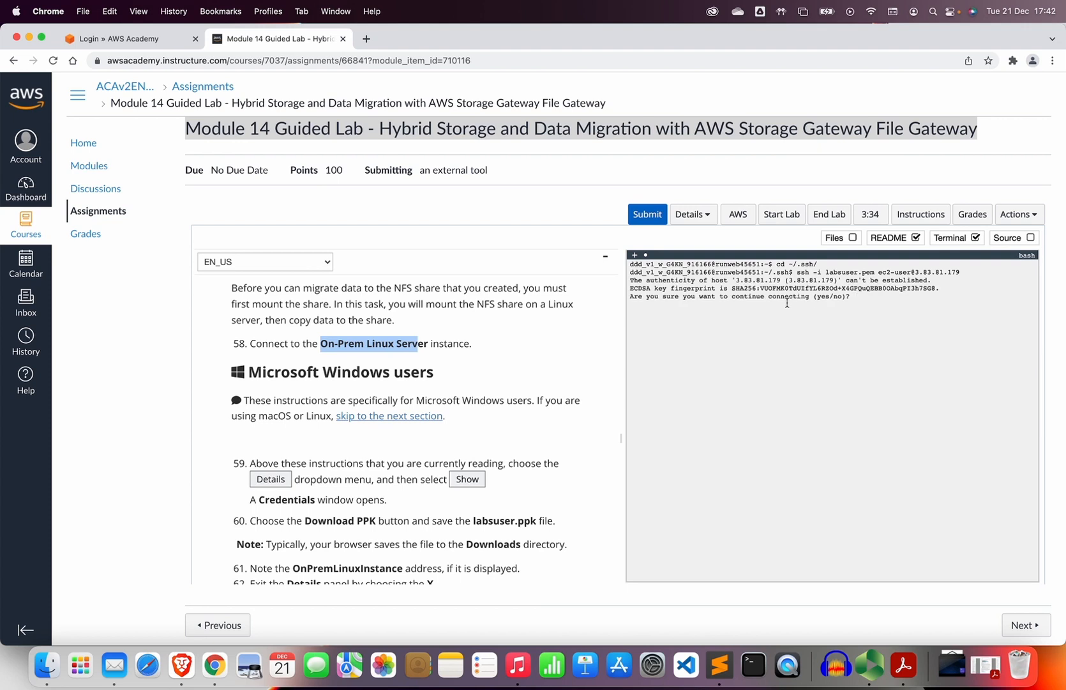
{"action": "type", "text": "yes"}
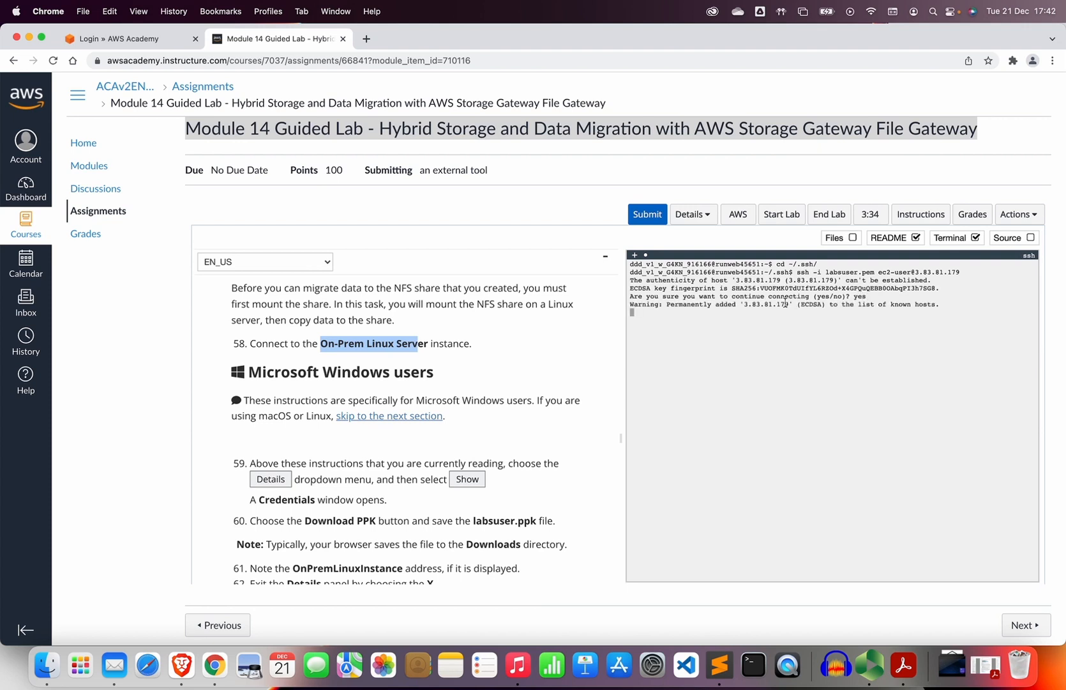
{"action": "scroll", "scroll_direction": "down", "scroll_amount": 3}
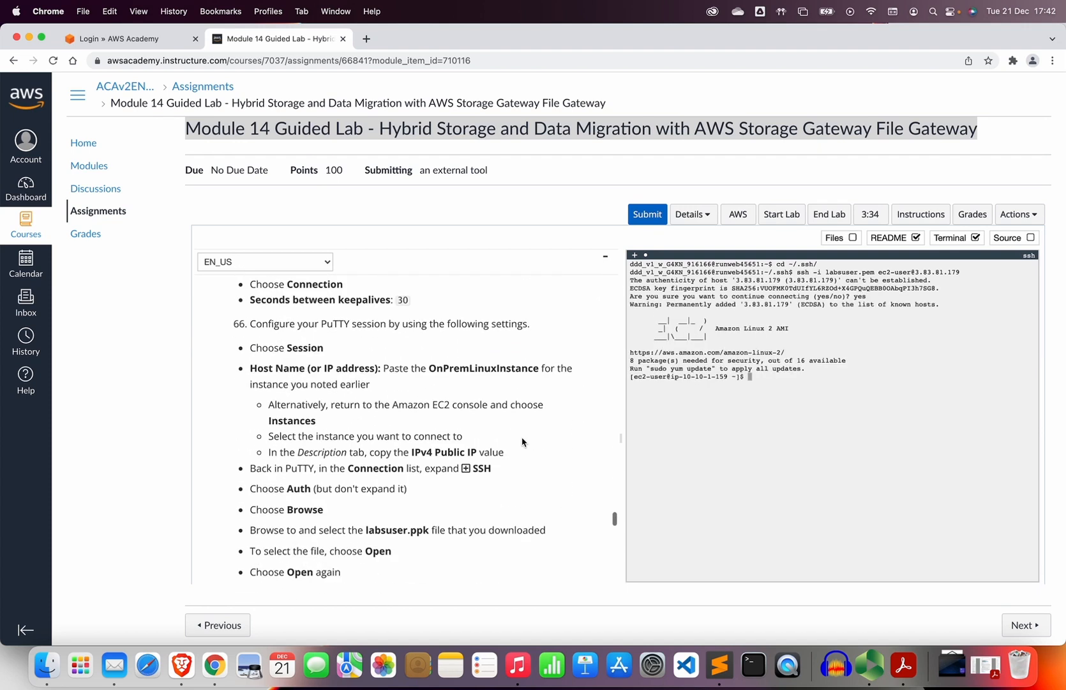
{"action": "scroll", "scroll_direction": "down", "scroll_amount": 3}
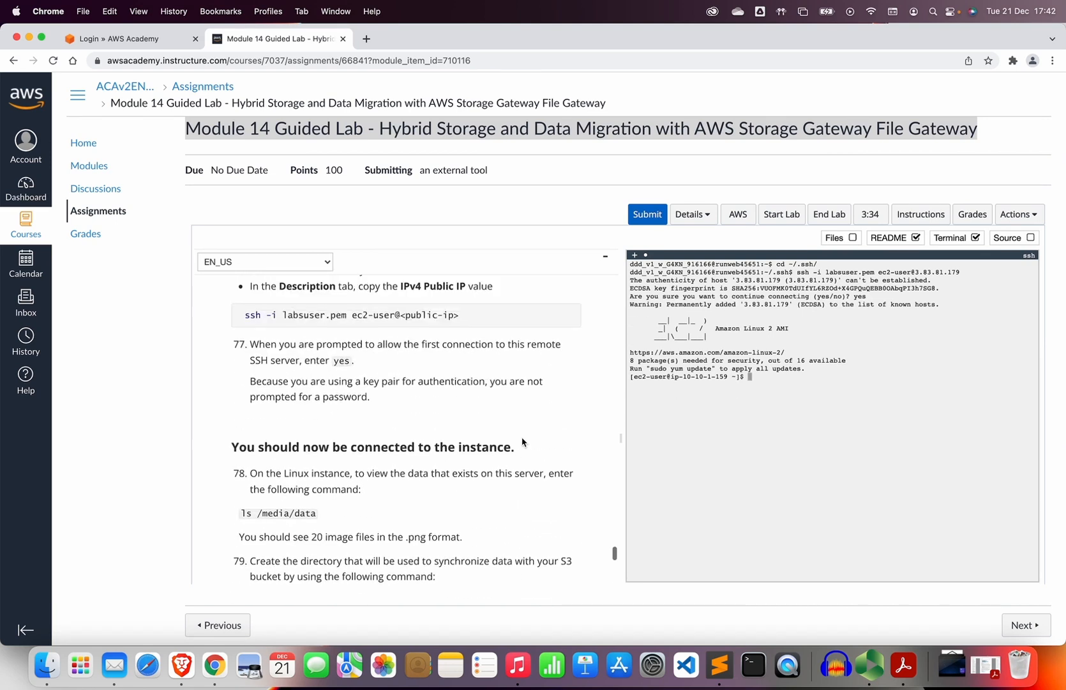
{"action": "scroll", "scroll_direction": "down", "scroll_amount": 3}
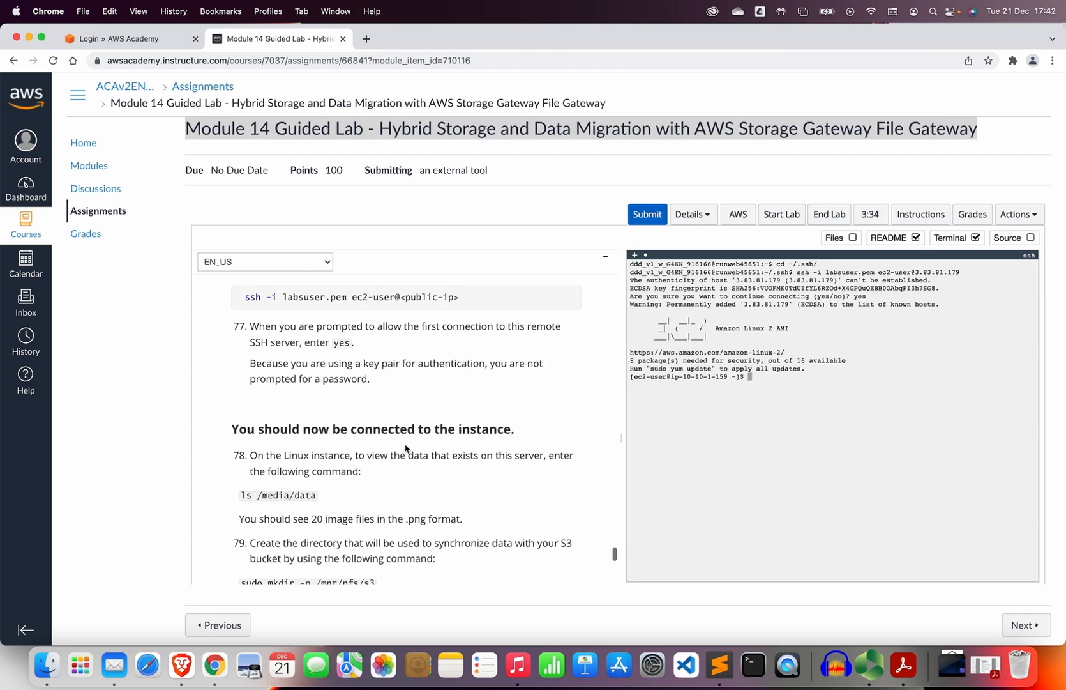
List /media/data/ on the server to see the 20 PNG images
{"action": "double_click", "coordinate": [382, 371]}
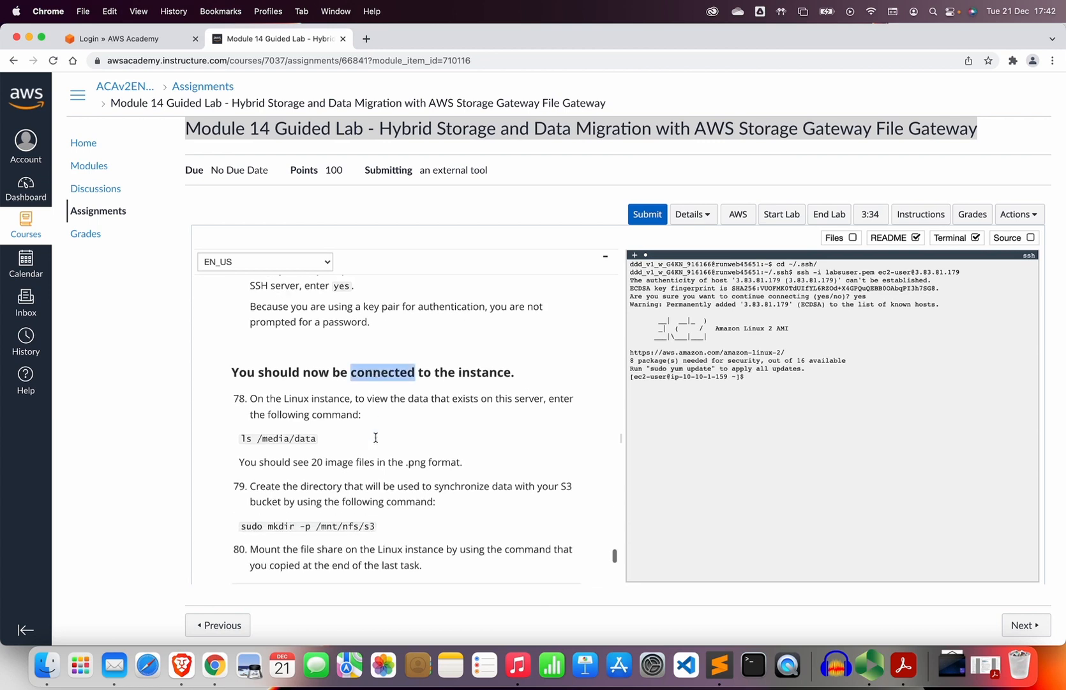
{"action": "mouse_move", "coordinate": [377, 441]}
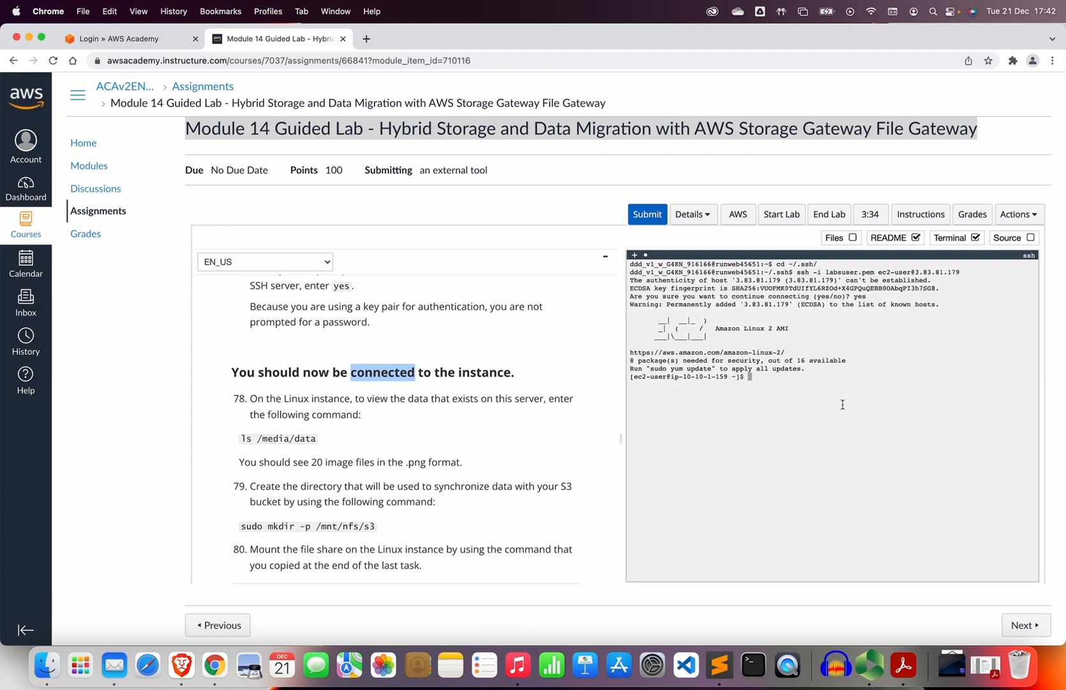
{"action": "type", "text": "ls /"}
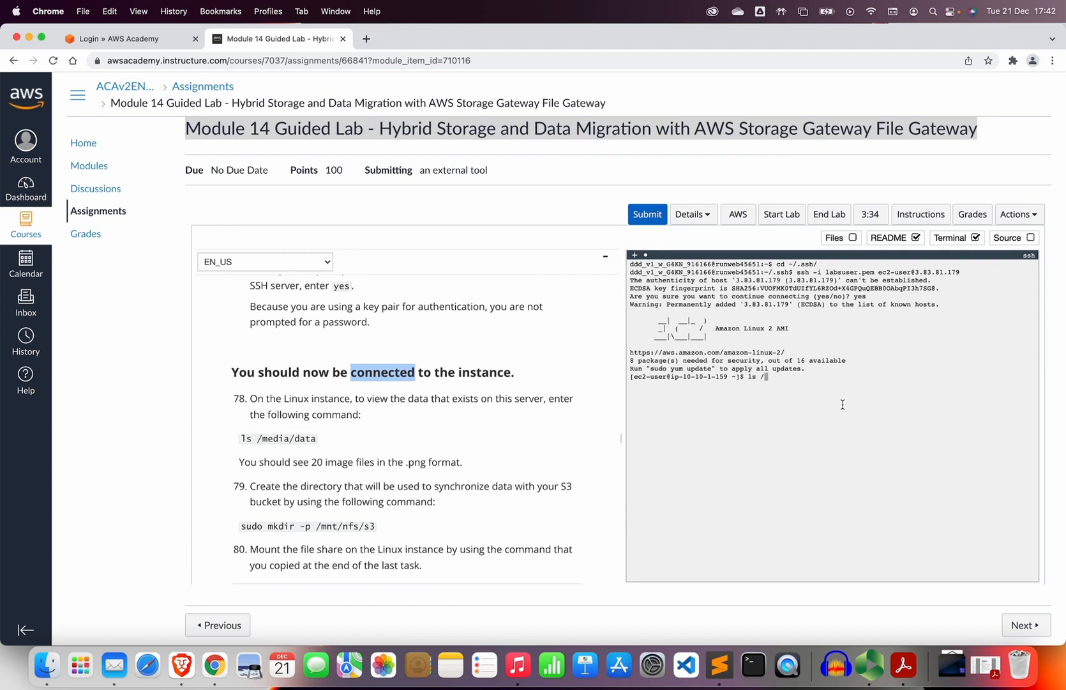
{"action": "type", "text": "m"}
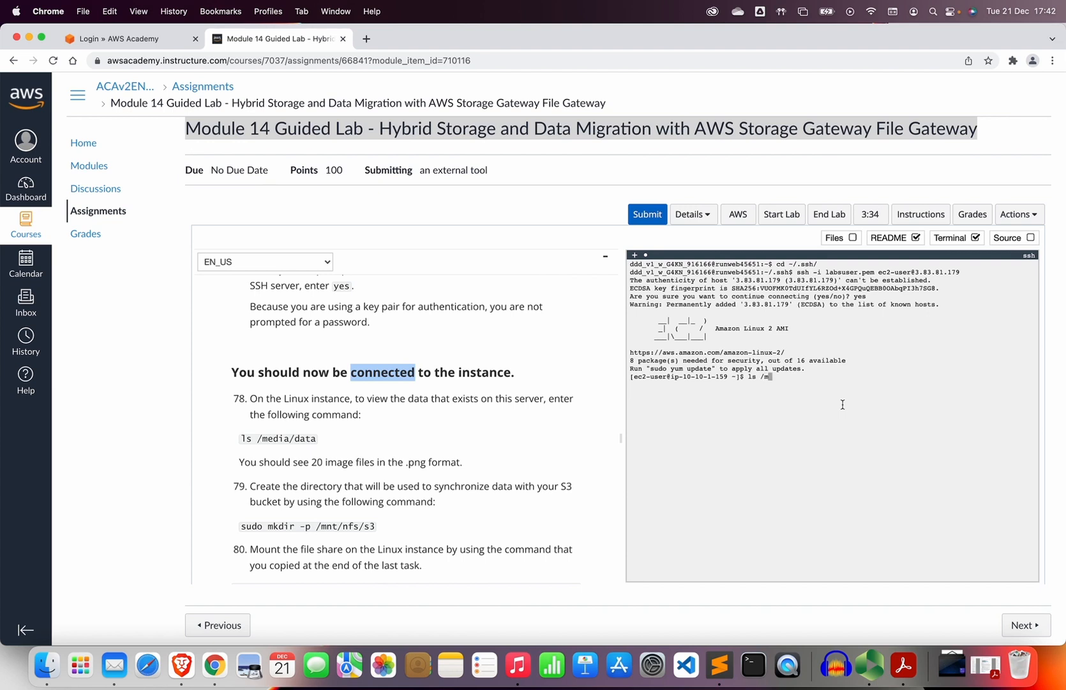
{"action": "type", "text": "edia/"}
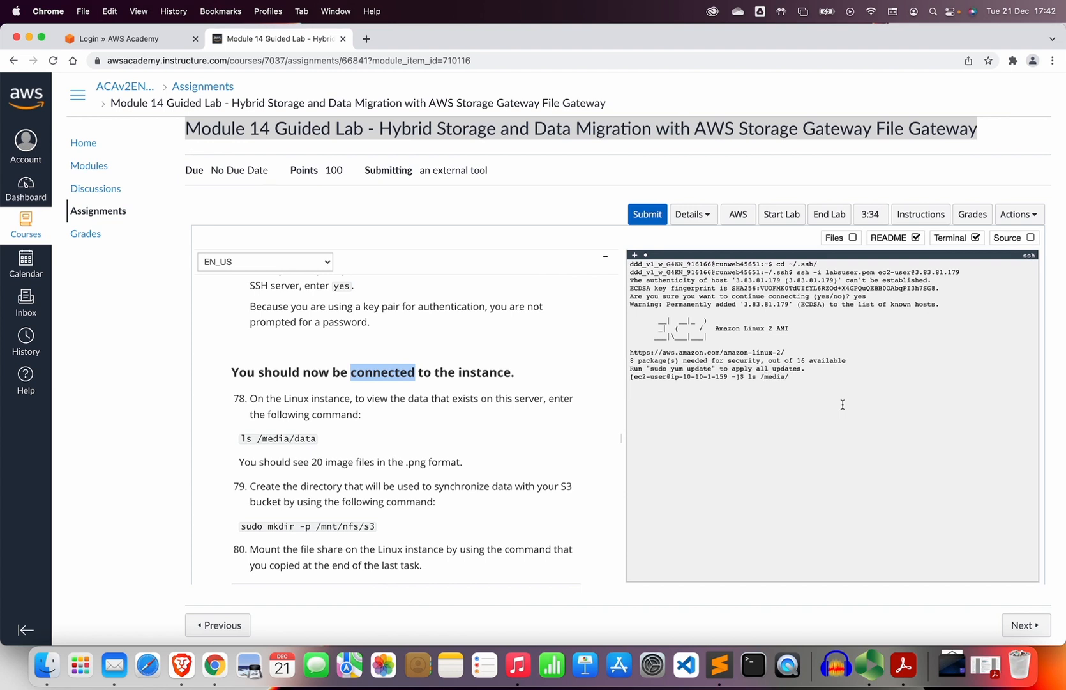
{"action": "type", "text": "ls /media/data/"}
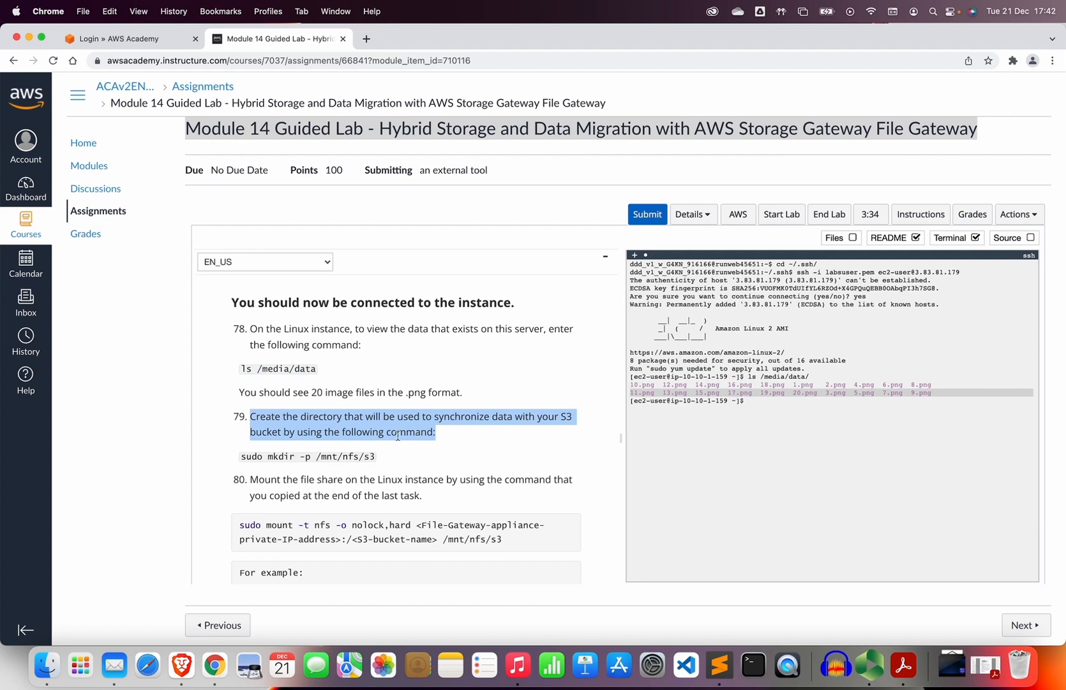
{"action": "left_click", "coordinate": [329, 468]}
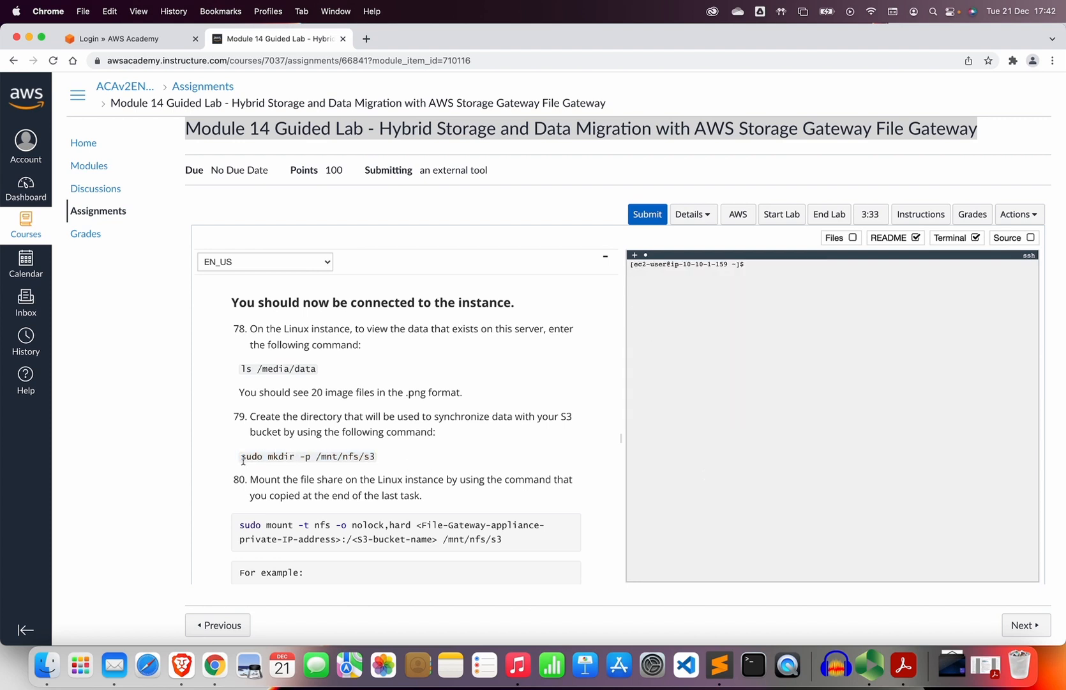
Run sudo mkdir -p /mnt/nfs/s3 on the Linux server from the instructions
{"action": "double_click", "coordinate": [307, 465]}
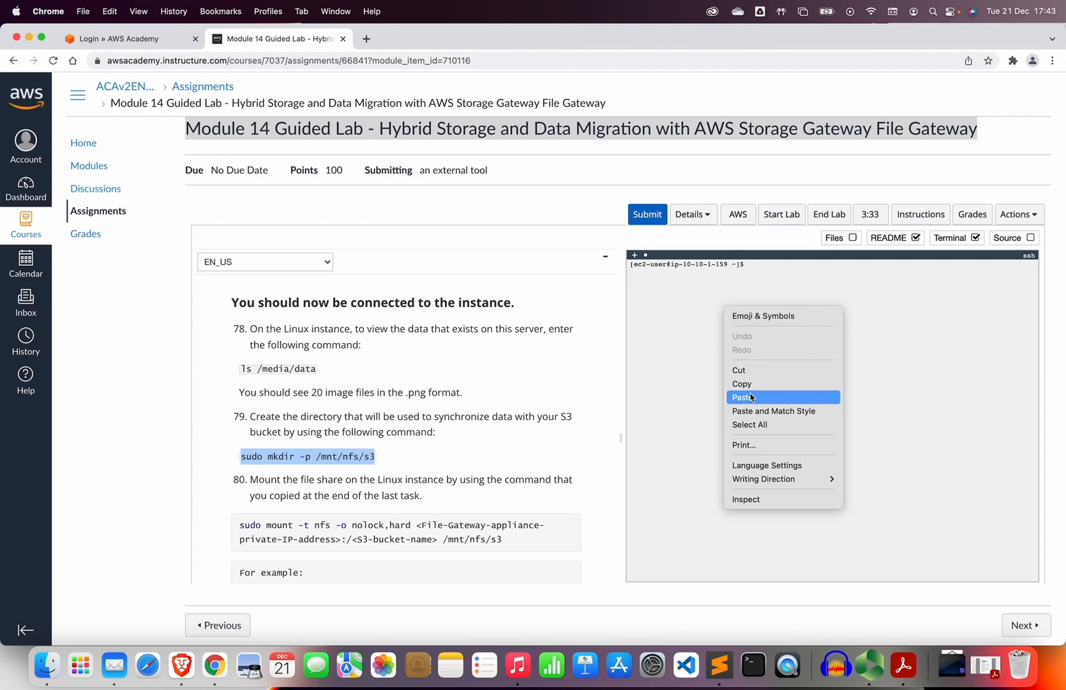
{"action": "left_click", "coordinate": [741, 396]}
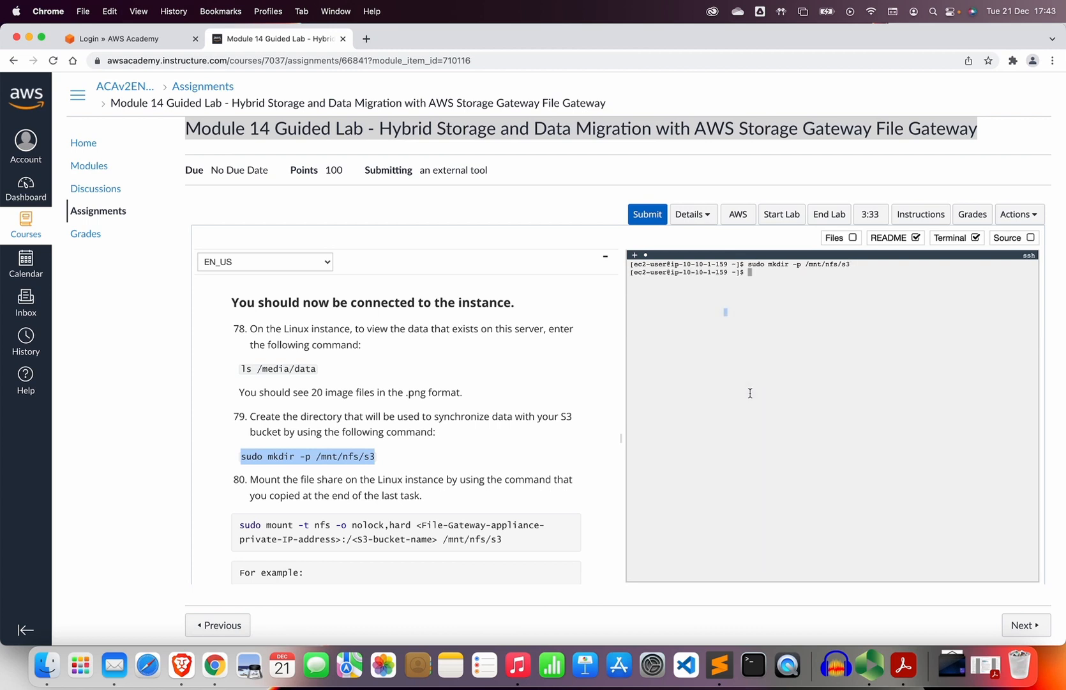
{"action": "scroll", "scroll_direction": "down", "scroll_amount": 3}
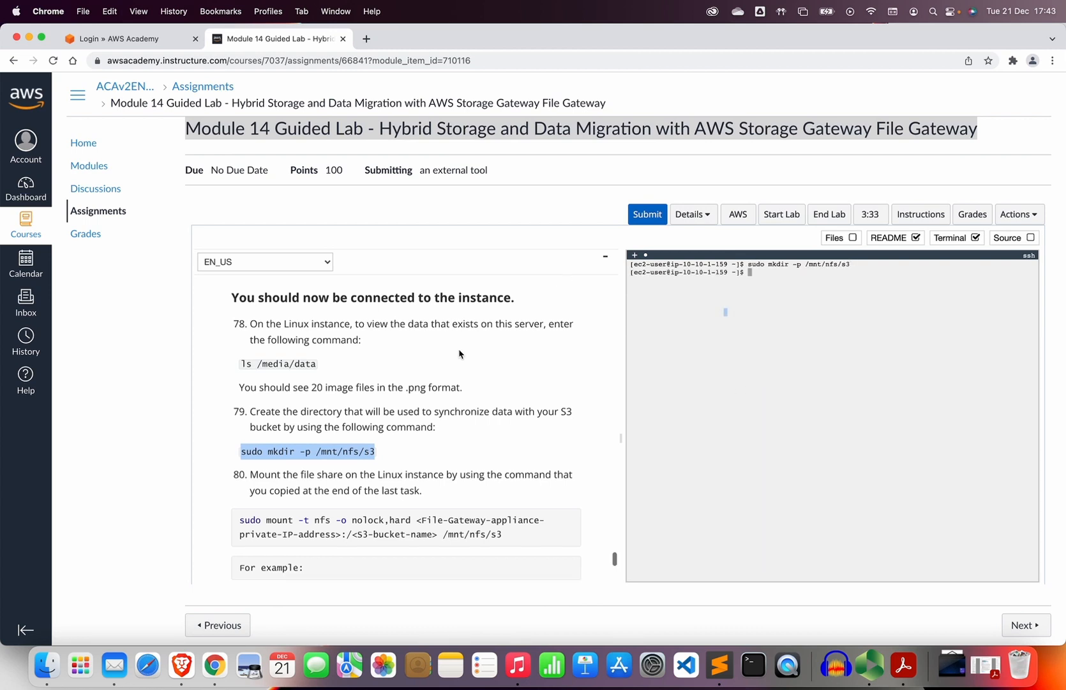
{"action": "scroll", "scroll_direction": "down", "scroll_amount": 3}
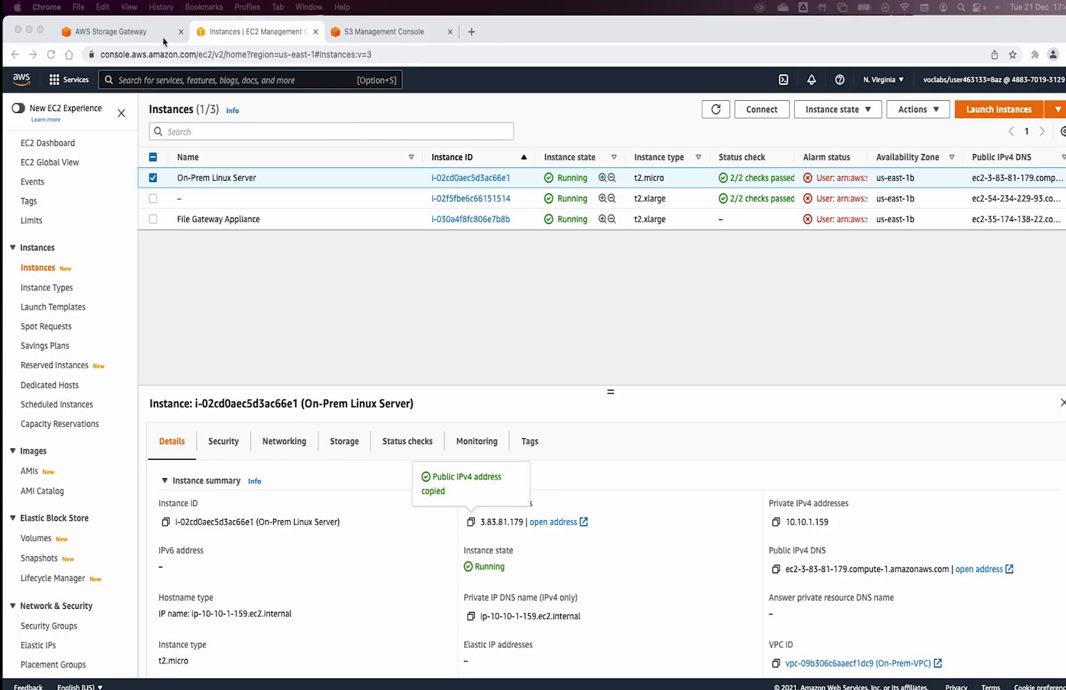
Copy the Linux example mount command for first-bucket-21-12-21 from Storage Gateway and return to the lab
{"action": "left_click", "coordinate": [106, 30]}
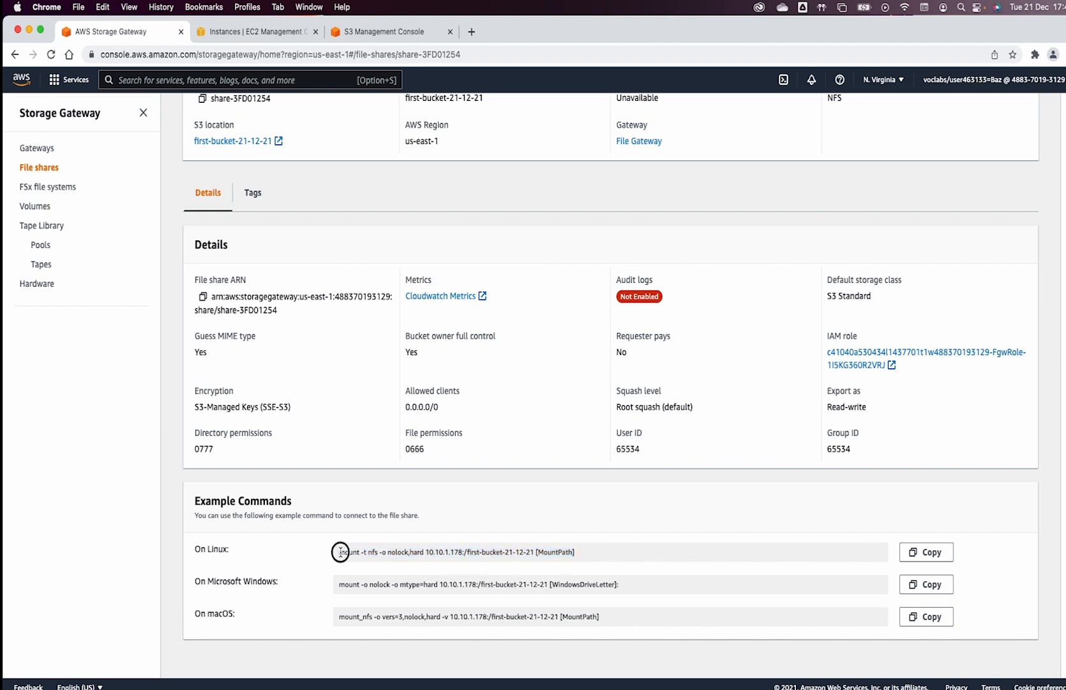
{"action": "double_click", "coordinate": [348, 551]}
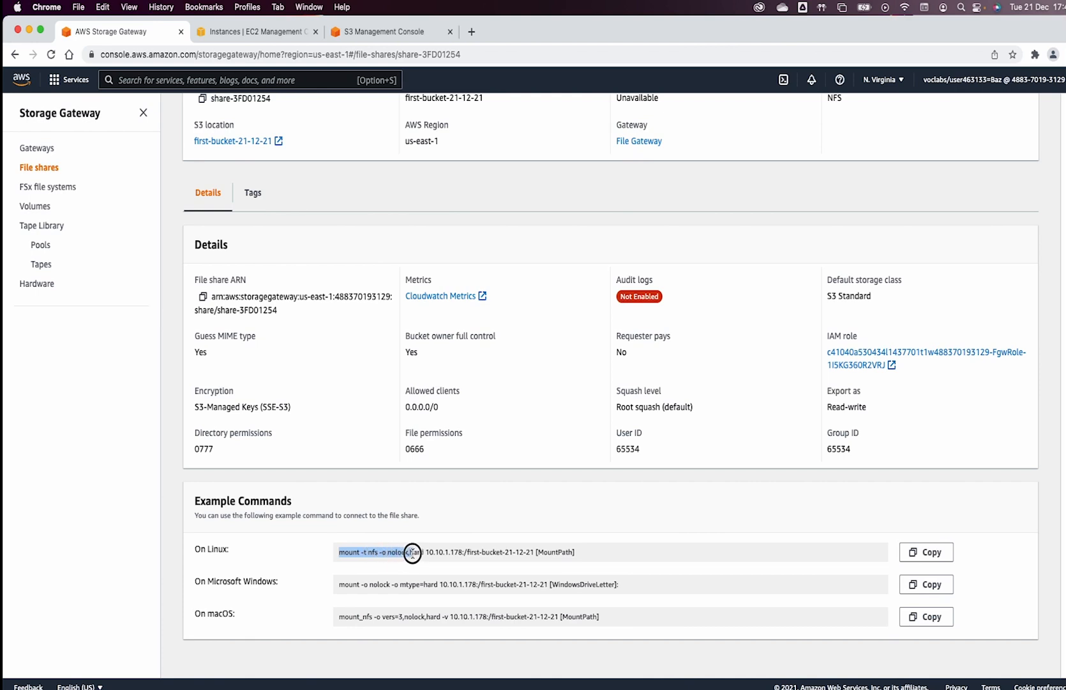
{"action": "left_click_drag", "start_coordinate": [411, 551], "coordinate": [492, 552]}
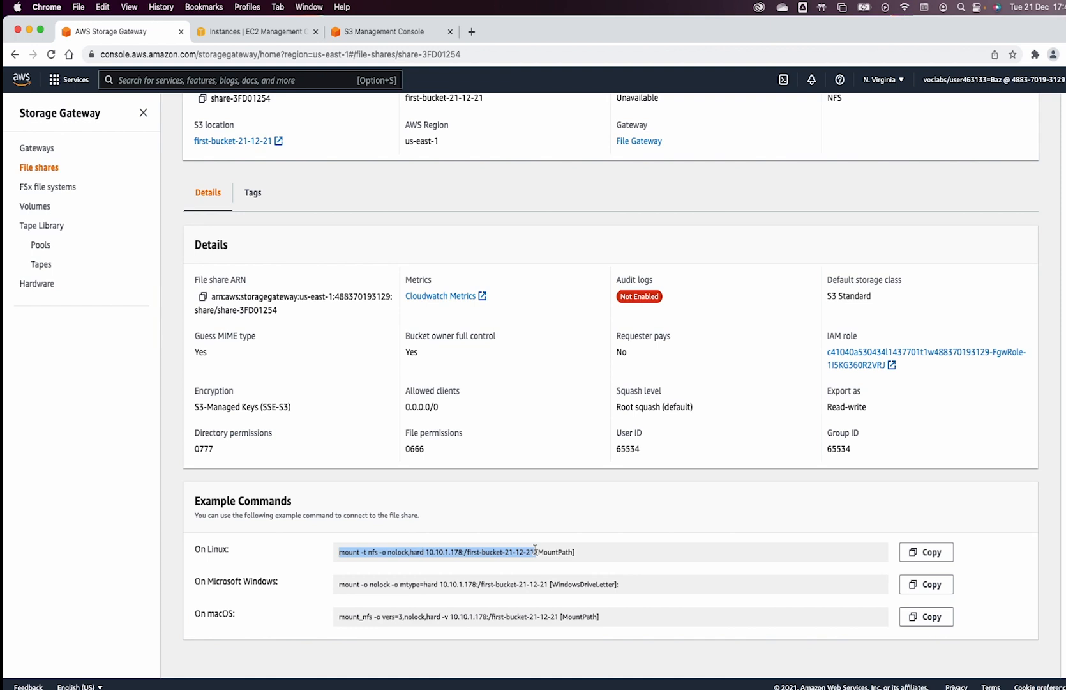
{"action": "mouse_move", "coordinate": [568, 551]}
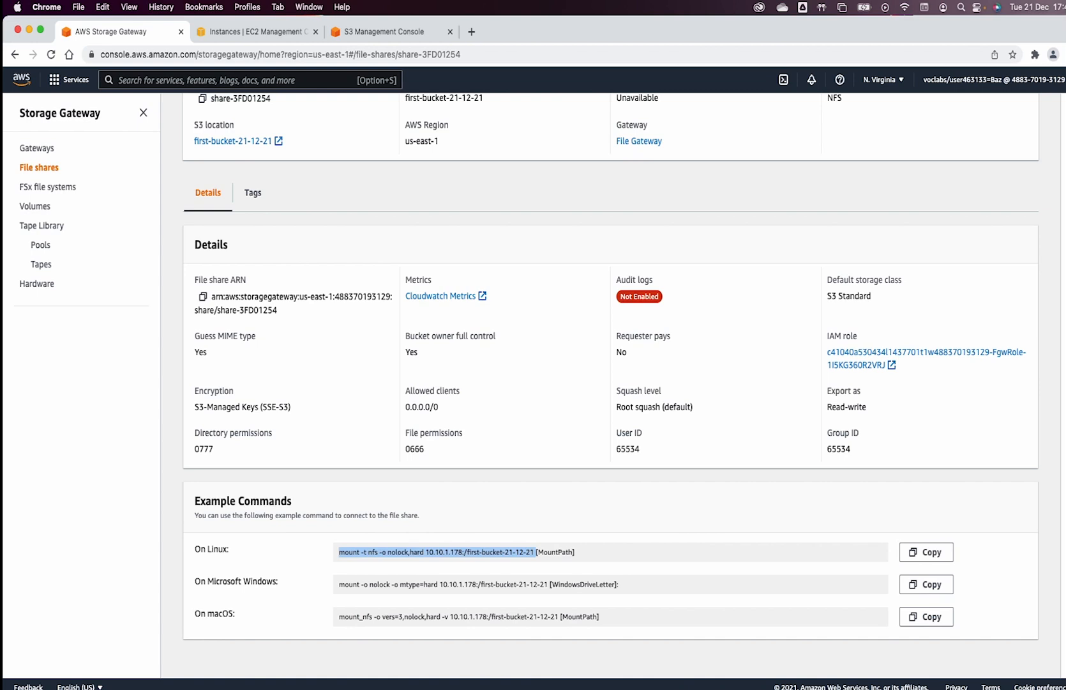
{"action": "left_click", "coordinate": [276, 31]}
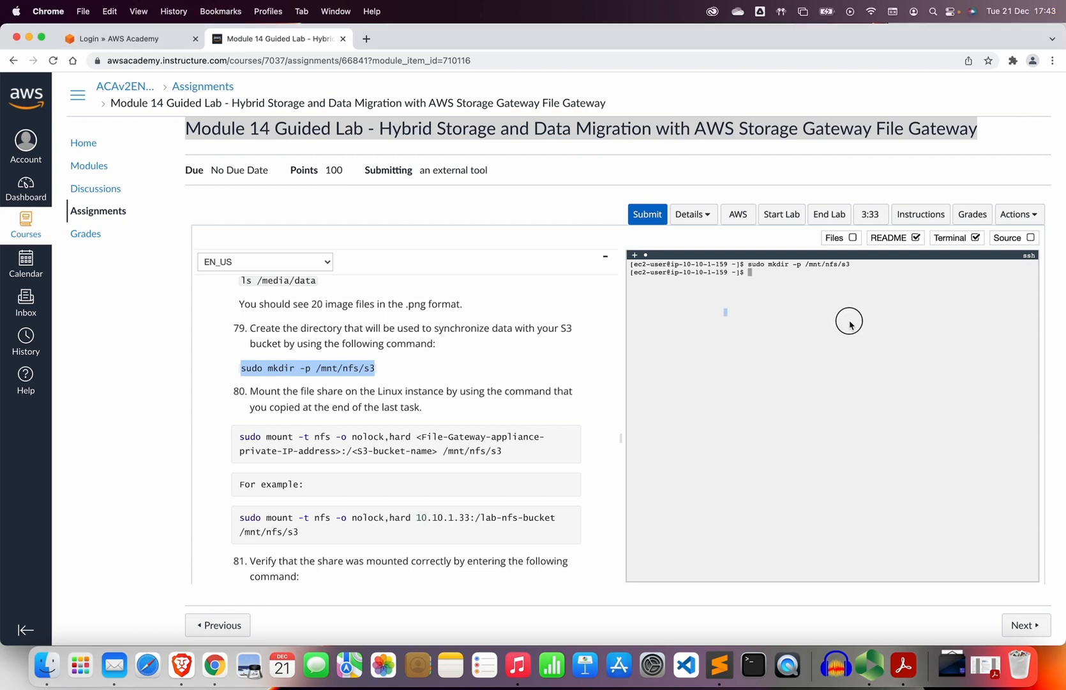
Paste the mount command in the terminal and append the /mnt/nfs/s3 mount path
{"action": "right_click", "coordinate": [850, 321]}
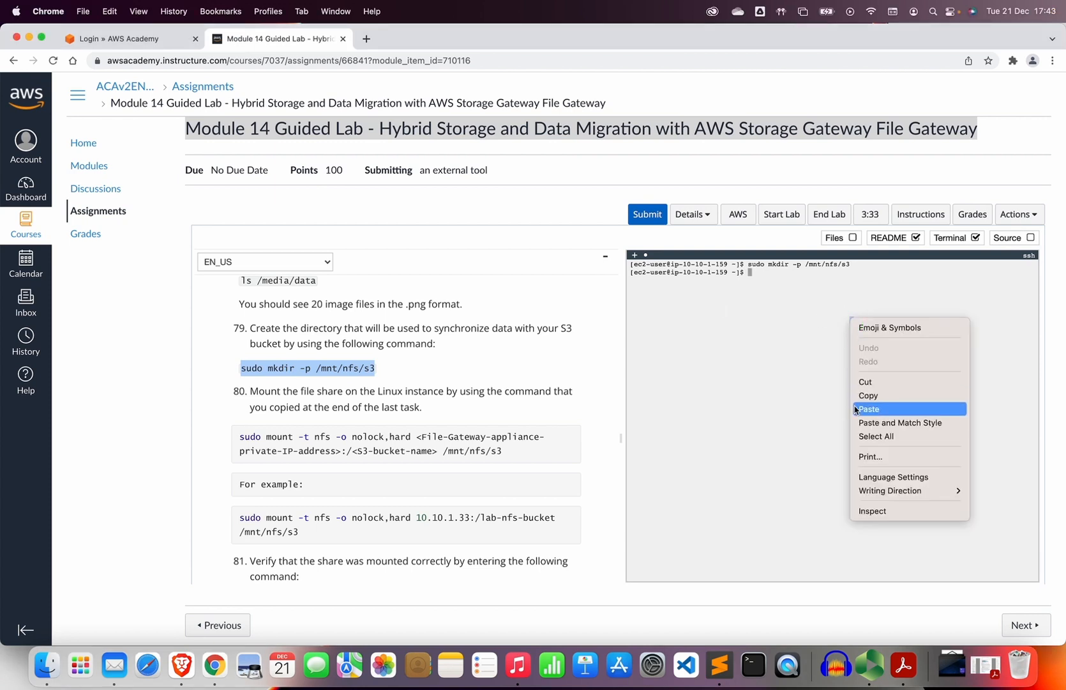
{"action": "left_click", "coordinate": [868, 409]}
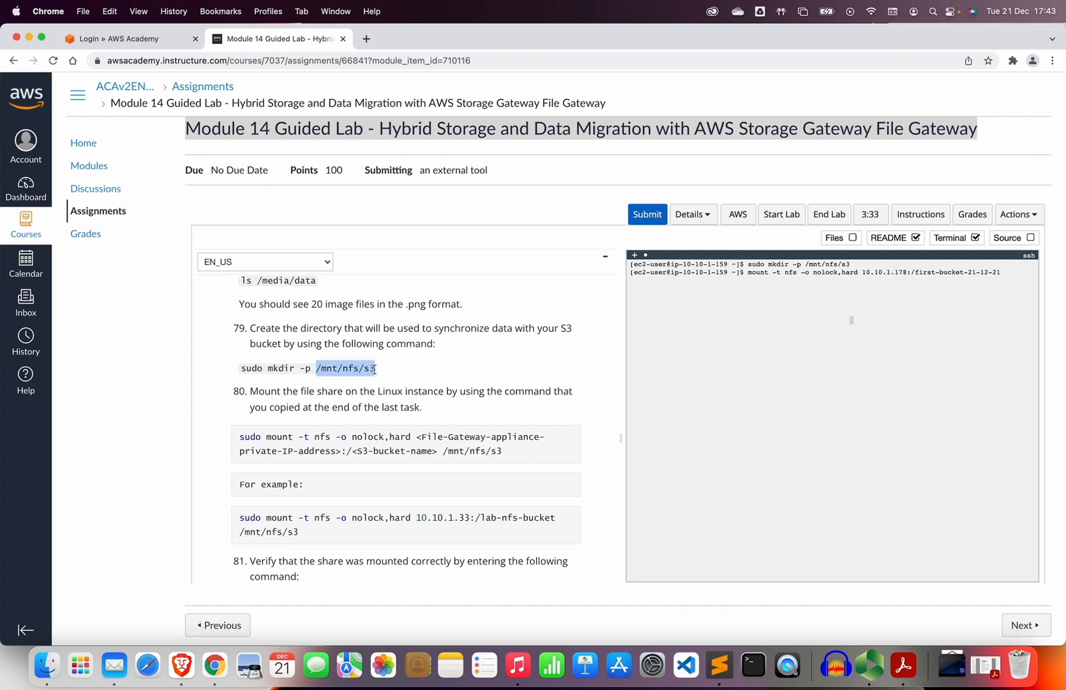
{"action": "right_click", "coordinate": [357, 368]}
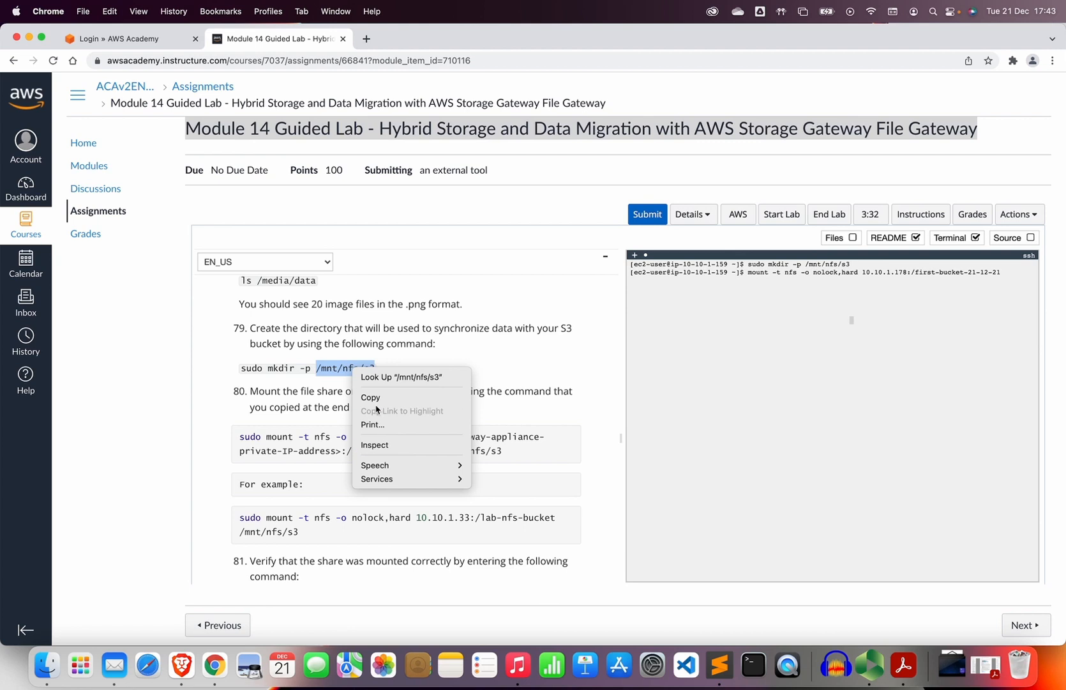
{"action": "left_click", "coordinate": [977, 289]}
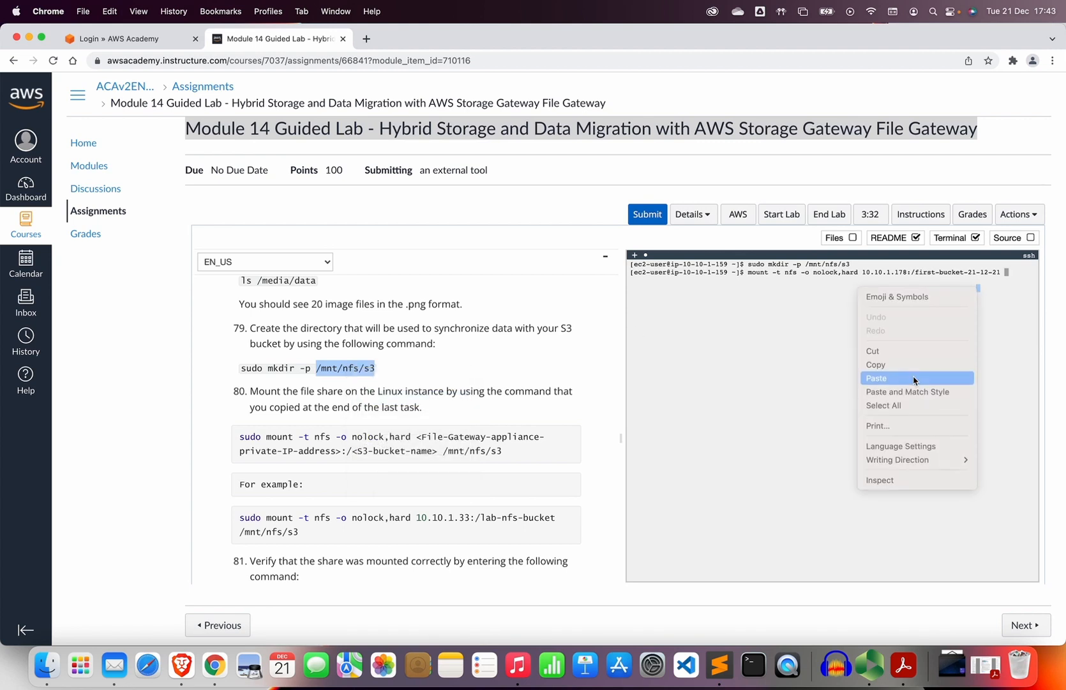
{"action": "left_click", "coordinate": [877, 378]}
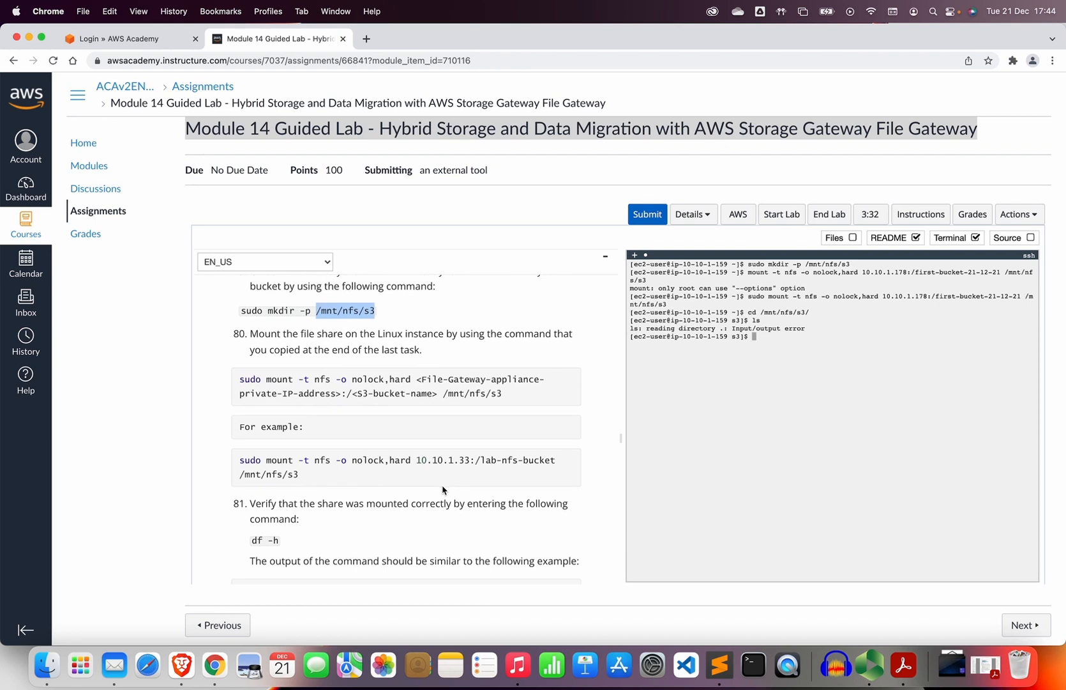
{"action": "scroll", "scroll_direction": "down", "scroll_amount": 3}
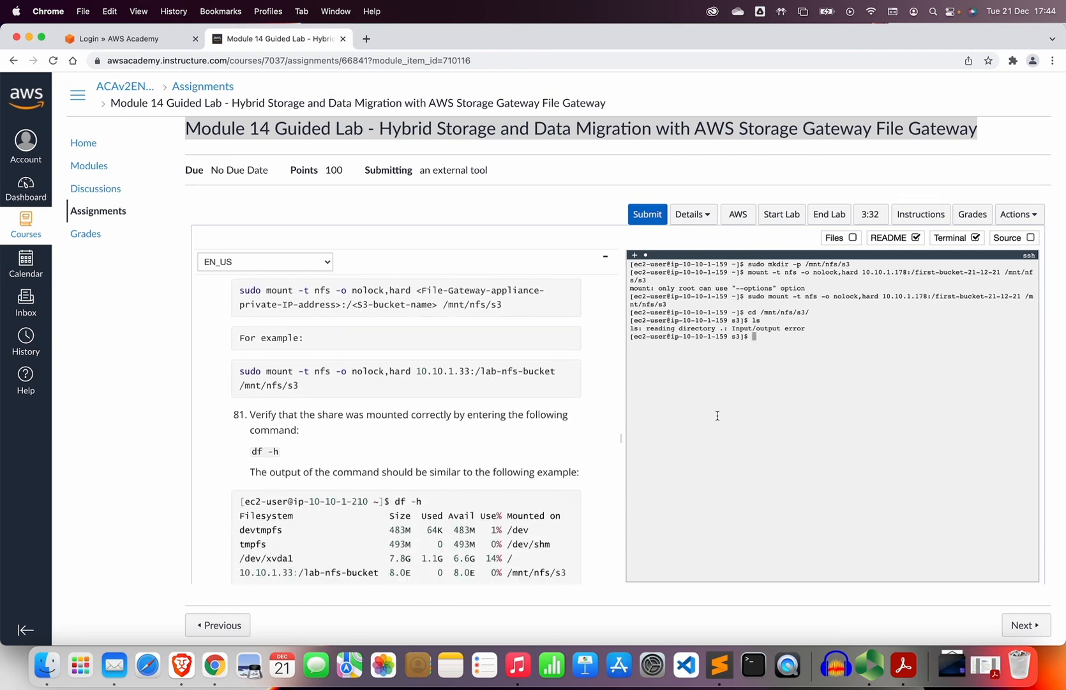
{"action": "type", "text": "df -h"}
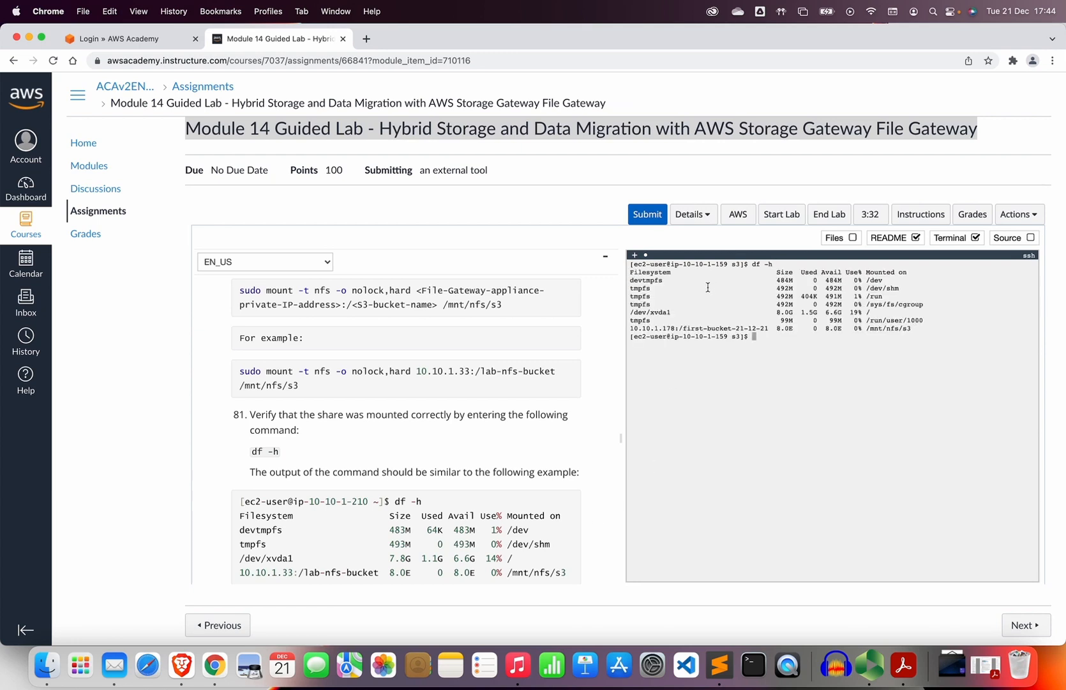
{"action": "mouse_move", "coordinate": [581, 365]}
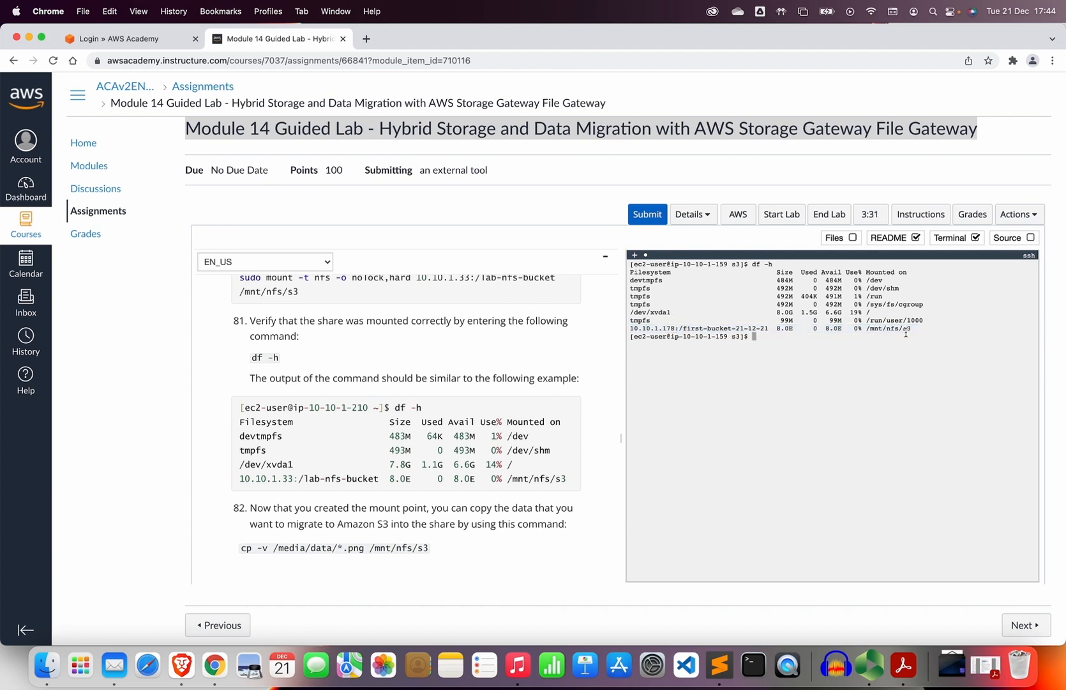
{"action": "double_click", "coordinate": [888, 328]}
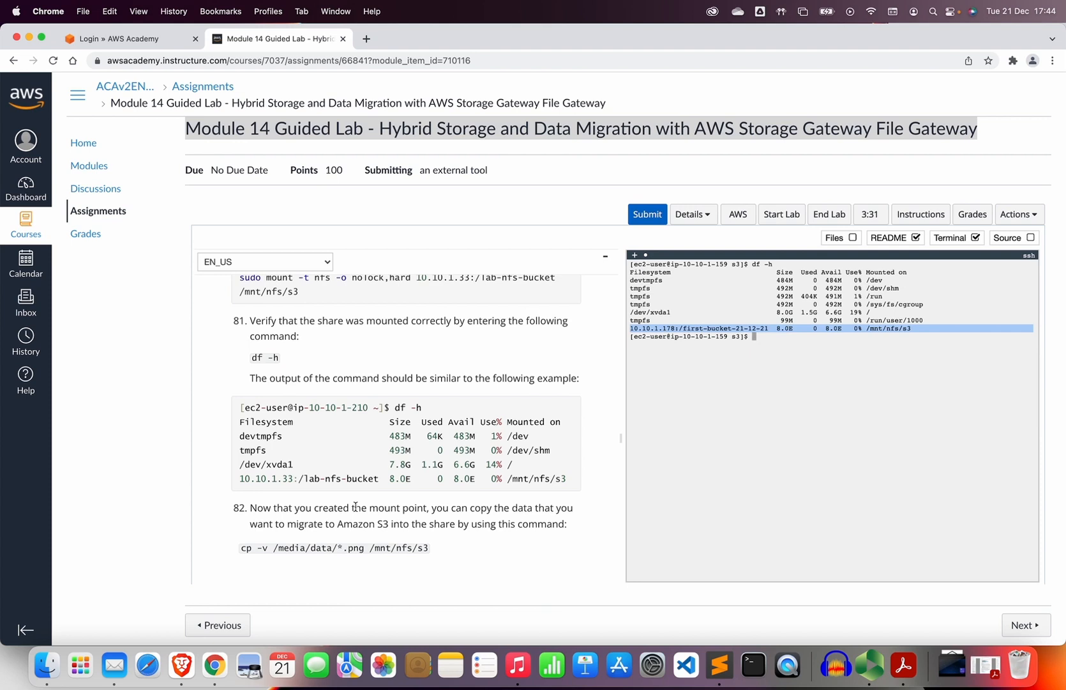
{"action": "scroll", "scroll_direction": "down", "scroll_amount": 3}
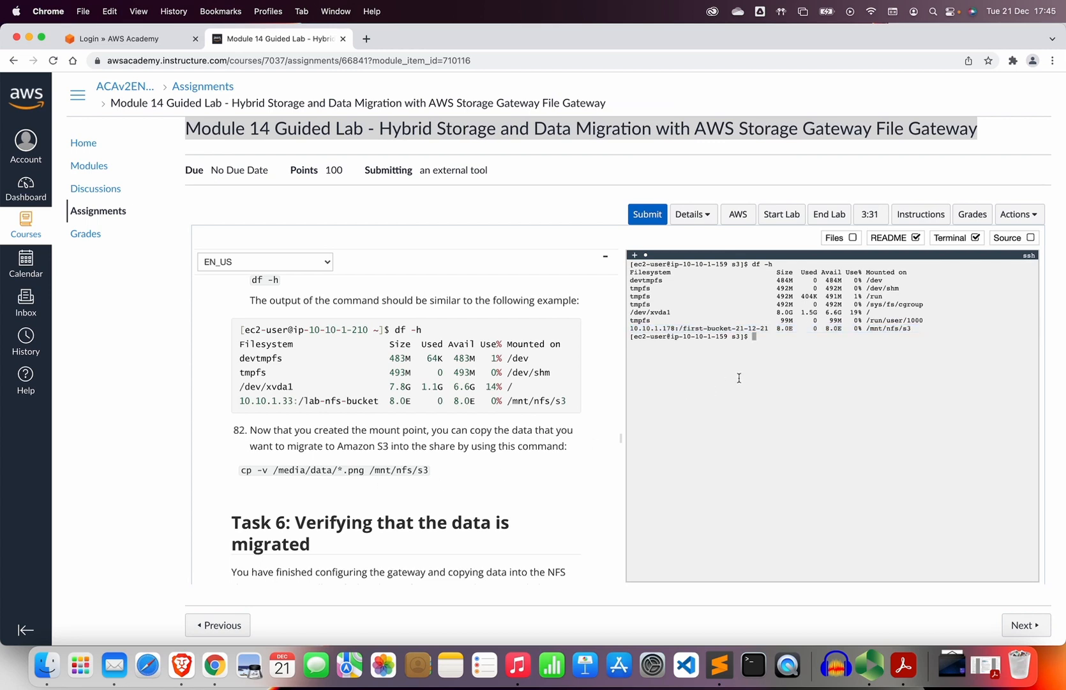
Run cp -v /media/data/*.png /mnt/nfs/s3 to copy the 20 PNG images into the share
{"action": "type", "text": "c[p"}
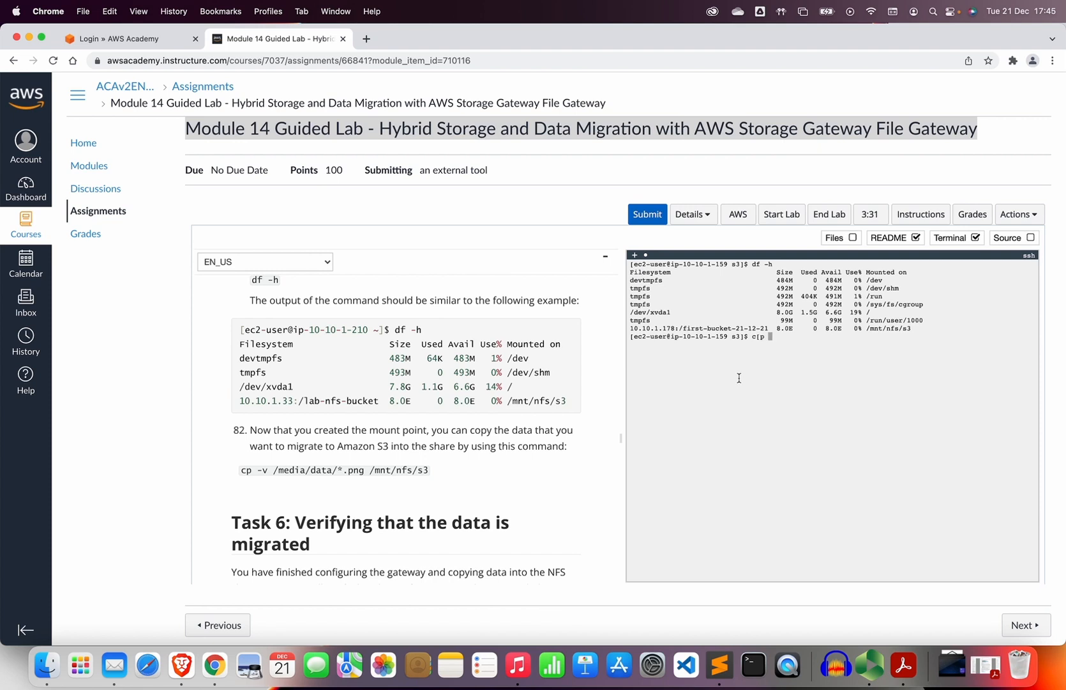
{"action": "type", "text": "p"}
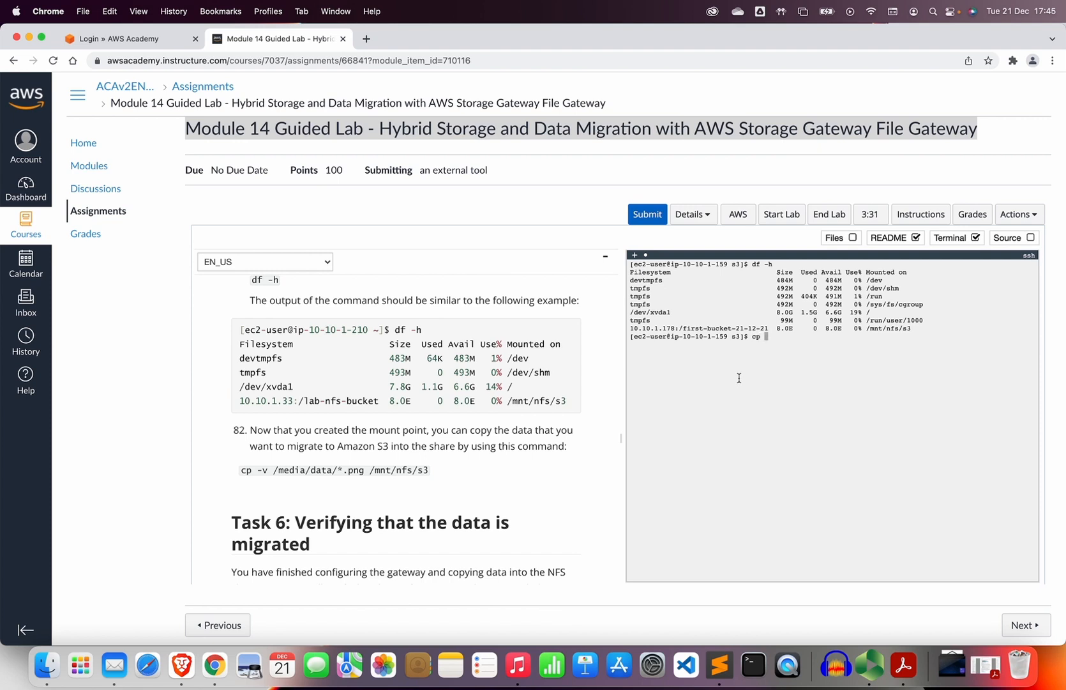
{"action": "type", "text": "-v /"}
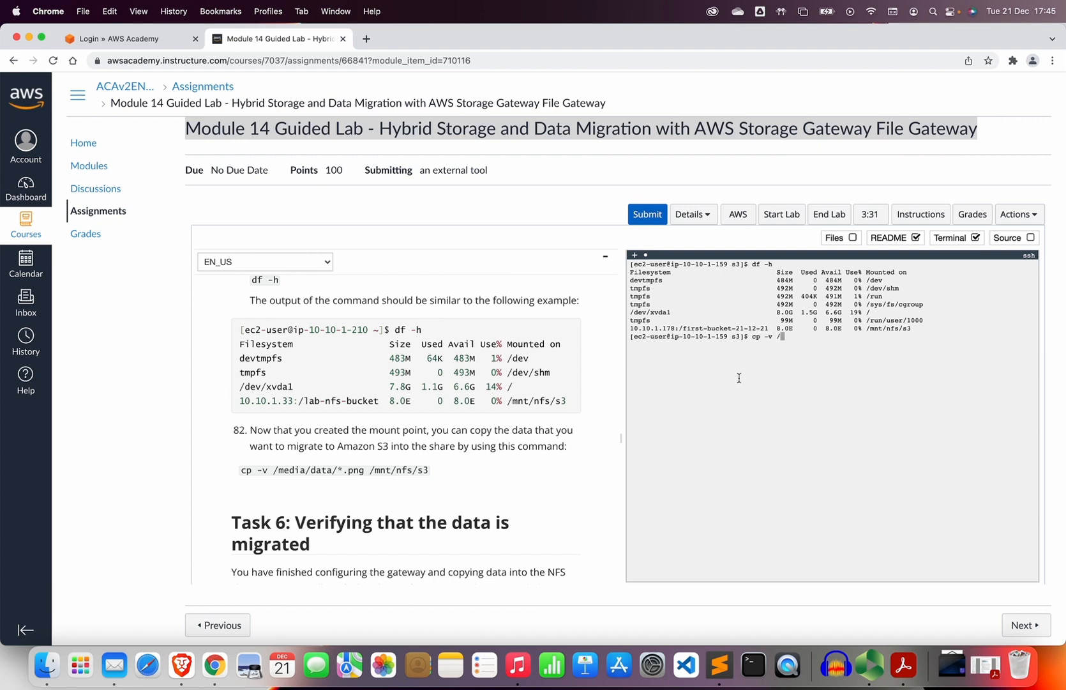
{"action": "type", "text": "media/"}
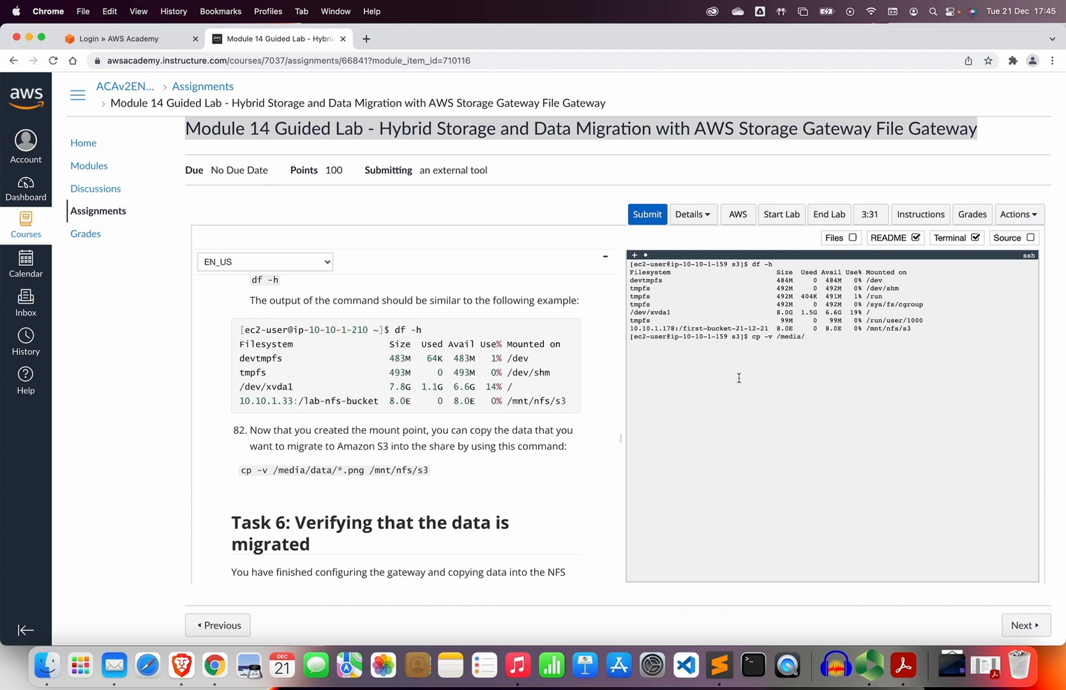
{"action": "type", "text": "data/"}
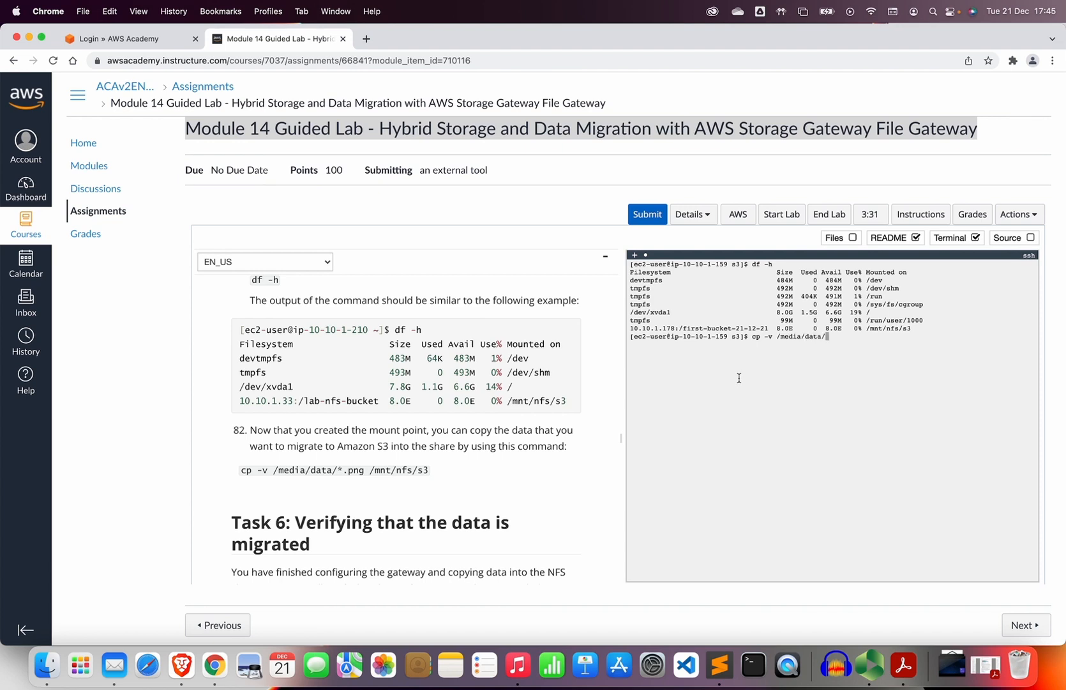
{"action": "type", "text": "*"}
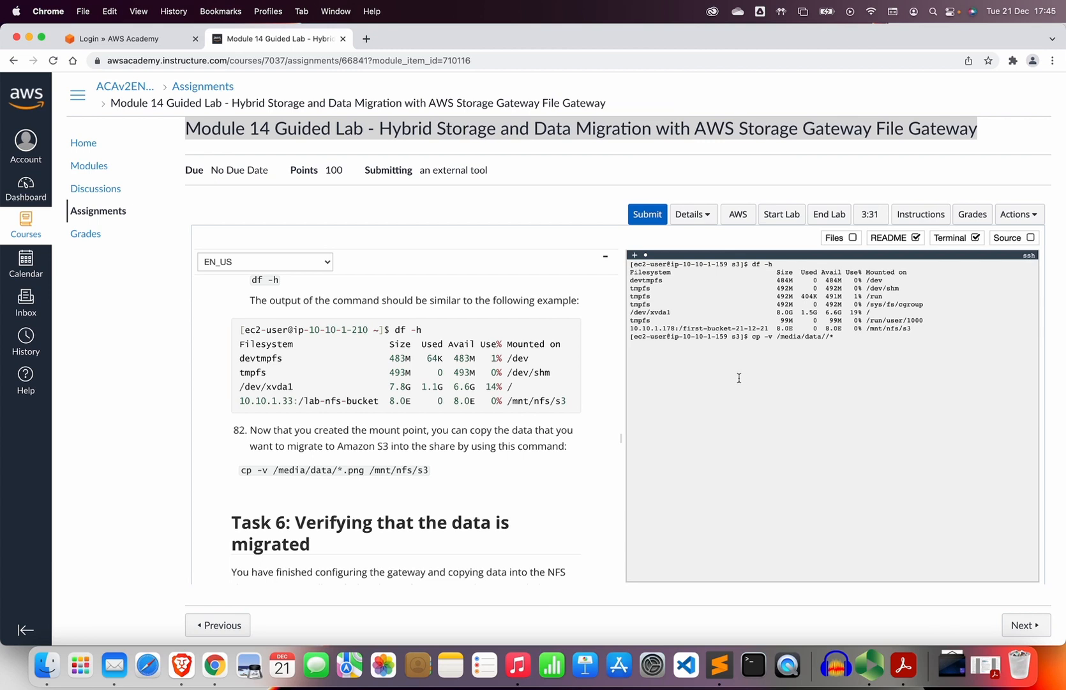
{"action": "type", "text": ".png"}
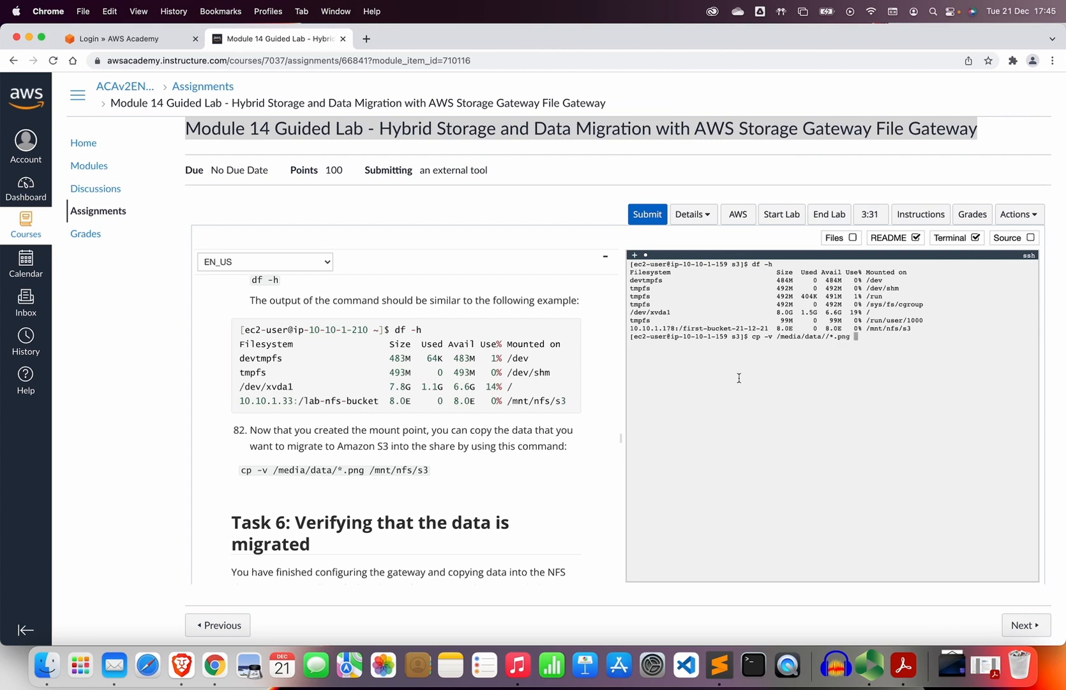
{"action": "type", "text": "/mnt"}
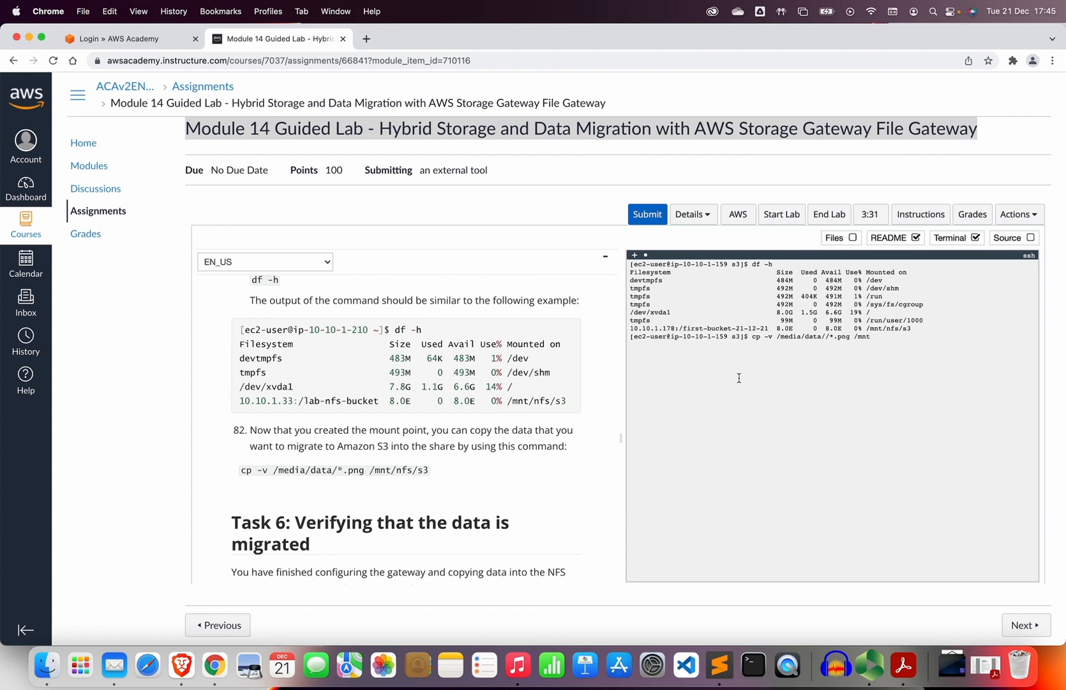
{"action": "type", "text": "/nfs/s3"}
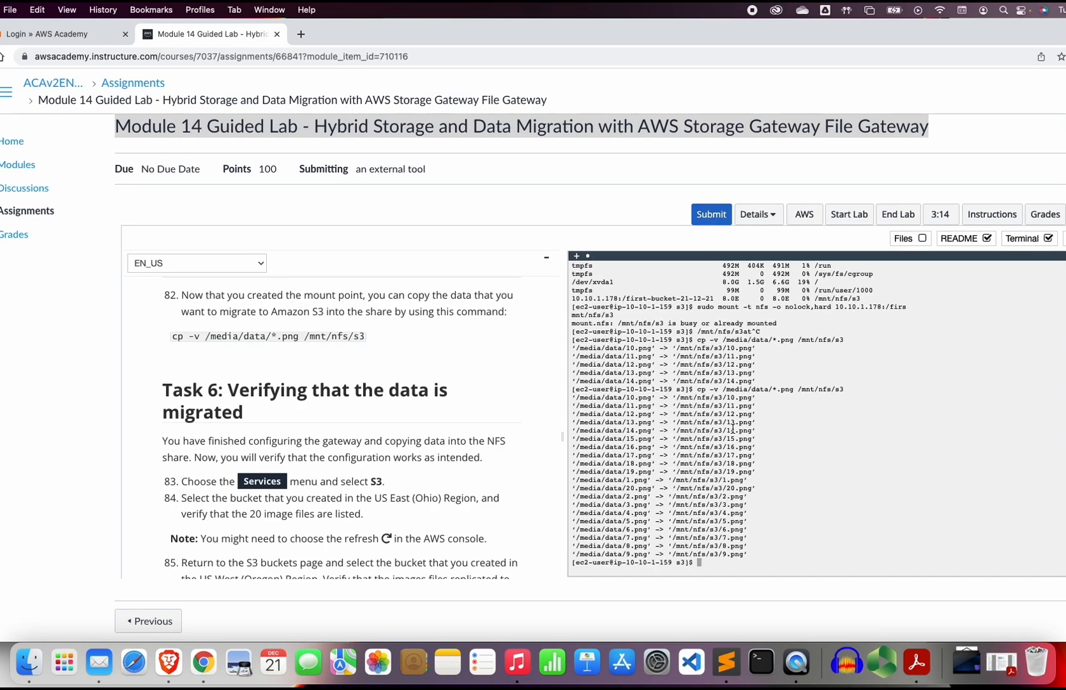
{"action": "scroll", "scroll_direction": "down", "scroll_amount": 3}
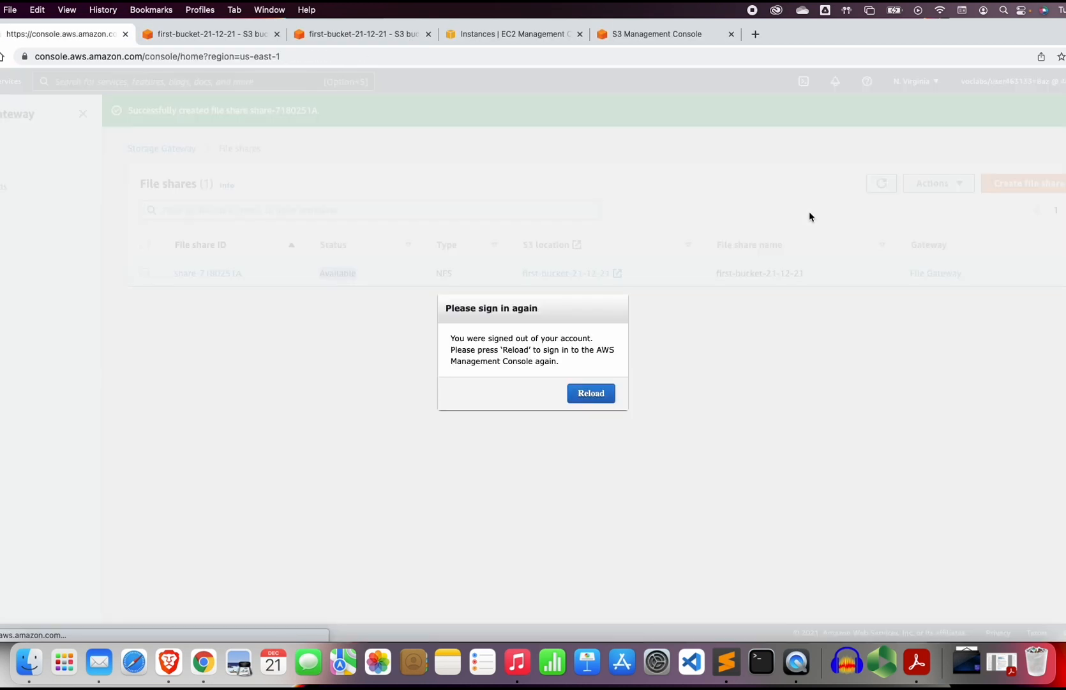
Reload the console, go to S3 and check first-bucket-21-12-21 lists the 21 objects
{"action": "left_click", "coordinate": [590, 393]}
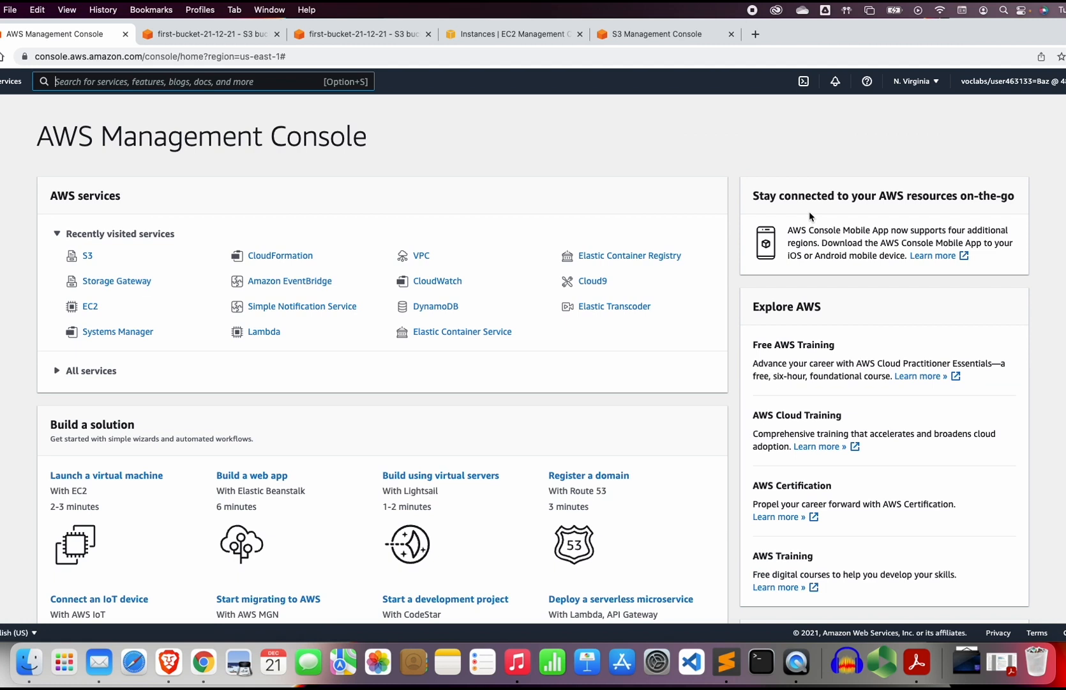
{"action": "mouse_move", "coordinate": [133, 402]}
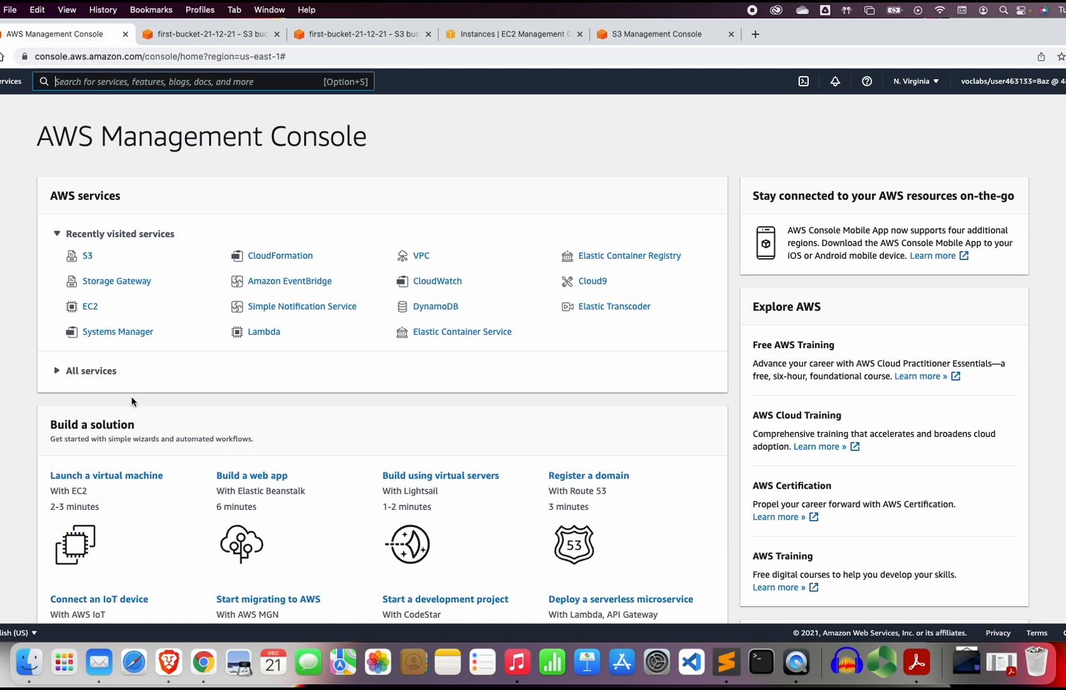
{"action": "left_click", "coordinate": [87, 256]}
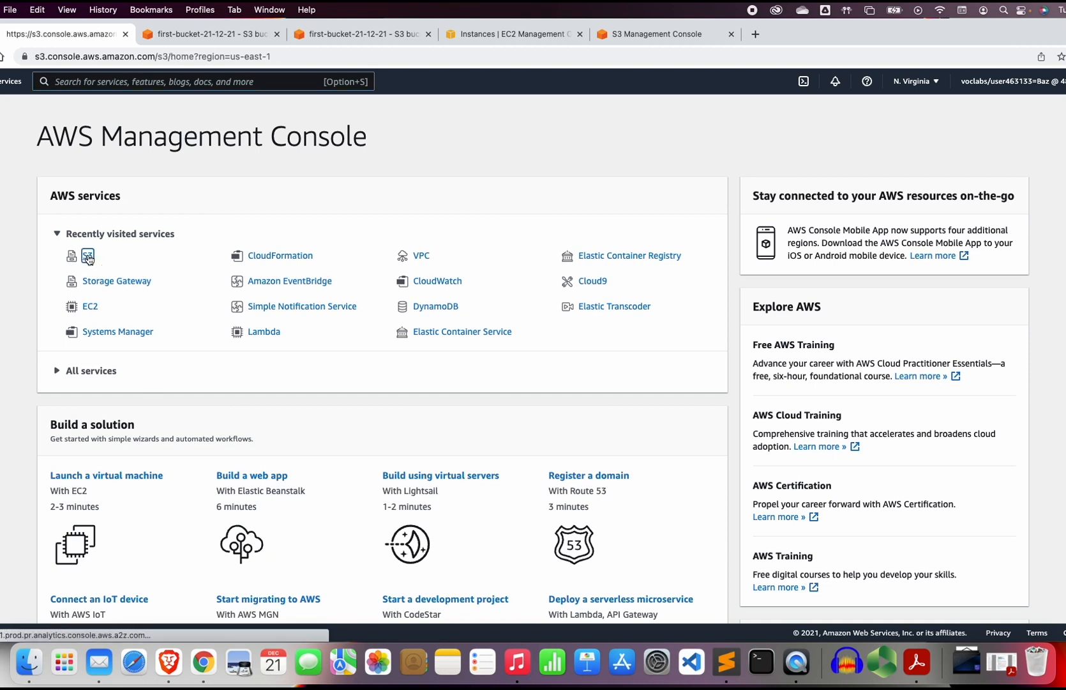
{"action": "left_click", "coordinate": [88, 257]}
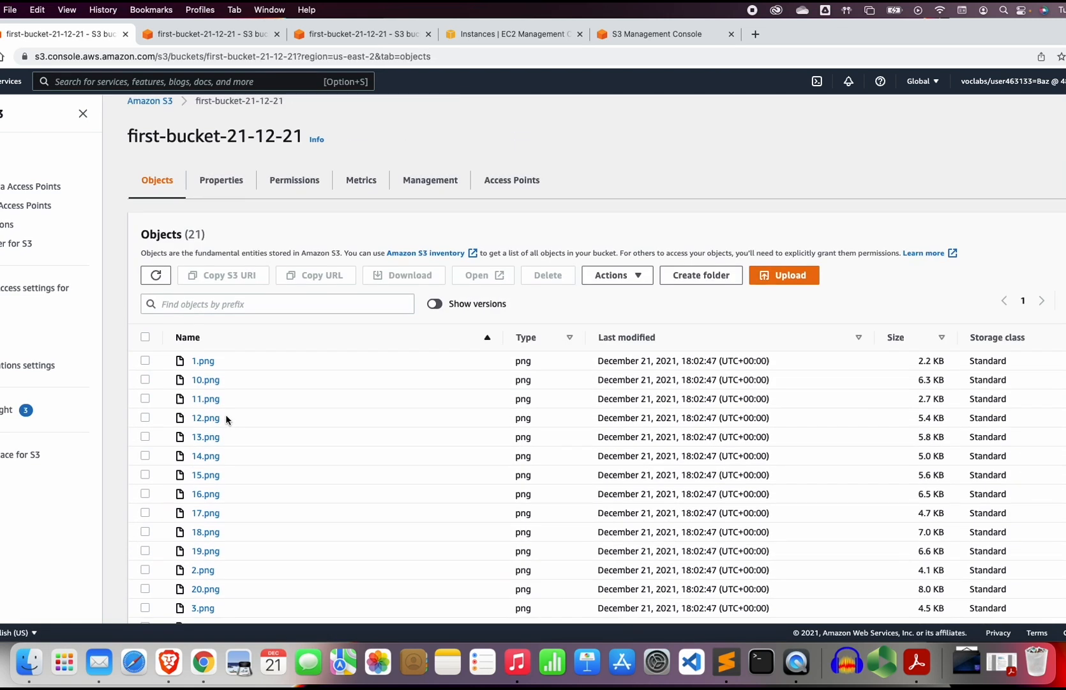
{"action": "scroll", "scroll_direction": "down", "scroll_amount": 3}
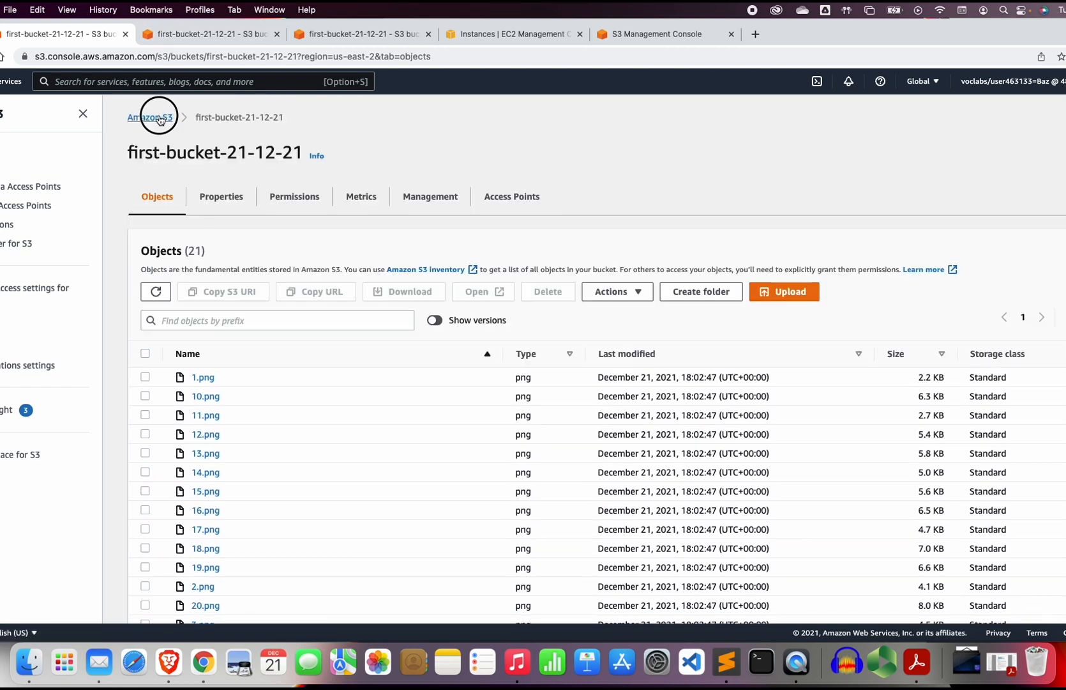
Check that second-bucket-21-12-21 also lists the 21 replicated PNG objects
{"action": "left_click", "coordinate": [150, 117]}
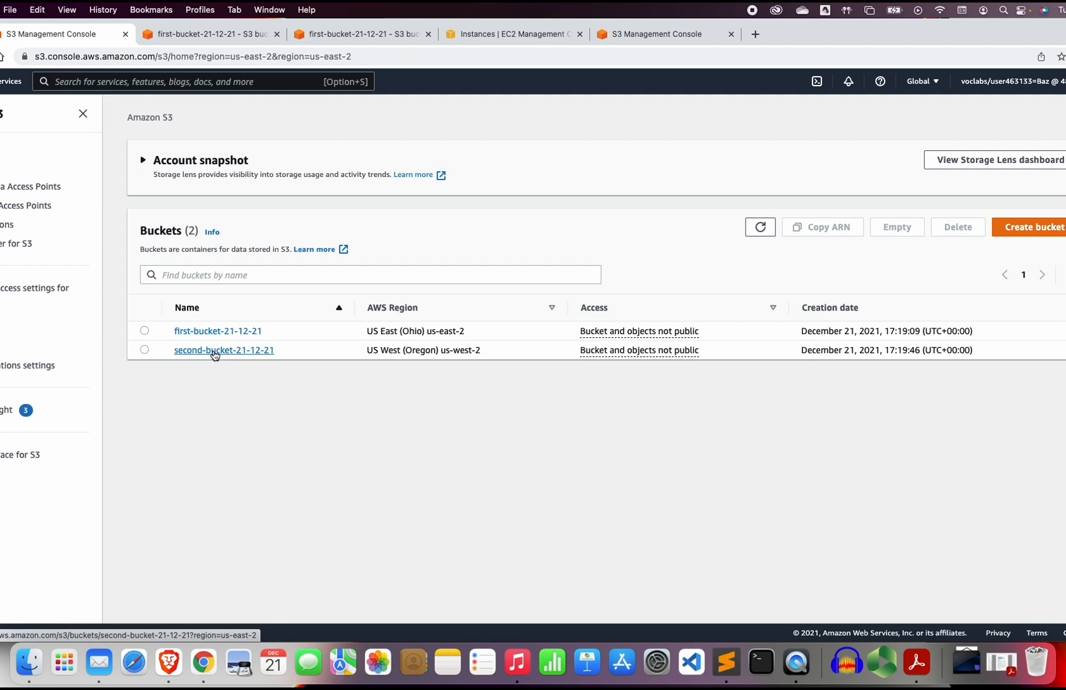
{"action": "left_click", "coordinate": [223, 350]}
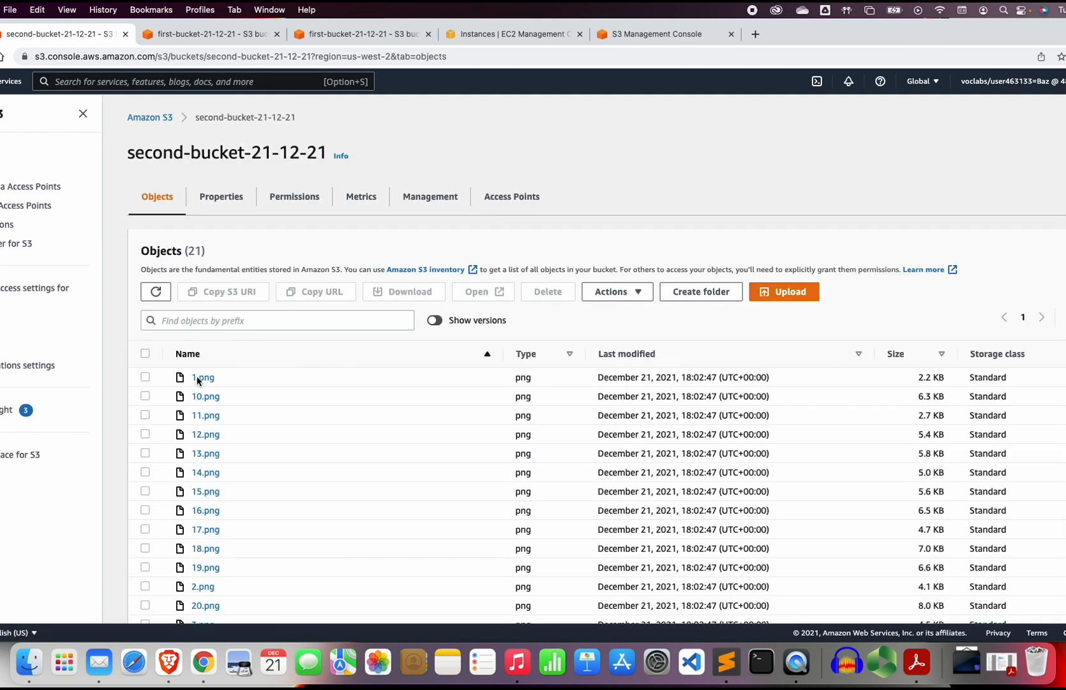
{"action": "scroll", "scroll_direction": "down", "scroll_amount": 3}
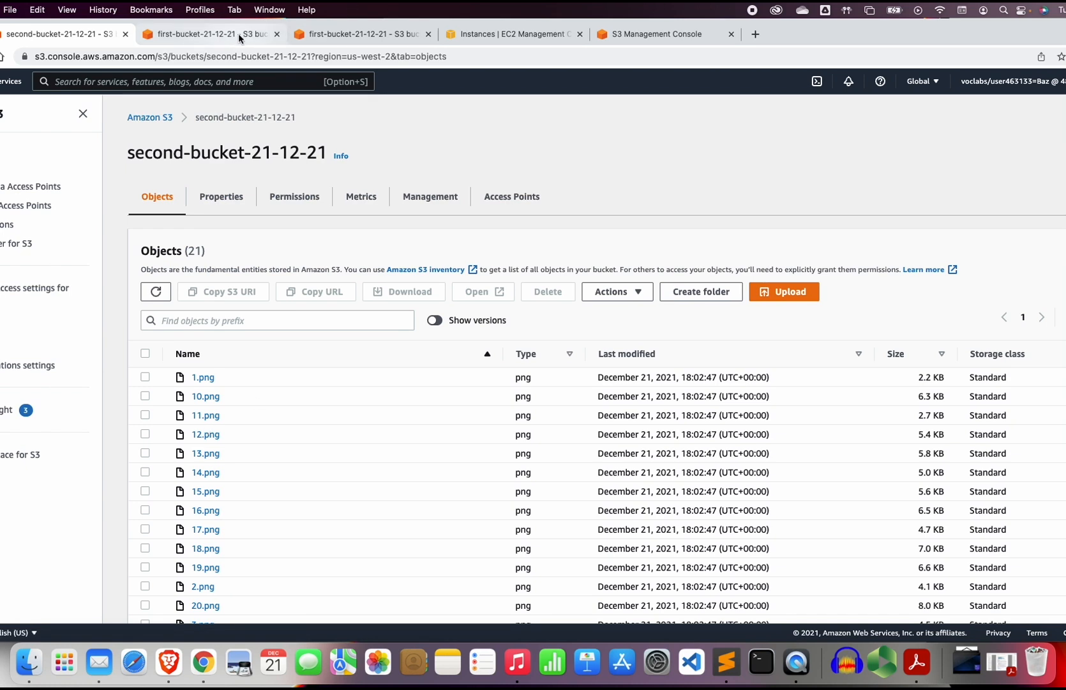
Return through the browser tabs to the lab instructions and terminal
{"action": "left_click", "coordinate": [511, 34]}
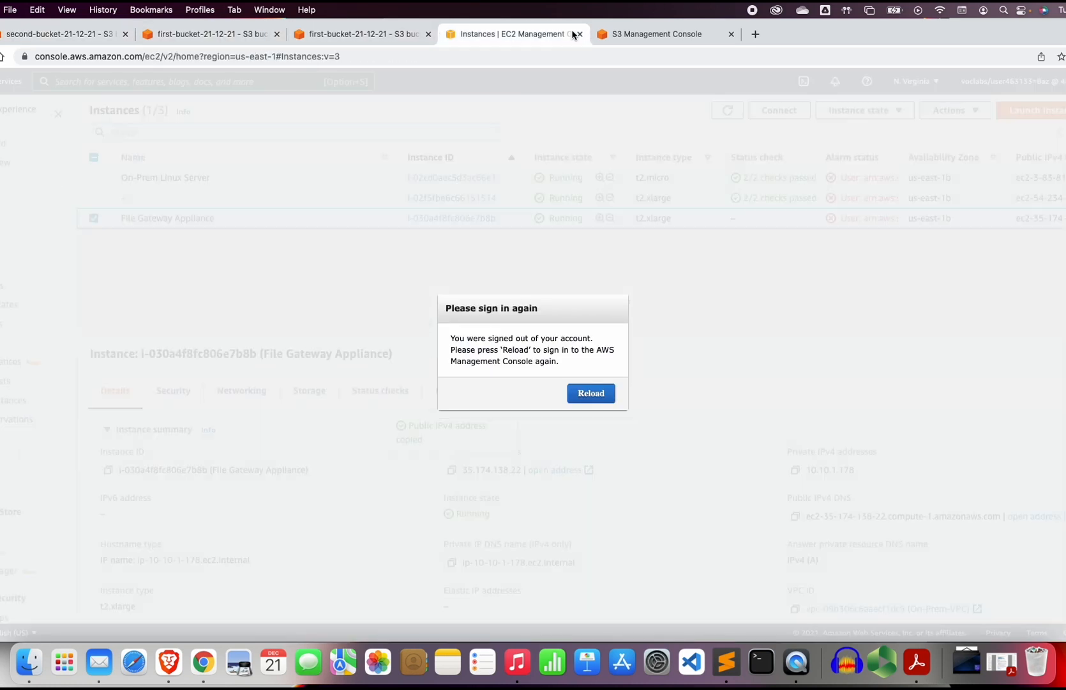
{"action": "left_click", "coordinate": [653, 35]}
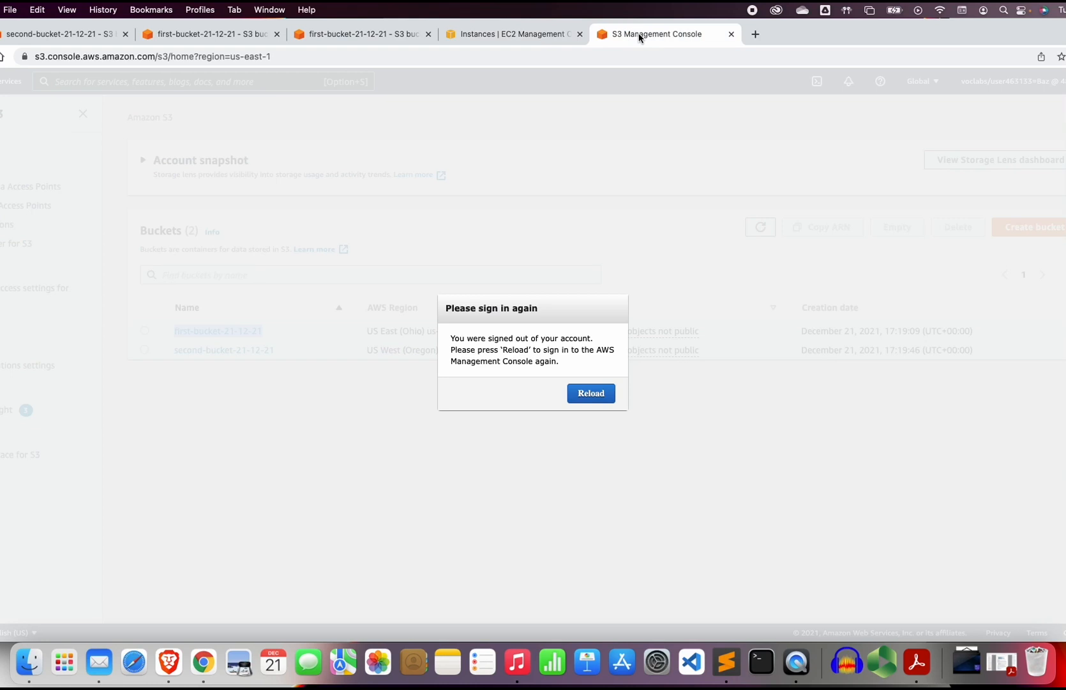
{"action": "left_click", "coordinate": [204, 35]}
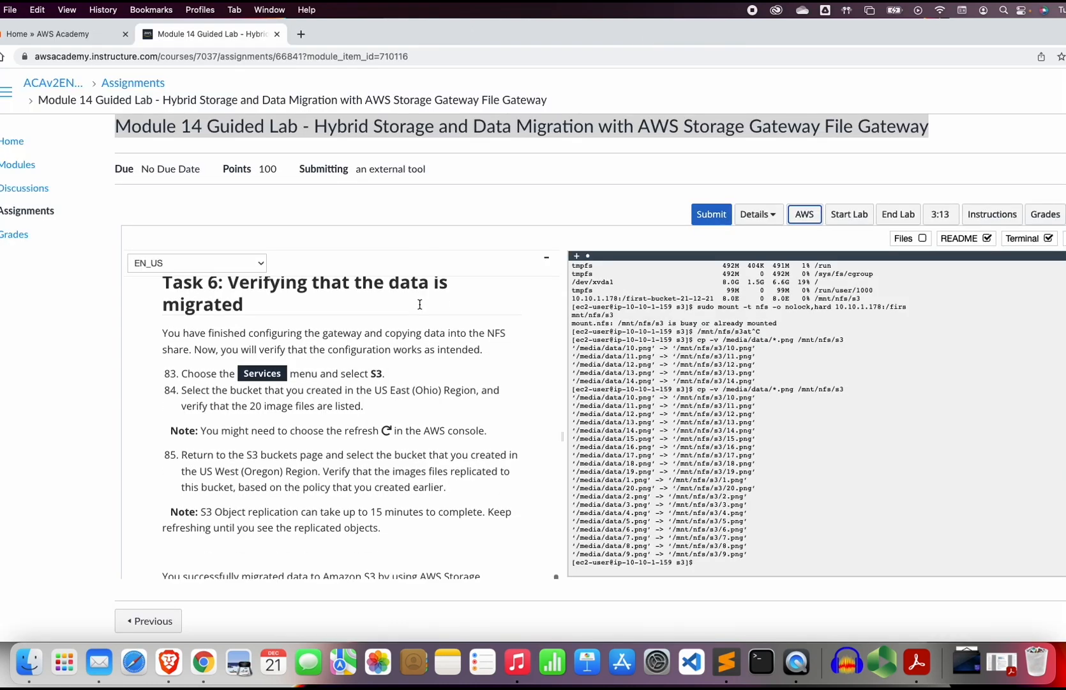